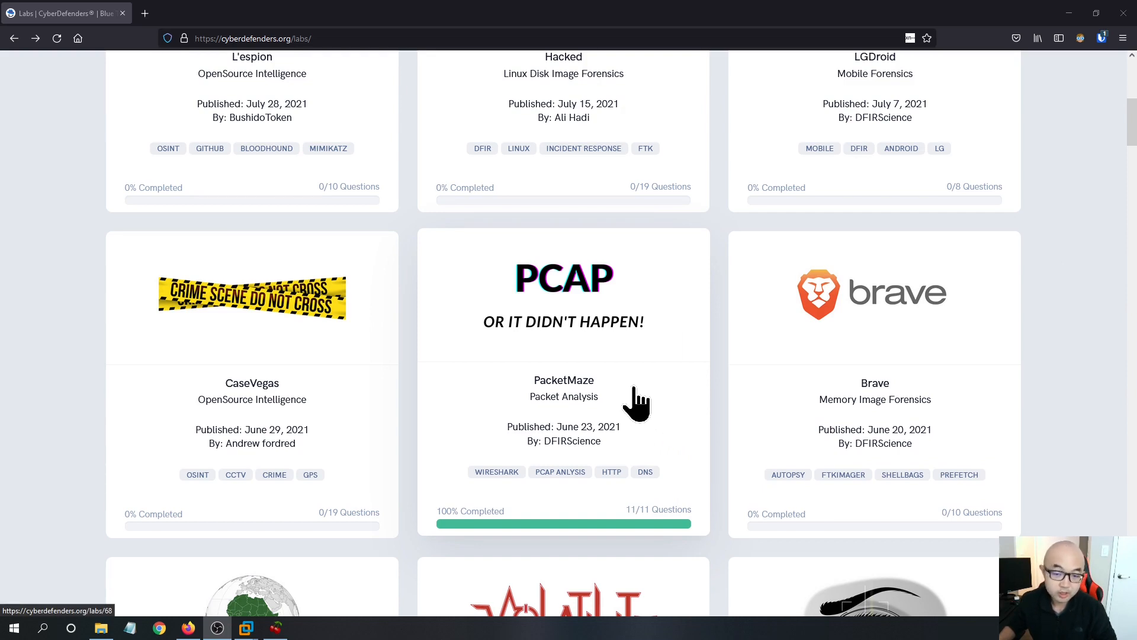
pyautogui.moveTo(641, 416)
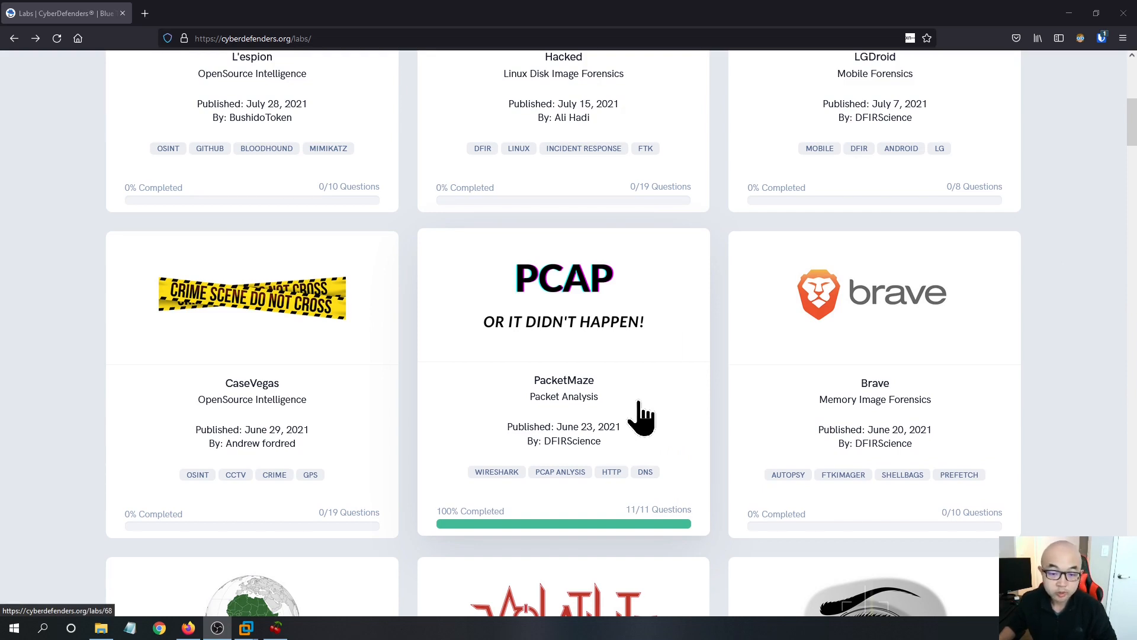
pyautogui.moveTo(649, 435)
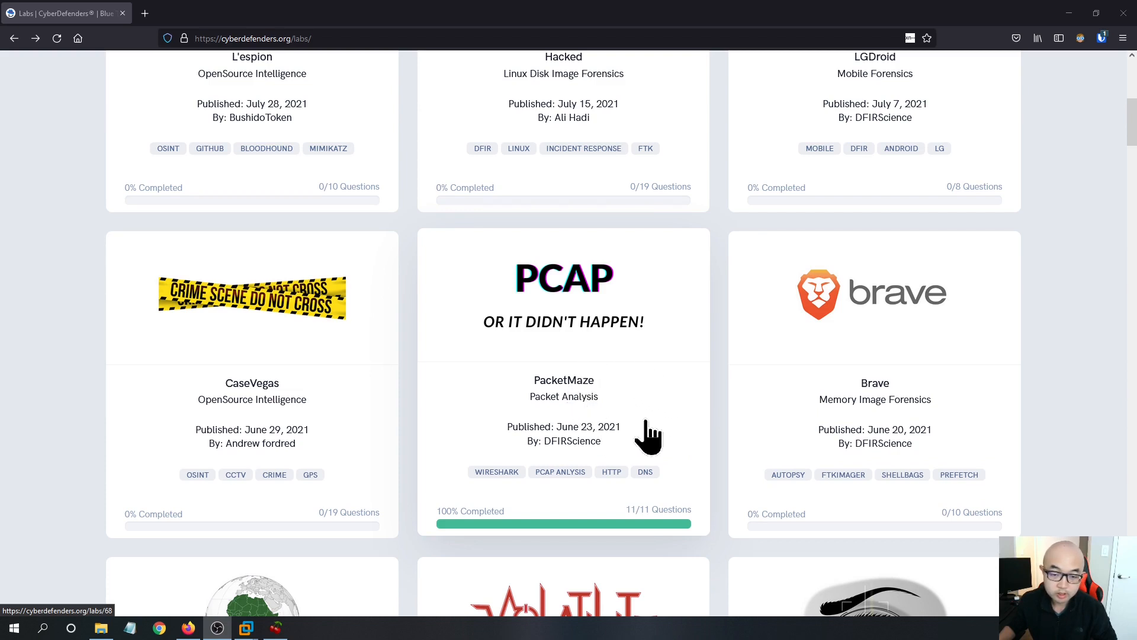
# Show PacketMaze's Challenge Details: the insider scenario and tools like BrimSecurity and Wireshark.
pyautogui.scroll(-3)
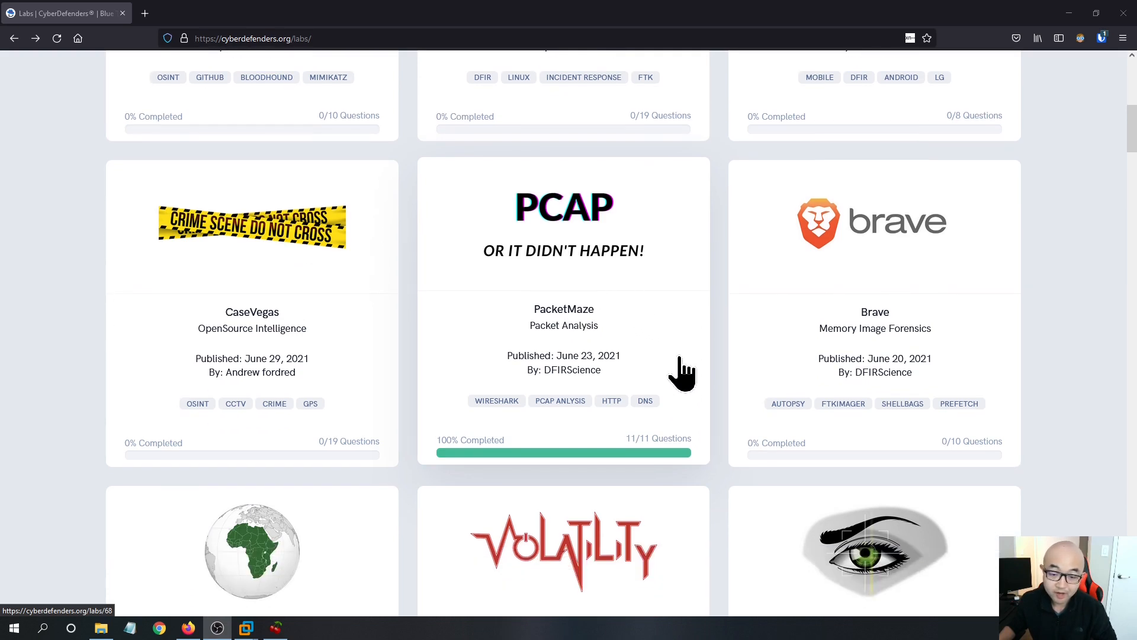
pyautogui.moveTo(596, 334)
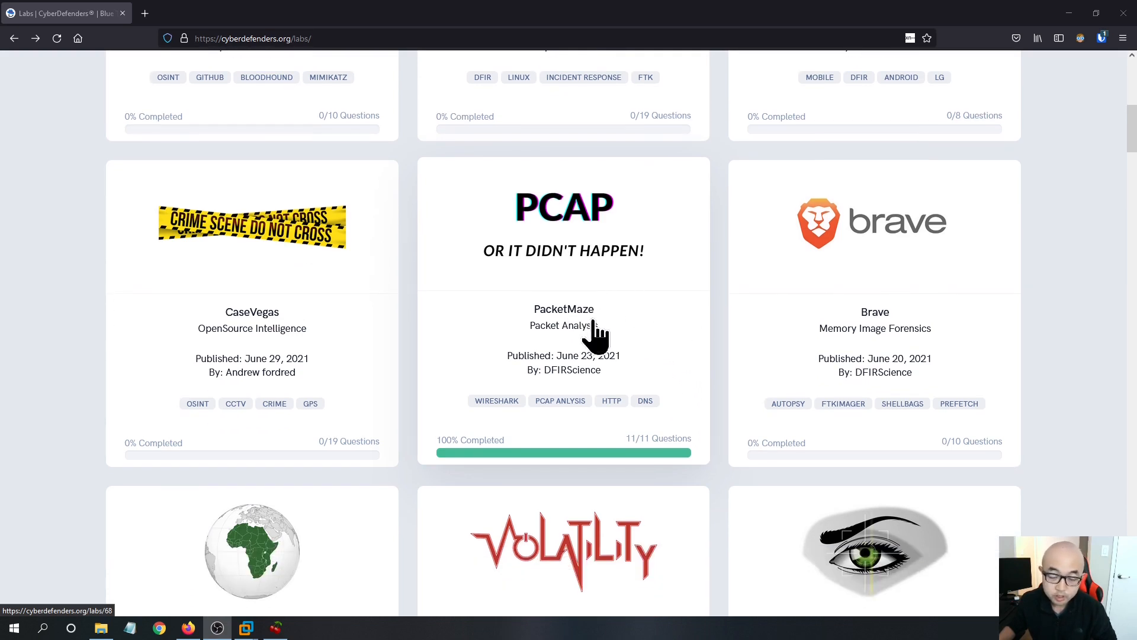
pyautogui.moveTo(585, 366)
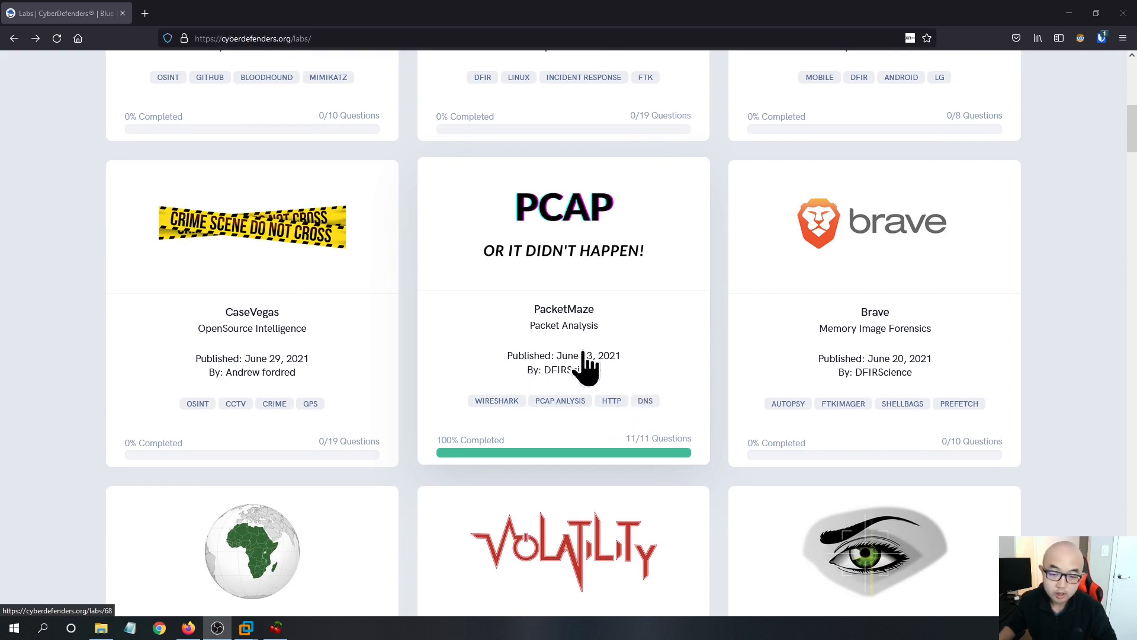
pyautogui.moveTo(602, 330)
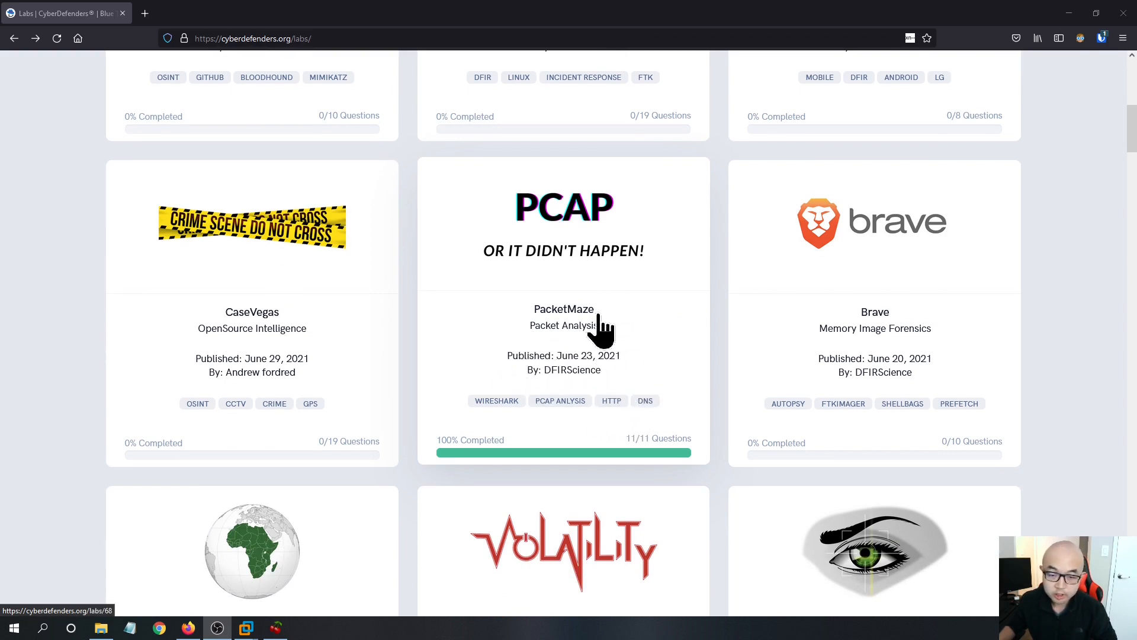
pyautogui.moveTo(580, 342)
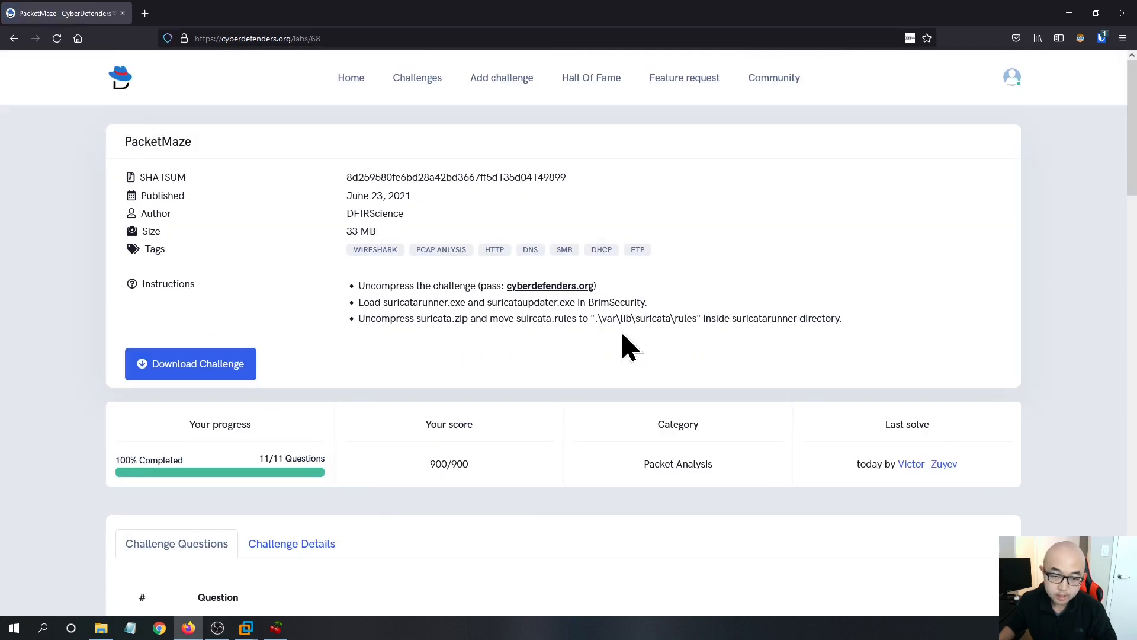
pyautogui.moveTo(568, 388)
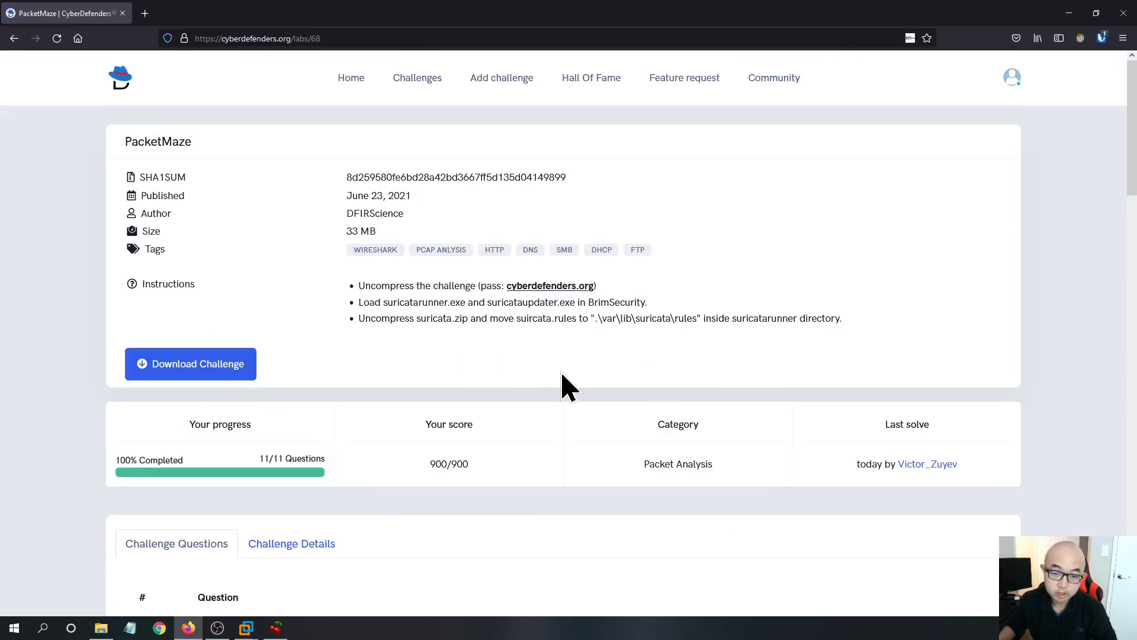
pyautogui.scroll(-3)
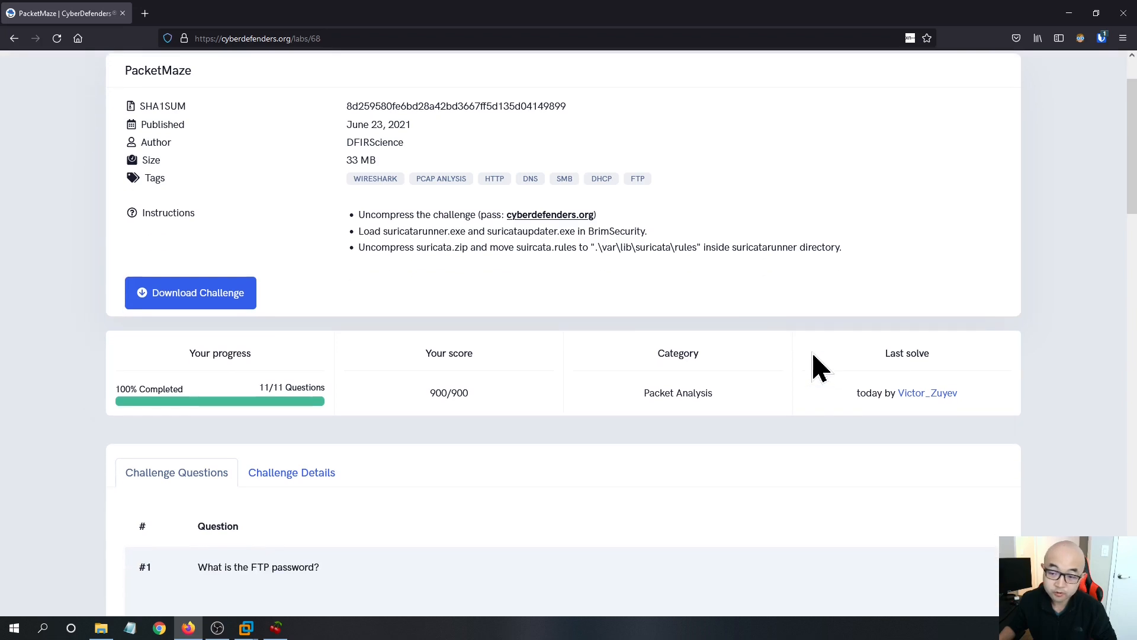
pyautogui.moveTo(413, 377)
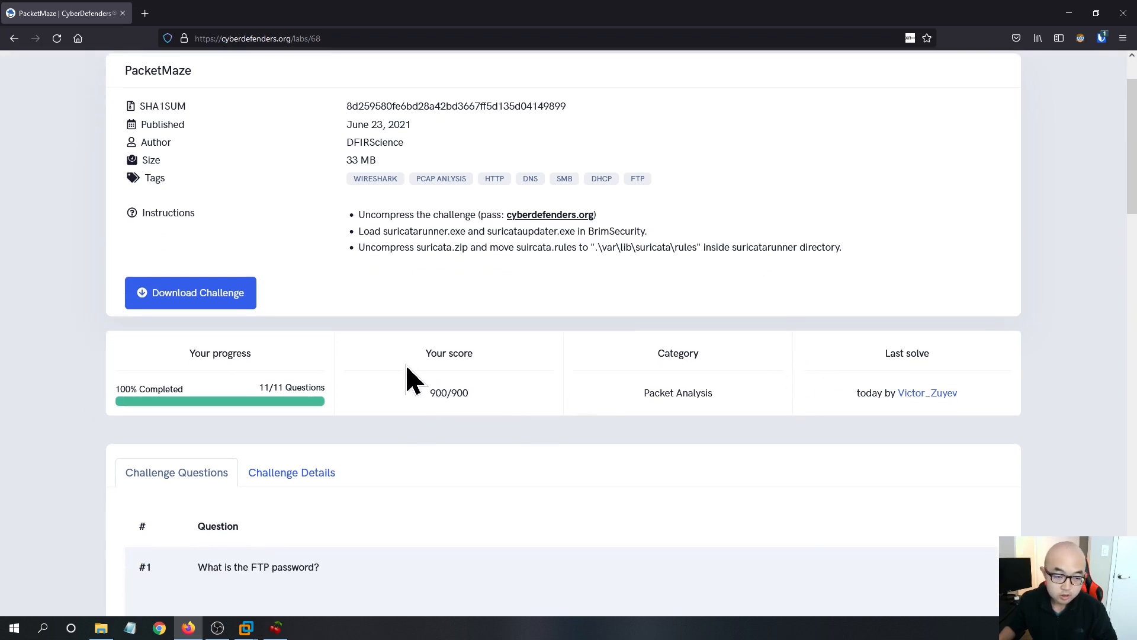
pyautogui.scroll(-3)
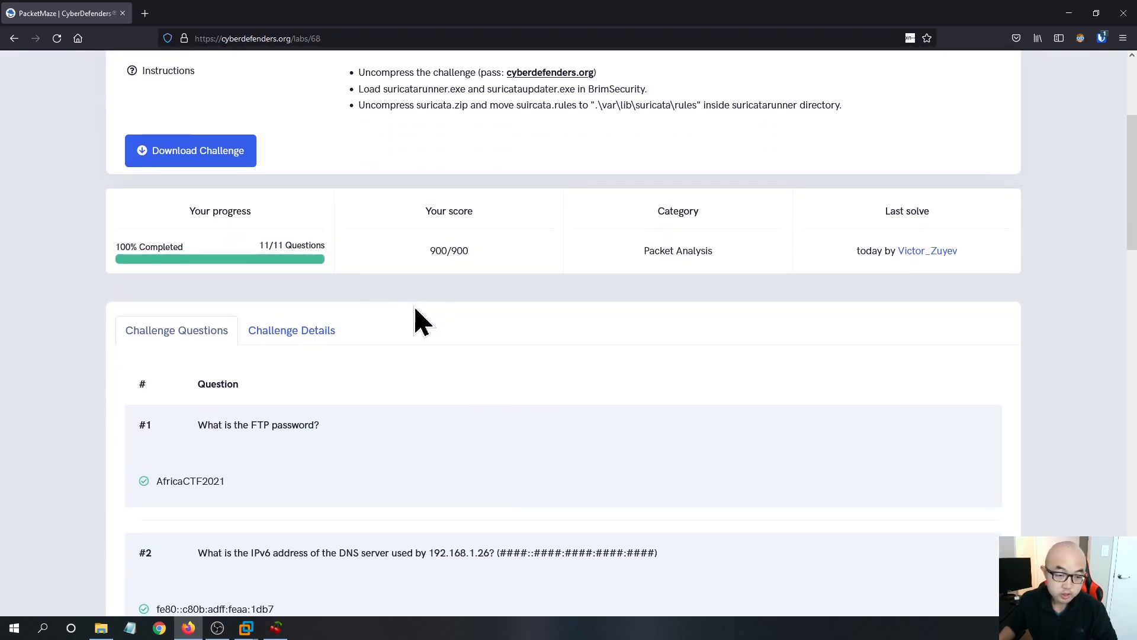
pyautogui.click(291, 330)
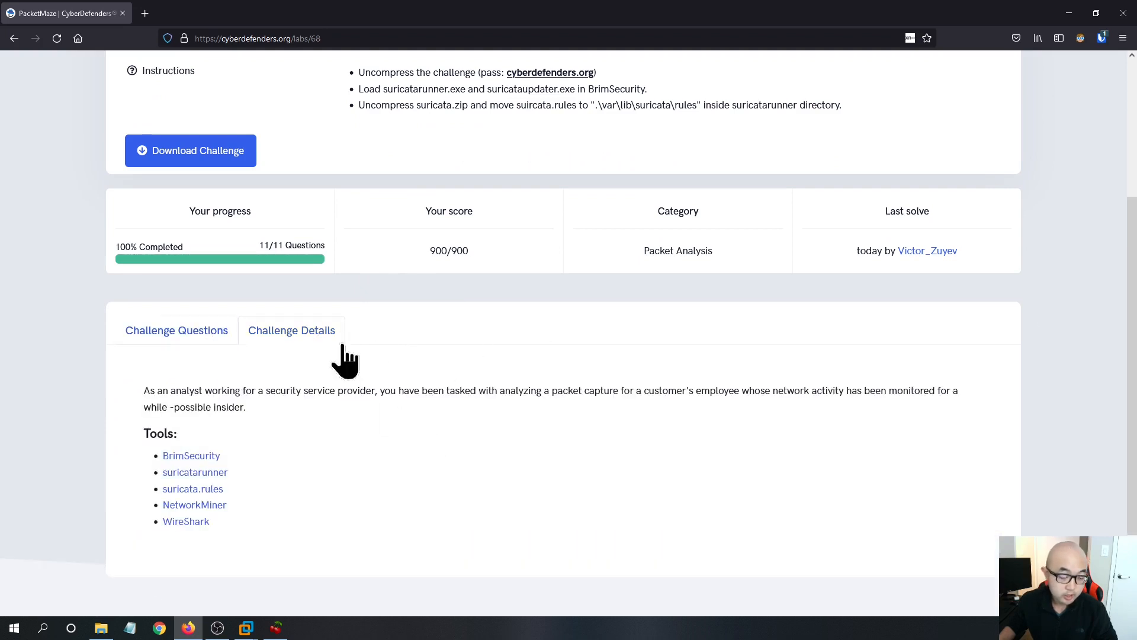
pyautogui.moveTo(138, 370)
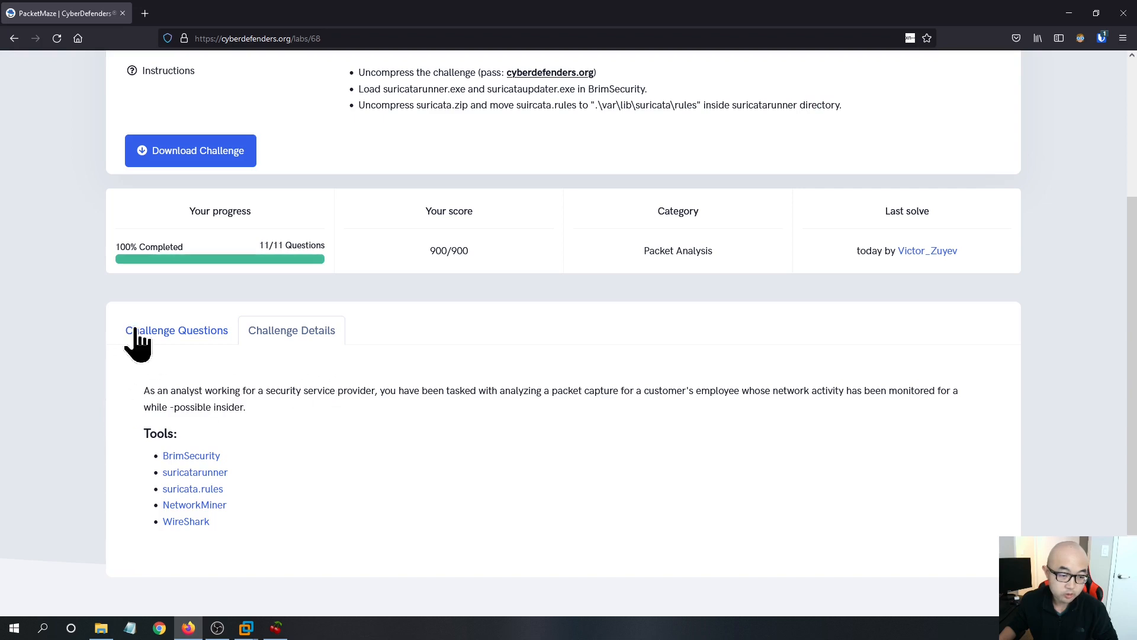
pyautogui.moveTo(269, 391)
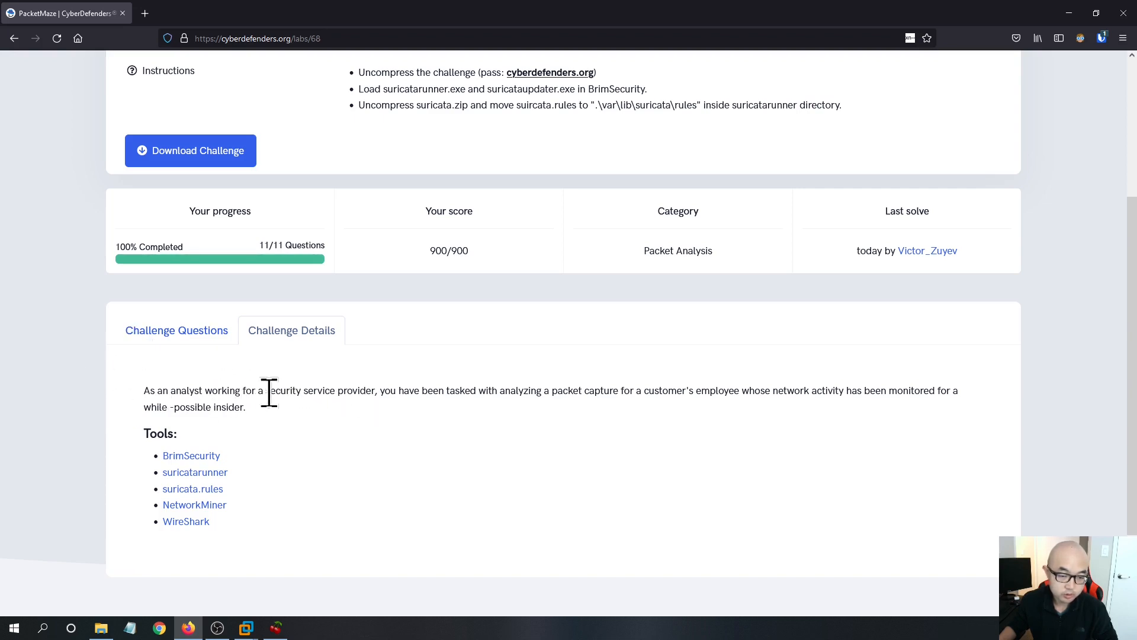
pyautogui.moveTo(386, 426)
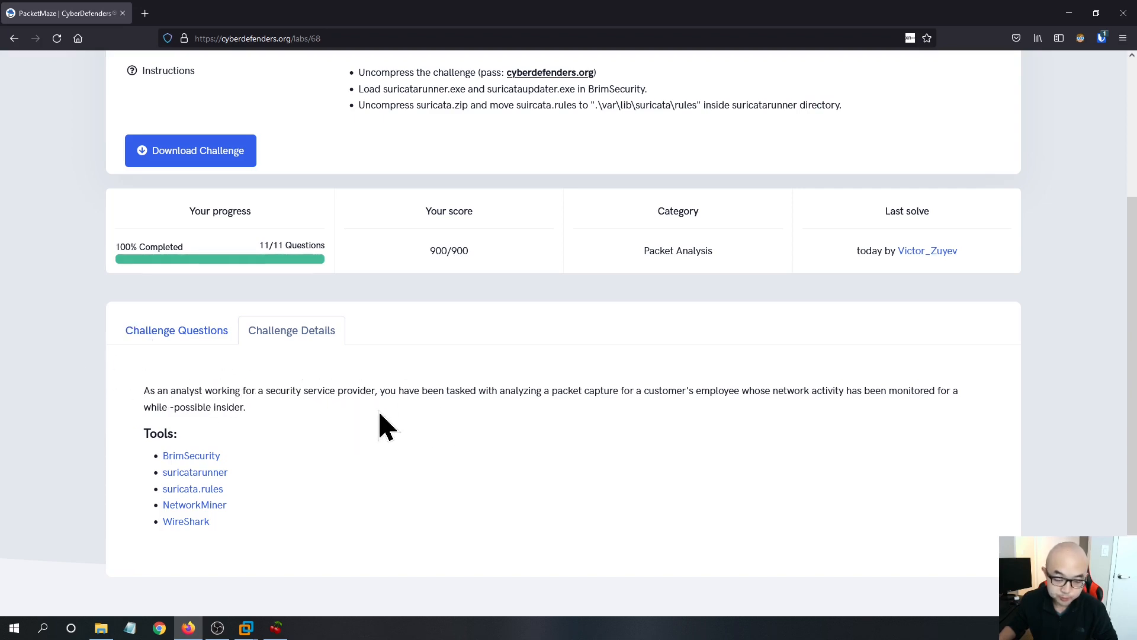
pyautogui.moveTo(465, 381)
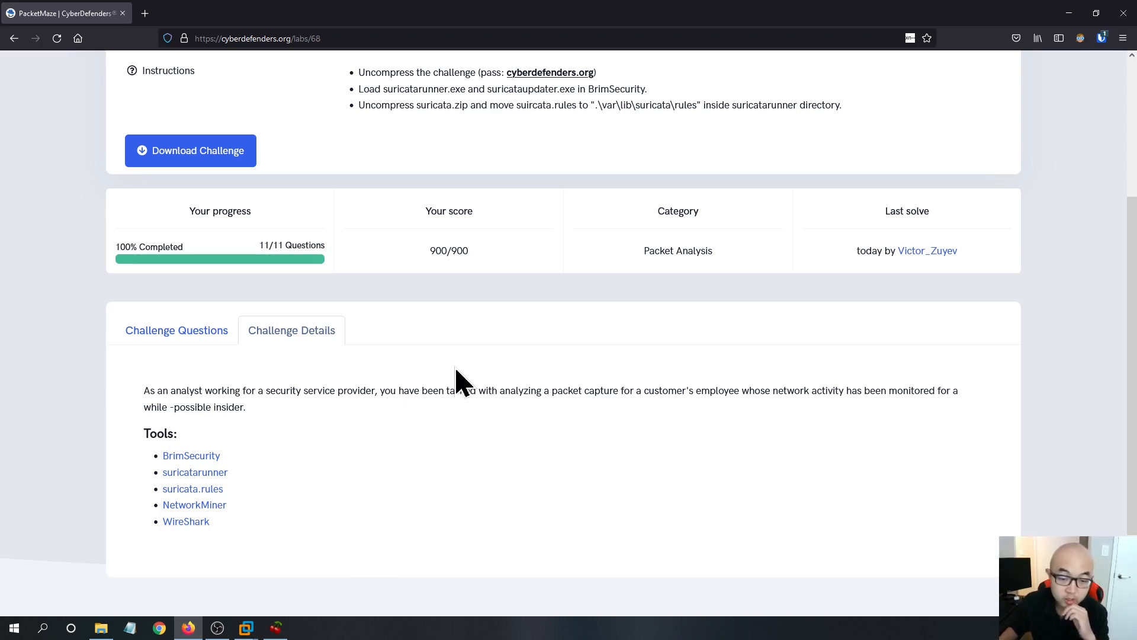
pyautogui.moveTo(798, 386)
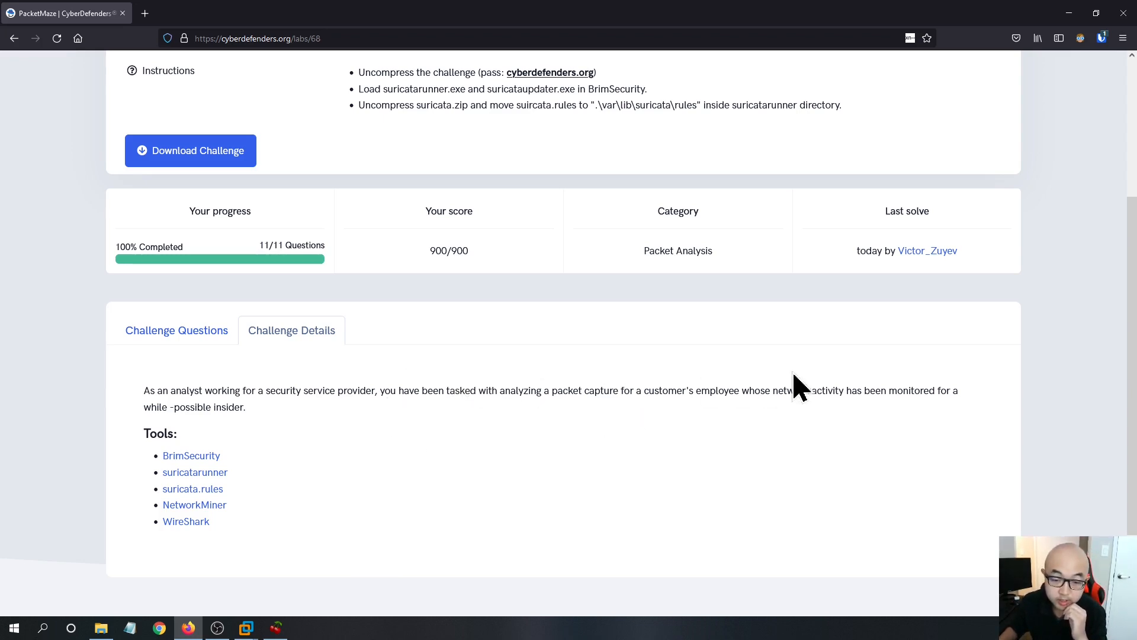
pyautogui.moveTo(569, 395)
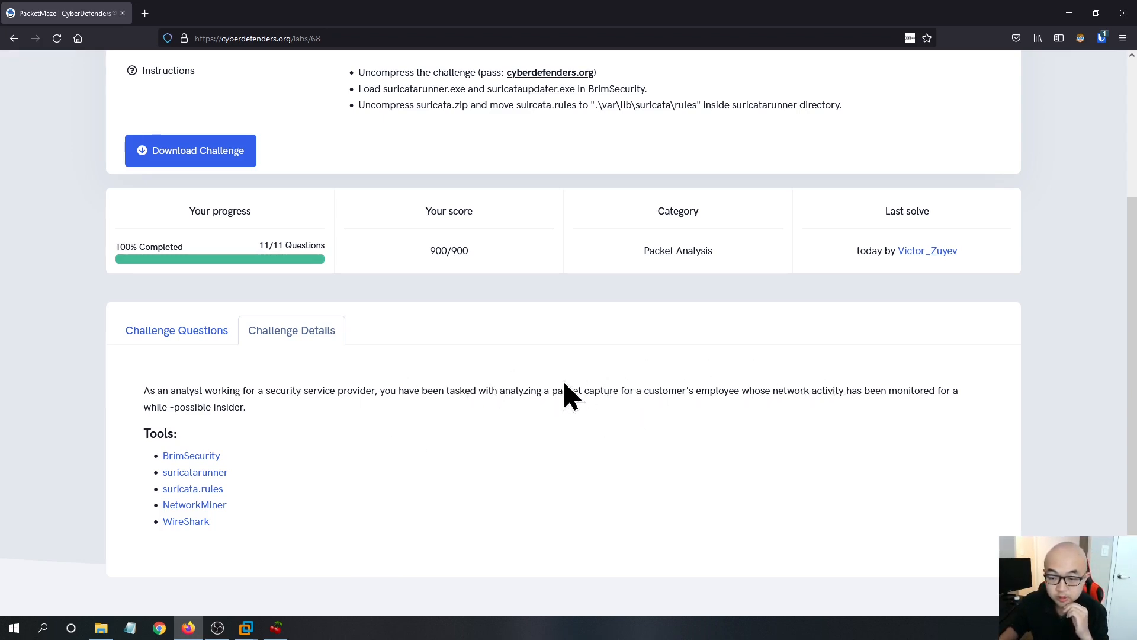
pyautogui.moveTo(972, 410)
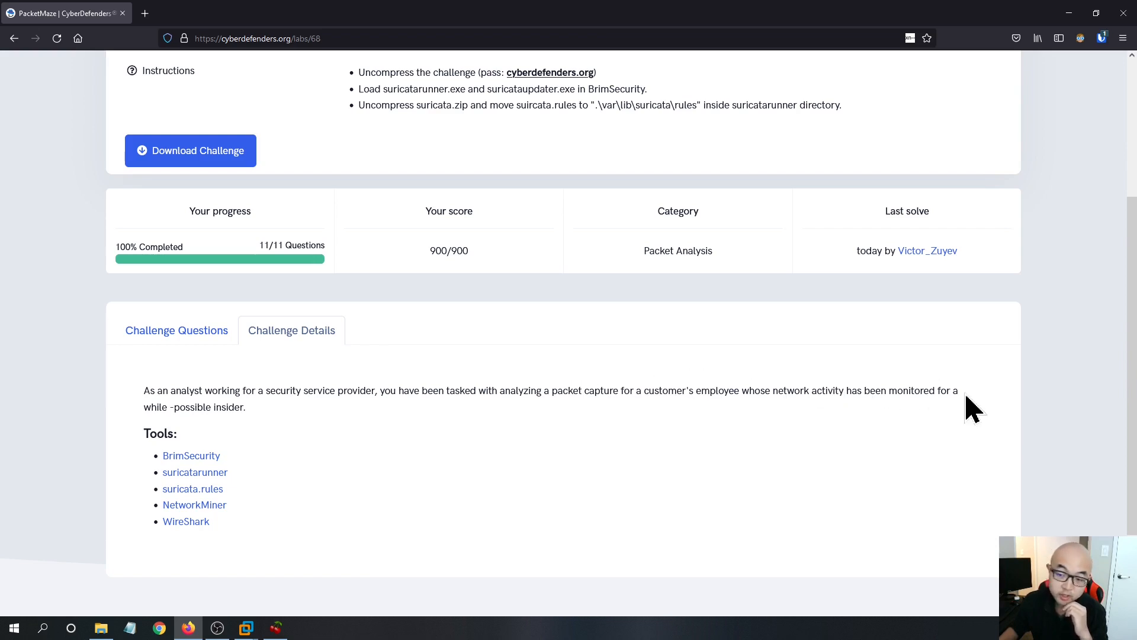
pyautogui.moveTo(313, 397)
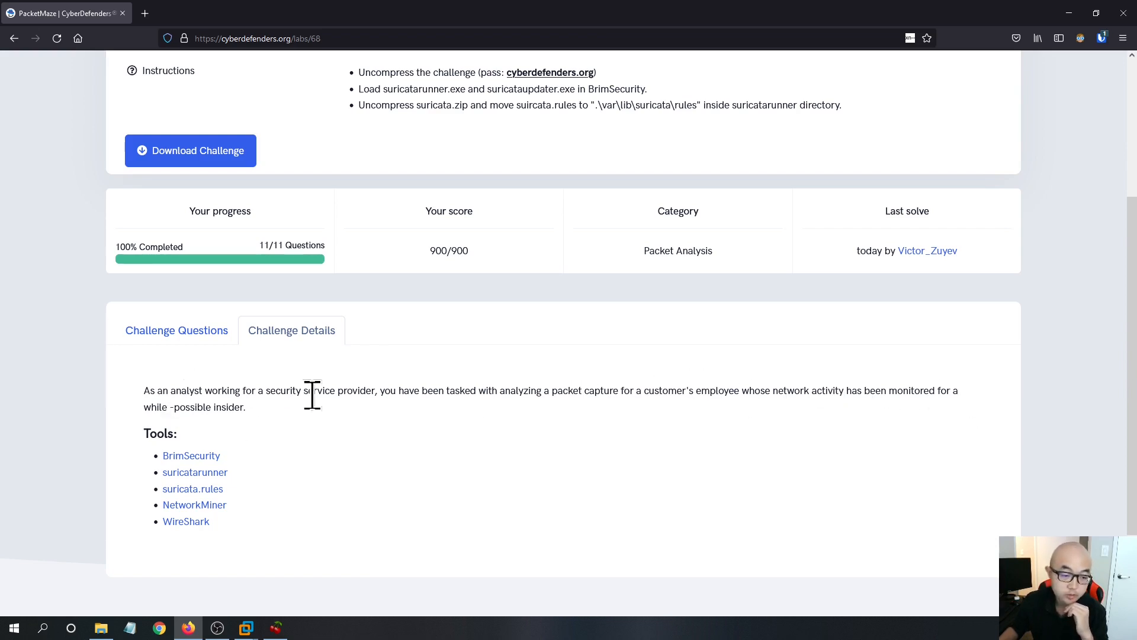
pyautogui.click(176, 330)
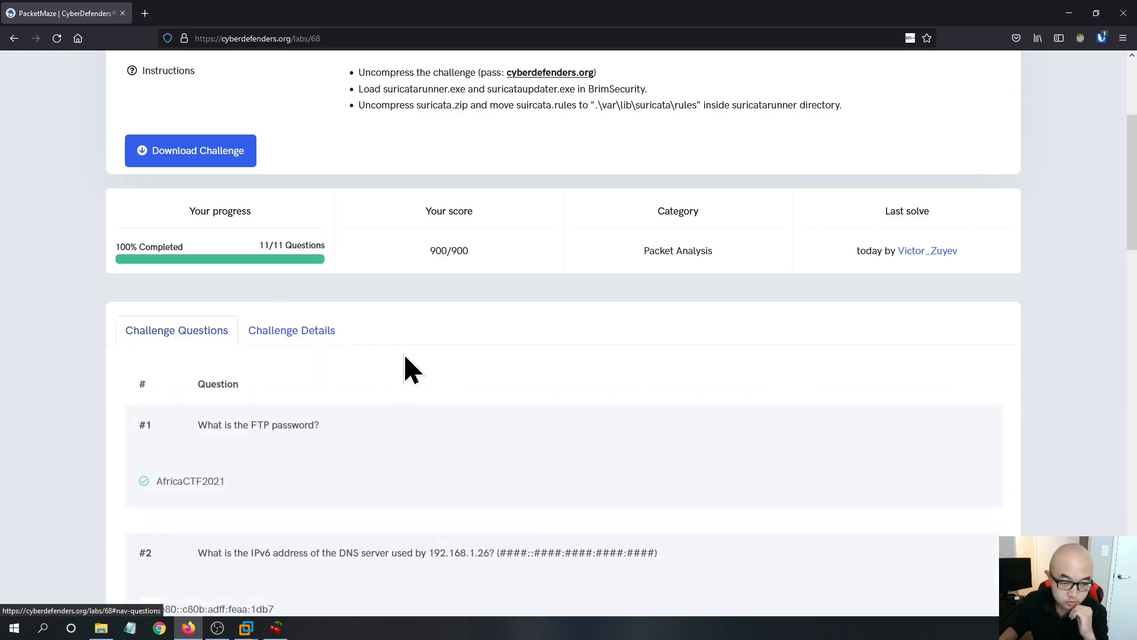
pyautogui.scroll(3)
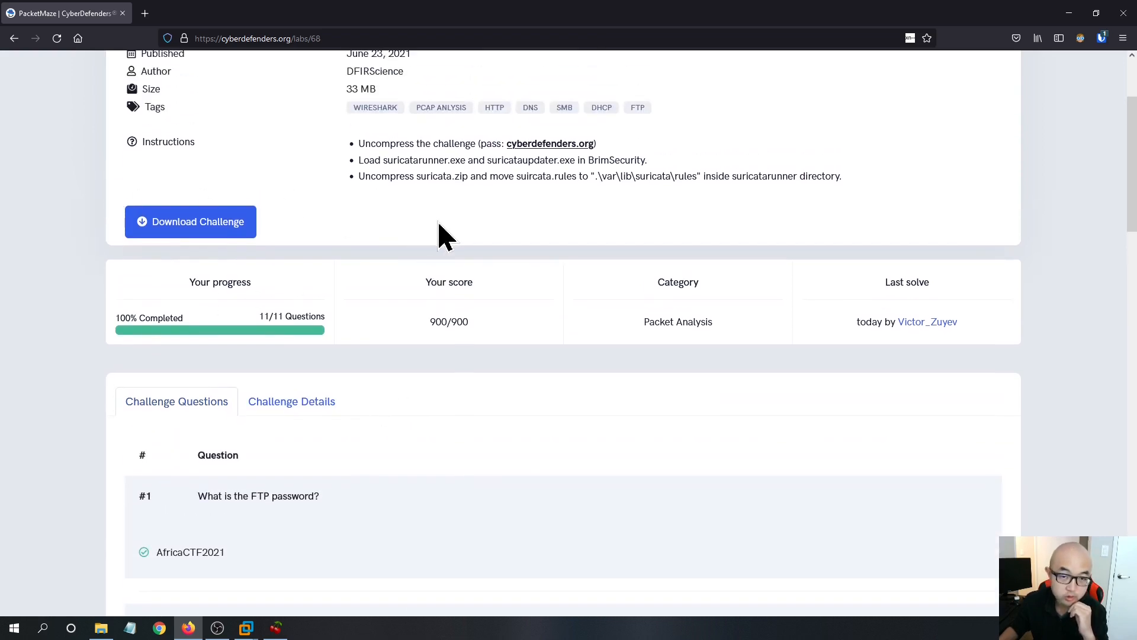
pyautogui.scroll(3)
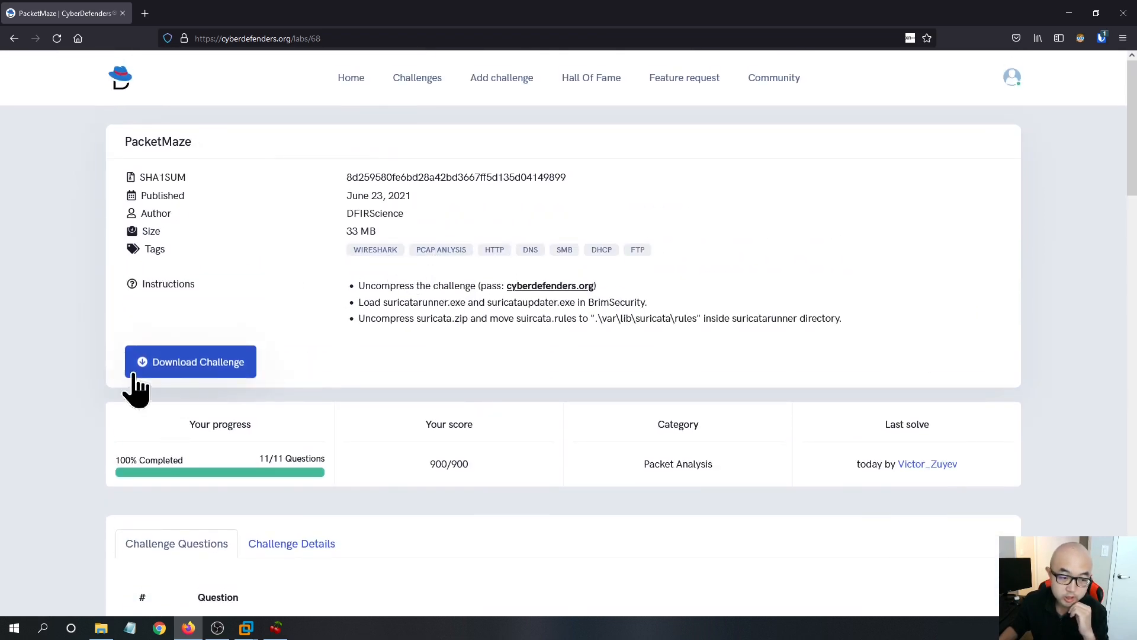
pyautogui.moveTo(267, 294)
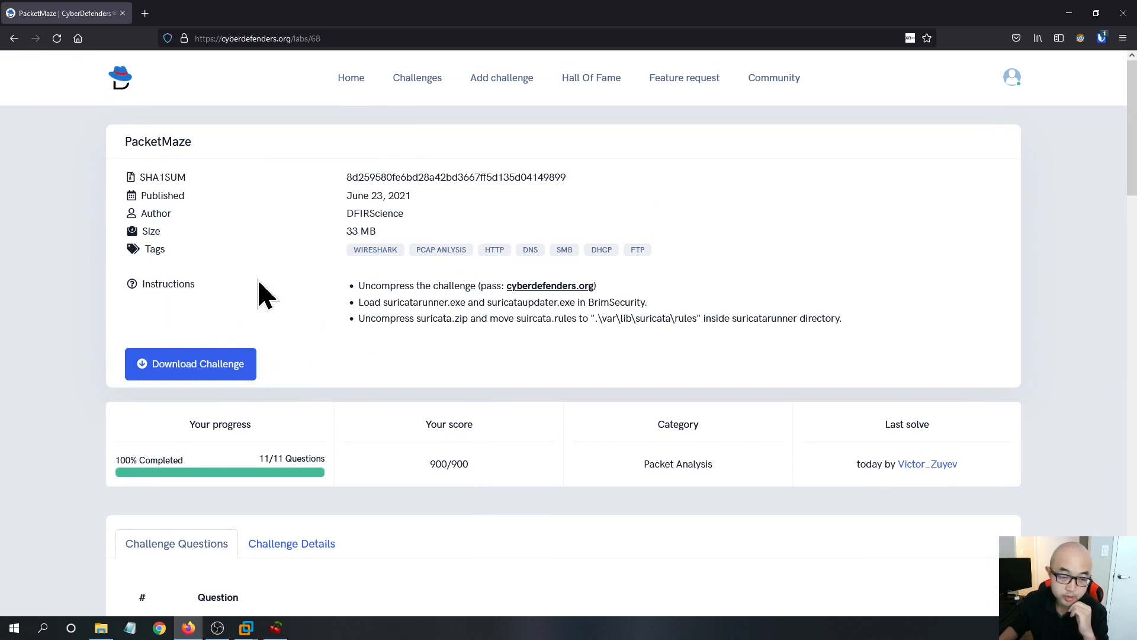
pyautogui.moveTo(507, 285)
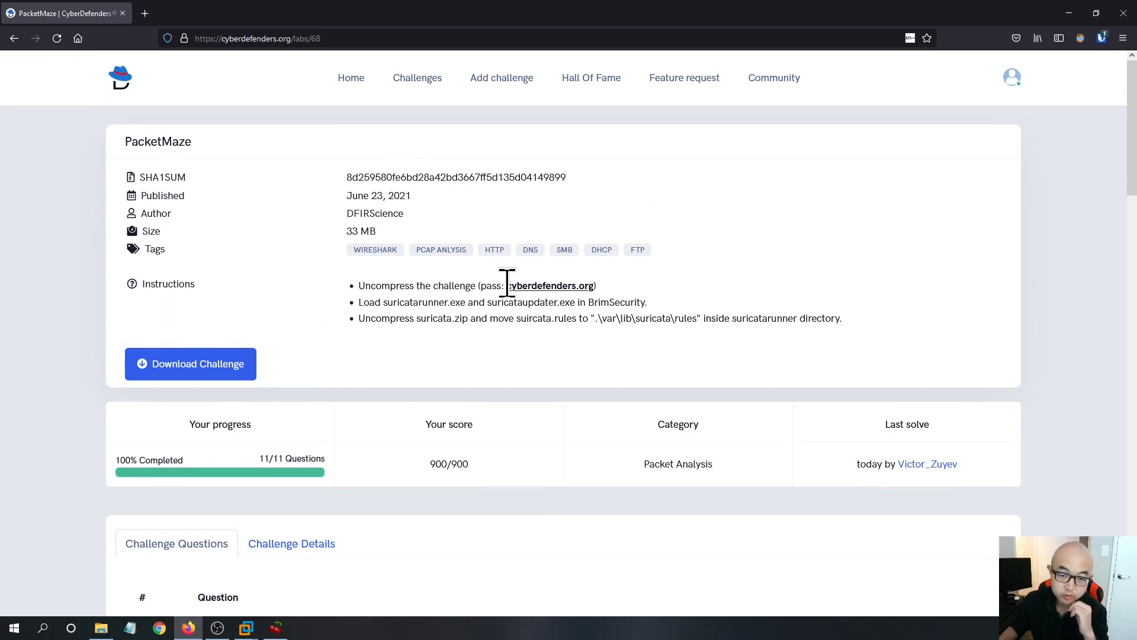
pyautogui.moveTo(422, 326)
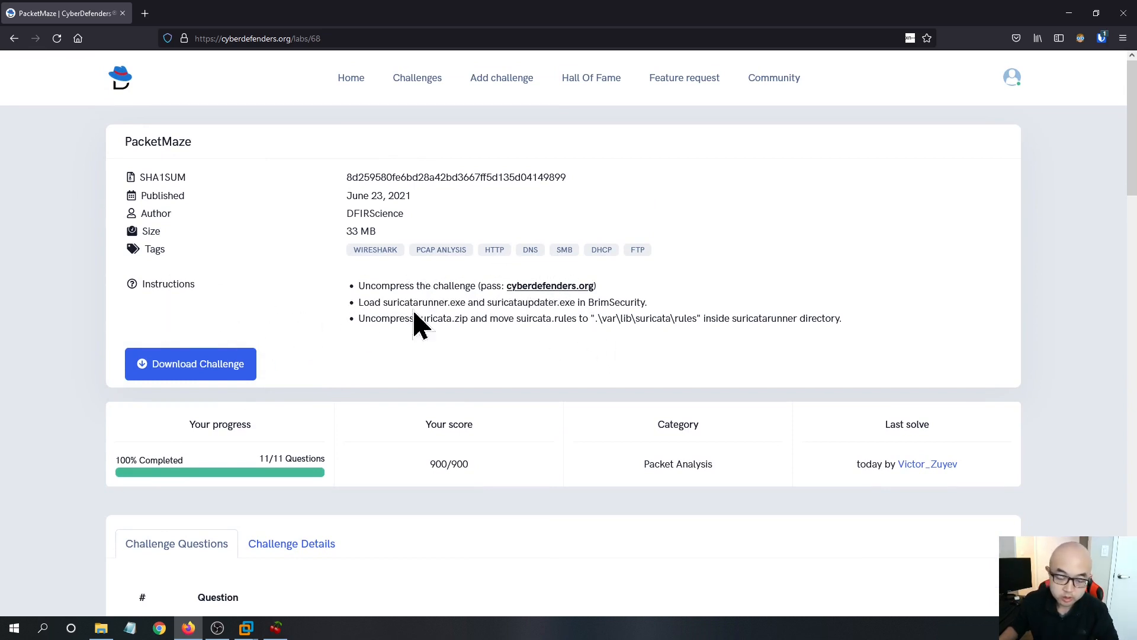
pyautogui.scroll(-3)
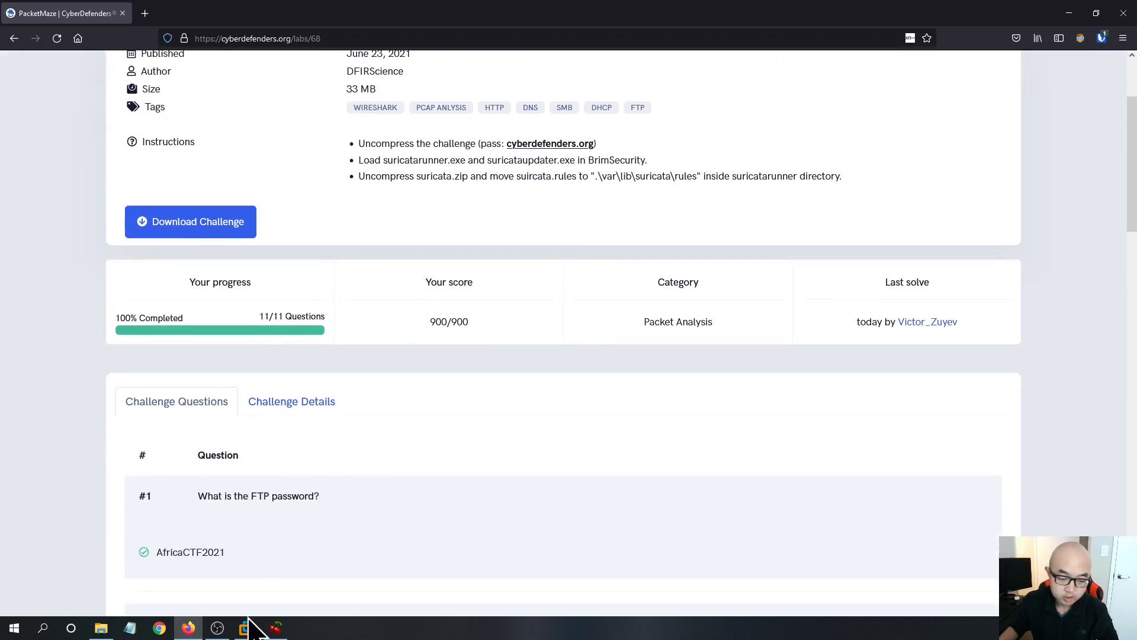
pyautogui.scroll(-3)
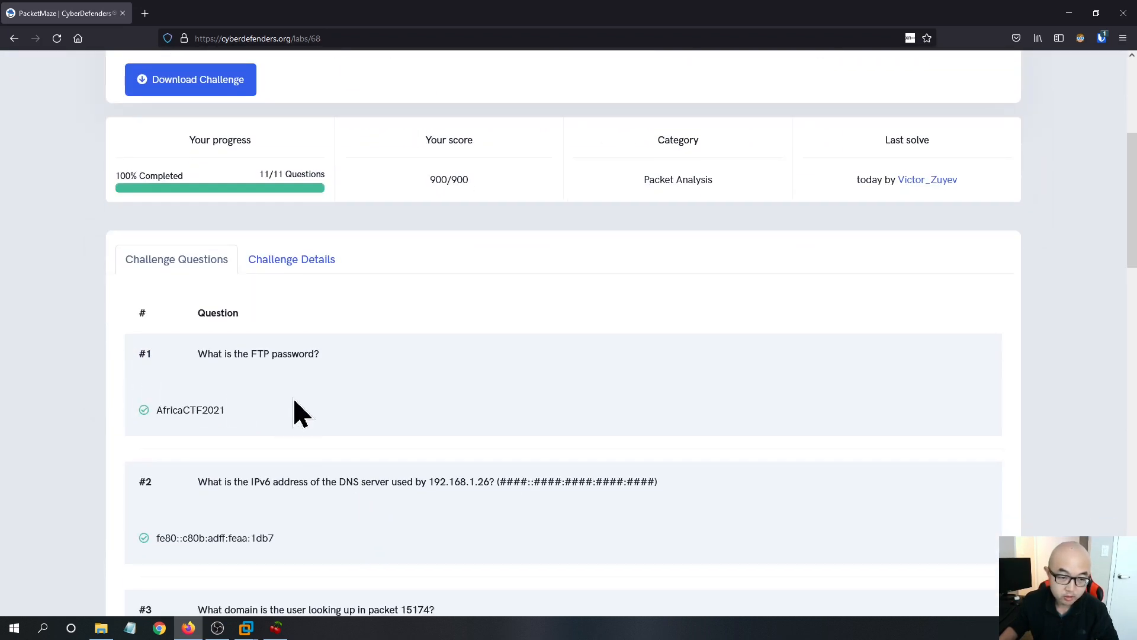
pyautogui.moveTo(294, 381)
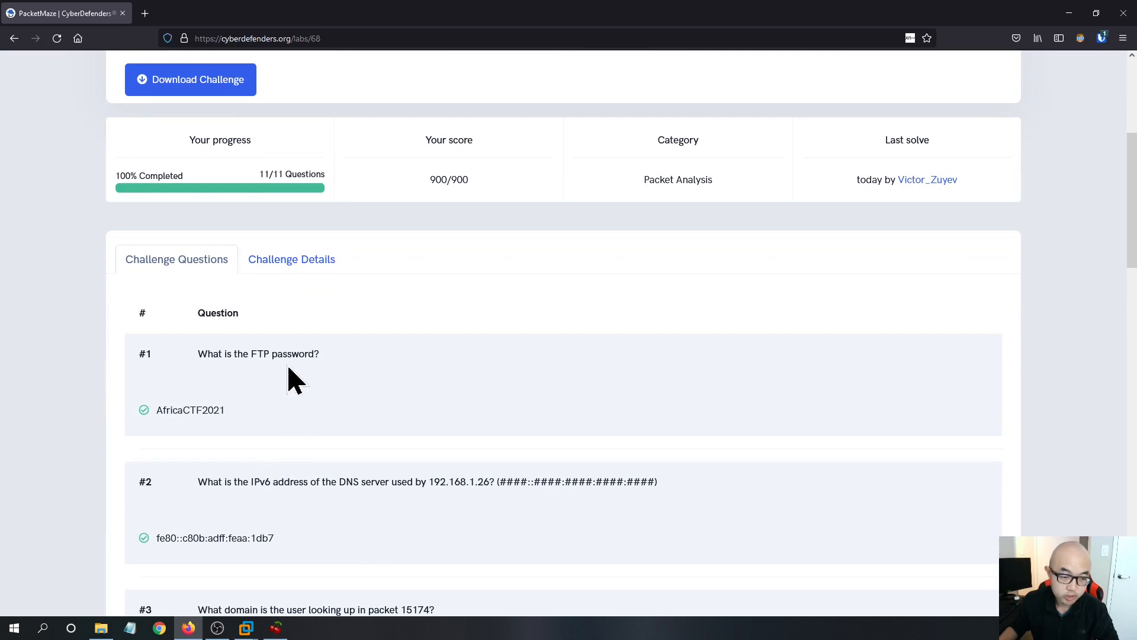
pyautogui.moveTo(355, 577)
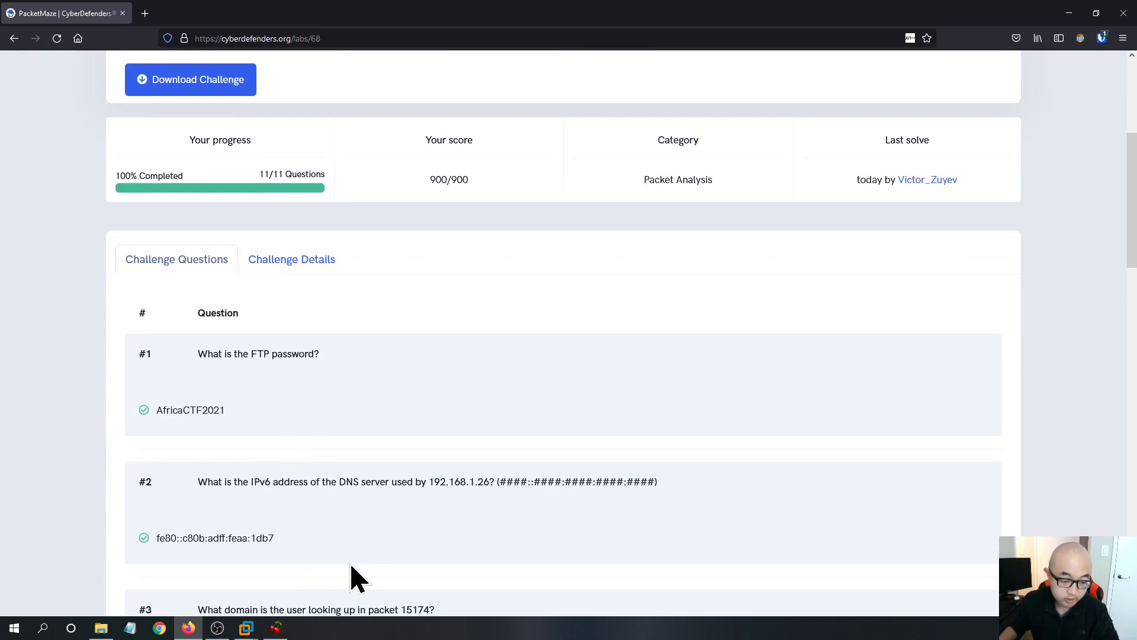
pyautogui.moveTo(259, 435)
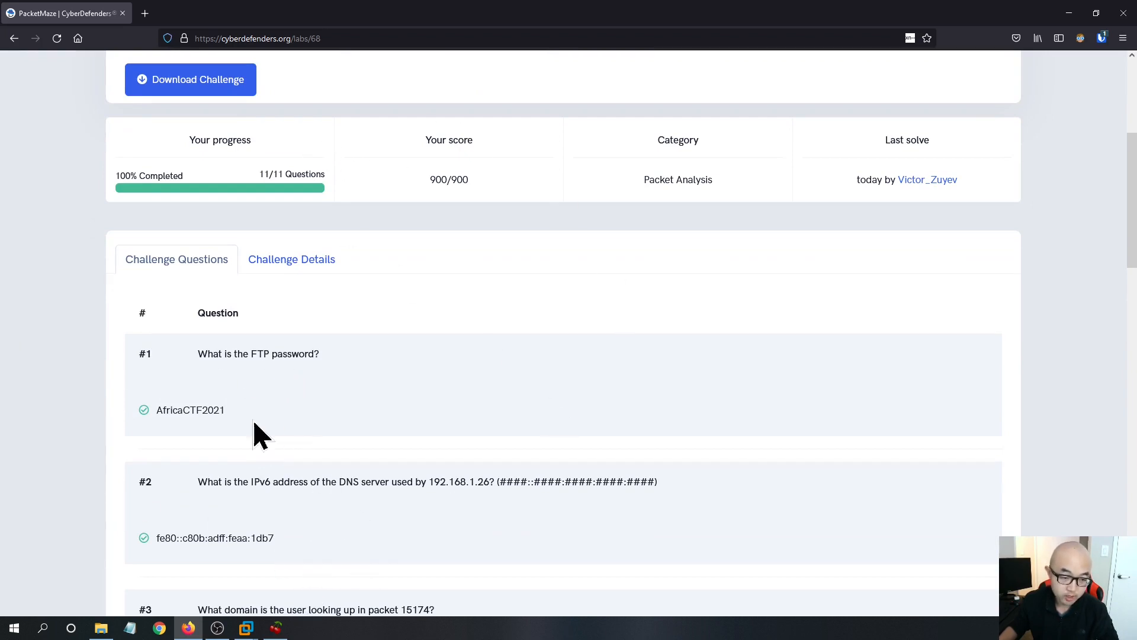
pyautogui.moveTo(182, 369)
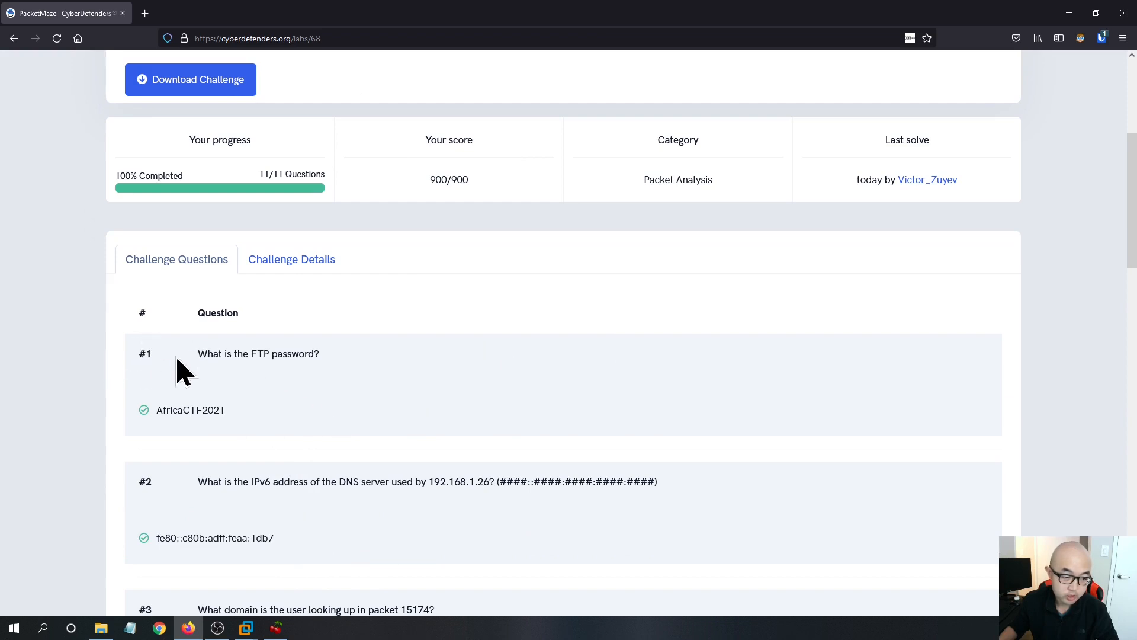
pyautogui.moveTo(224, 353)
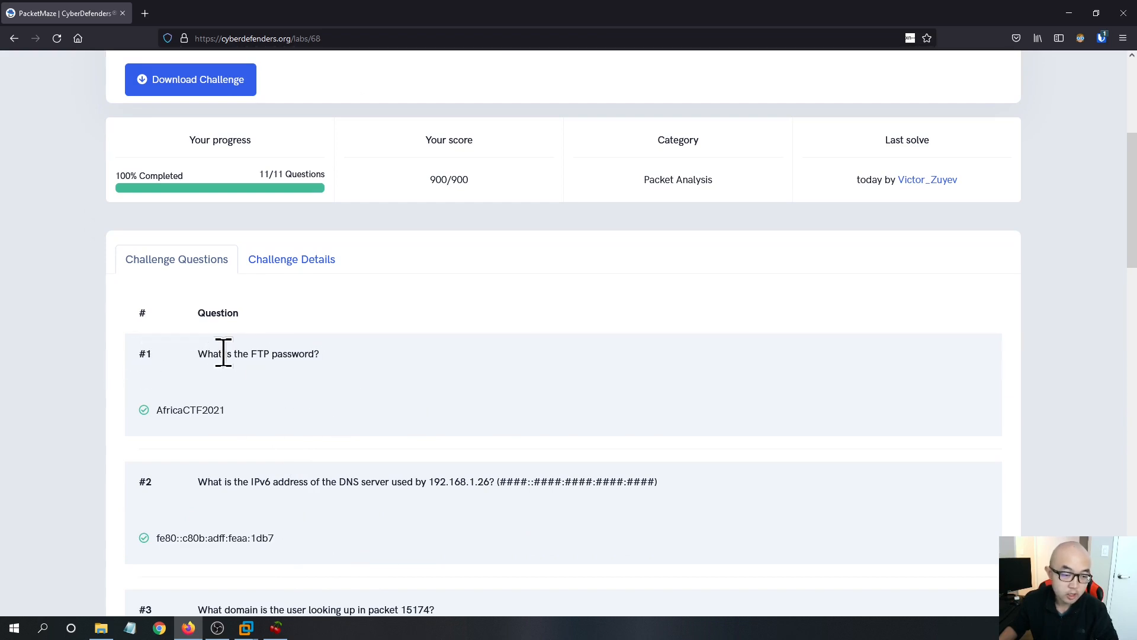
pyautogui.scroll(3)
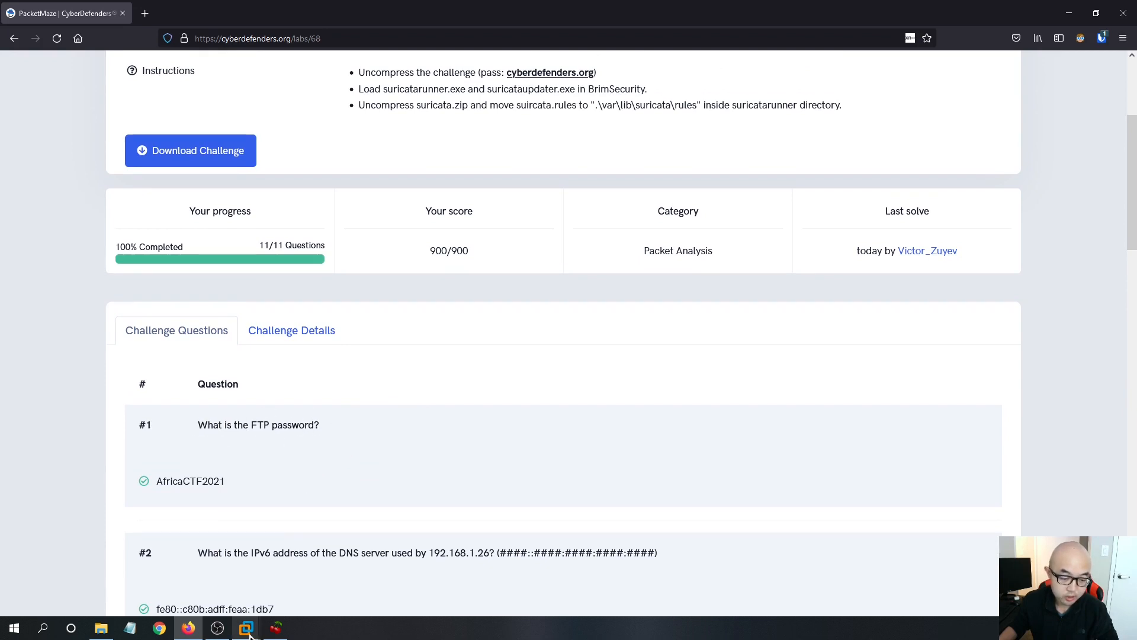
# Filter the Wireshark capture with 'ftp', leaving 88 FTP packets.
pyautogui.click(246, 627)
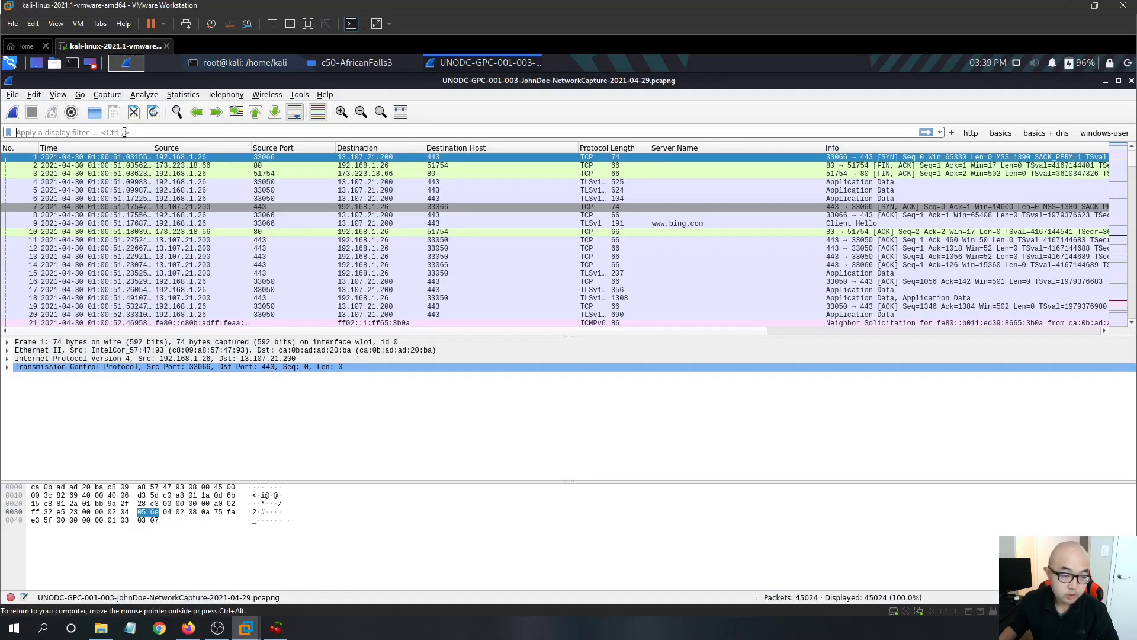
pyautogui.write('f')
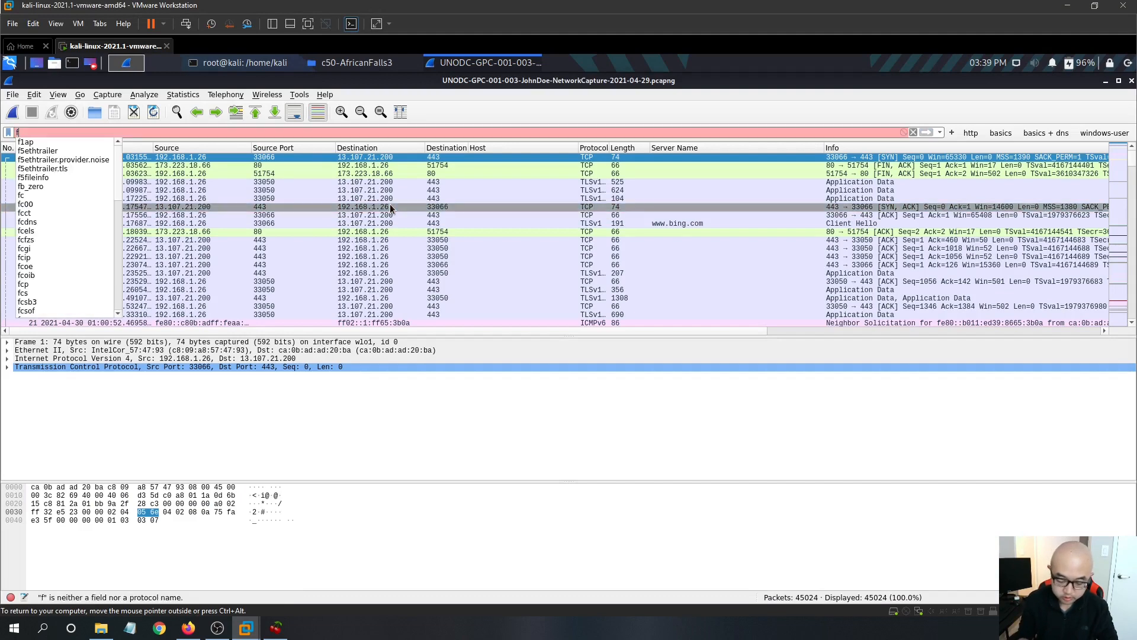
pyautogui.press('Return')
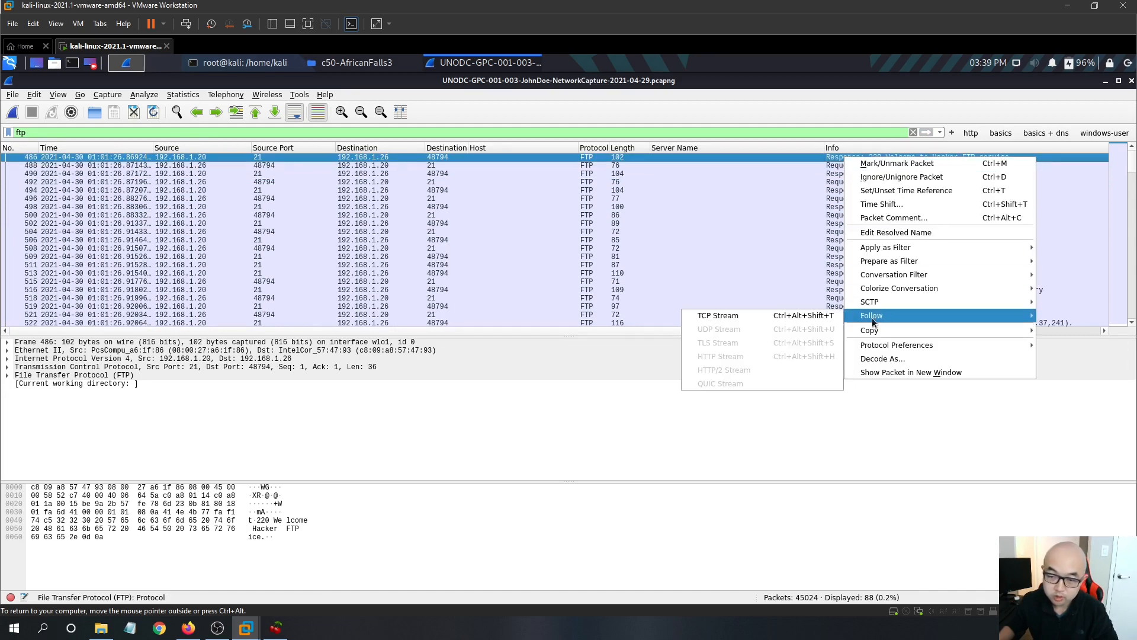
pyautogui.click(717, 315)
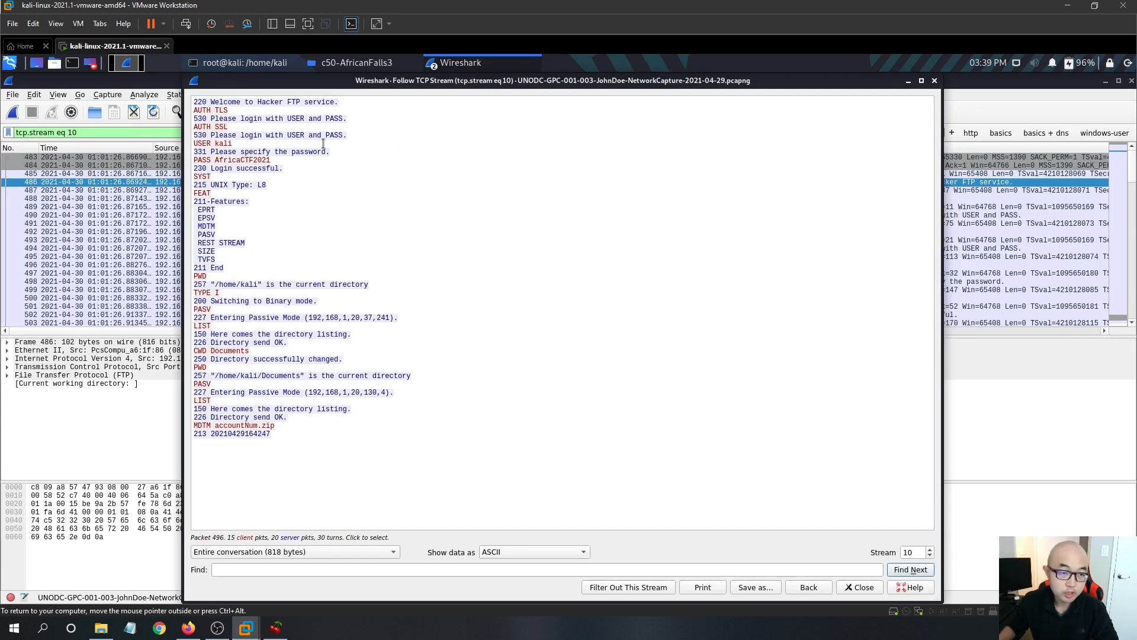
pyautogui.moveTo(523, 333)
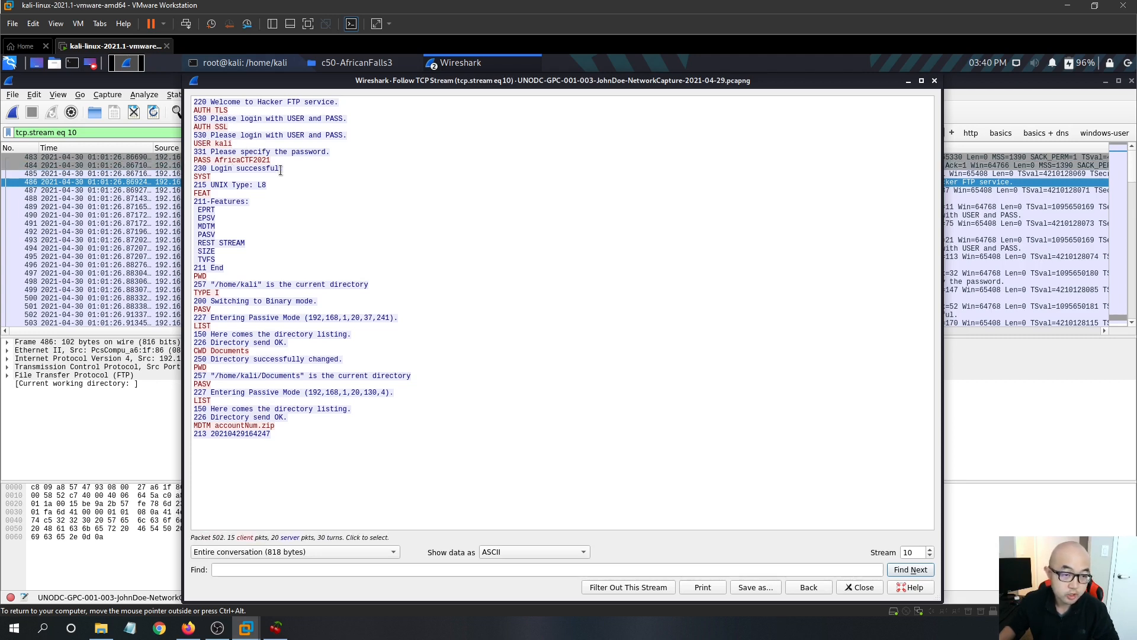
pyautogui.moveTo(281, 172)
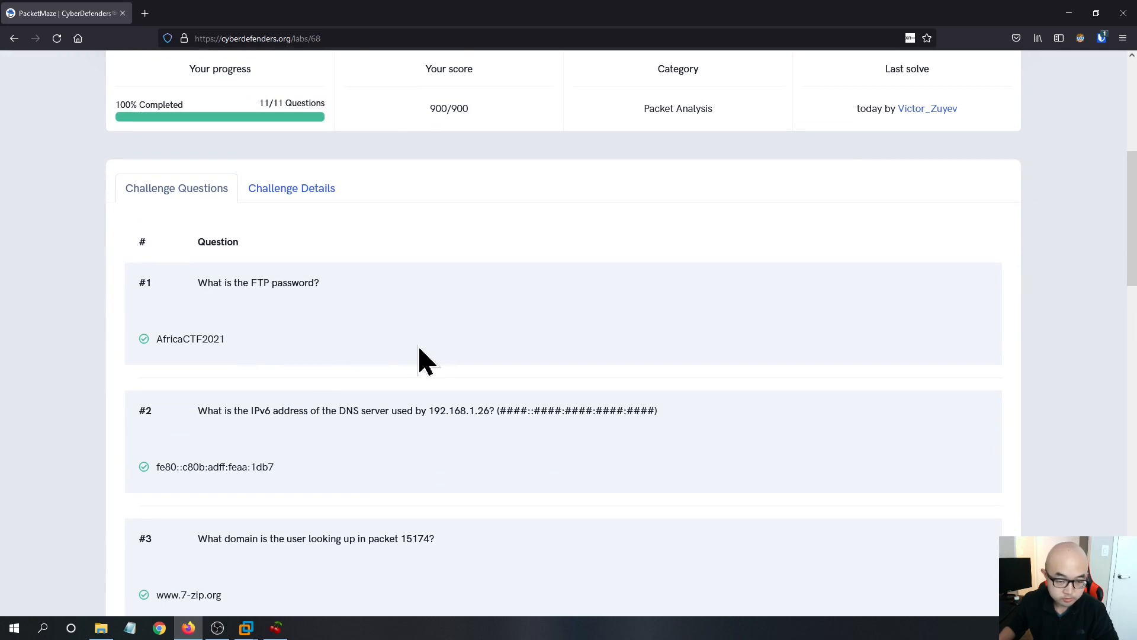
pyautogui.moveTo(156, 420)
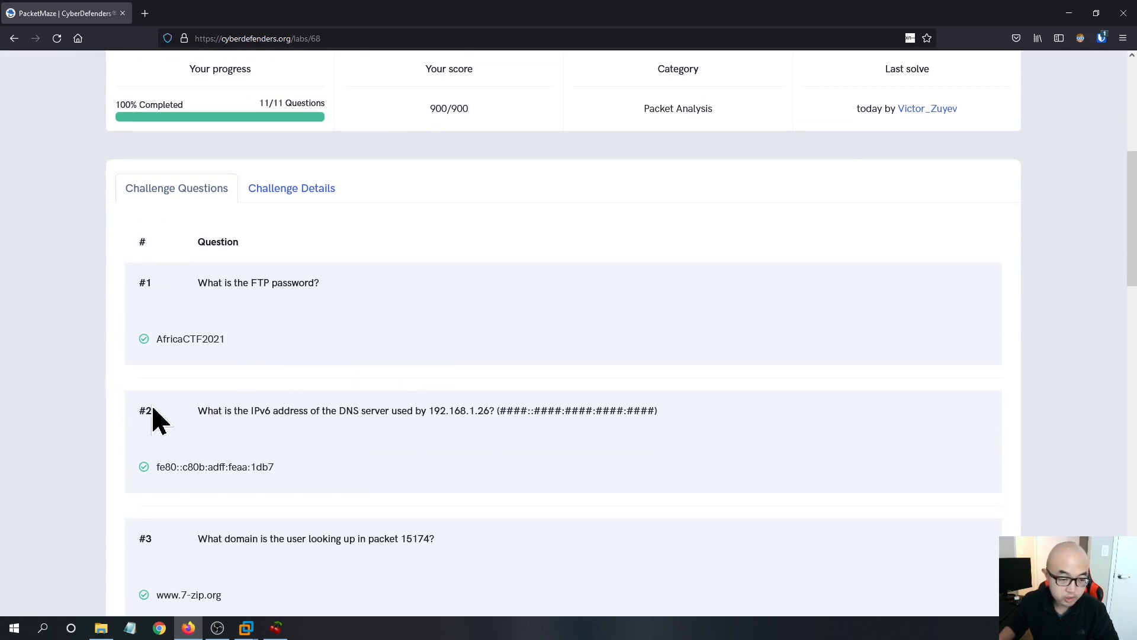
pyautogui.moveTo(346, 440)
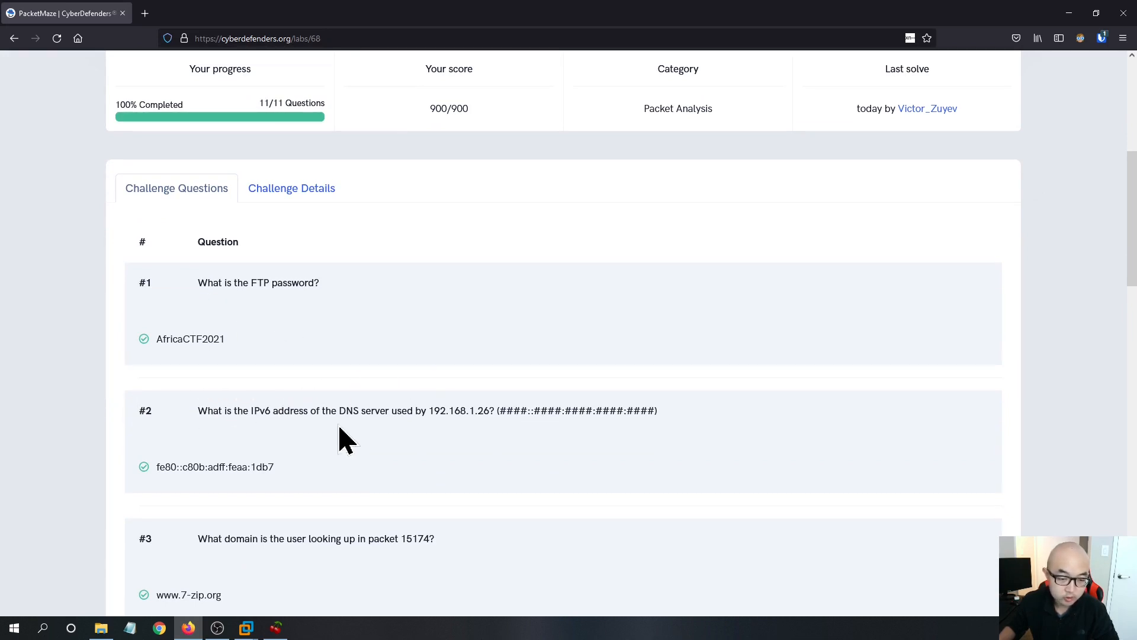
pyautogui.moveTo(417, 436)
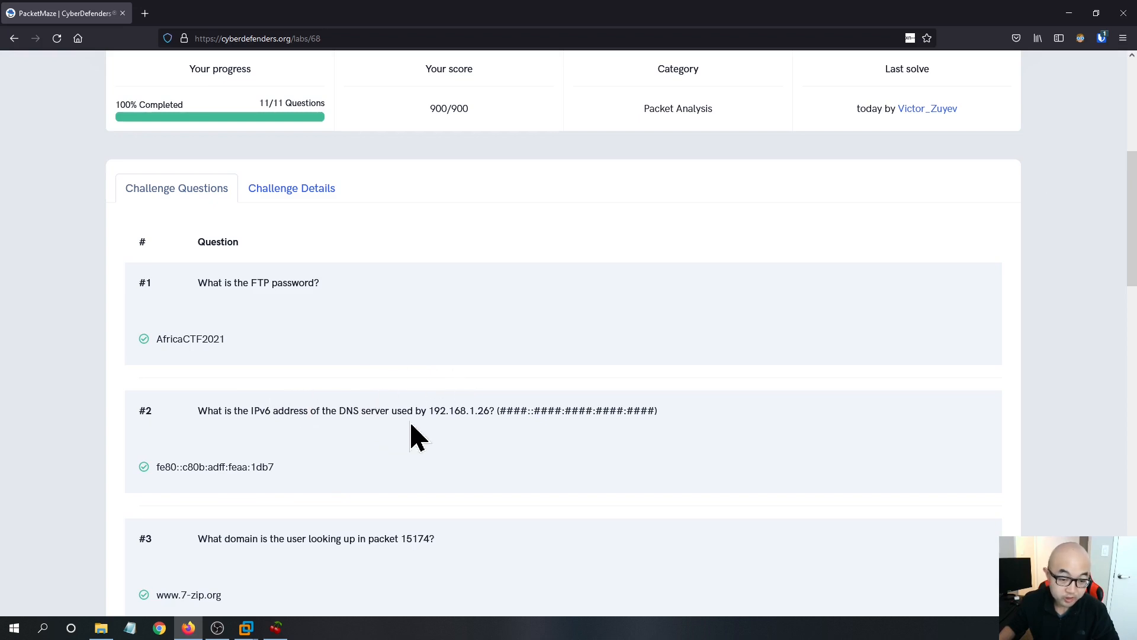
pyautogui.moveTo(464, 410)
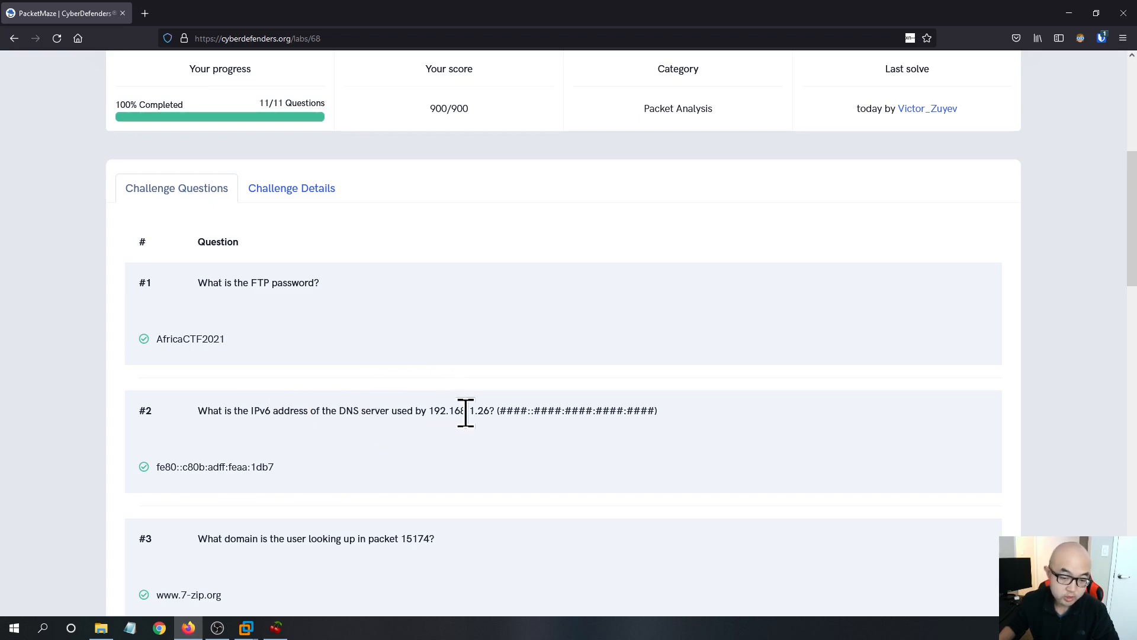
pyautogui.moveTo(521, 446)
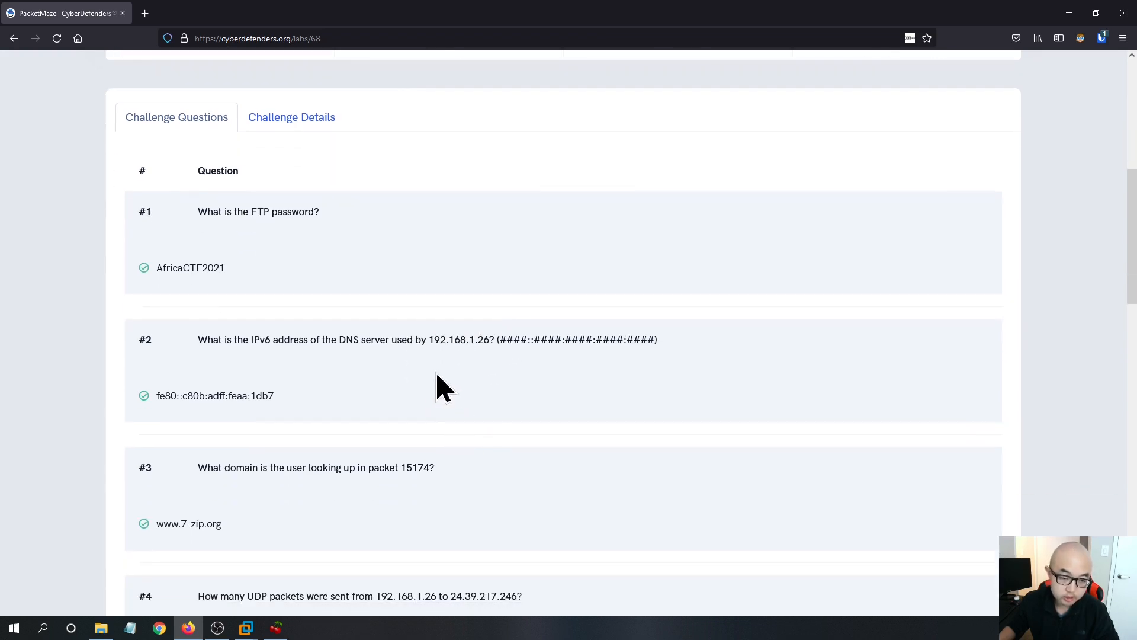
pyautogui.moveTo(301, 457)
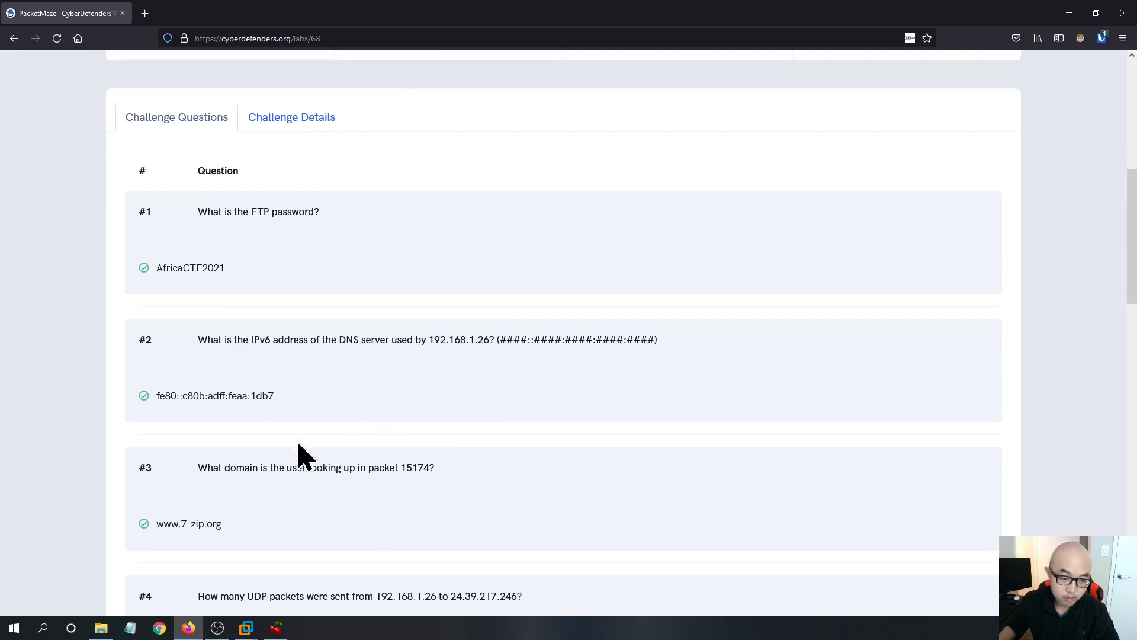
pyautogui.moveTo(217, 535)
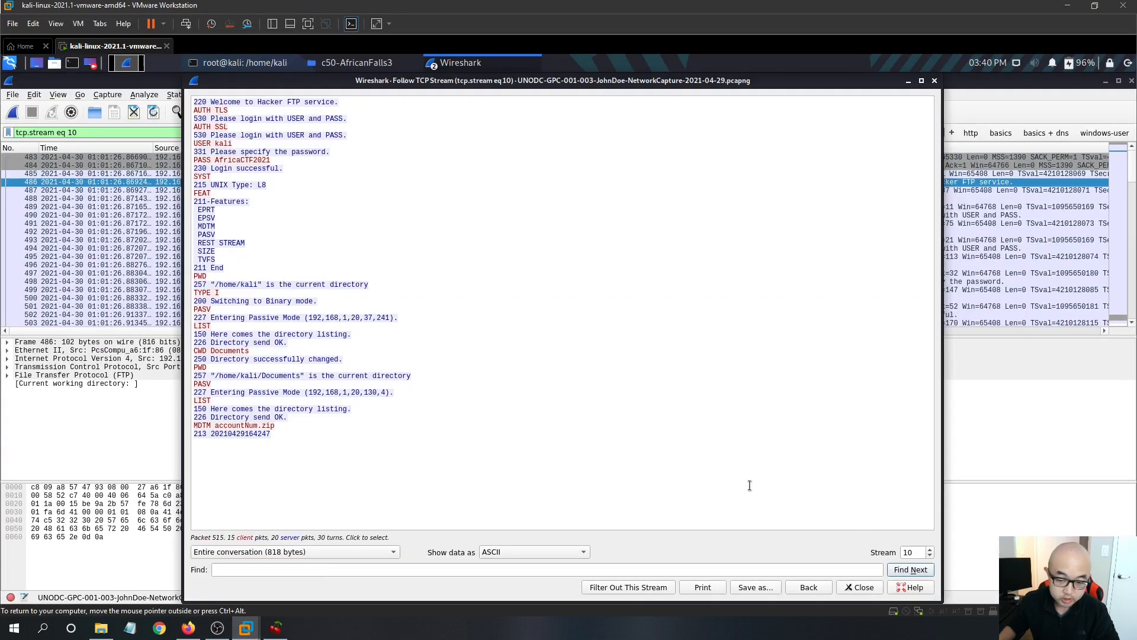
# Close the stream, filter to 163 DNS packets, and inspect queries 51 and 474.
pyautogui.click(860, 587)
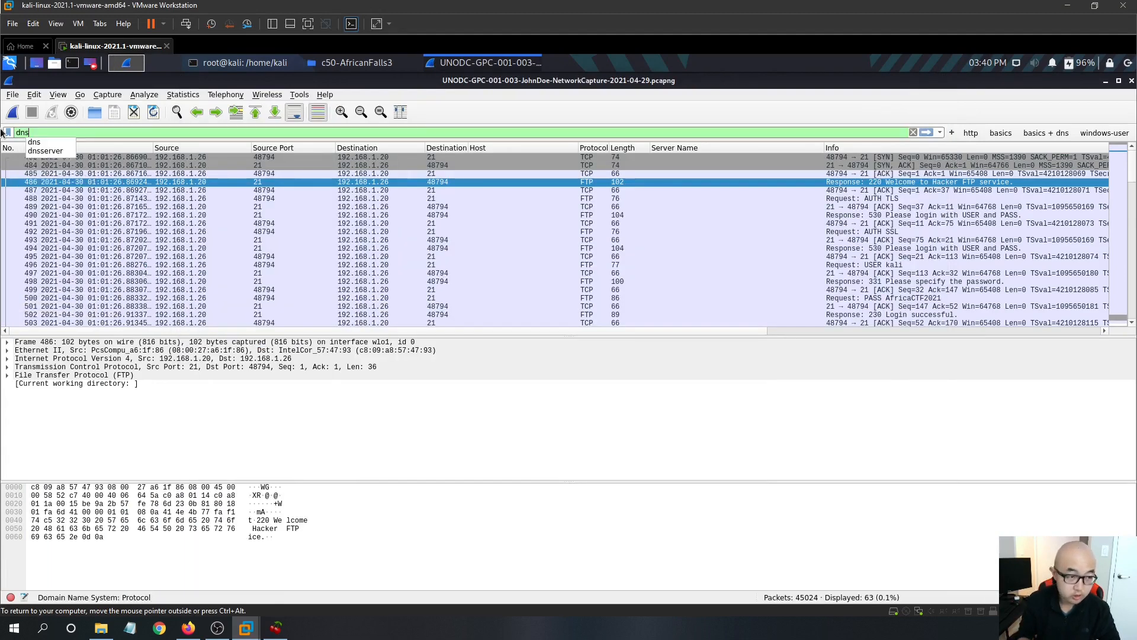
pyautogui.press('Return')
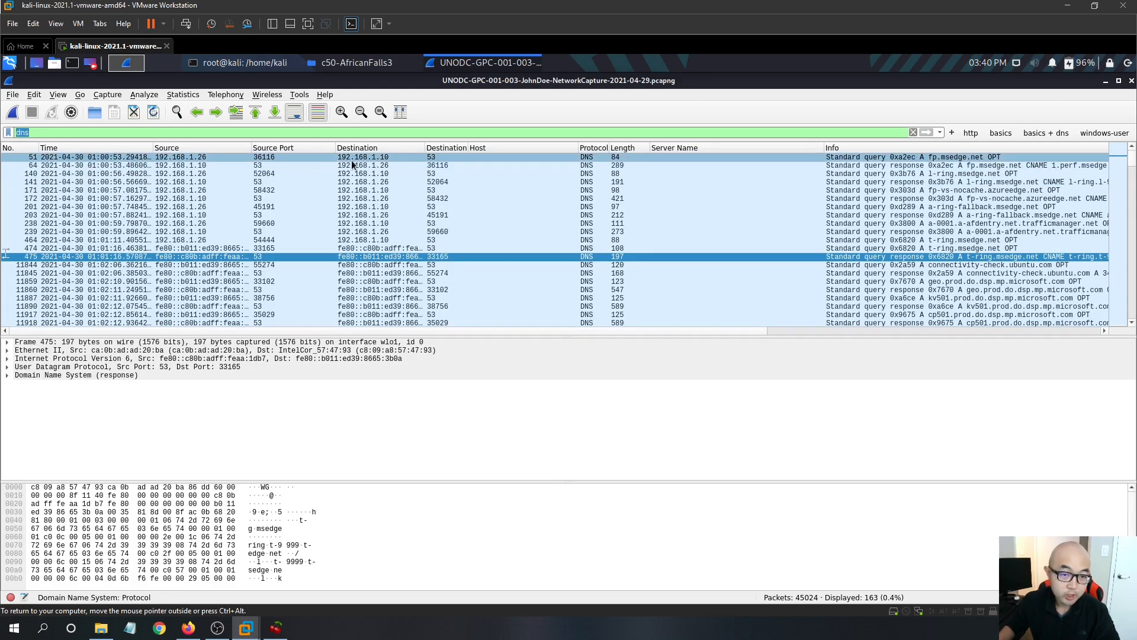
pyautogui.moveTo(503, 158)
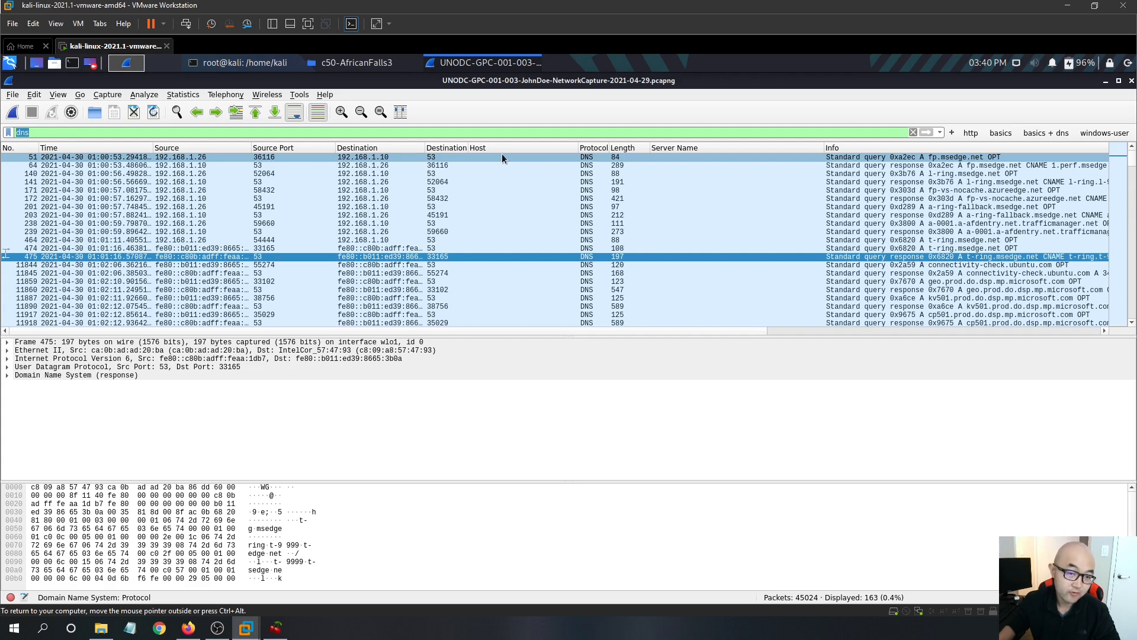
pyautogui.moveTo(419, 159)
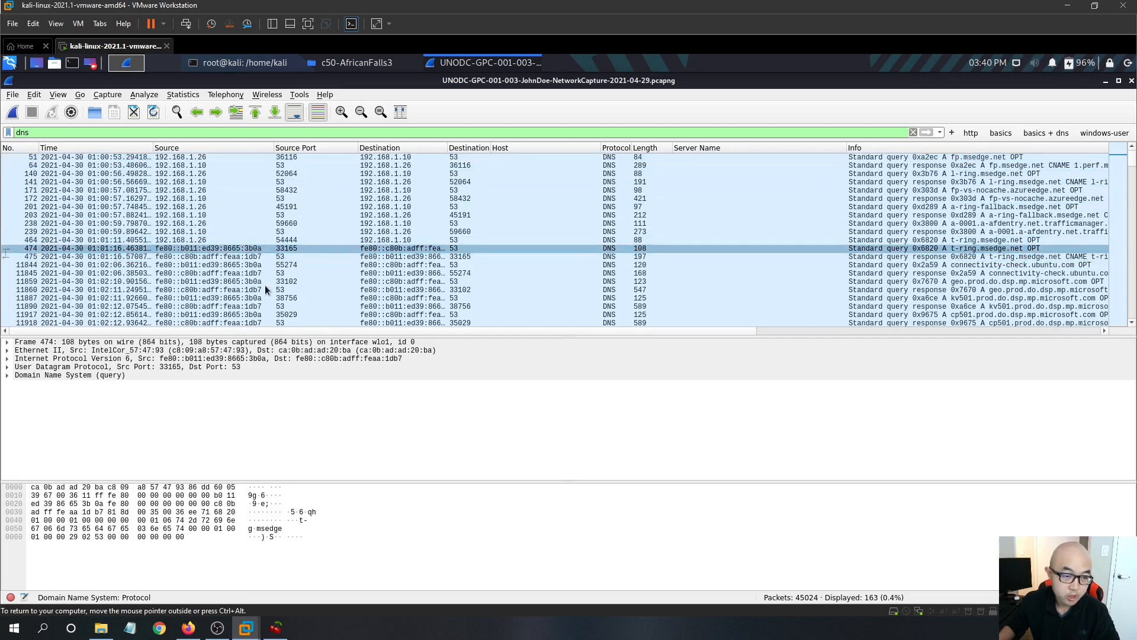
pyautogui.click(204, 157)
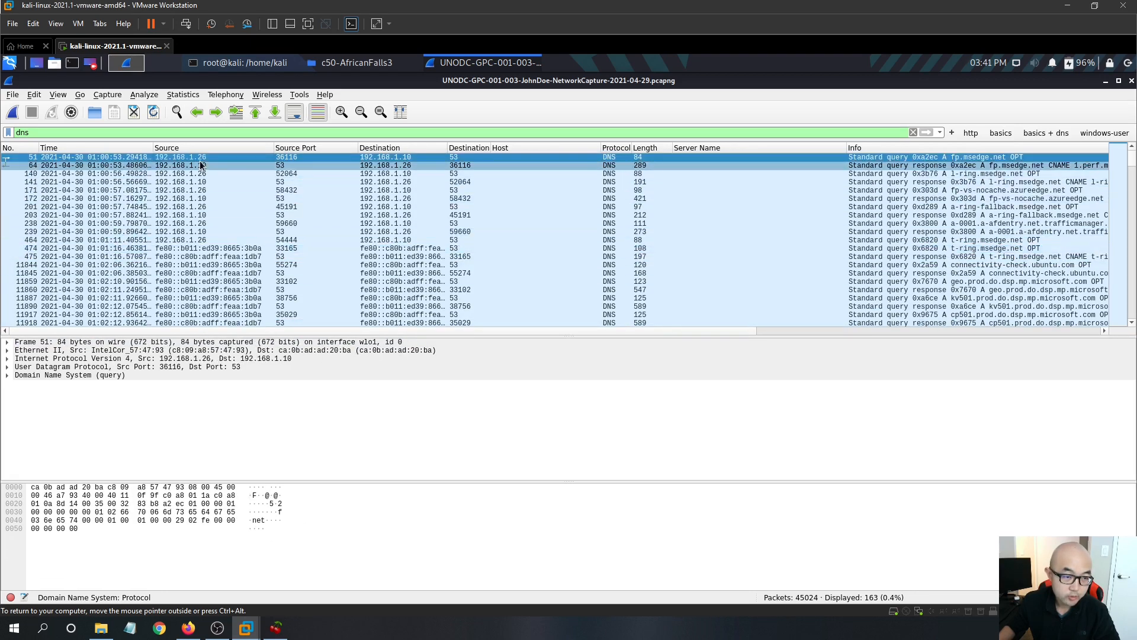
pyautogui.moveTo(279, 164)
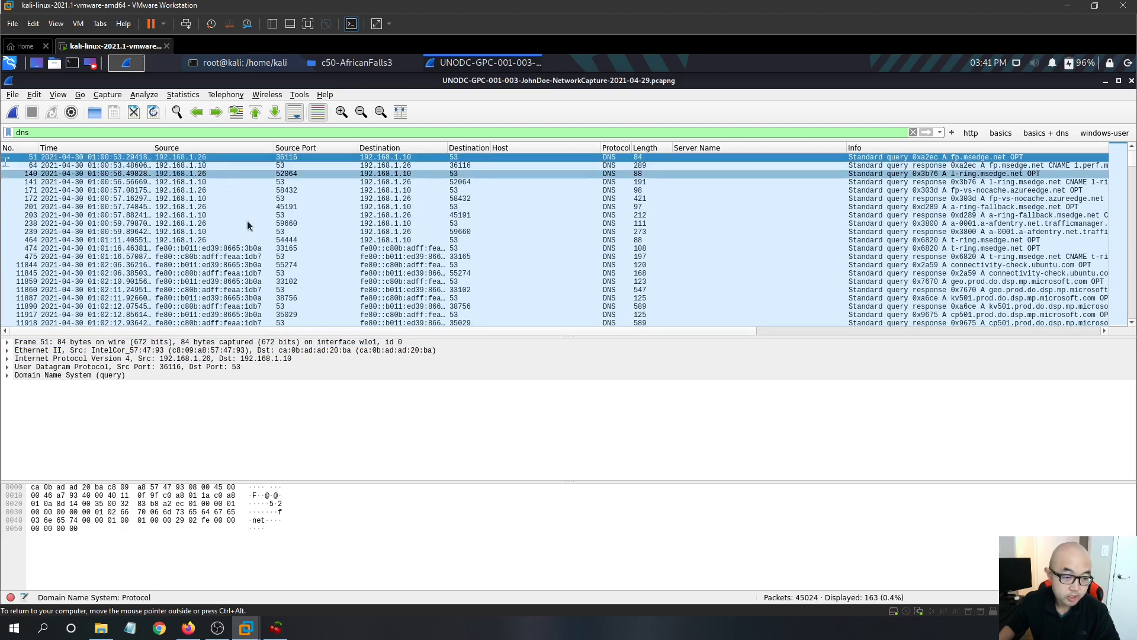
pyautogui.click(145, 358)
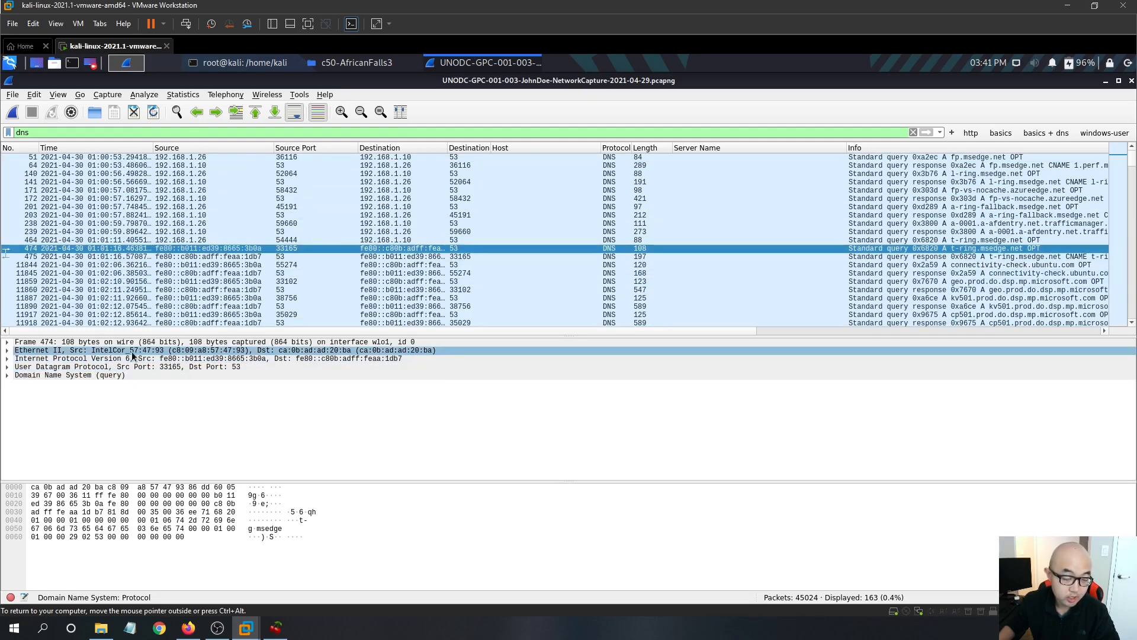
pyautogui.moveTo(233, 350)
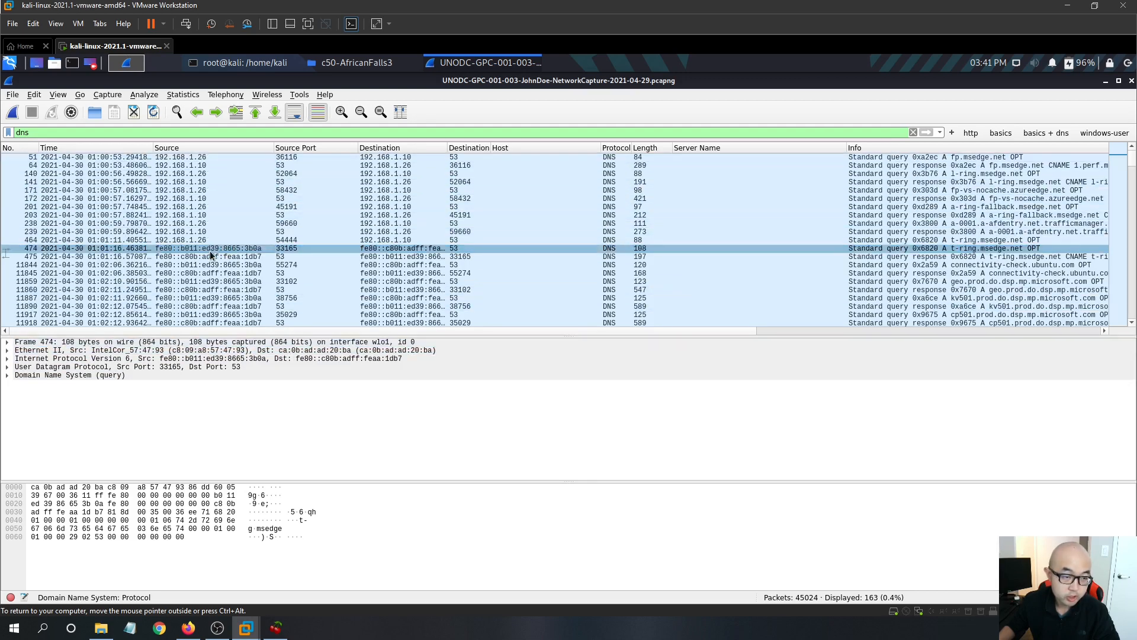
pyautogui.moveTo(260, 238)
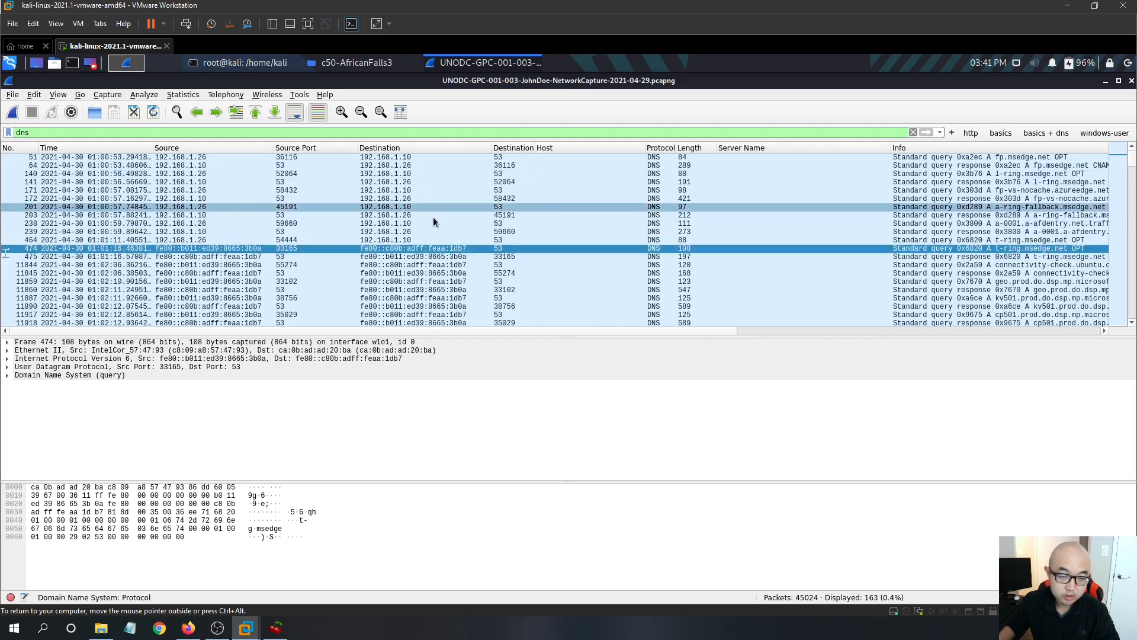
pyautogui.click(455, 257)
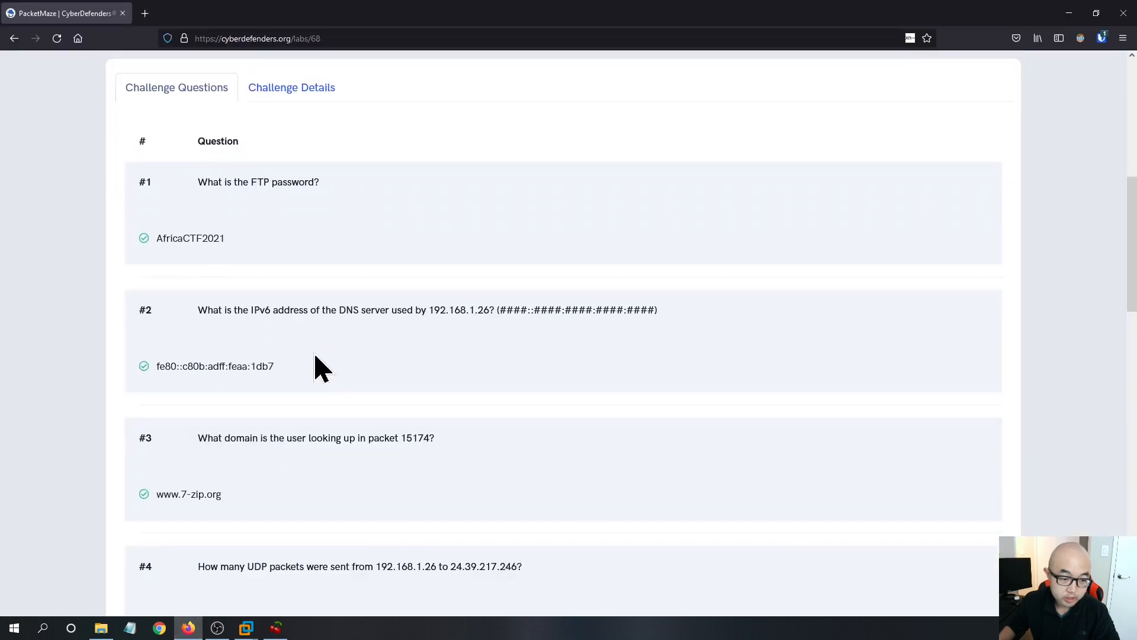
pyautogui.scroll(-3)
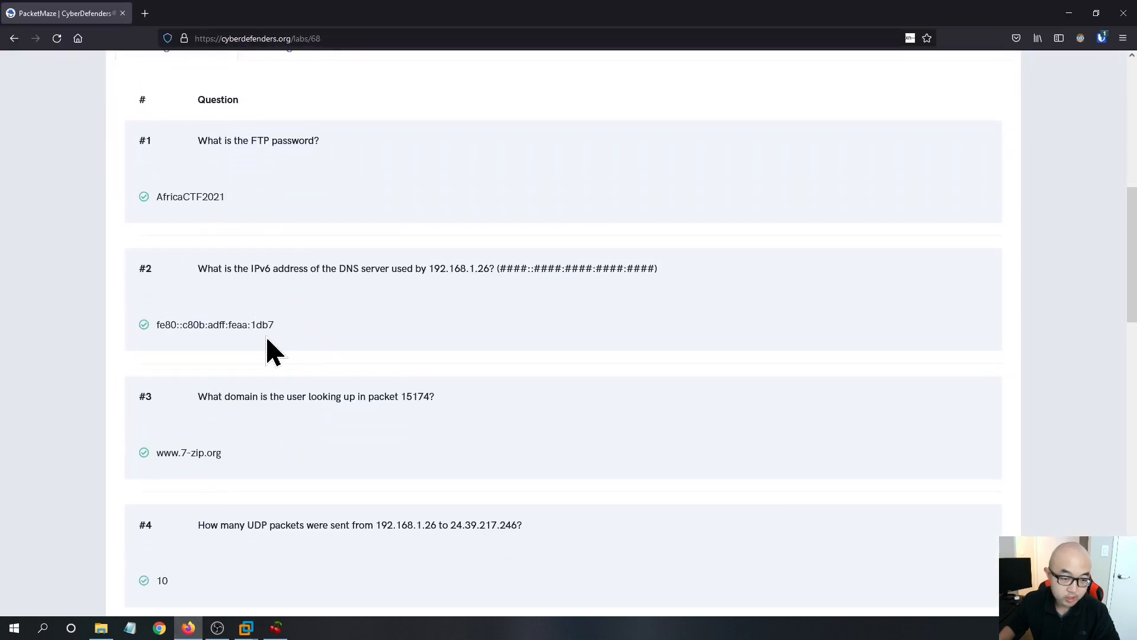
pyautogui.scroll(-3)
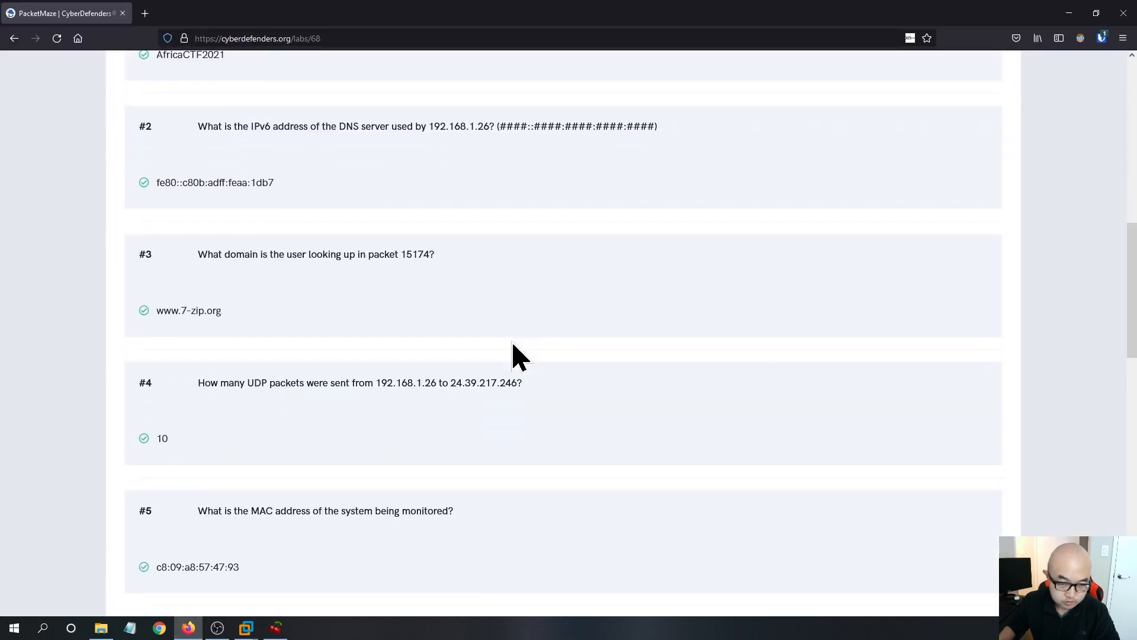
pyautogui.moveTo(265, 294)
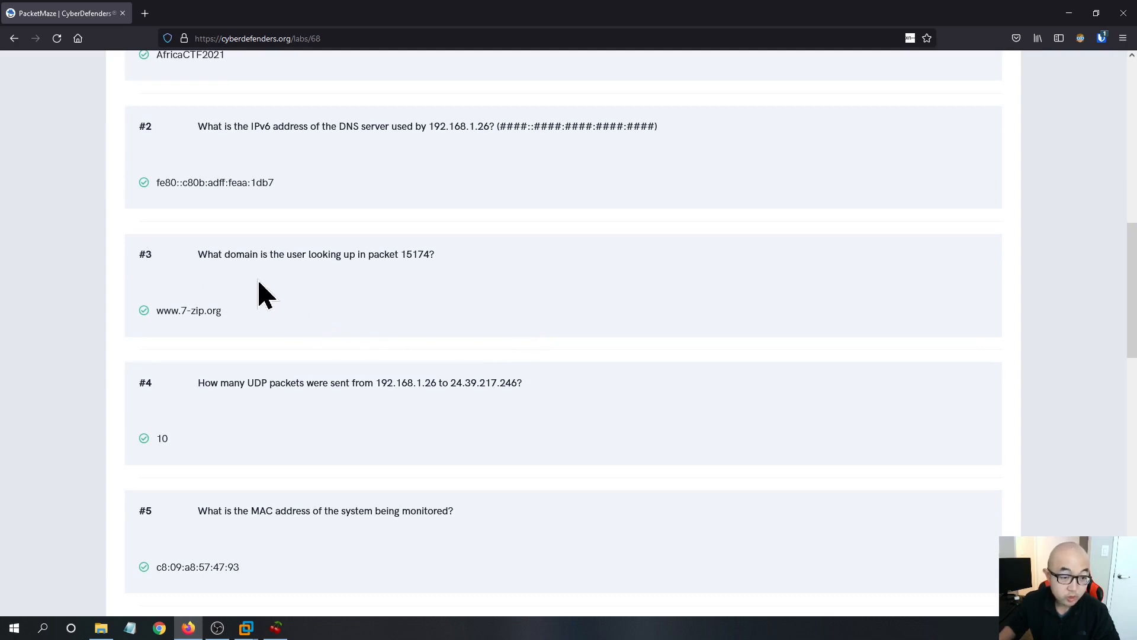
pyautogui.moveTo(422, 292)
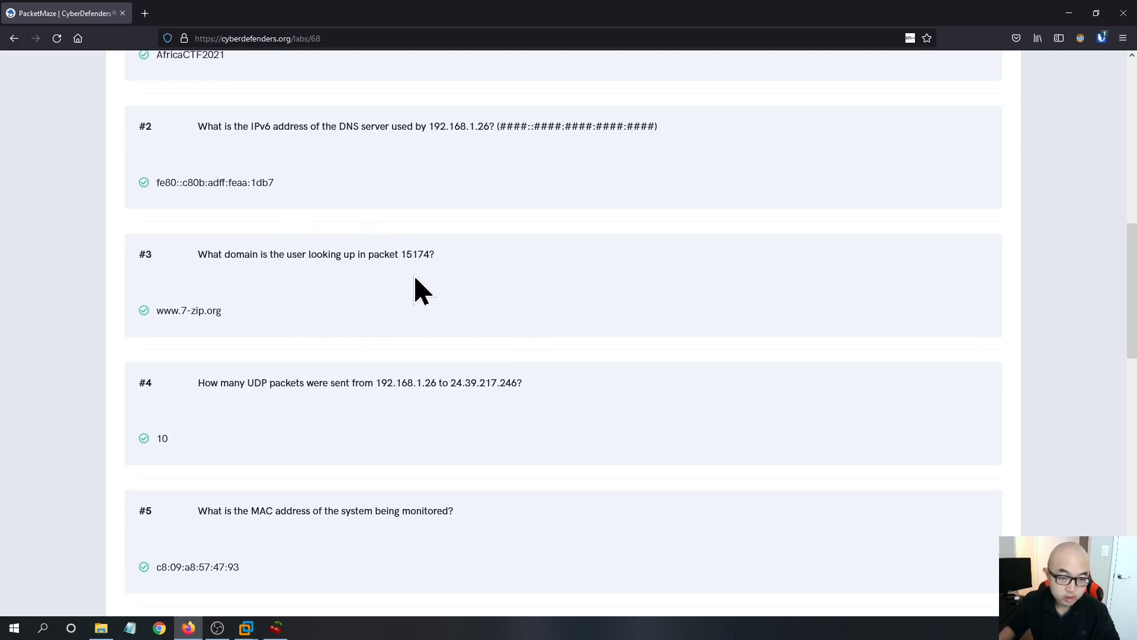
pyautogui.moveTo(401, 254)
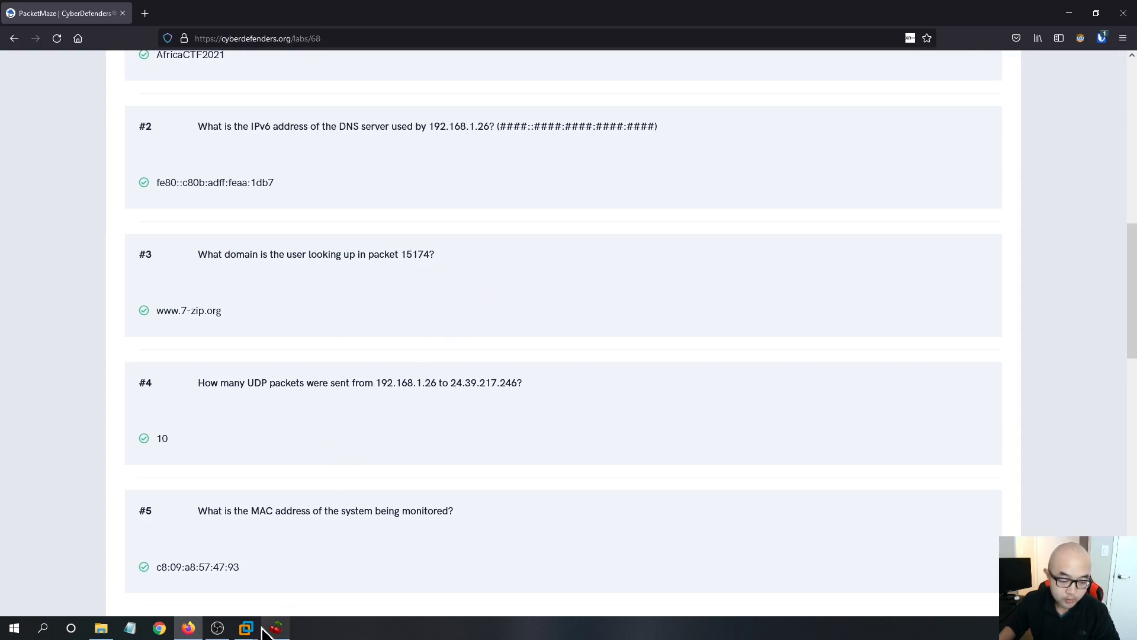
# Clear the dns filter and go to packet 15147, the QUIC packet from 142.250.190.132.
pyautogui.click(247, 627)
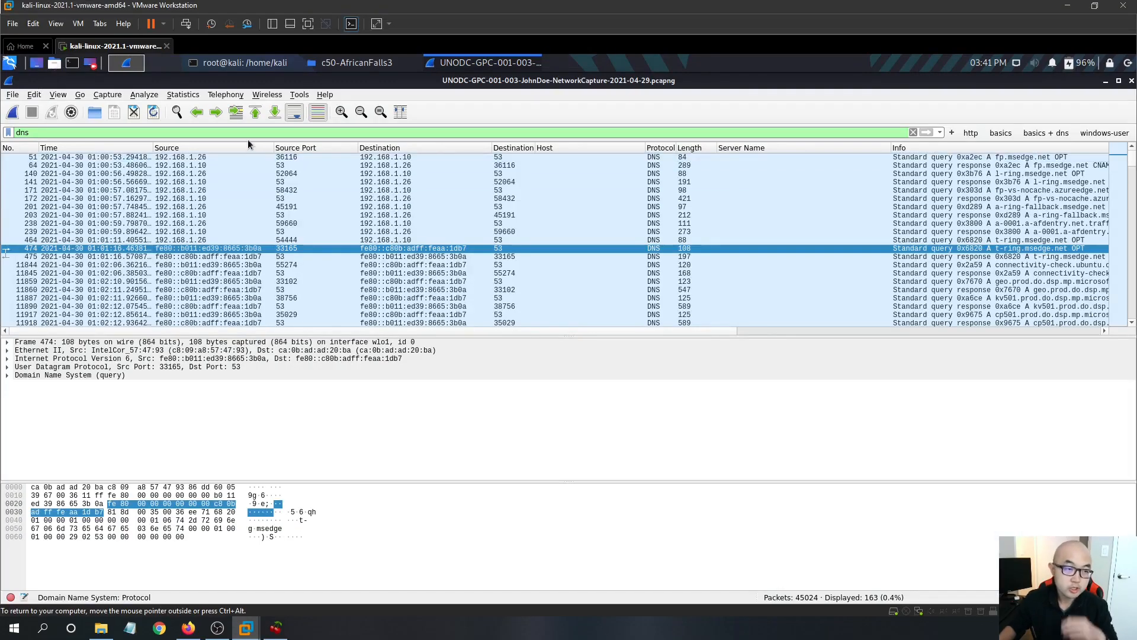
pyautogui.click(79, 94)
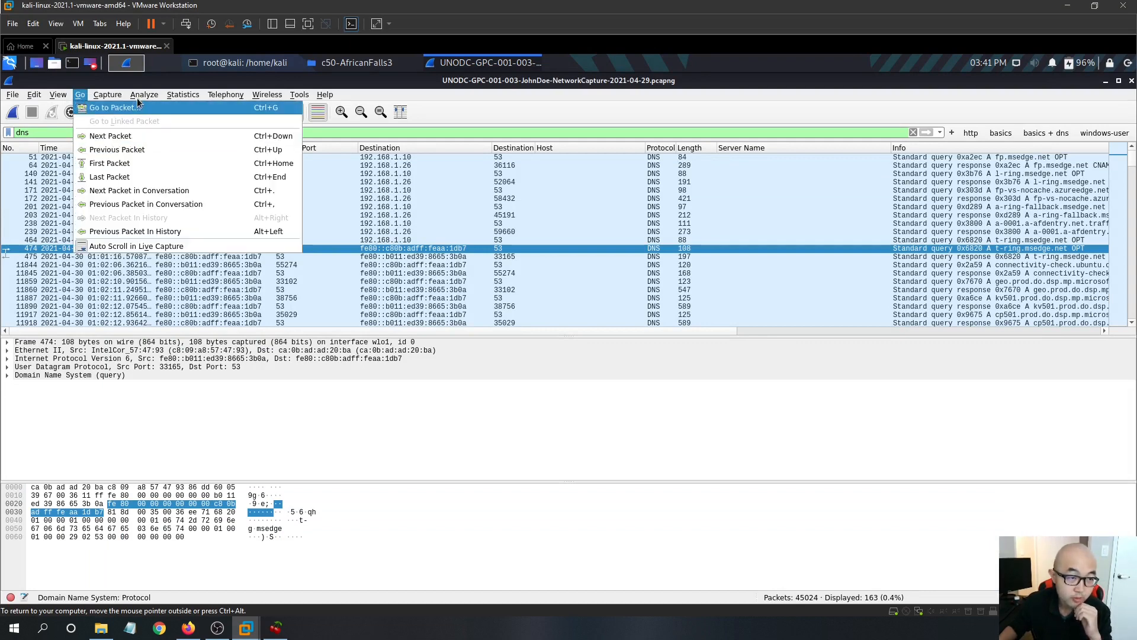
pyautogui.moveTo(420, 162)
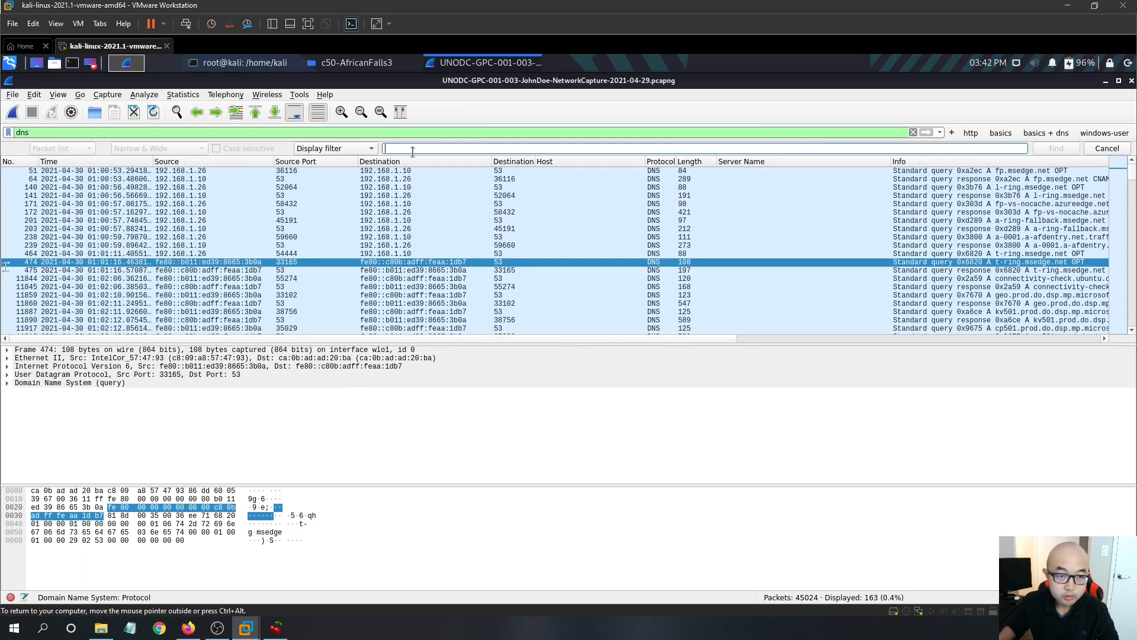
pyautogui.moveTo(630, 145)
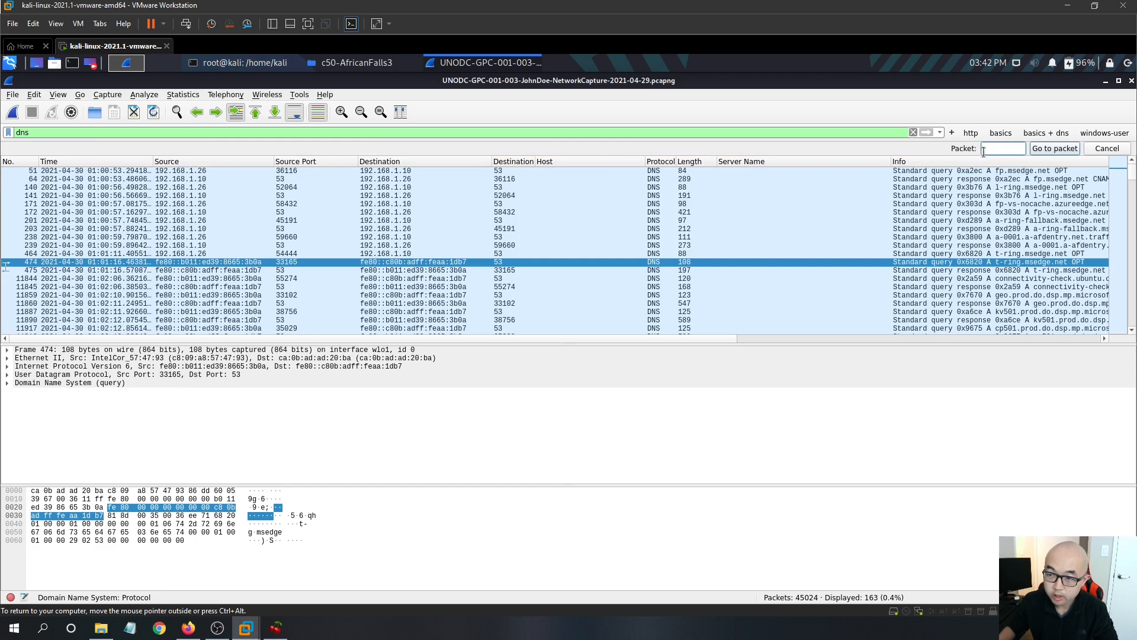
pyautogui.write('15147')
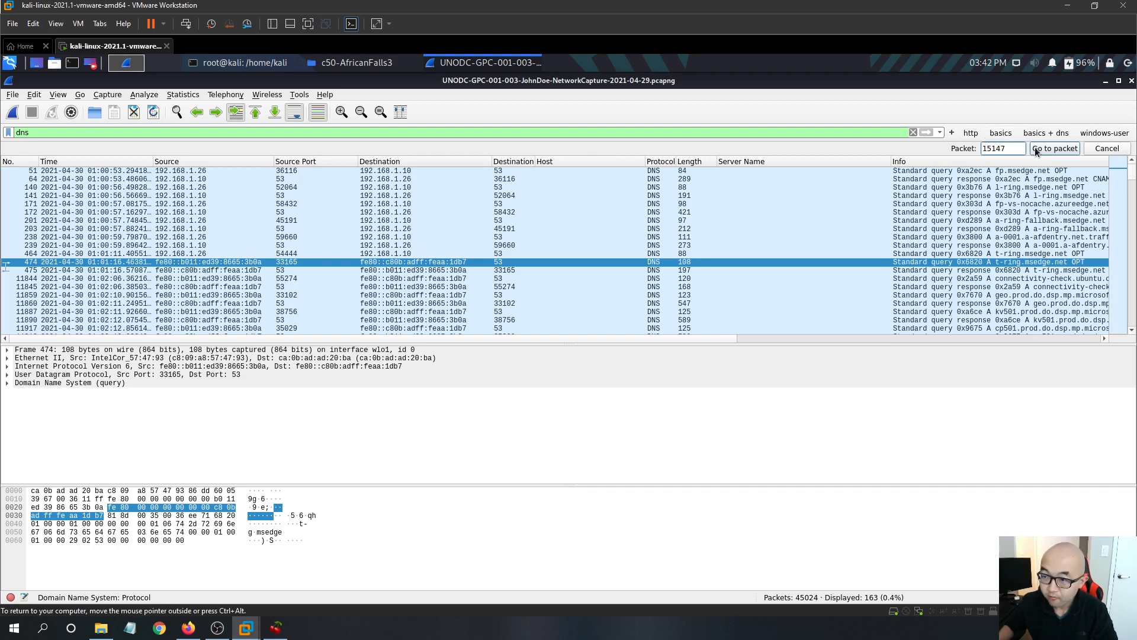
pyautogui.click(1054, 148)
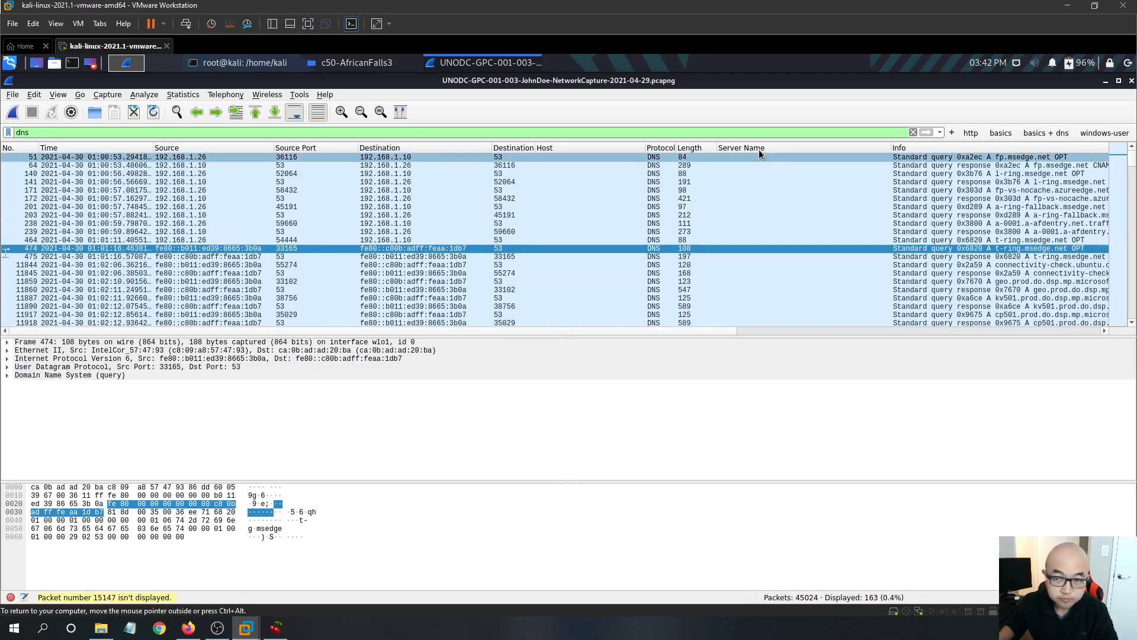
pyautogui.click(913, 132)
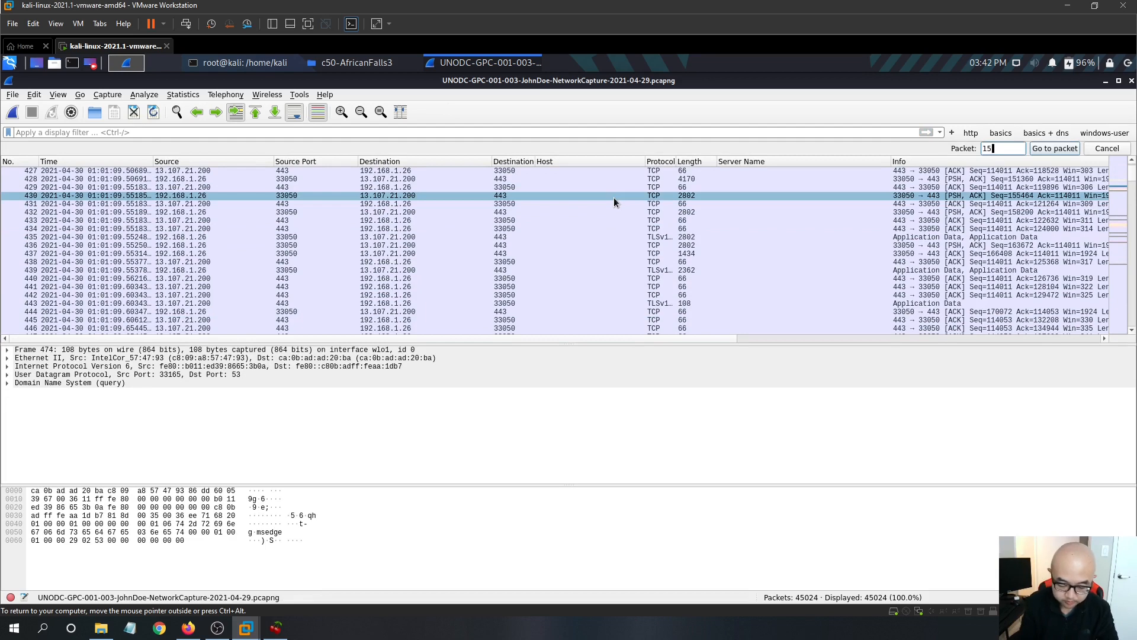
pyautogui.click(1054, 149)
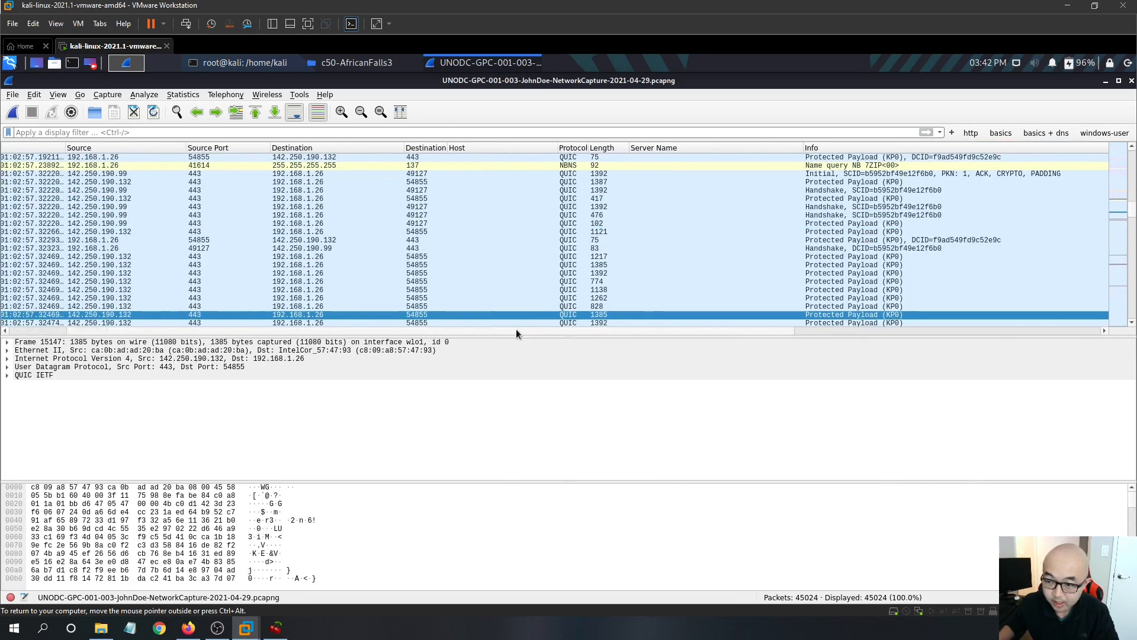
pyautogui.hscroll(3)
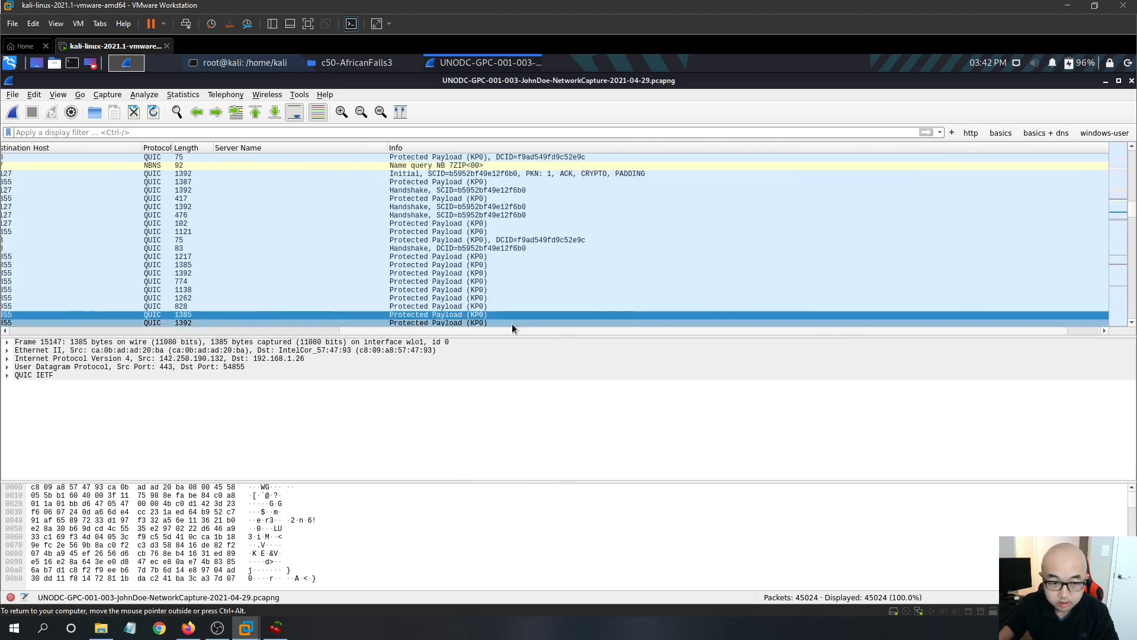
pyautogui.click(159, 627)
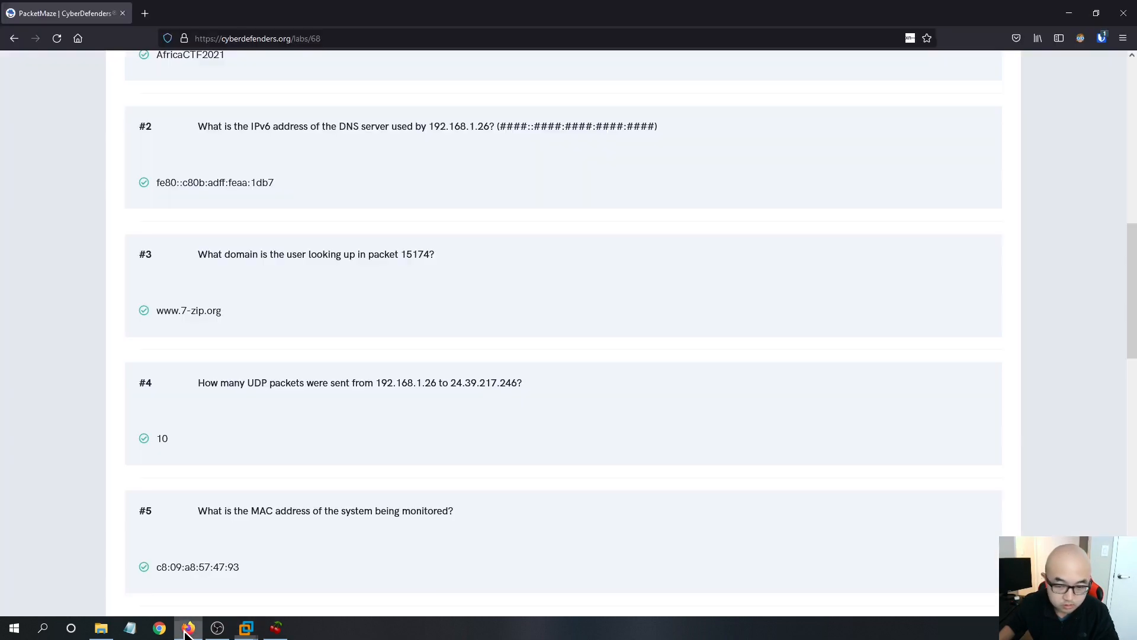
pyautogui.click(245, 627)
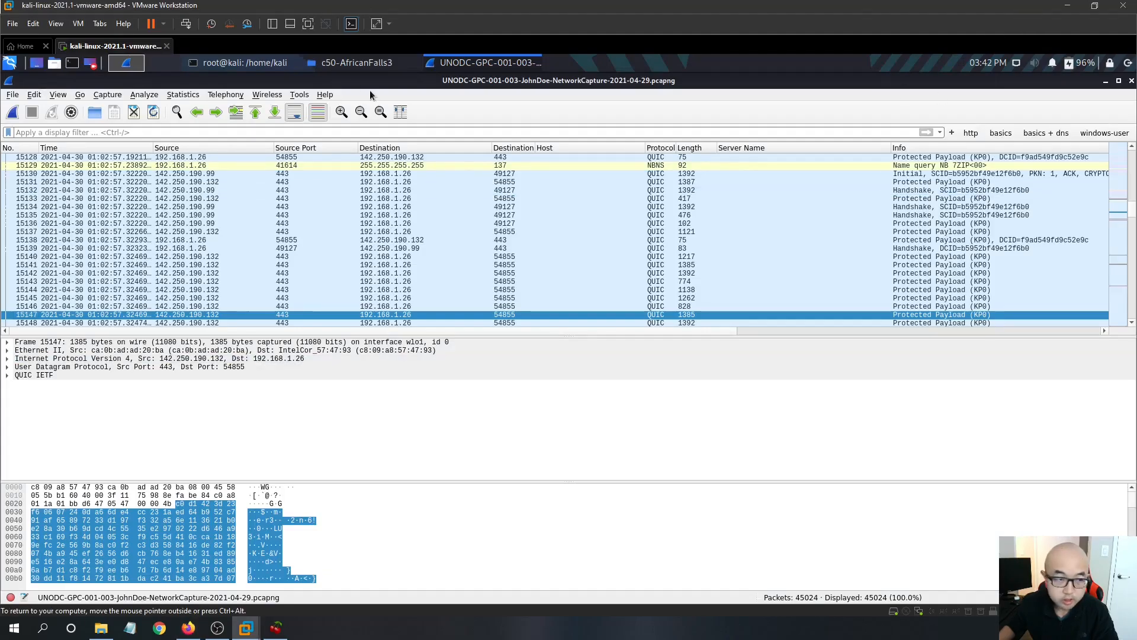
pyautogui.press('ctrl+g')
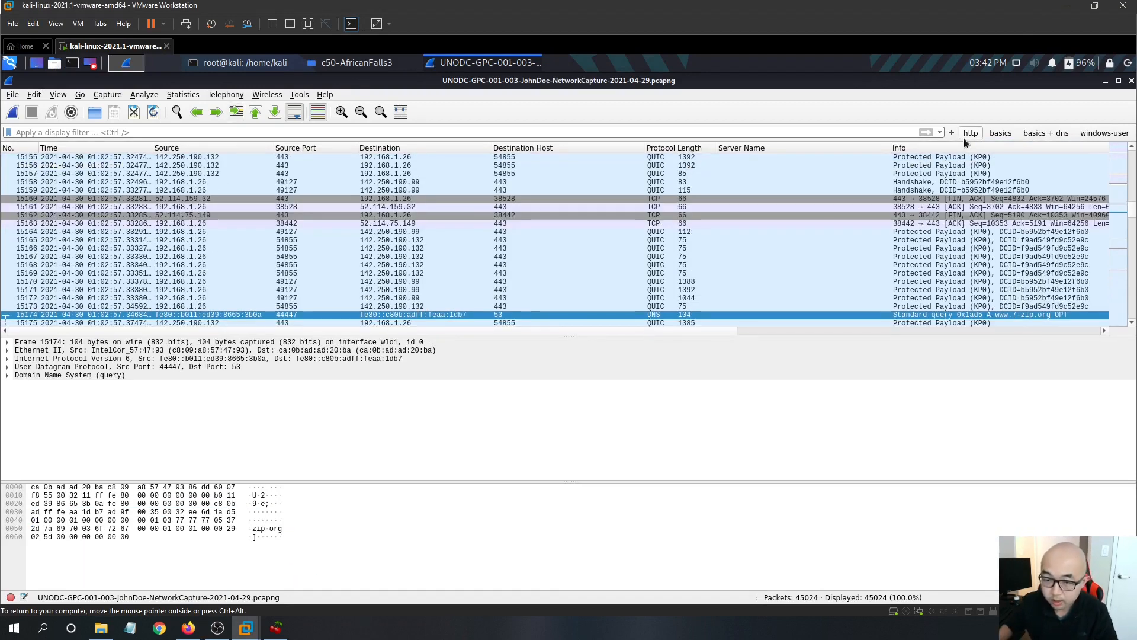
pyautogui.moveTo(428, 336)
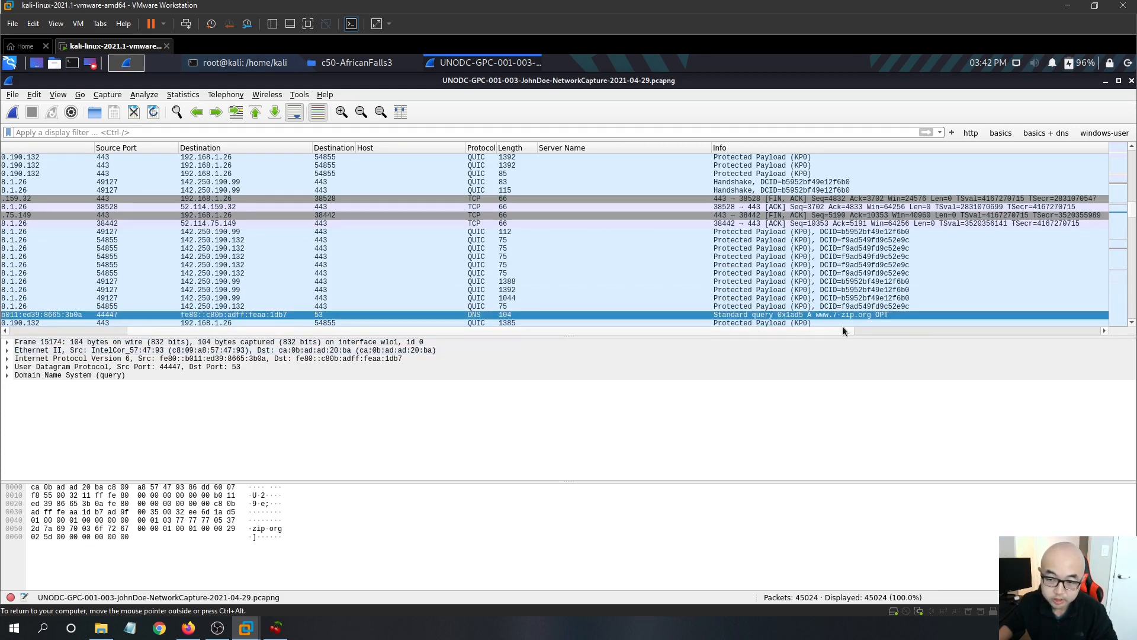
# Scroll the CyberDefenders questions down to the 192.168.1.26 to 24.39.217.246 question.
pyautogui.click(188, 628)
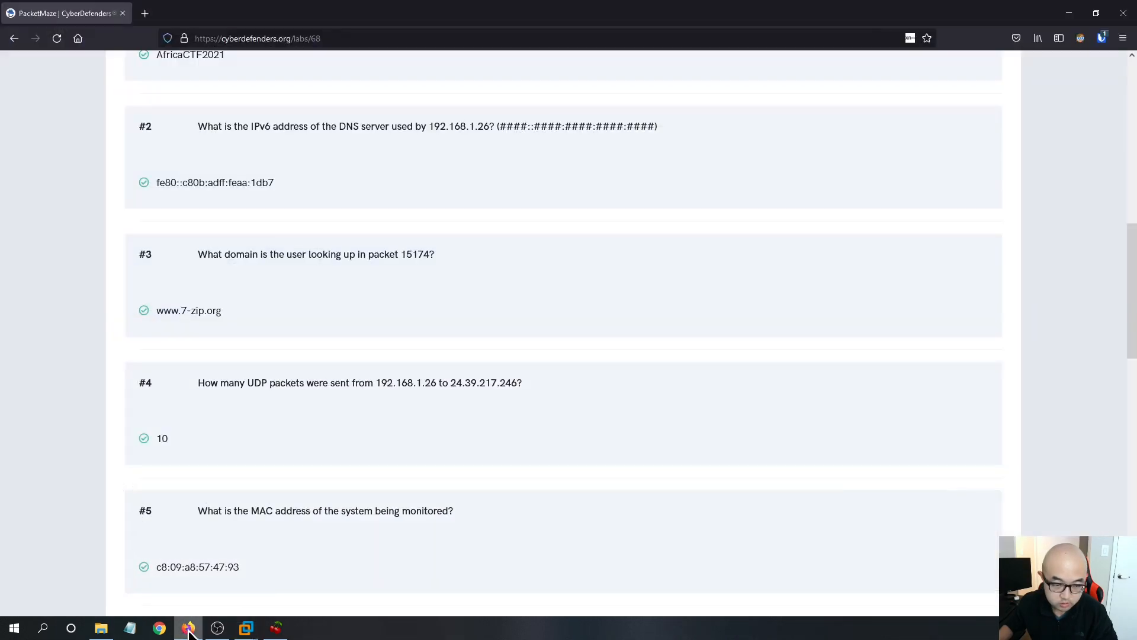
pyautogui.moveTo(498, 348)
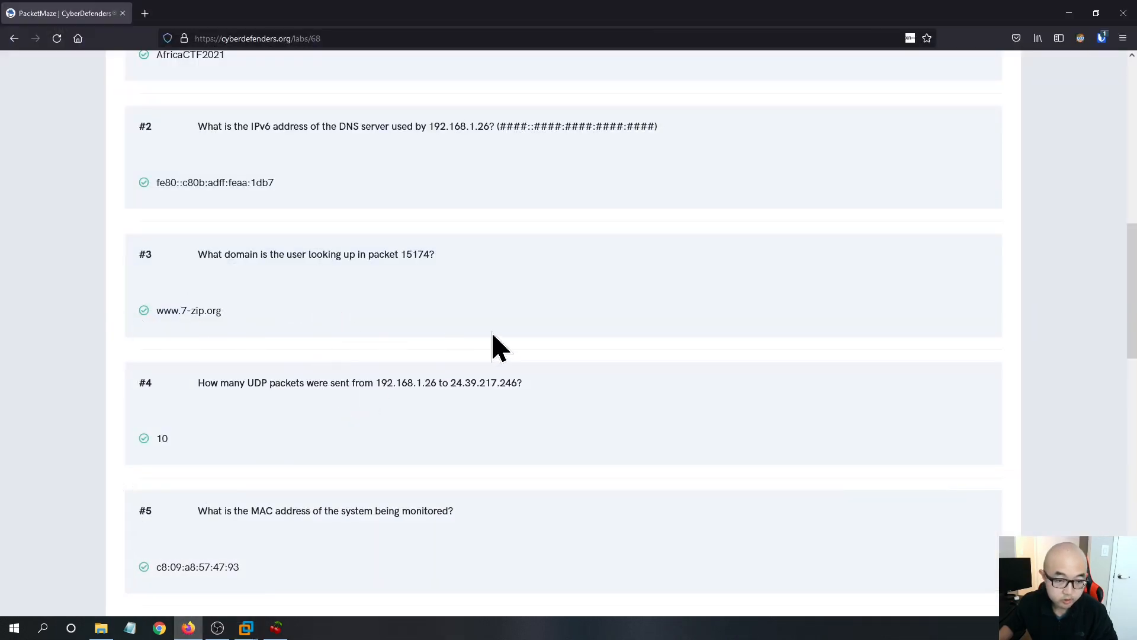
pyautogui.scroll(-3)
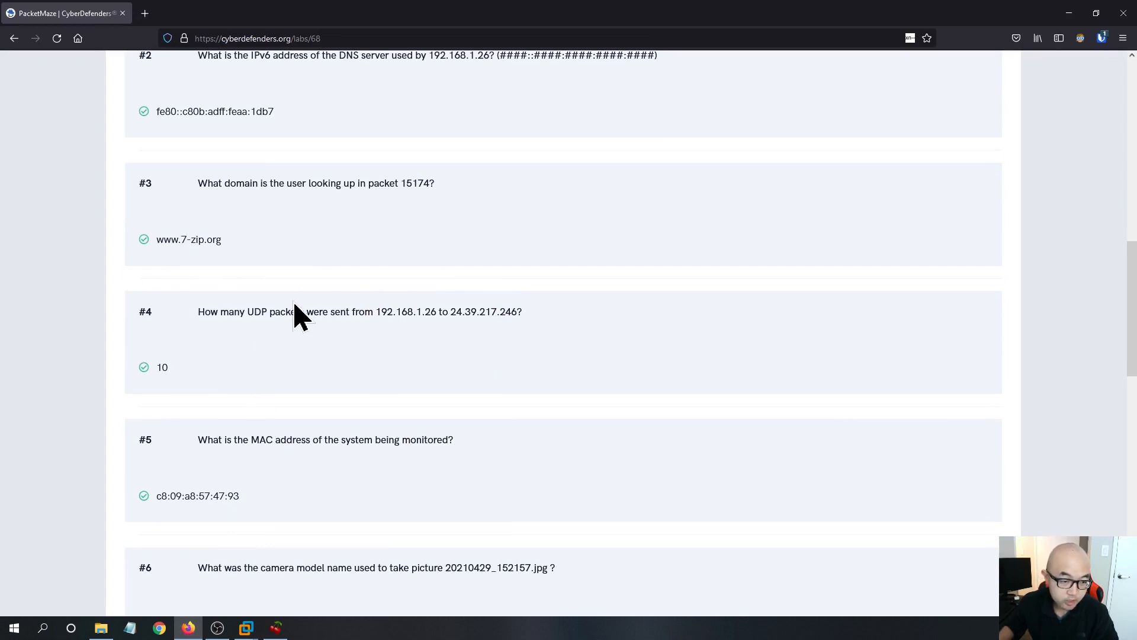
pyautogui.moveTo(317, 342)
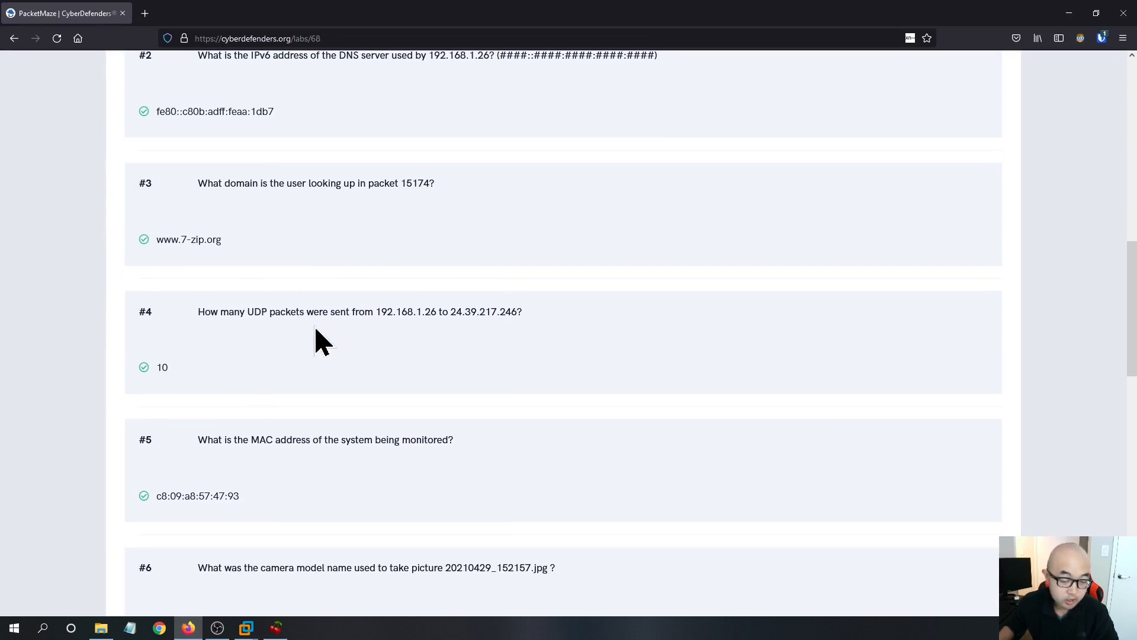
pyautogui.moveTo(386, 336)
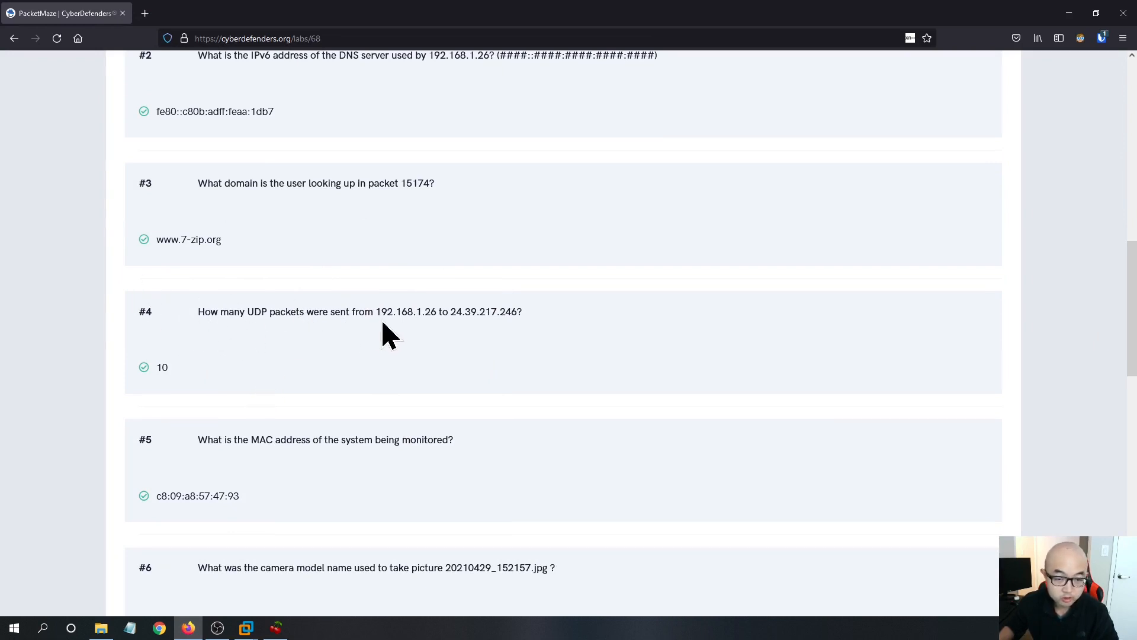
pyautogui.moveTo(455, 338)
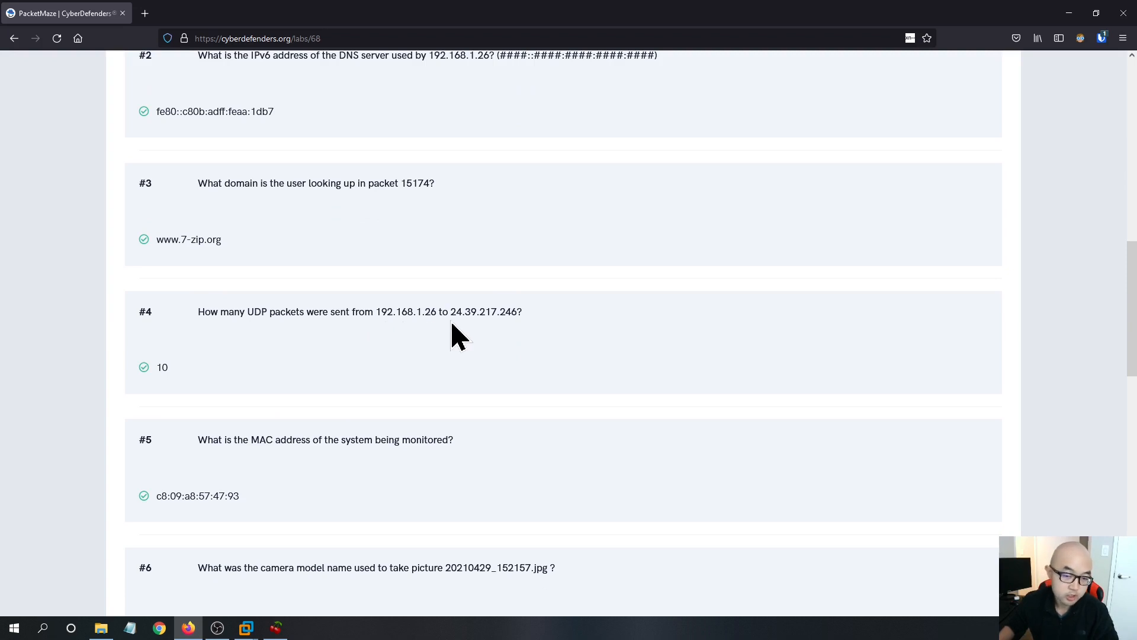
pyautogui.moveTo(500, 337)
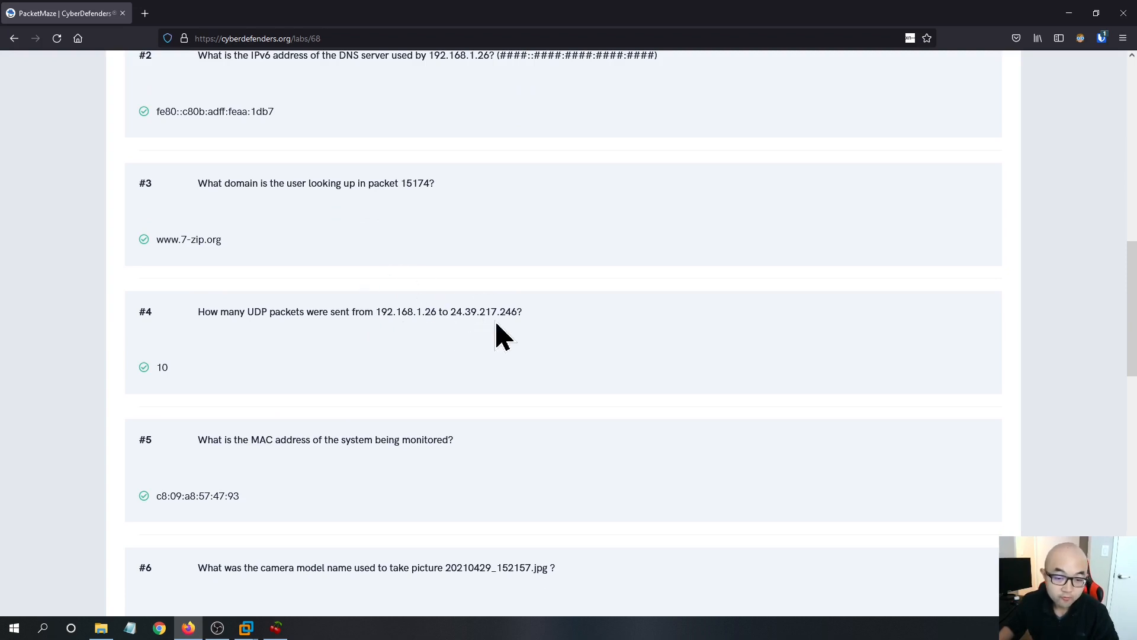
pyautogui.moveTo(475, 337)
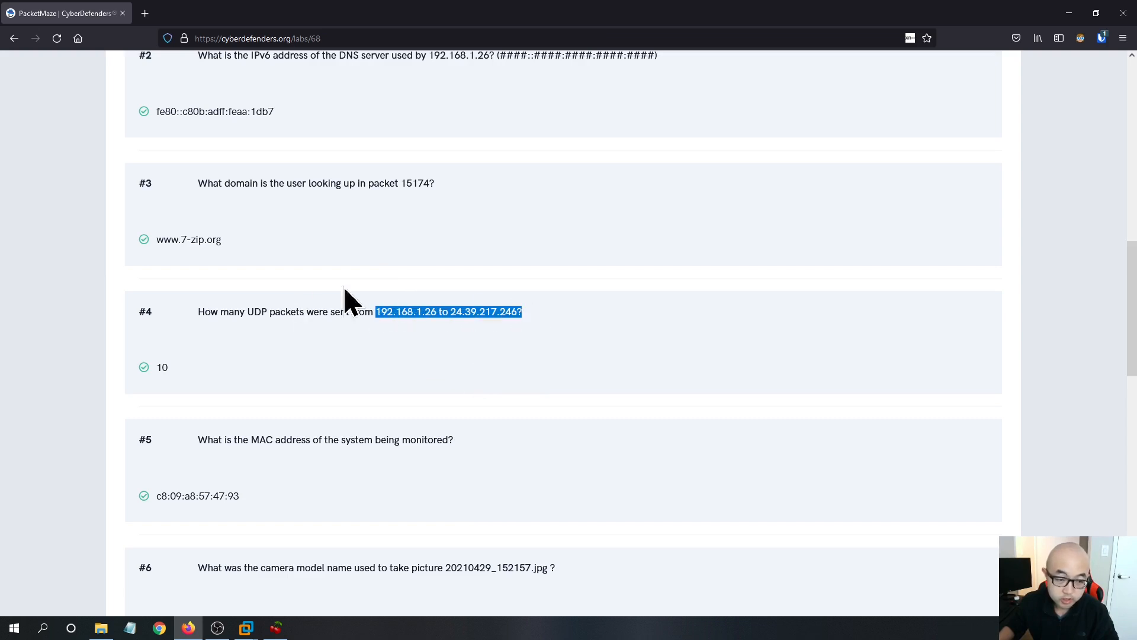
pyautogui.moveTo(350, 305)
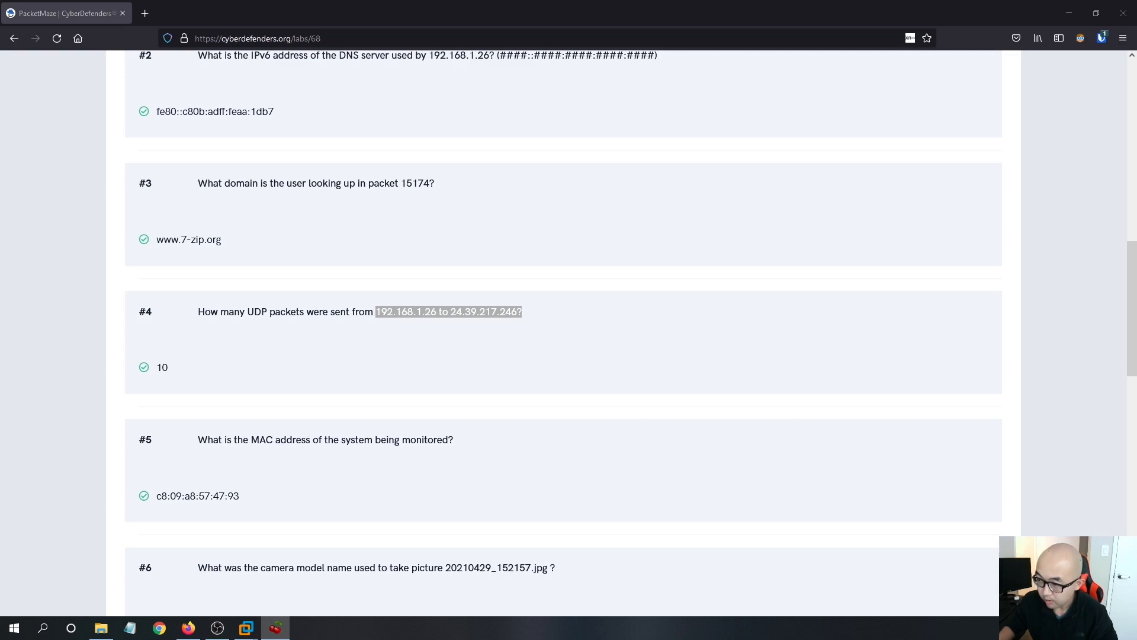
pyautogui.moveTo(246, 627)
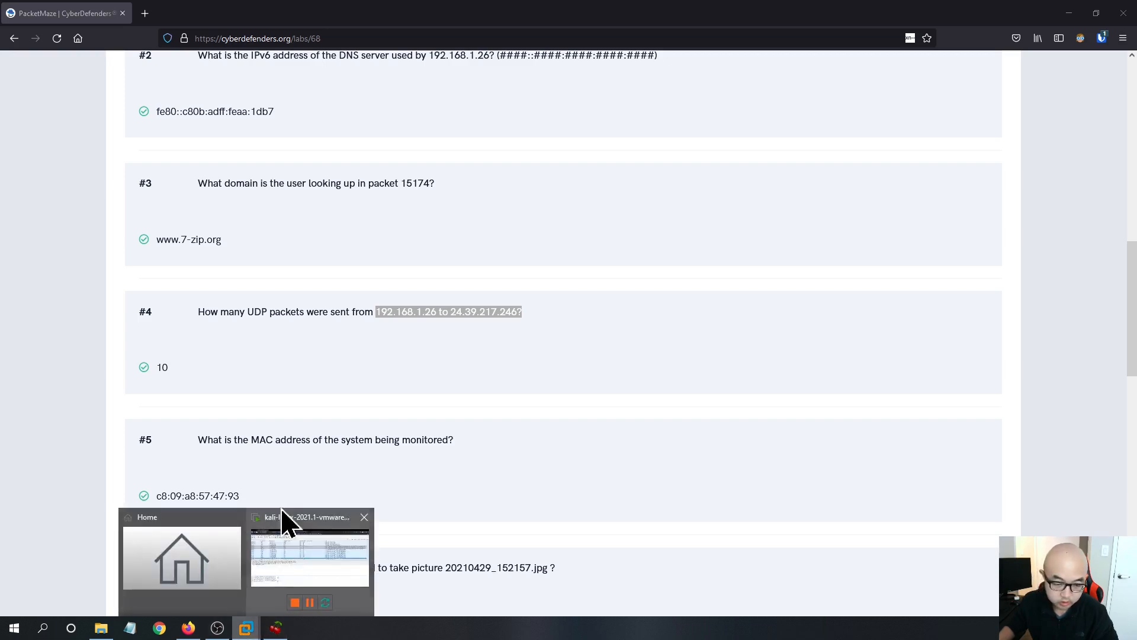
pyautogui.click(309, 555)
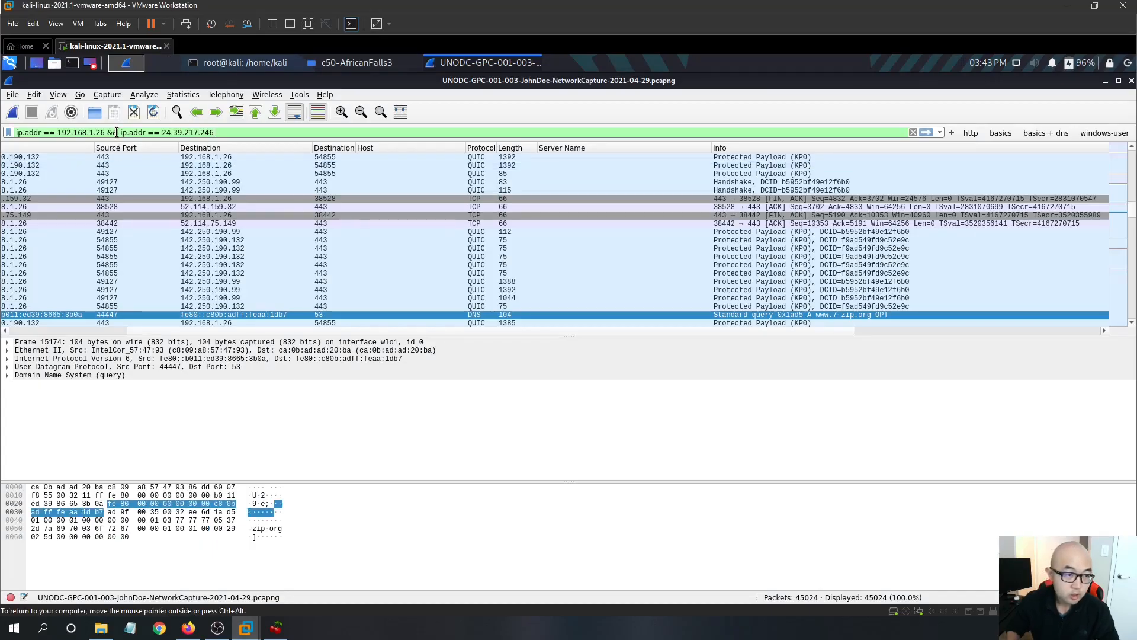
pyautogui.press('Return')
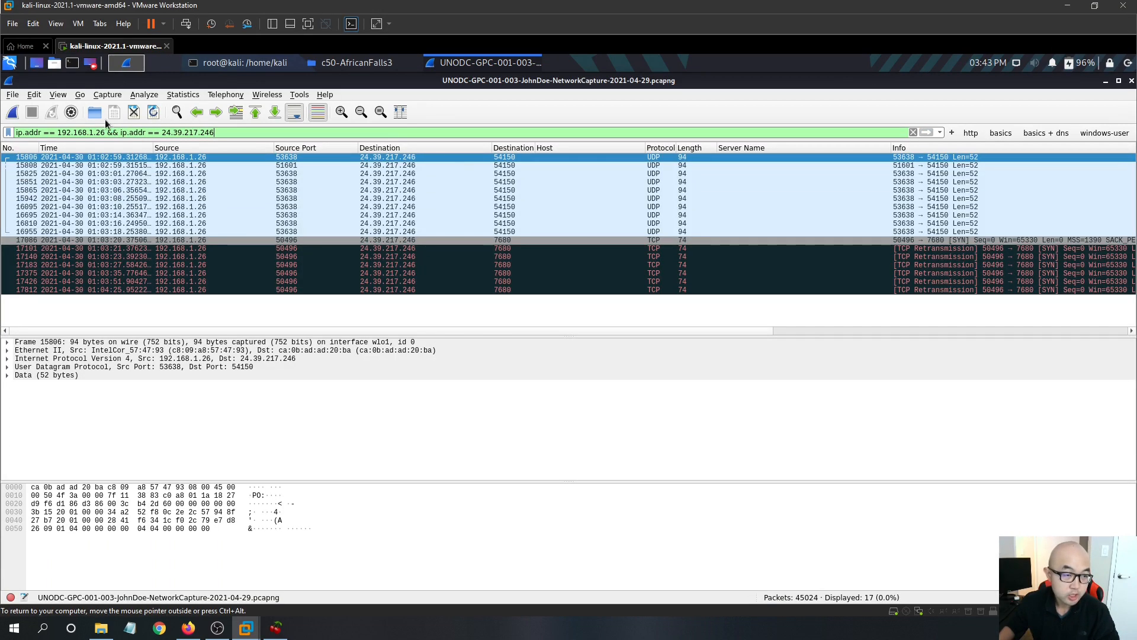
pyautogui.moveTo(121, 151)
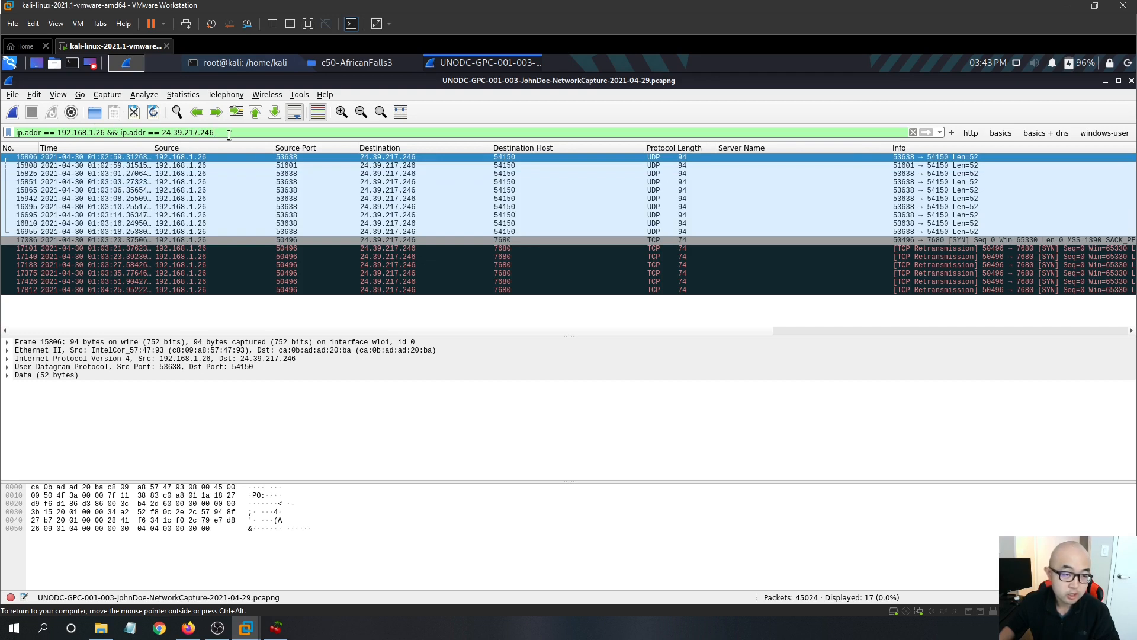
pyautogui.moveTo(116, 145)
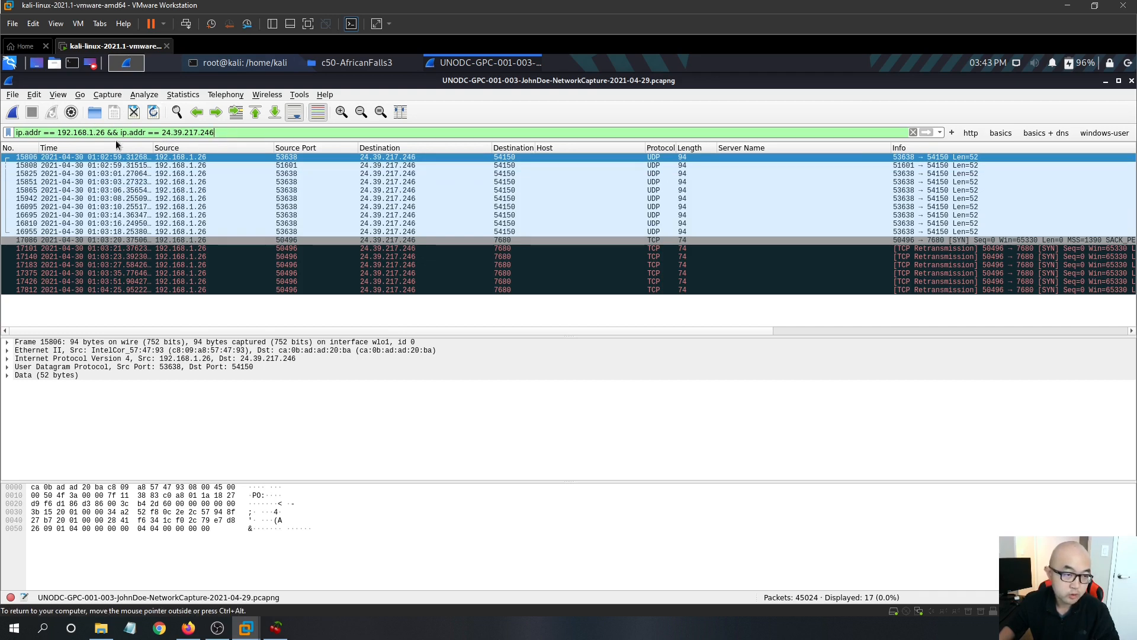
pyautogui.moveTo(208, 334)
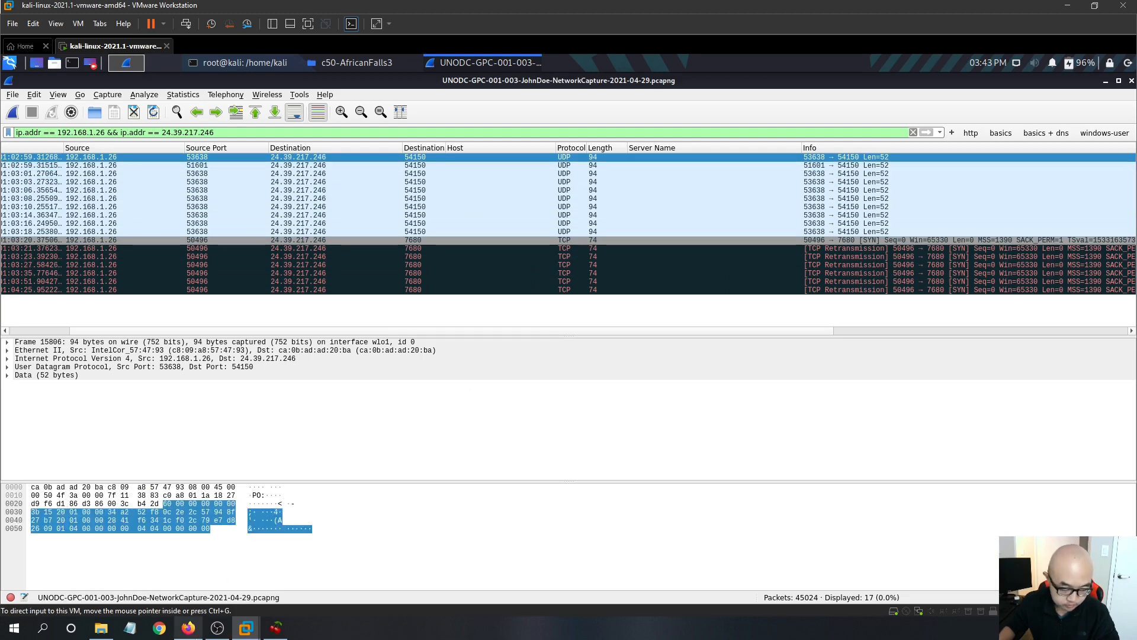
pyautogui.click(188, 628)
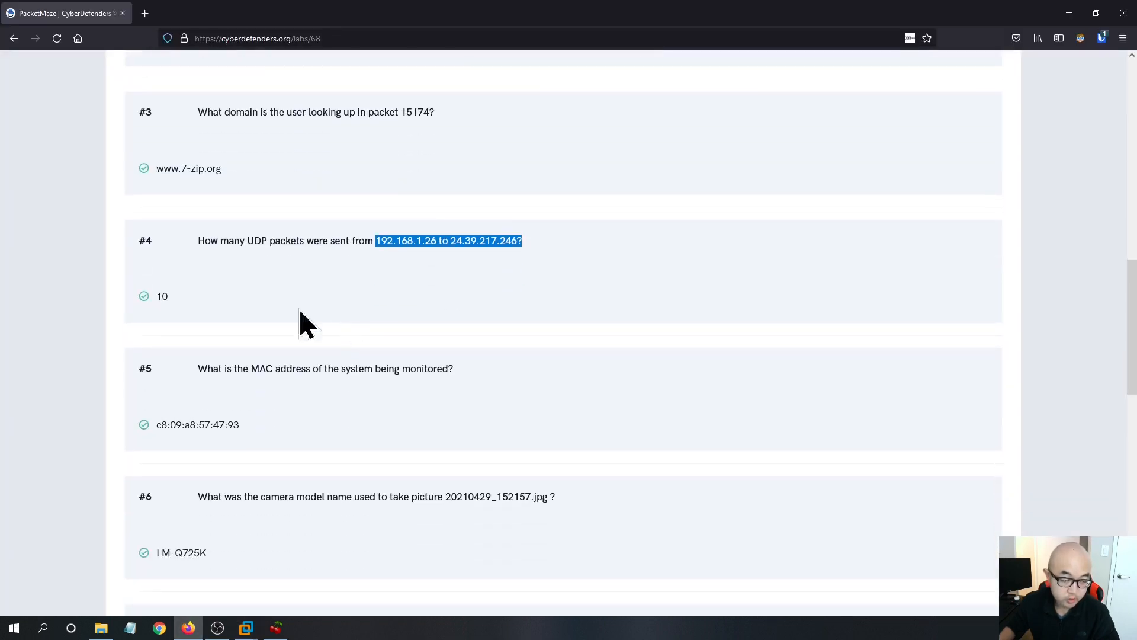
pyautogui.moveTo(233, 274)
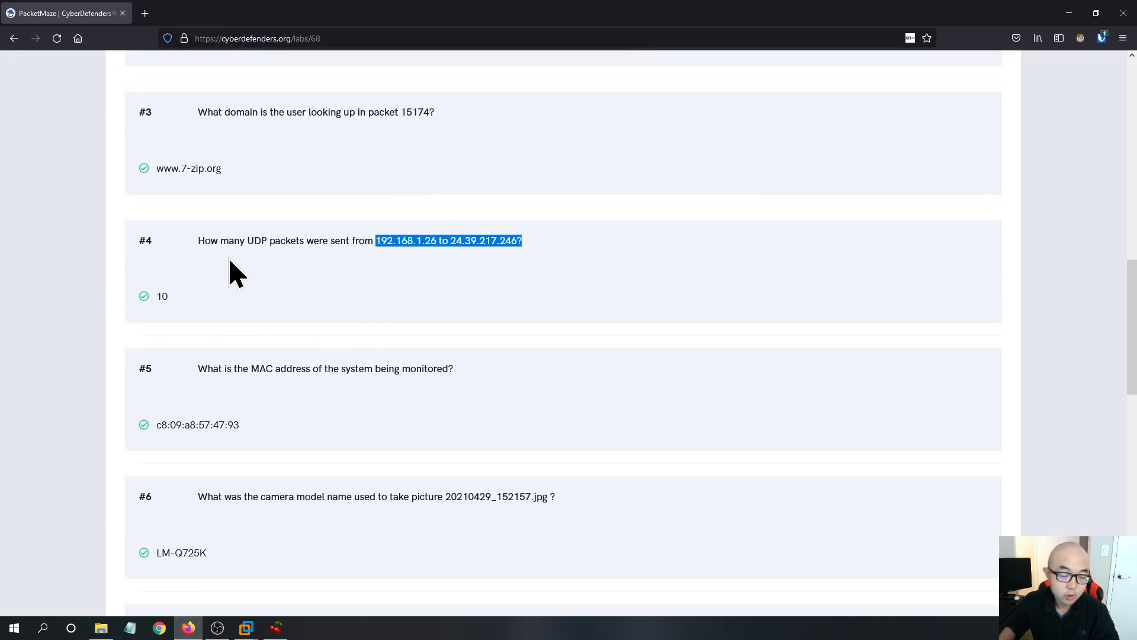
pyautogui.scroll(-3)
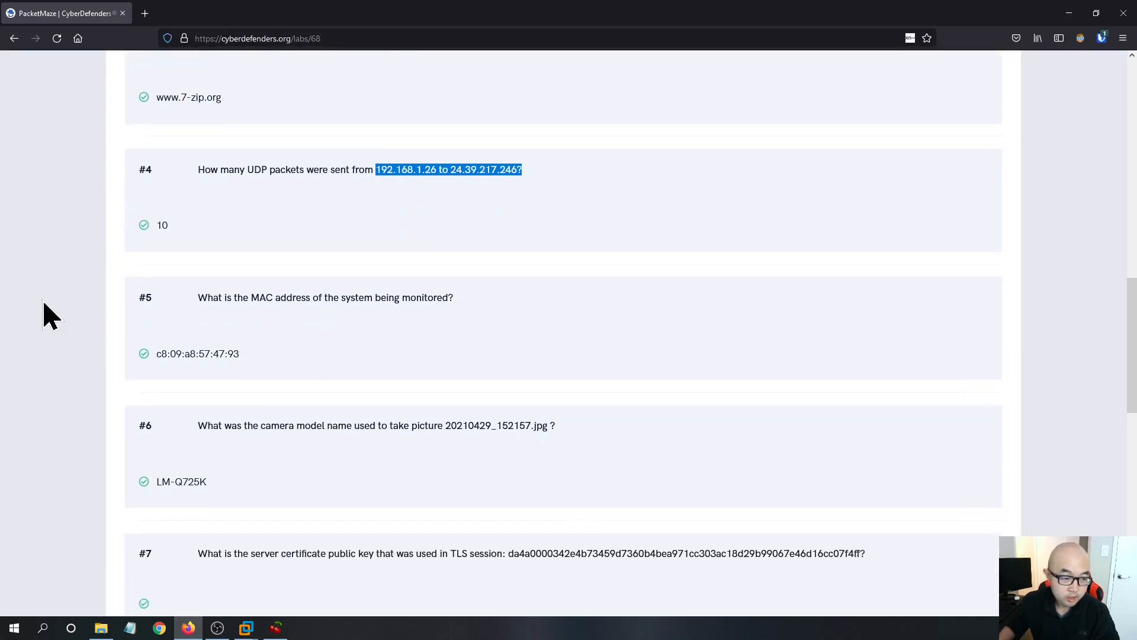
pyautogui.moveTo(256, 319)
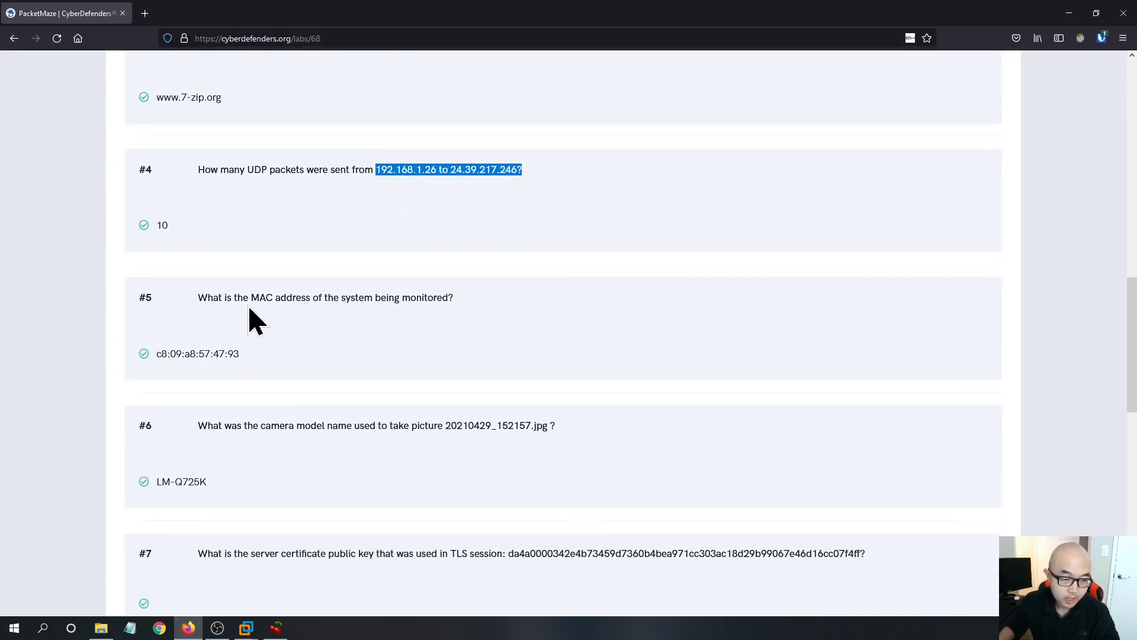
pyautogui.moveTo(149, 308)
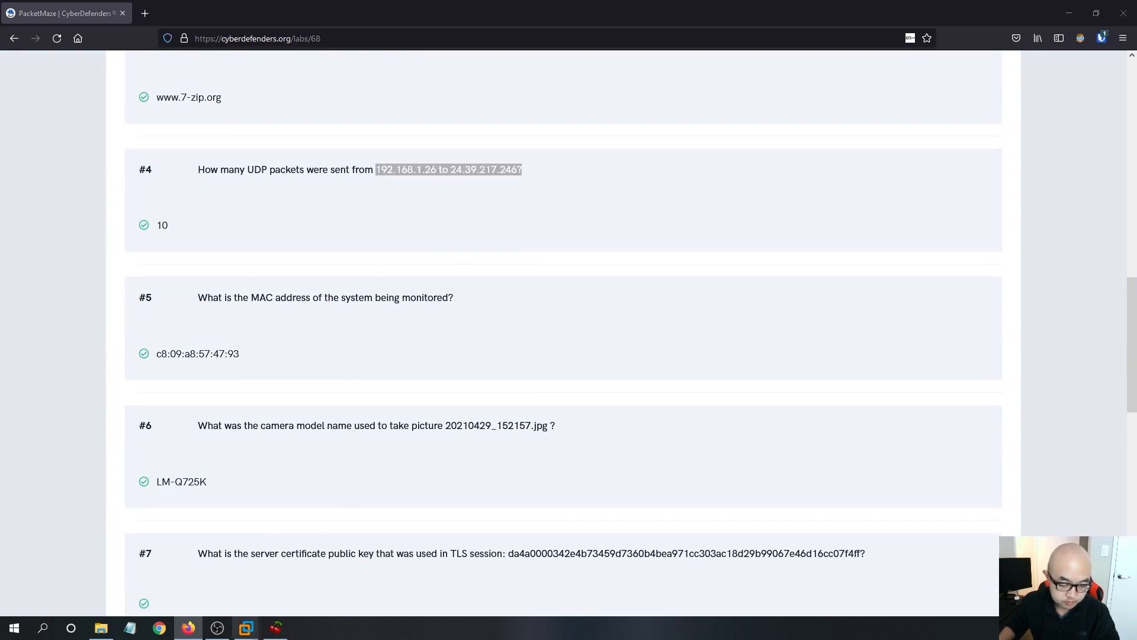
pyautogui.click(245, 627)
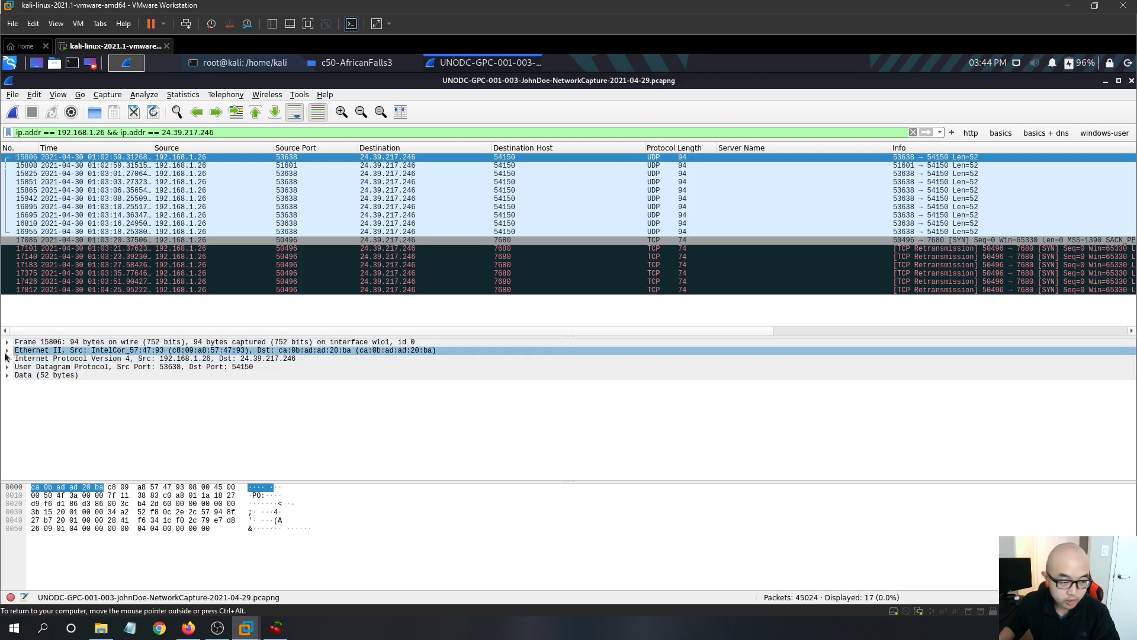
# Expand Ethernet II to show source c8:09:a8:57:47:93, then return to the lab page.
pyautogui.click(7, 350)
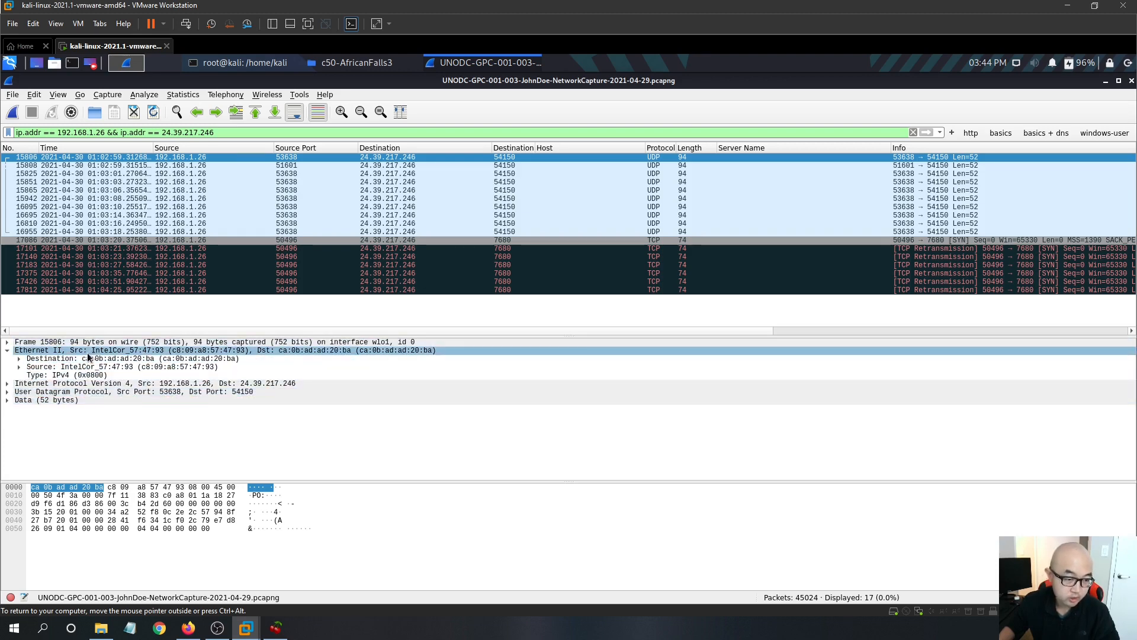
pyautogui.moveTo(40, 359)
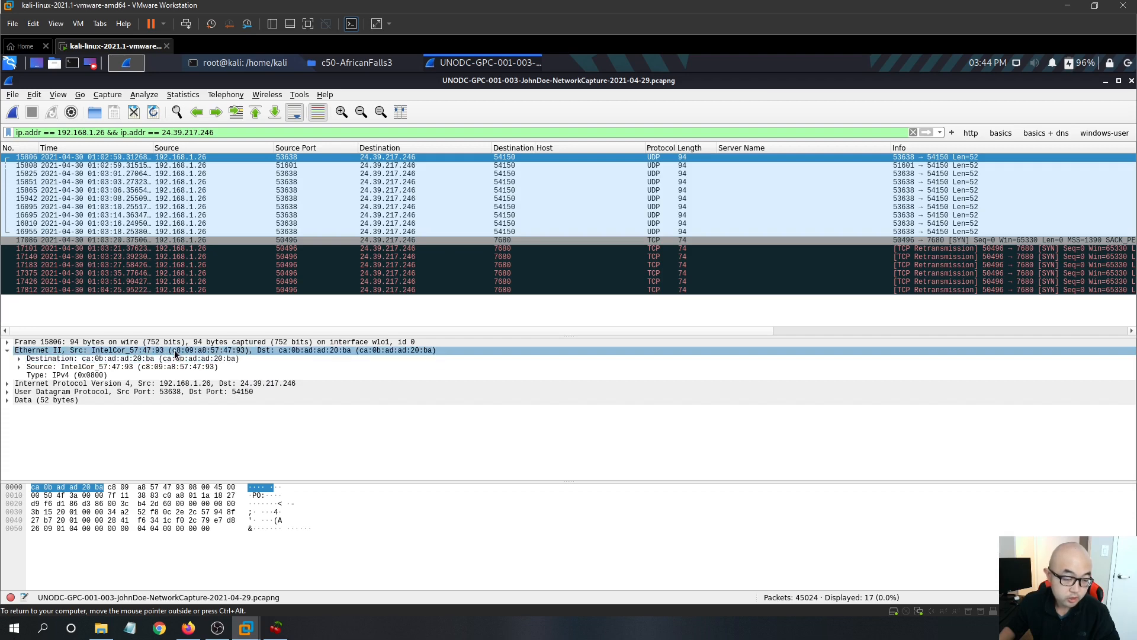
pyautogui.click(158, 627)
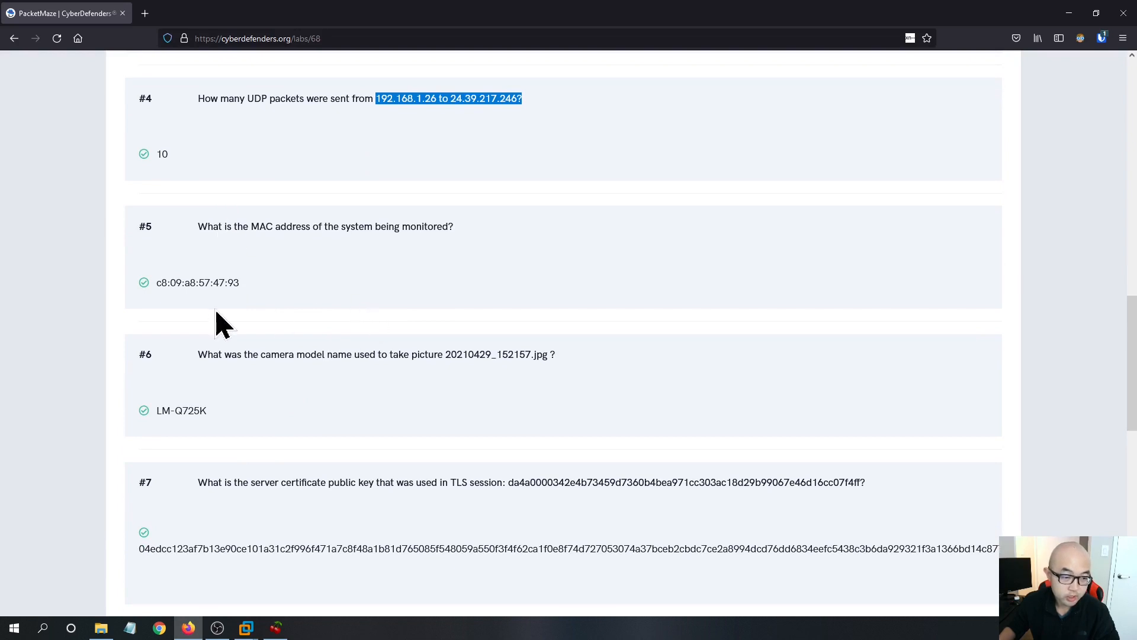
# Scroll to question #6 and select the file name 20210429_152157.jpg.
pyautogui.scroll(-3)
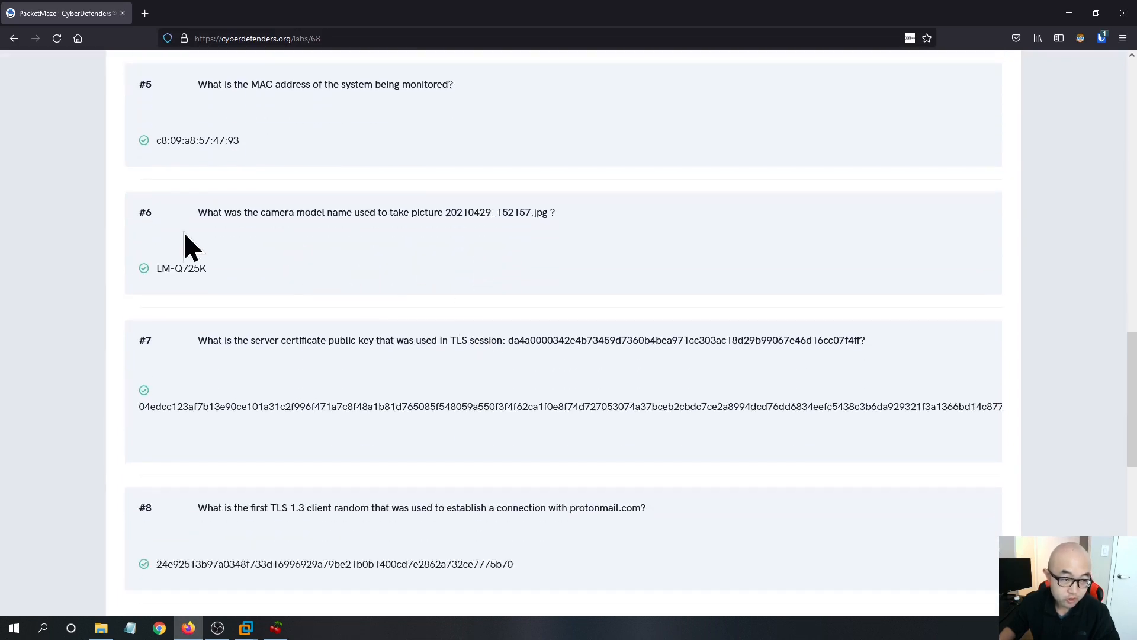
pyautogui.moveTo(289, 239)
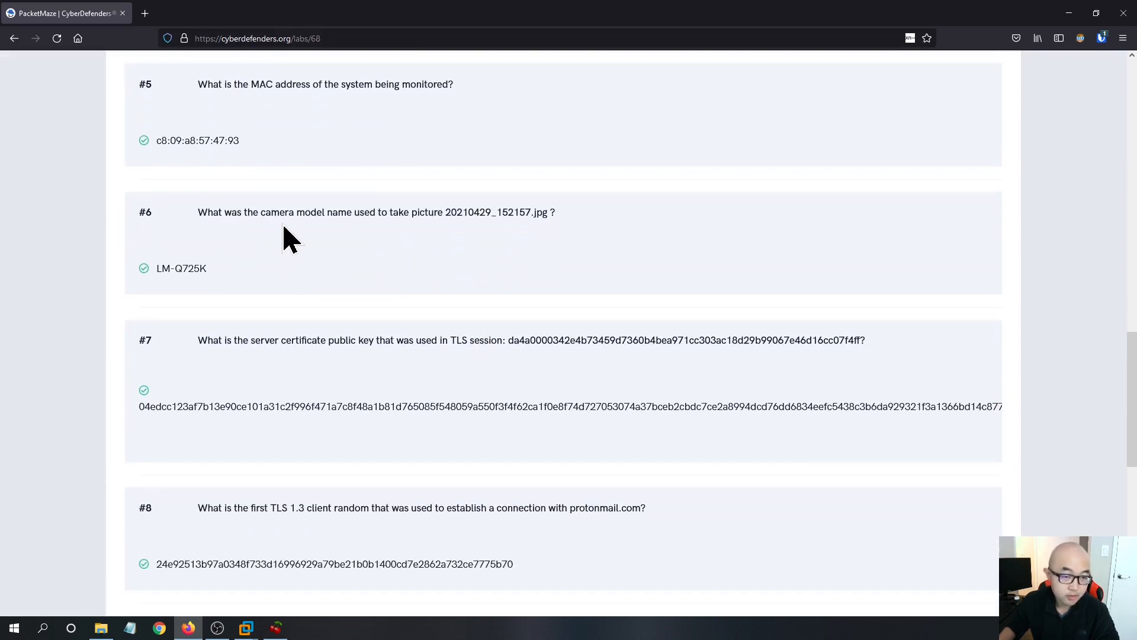
pyautogui.moveTo(441, 218)
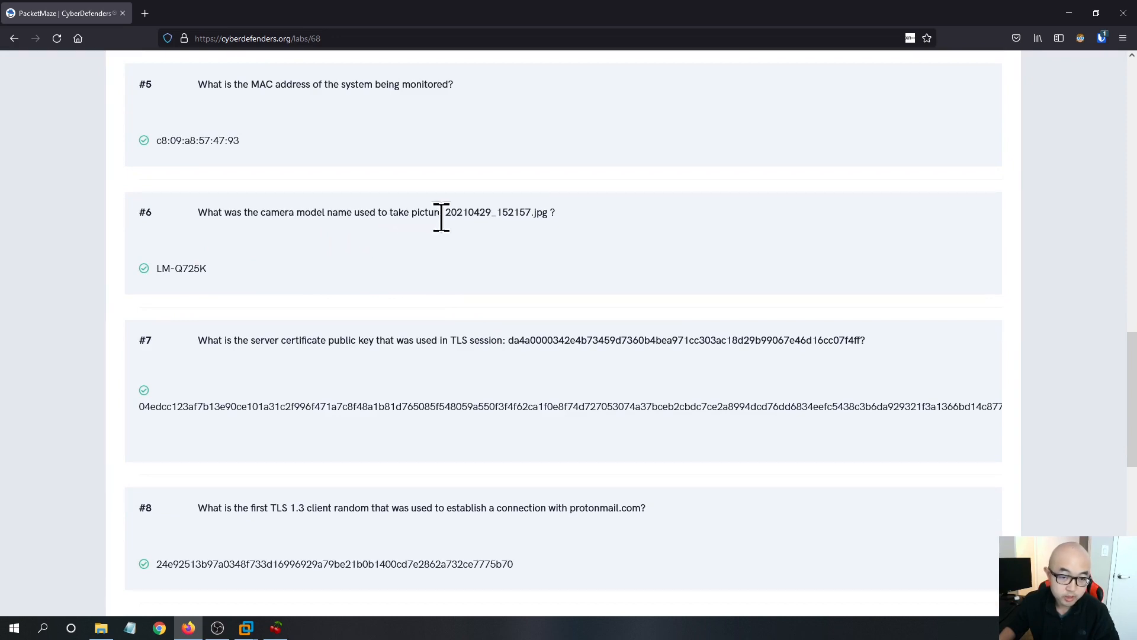
pyautogui.doubleClick(498, 212)
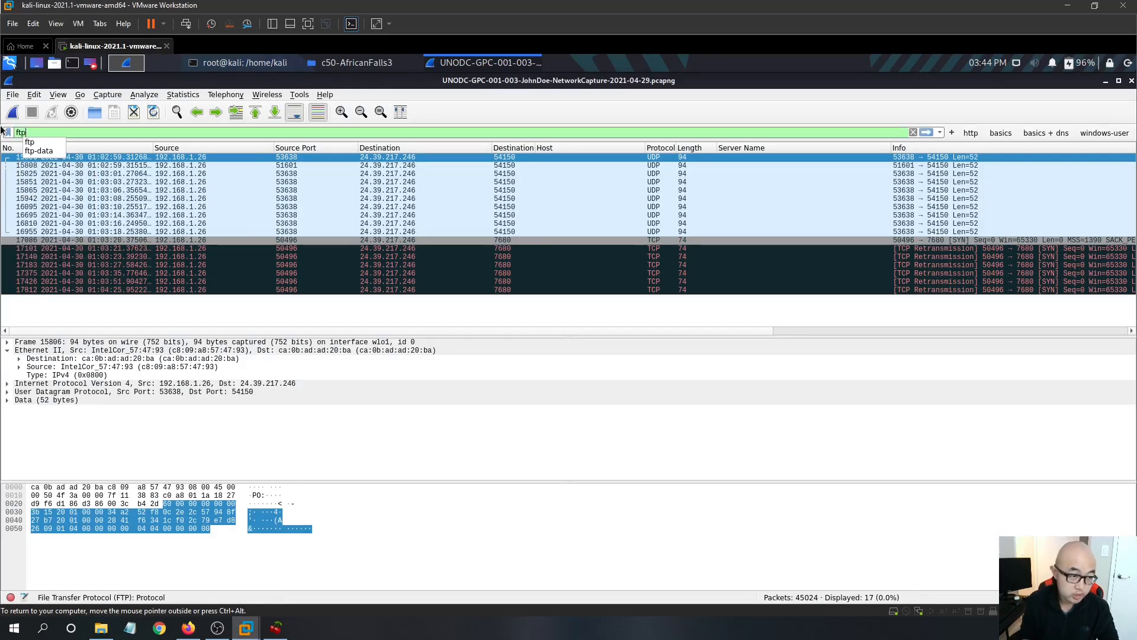
# Apply the ftp-data filter and inspect a STOR 20210429_152157.jpg upload packet.
pyautogui.write('-01')
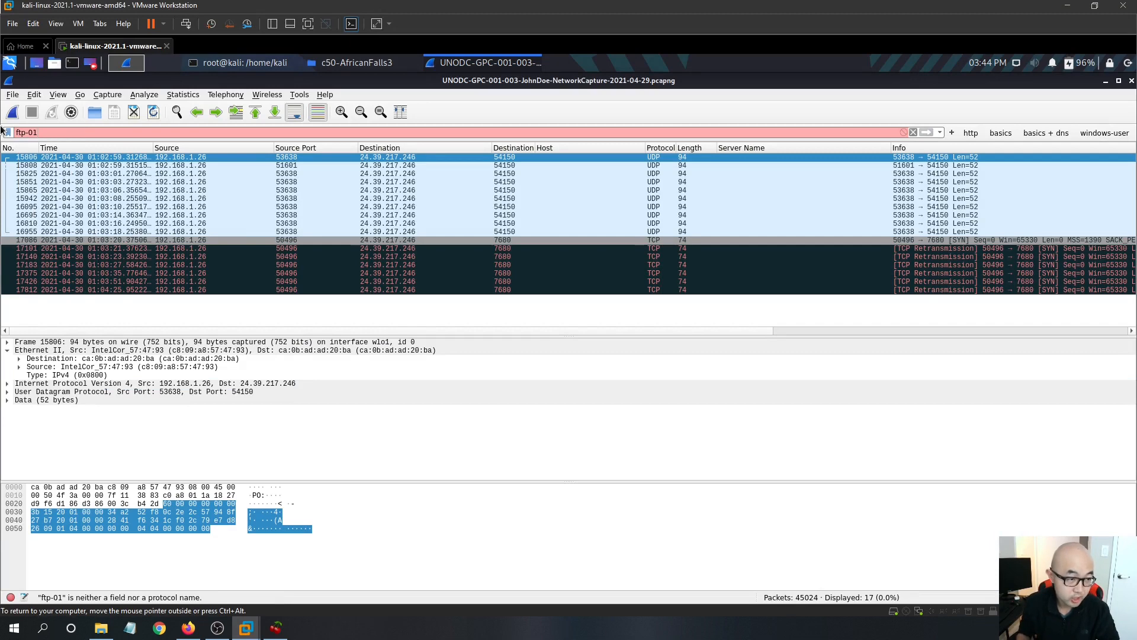
pyautogui.write('ftp-data')
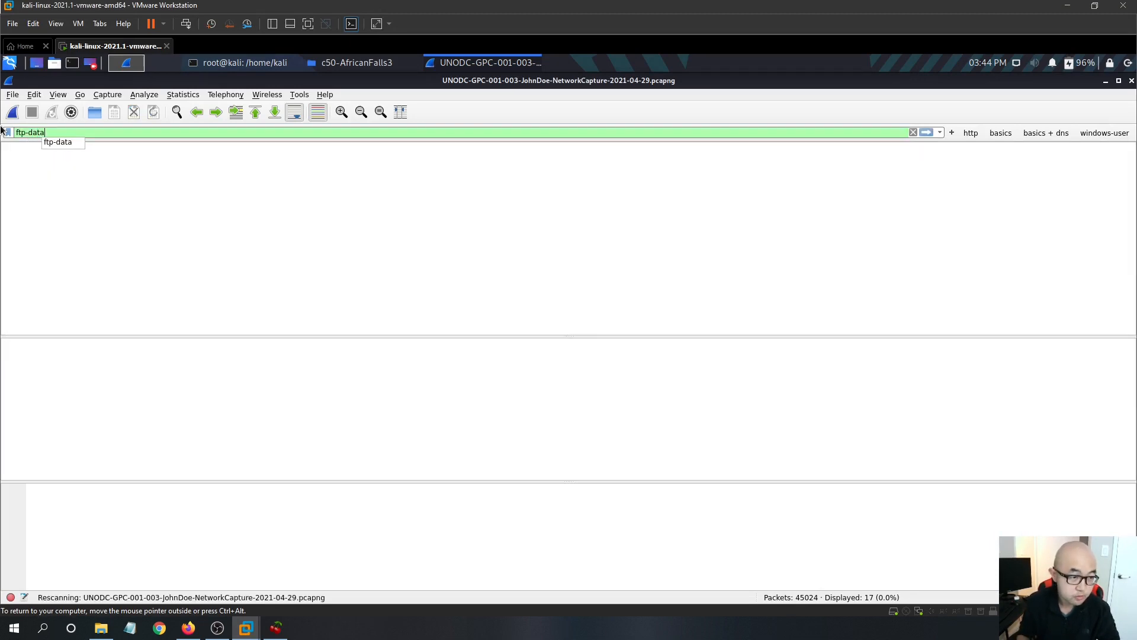
pyautogui.press('Return')
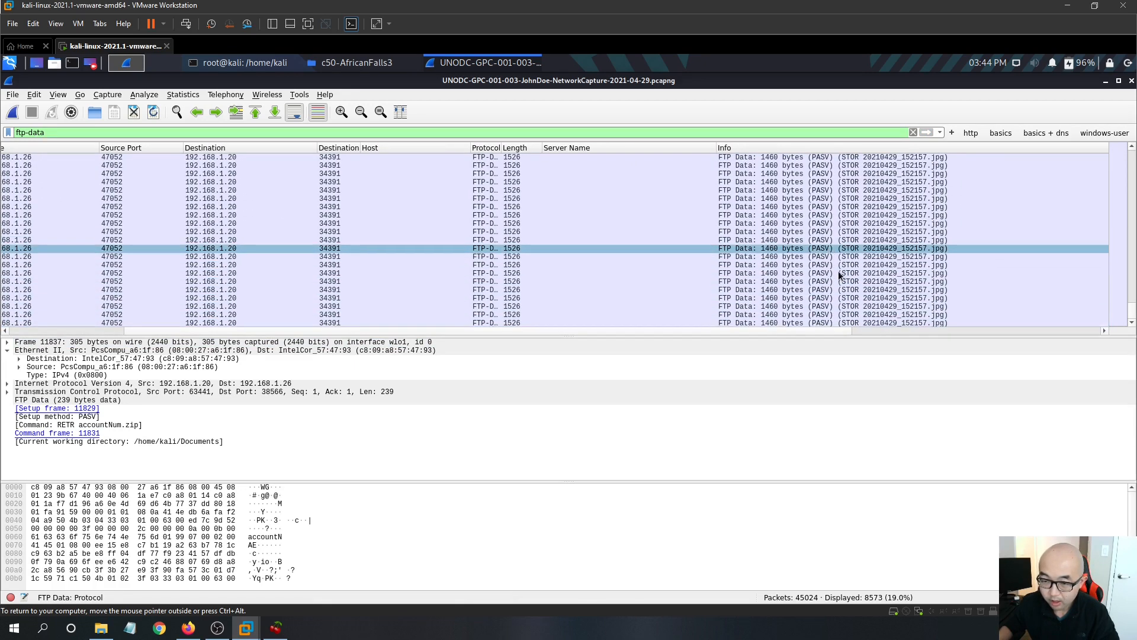
pyautogui.click(435, 272)
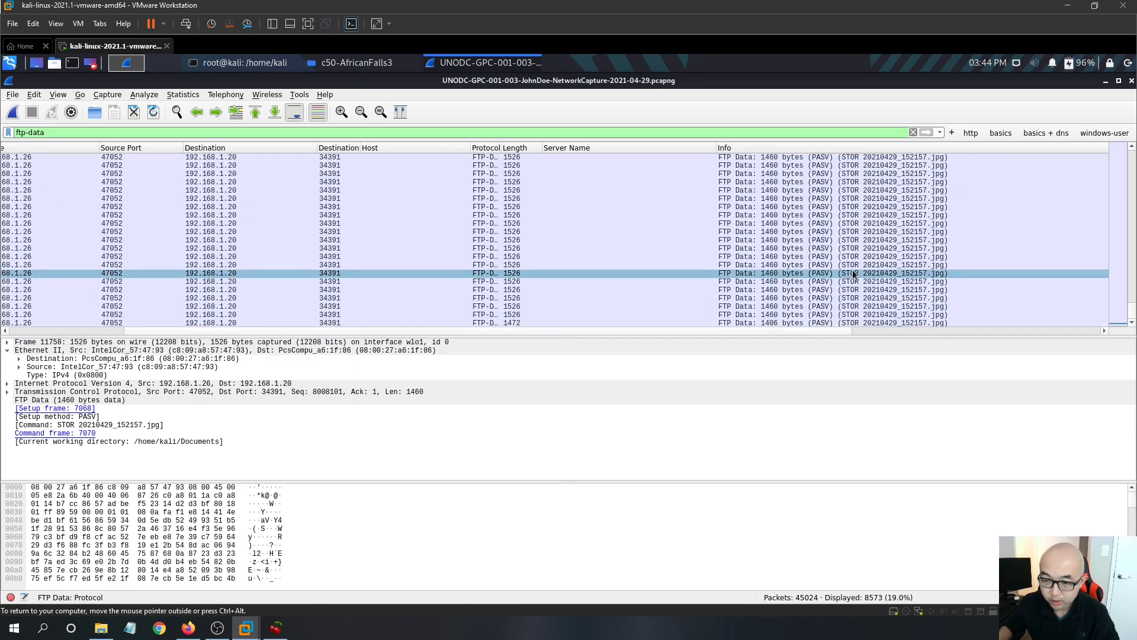
pyautogui.moveTo(791, 281)
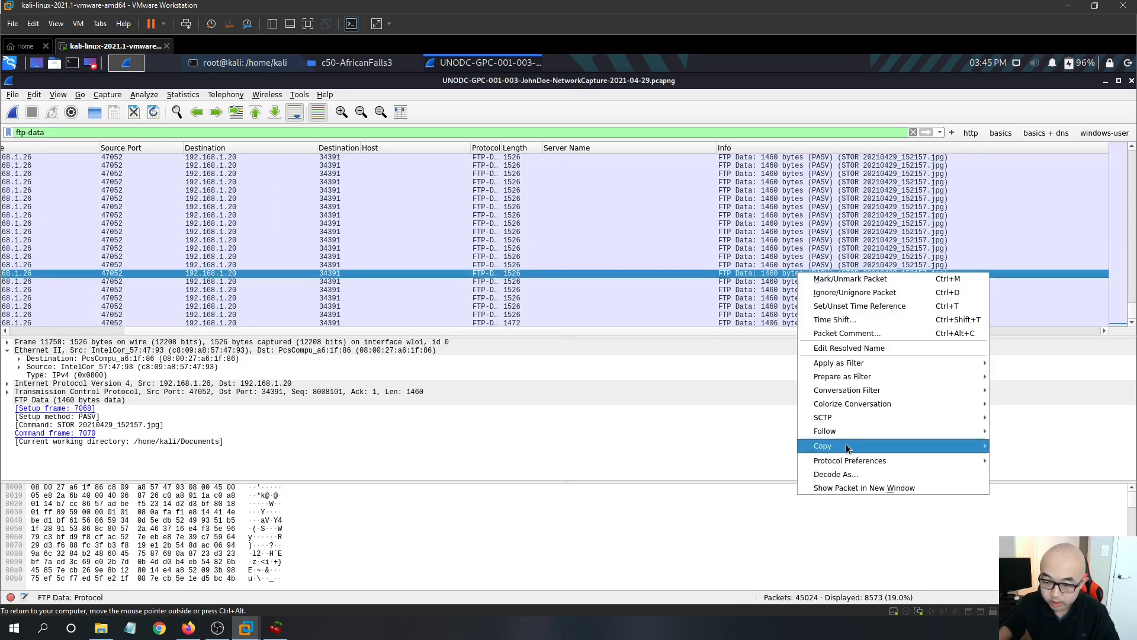
# Follow the picture upload's TCP stream as Raw and save it as 20210429_152157.jpg.
pyautogui.click(826, 431)
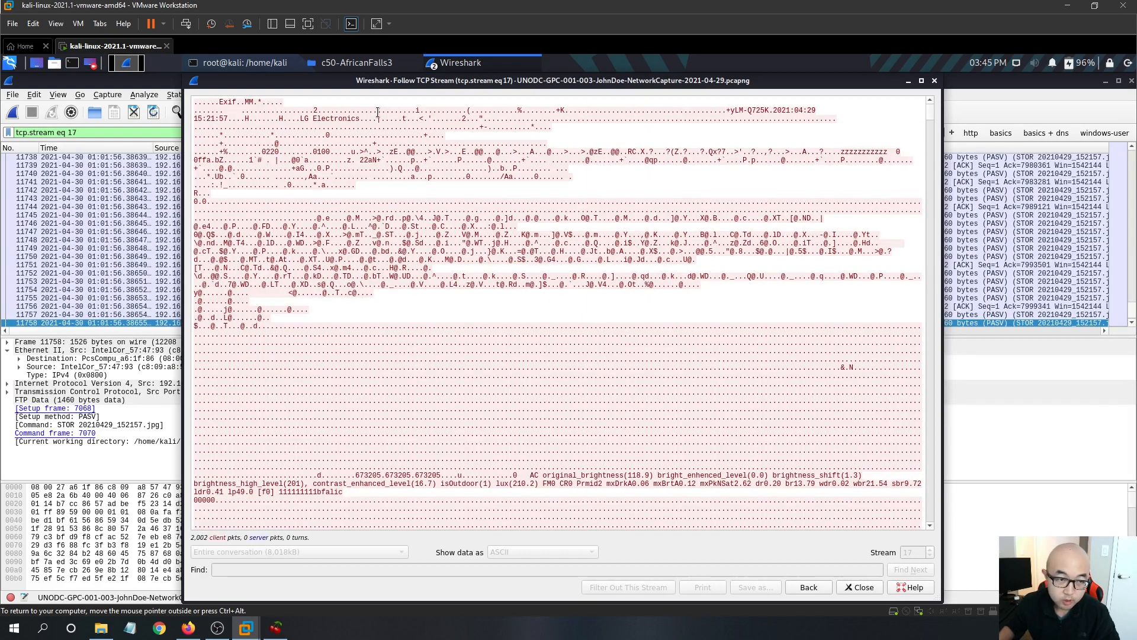
pyautogui.click(666, 498)
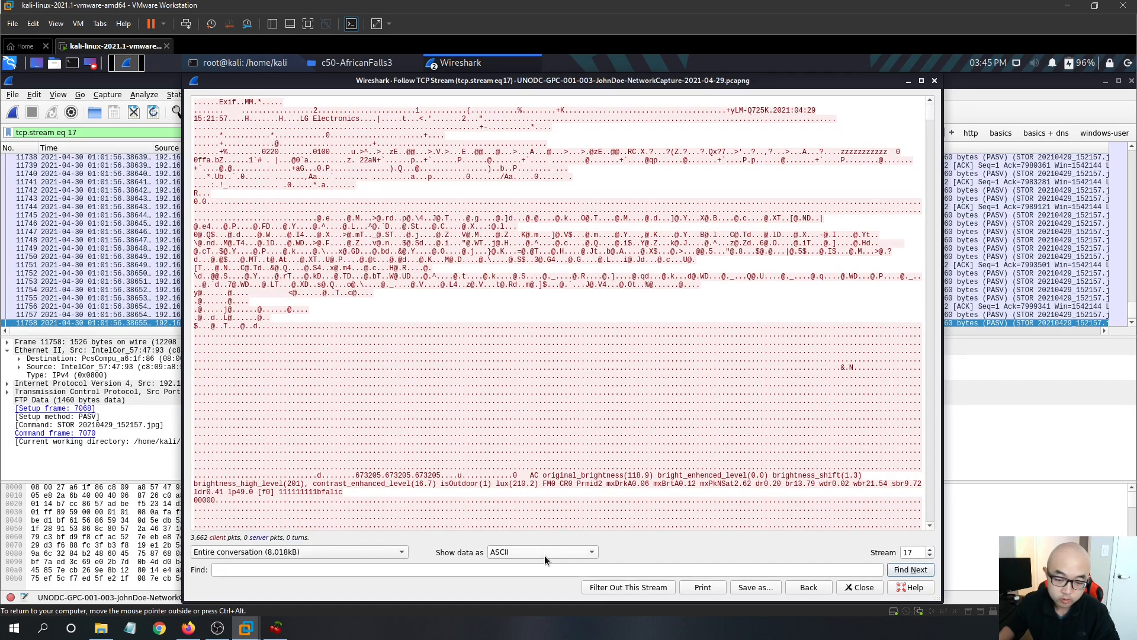
pyautogui.click(540, 552)
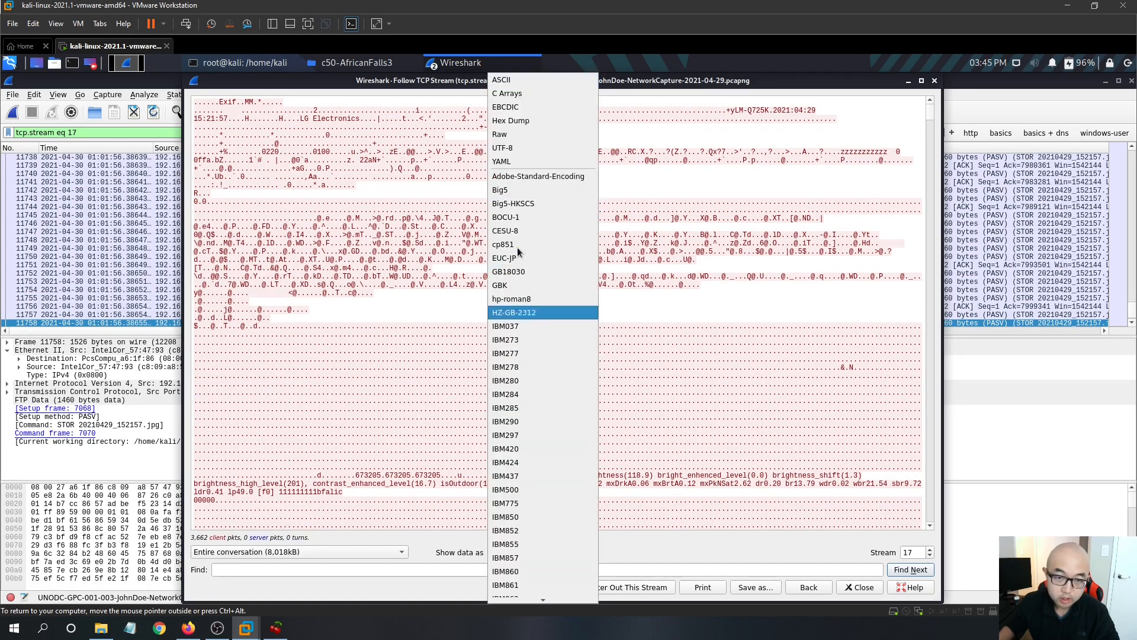
pyautogui.click(499, 134)
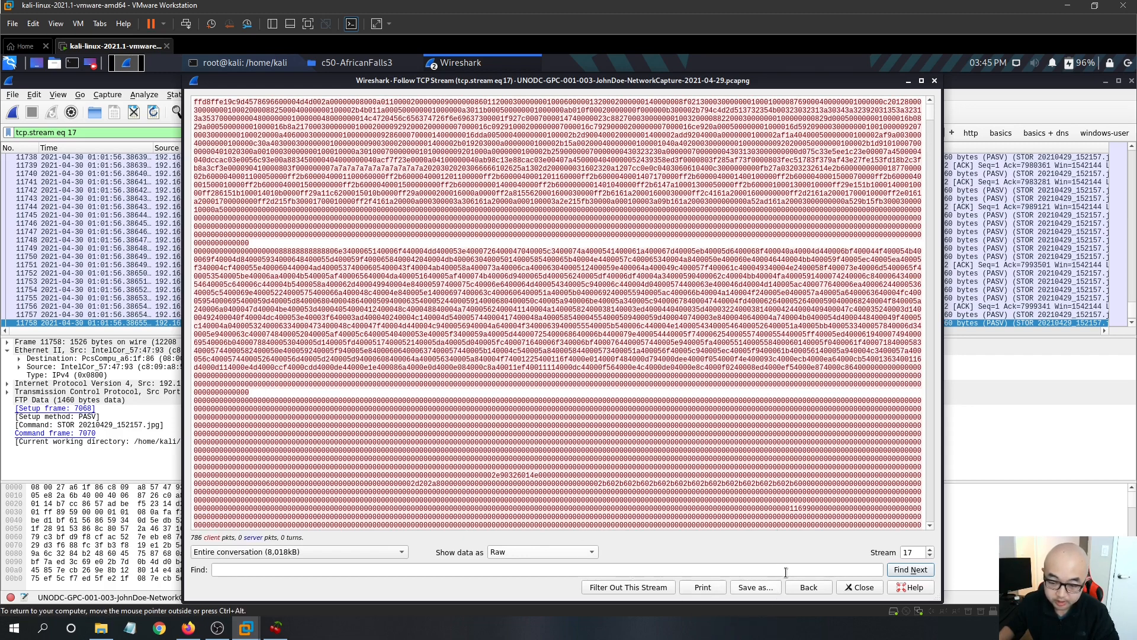
pyautogui.click(754, 587)
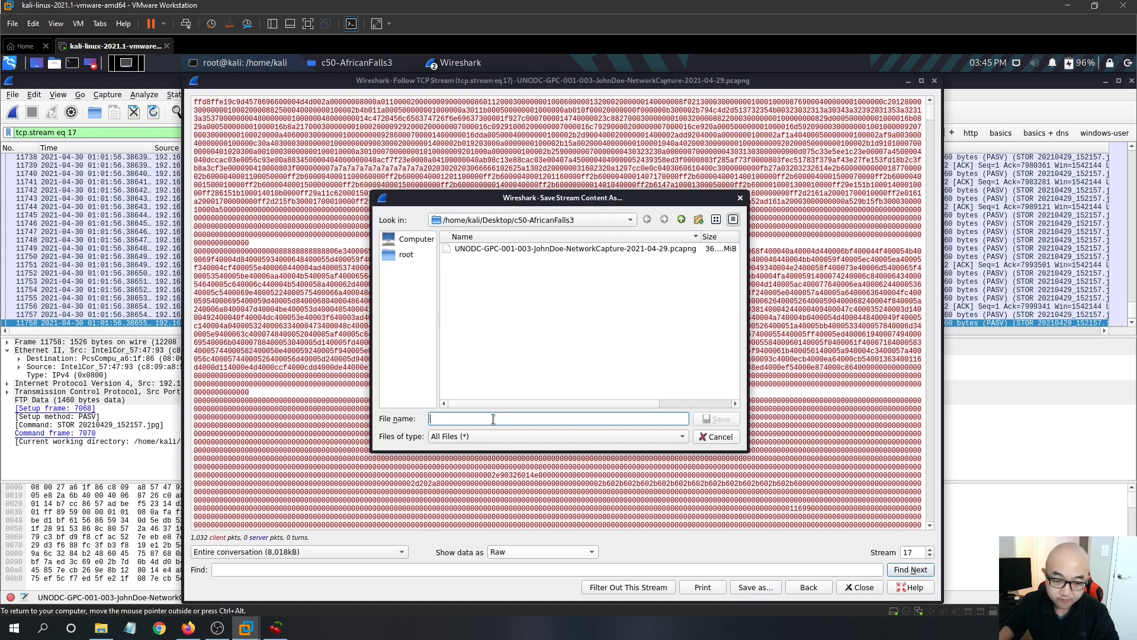
pyautogui.write('20210429_152157.jpg')
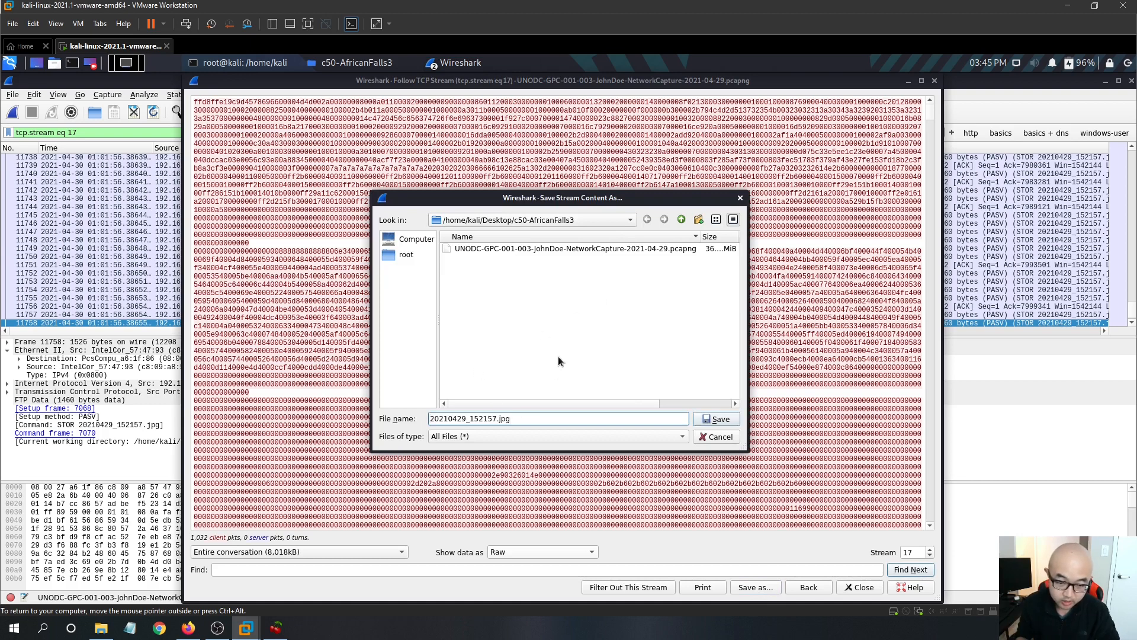
pyautogui.click(716, 419)
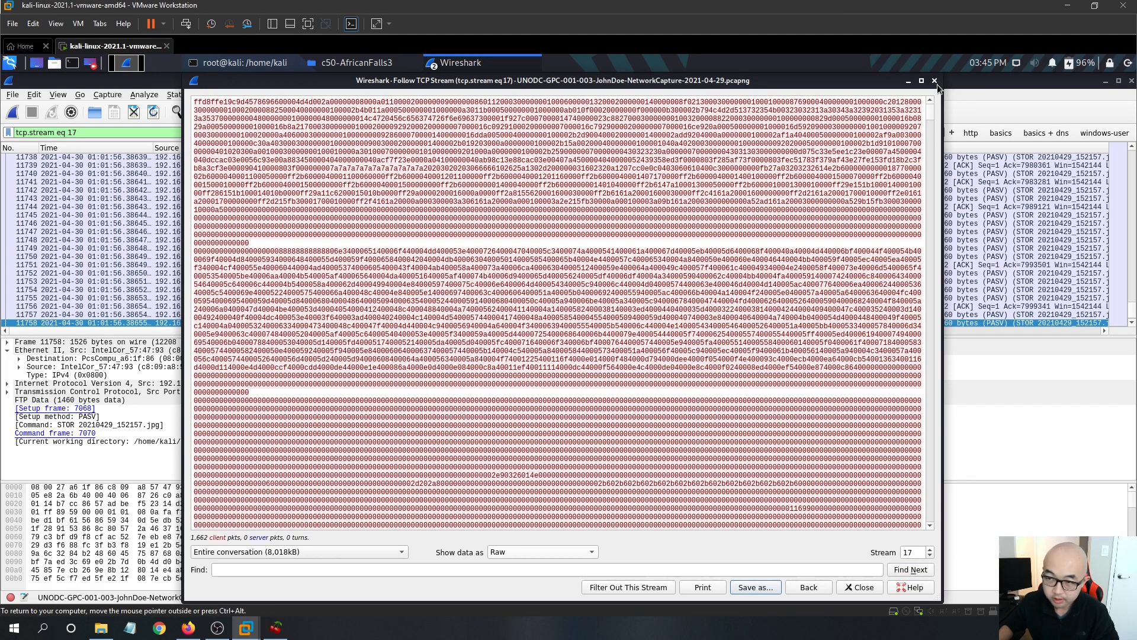
# Open 20210429_152157.jpg's Properties in c50-AfricanFalls3 and view its Image metadata.
pyautogui.click(935, 81)
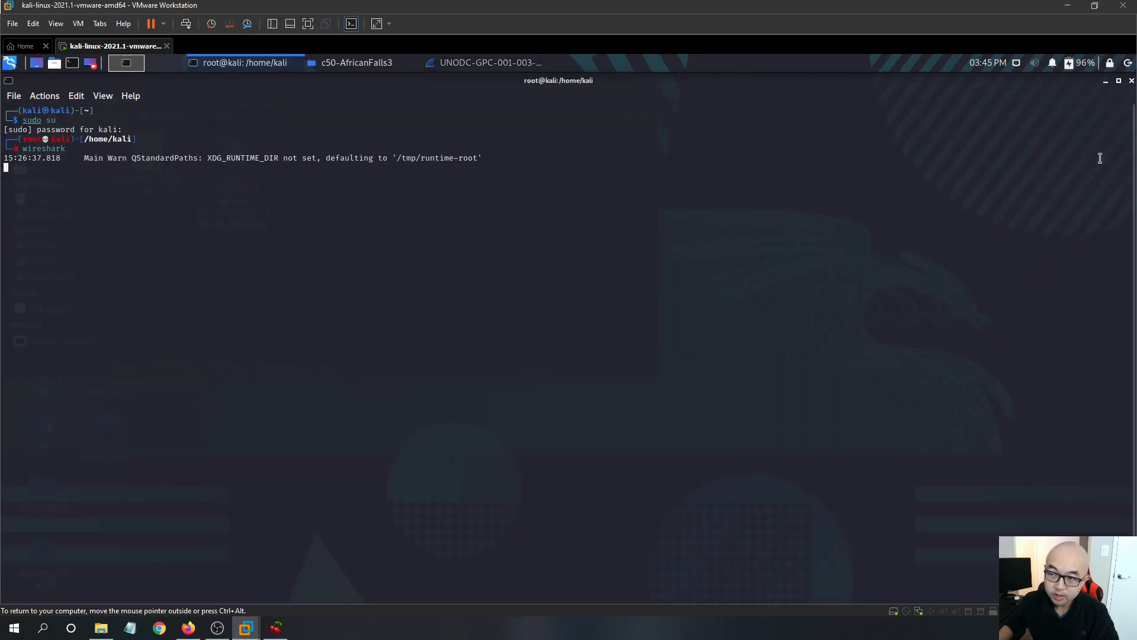
pyautogui.click(355, 62)
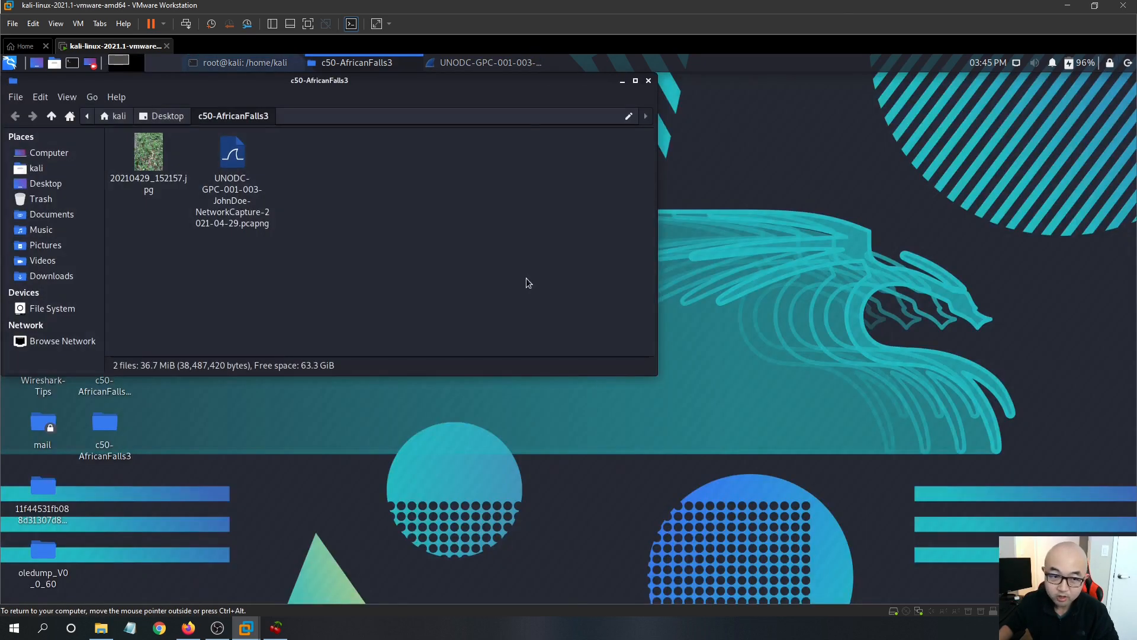
pyautogui.click(148, 152)
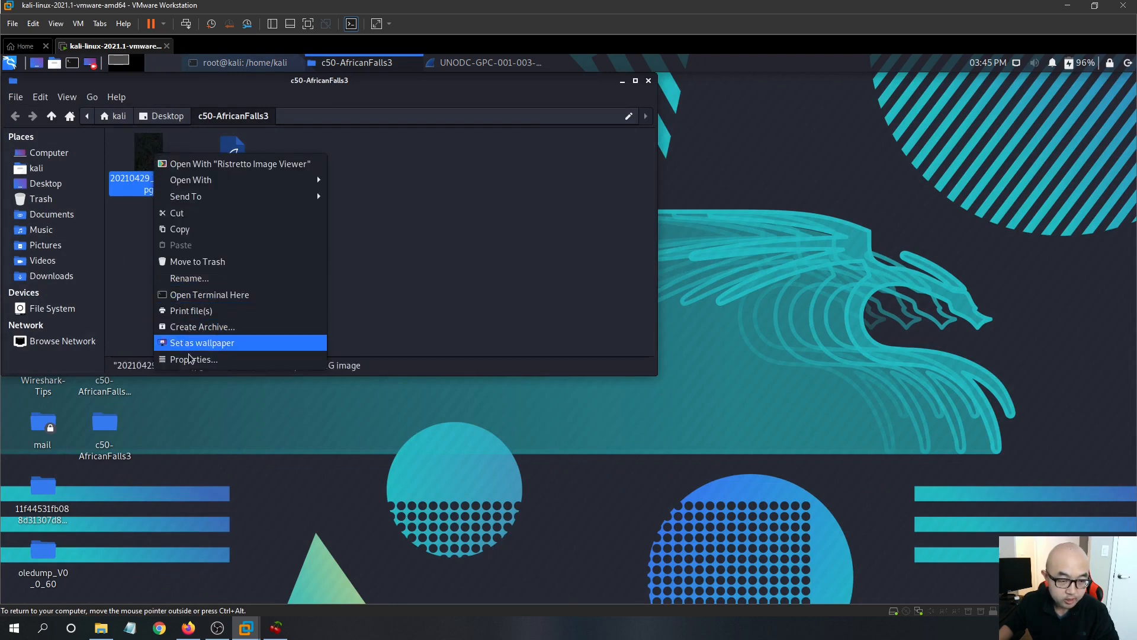
pyautogui.click(193, 359)
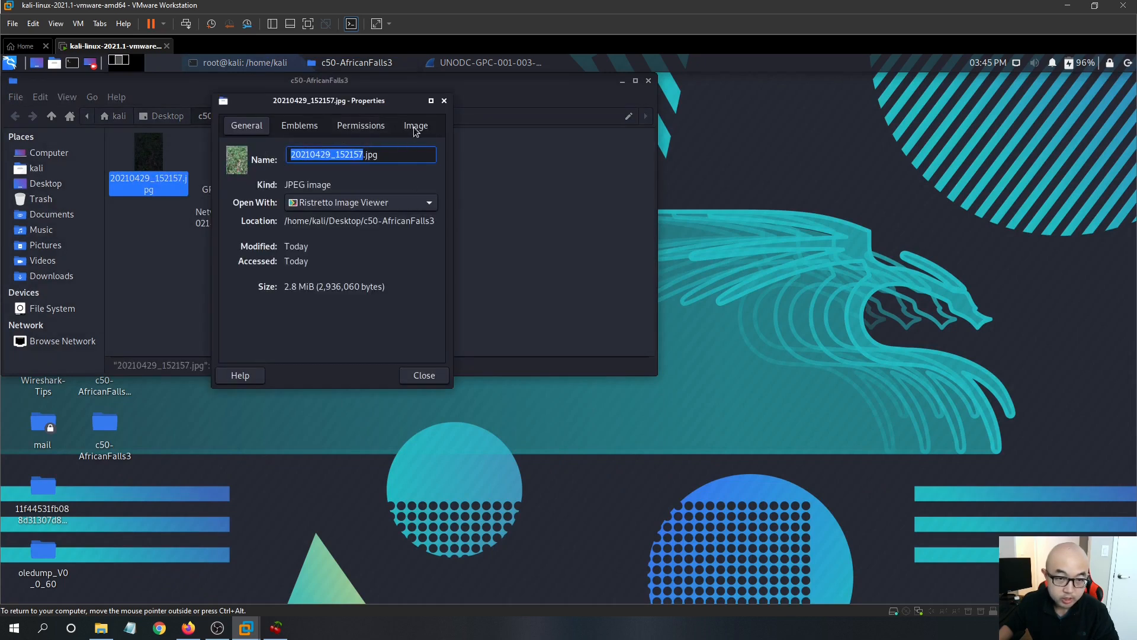
pyautogui.click(416, 125)
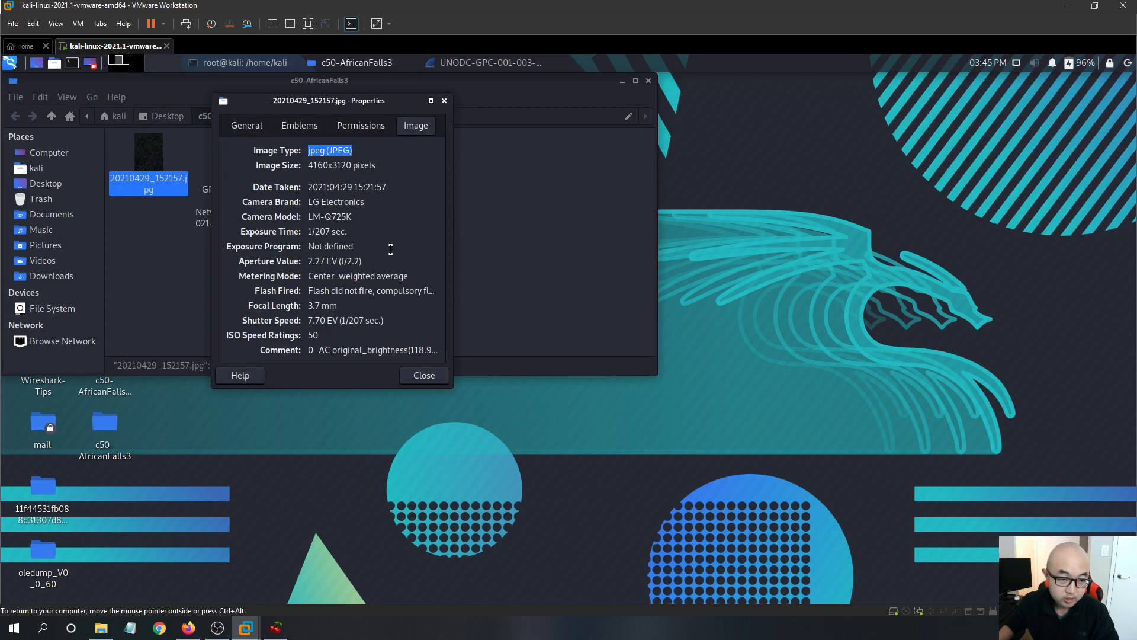
pyautogui.moveTo(315, 230)
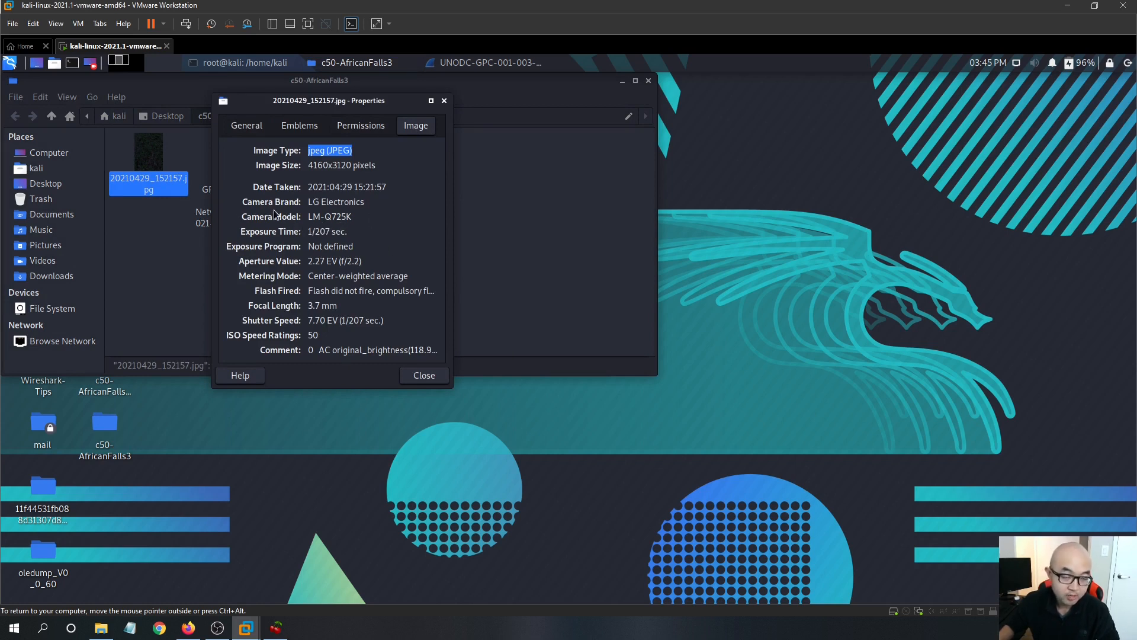
pyautogui.moveTo(223, 507)
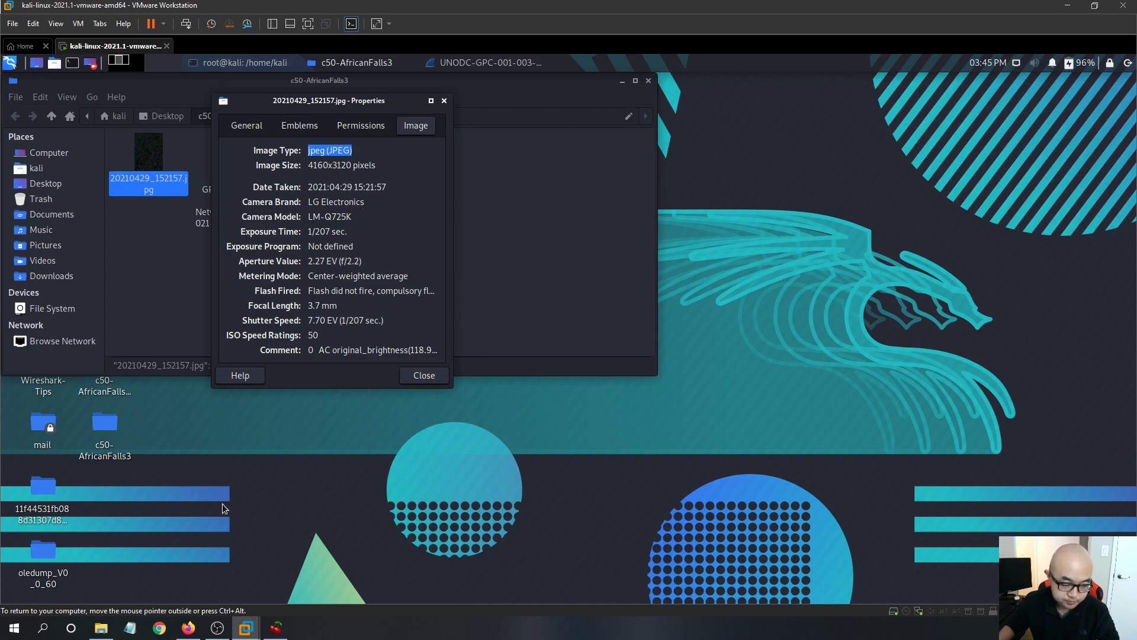
pyautogui.click(158, 627)
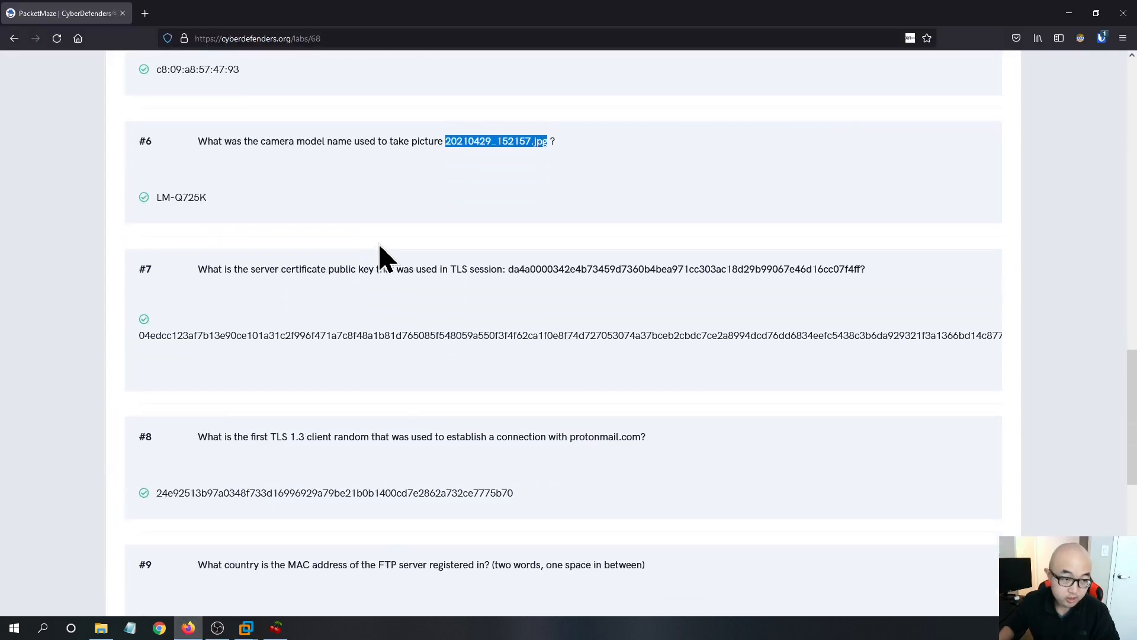
pyautogui.moveTo(419, 336)
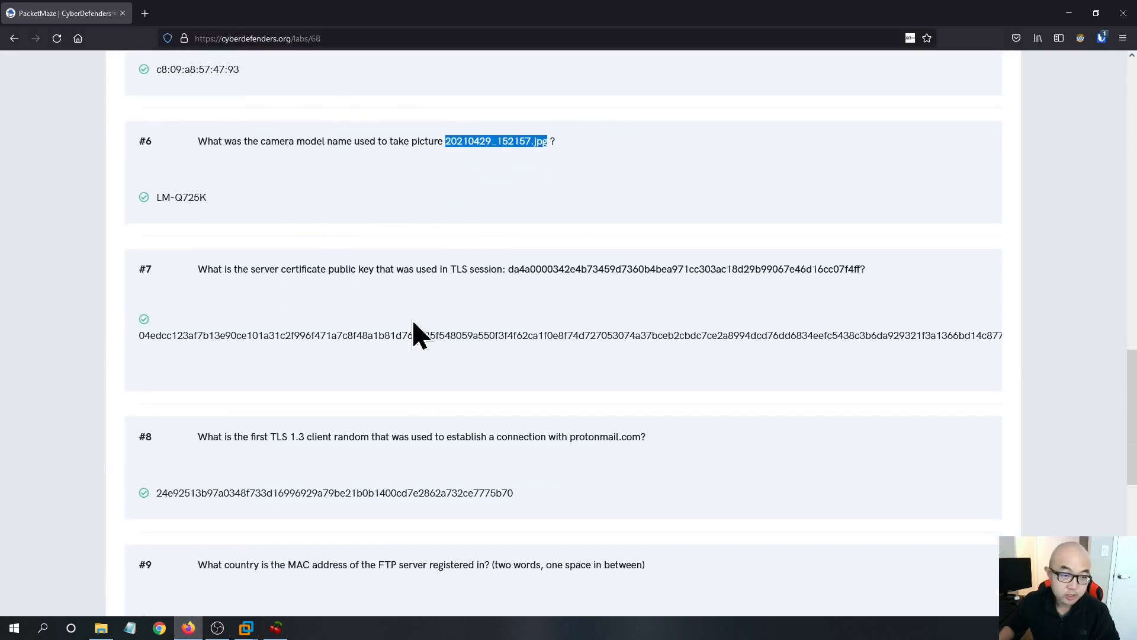
pyautogui.moveTo(205, 288)
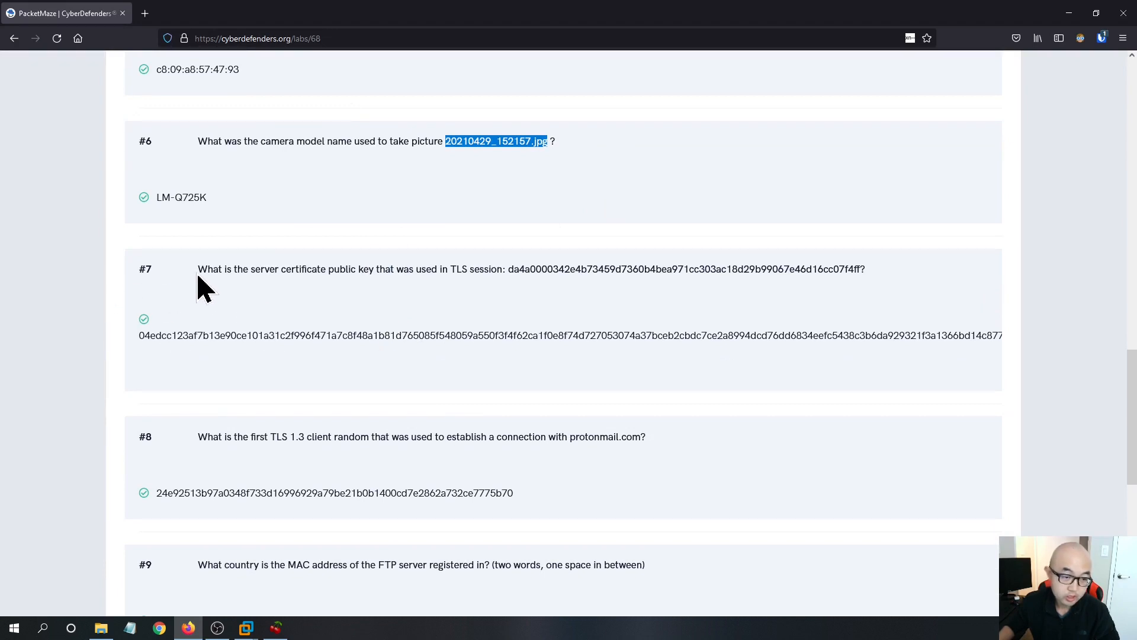
pyautogui.moveTo(312, 304)
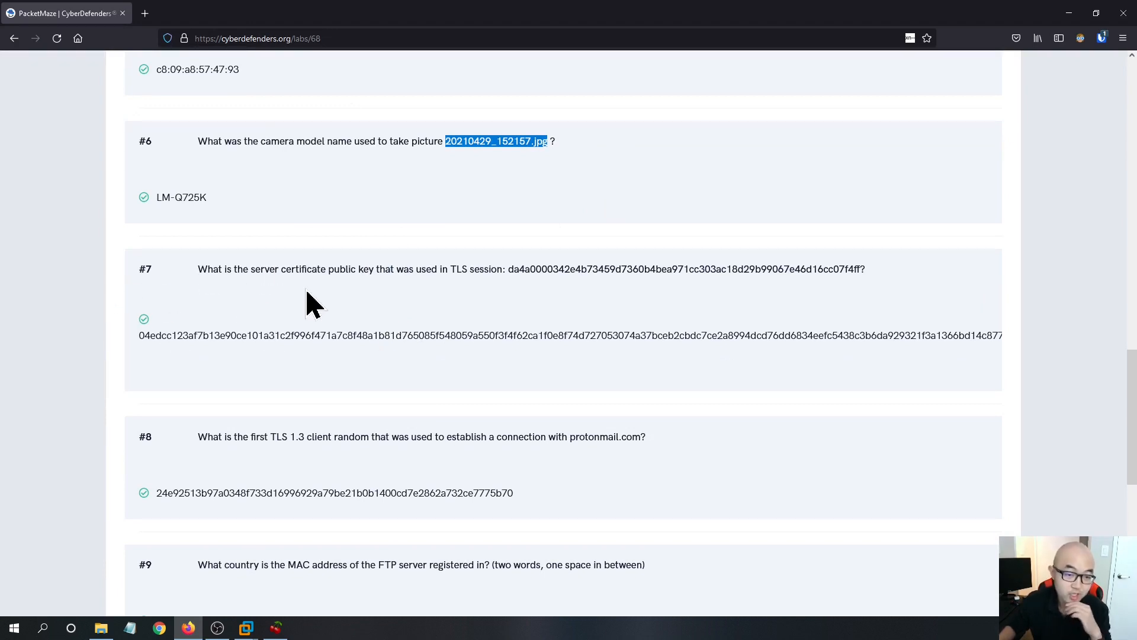
pyautogui.moveTo(461, 275)
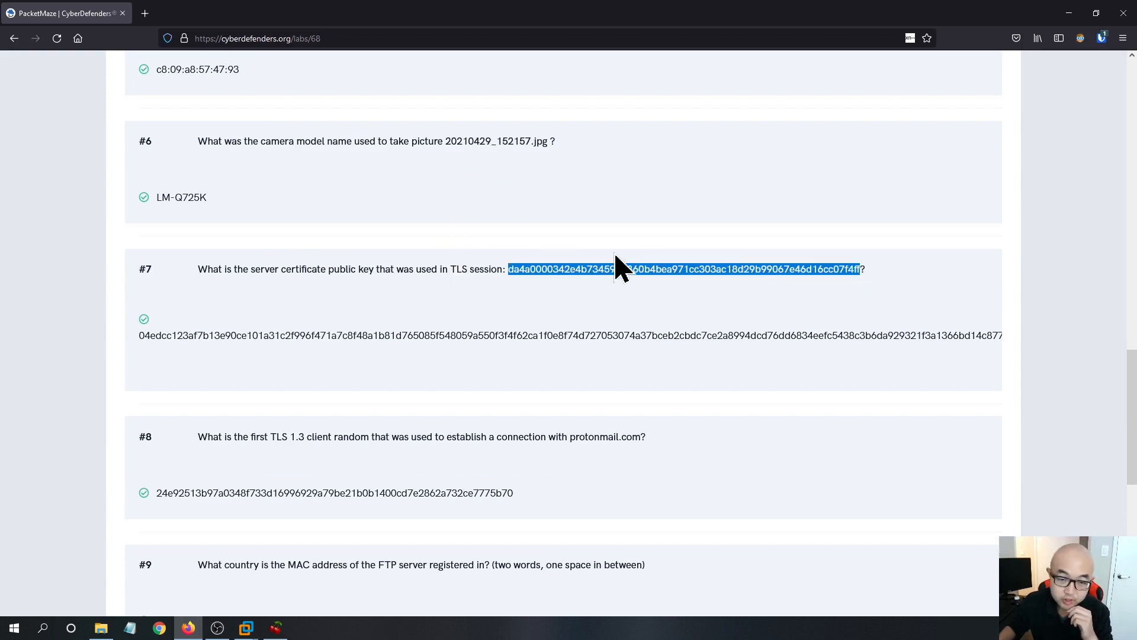
pyautogui.moveTo(530, 294)
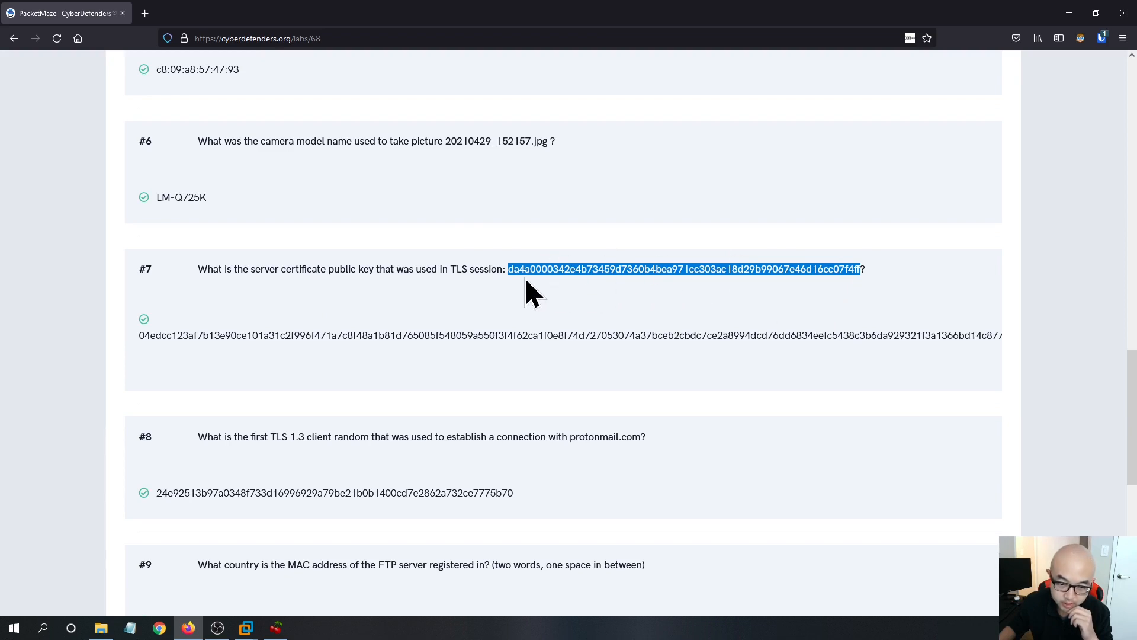
pyautogui.moveTo(513, 298)
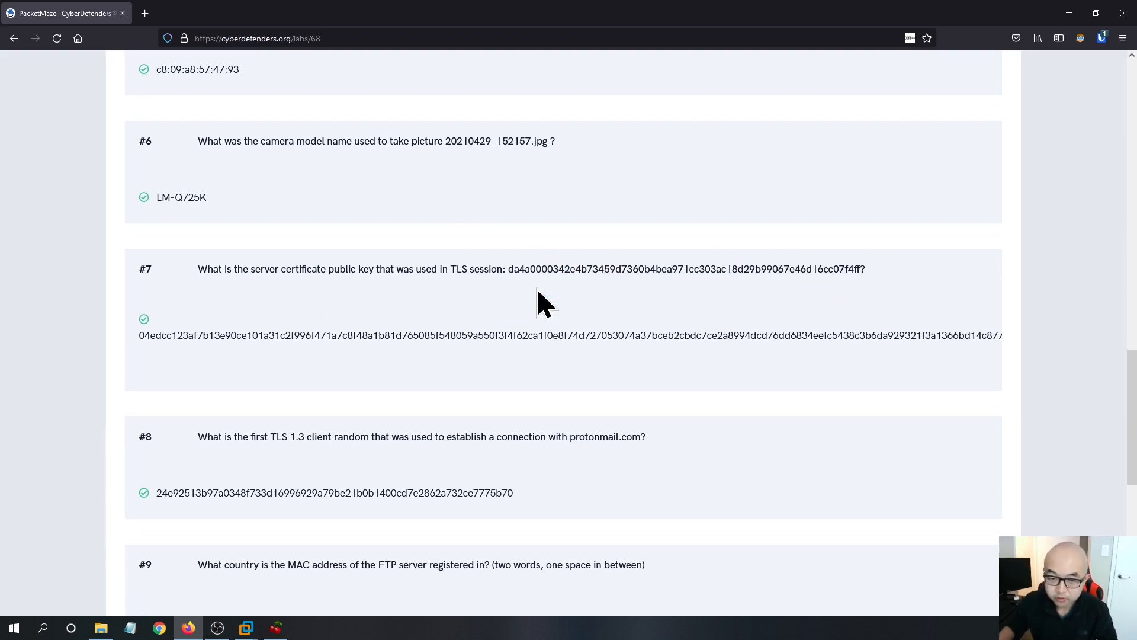
pyautogui.moveTo(522, 271)
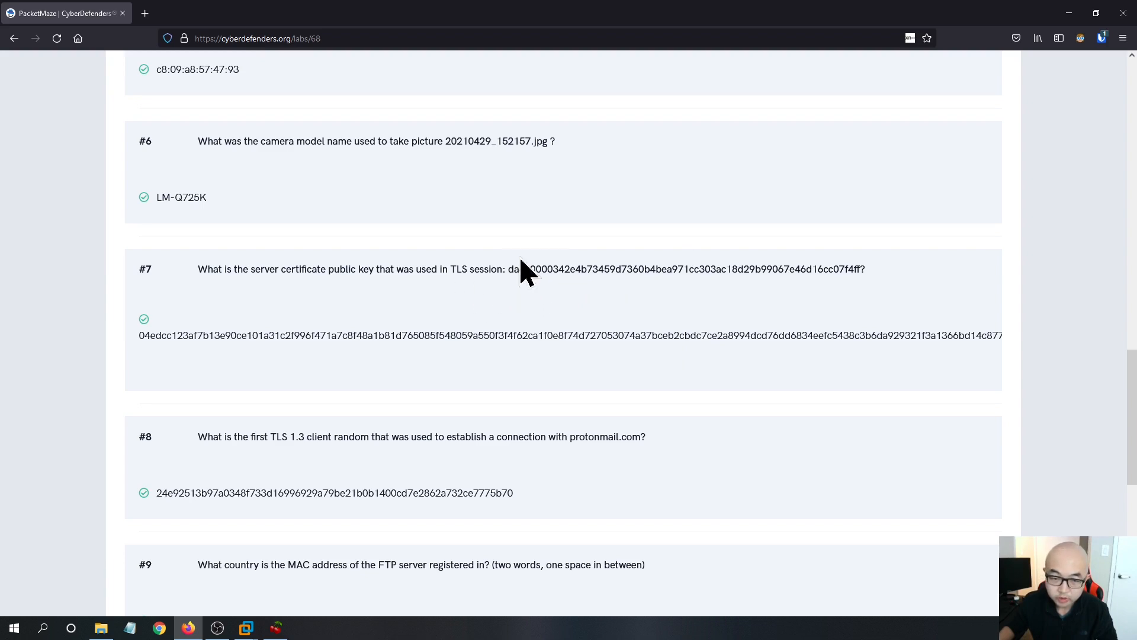
pyautogui.moveTo(525, 269)
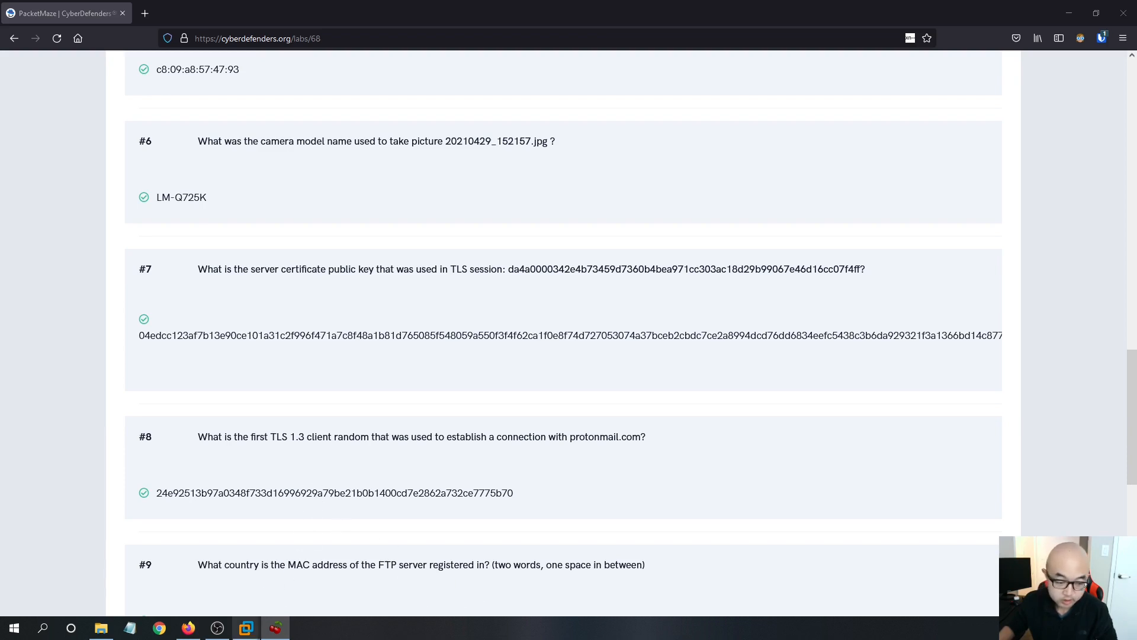
# Return to Wireshark and expand packet 26913's Transport Layer Security record layer.
pyautogui.click(247, 627)
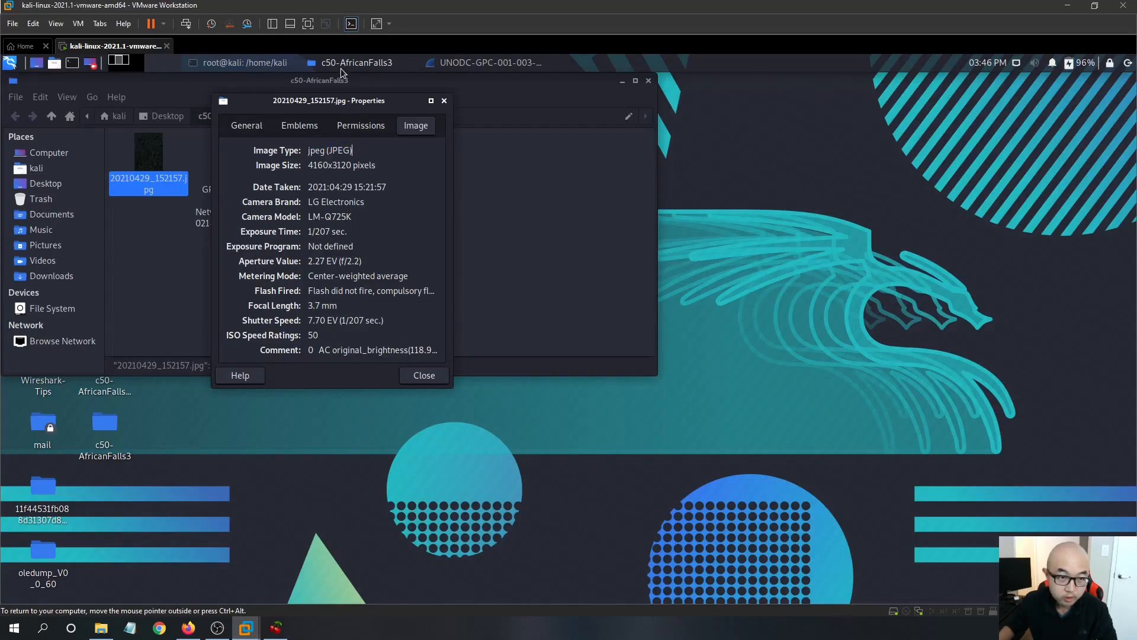
pyautogui.click(490, 63)
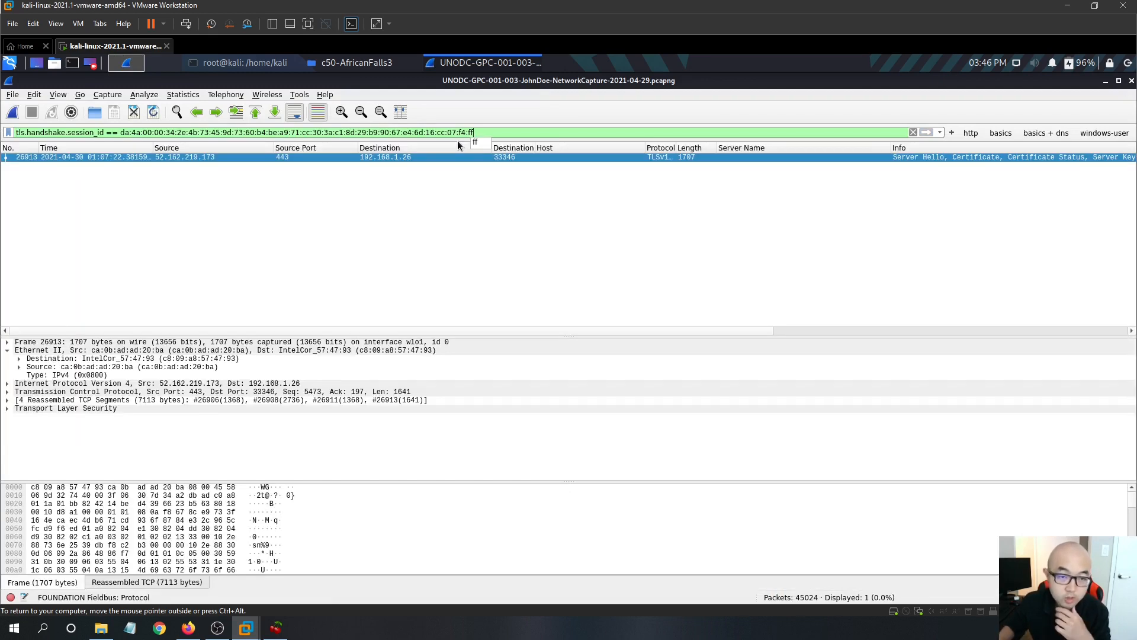
pyautogui.moveTo(128, 144)
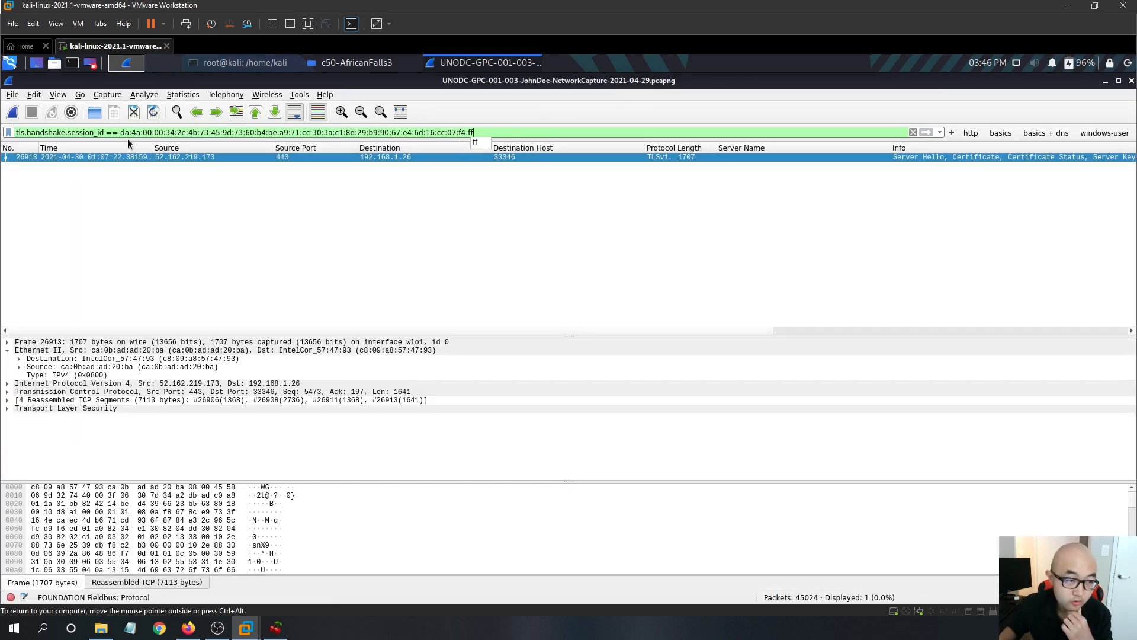
pyautogui.moveTo(73, 136)
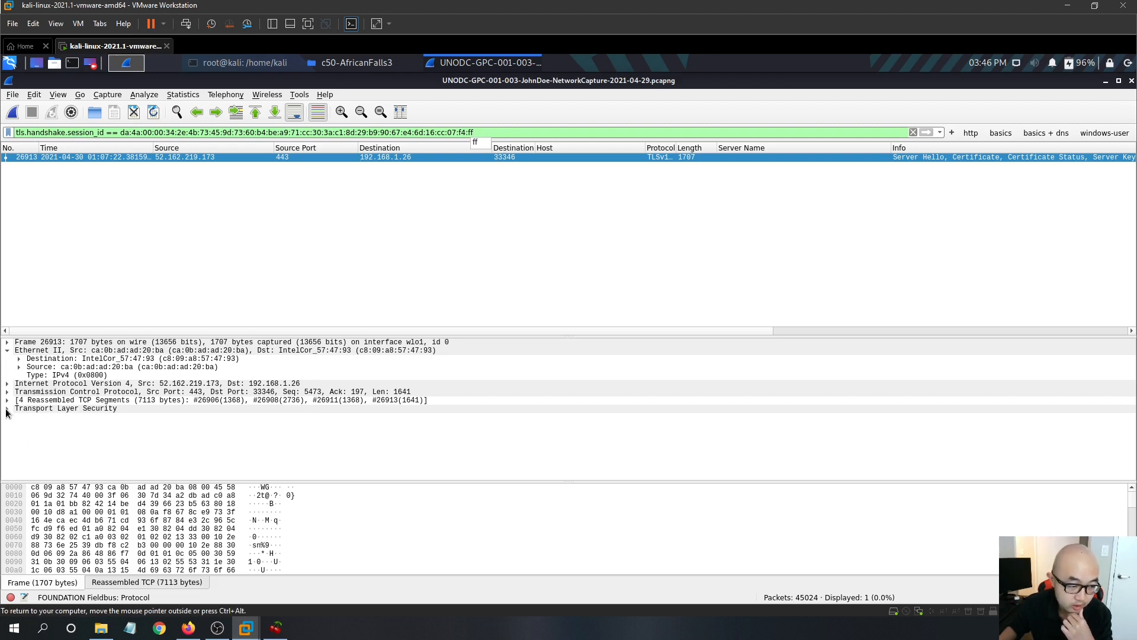
pyautogui.click(7, 408)
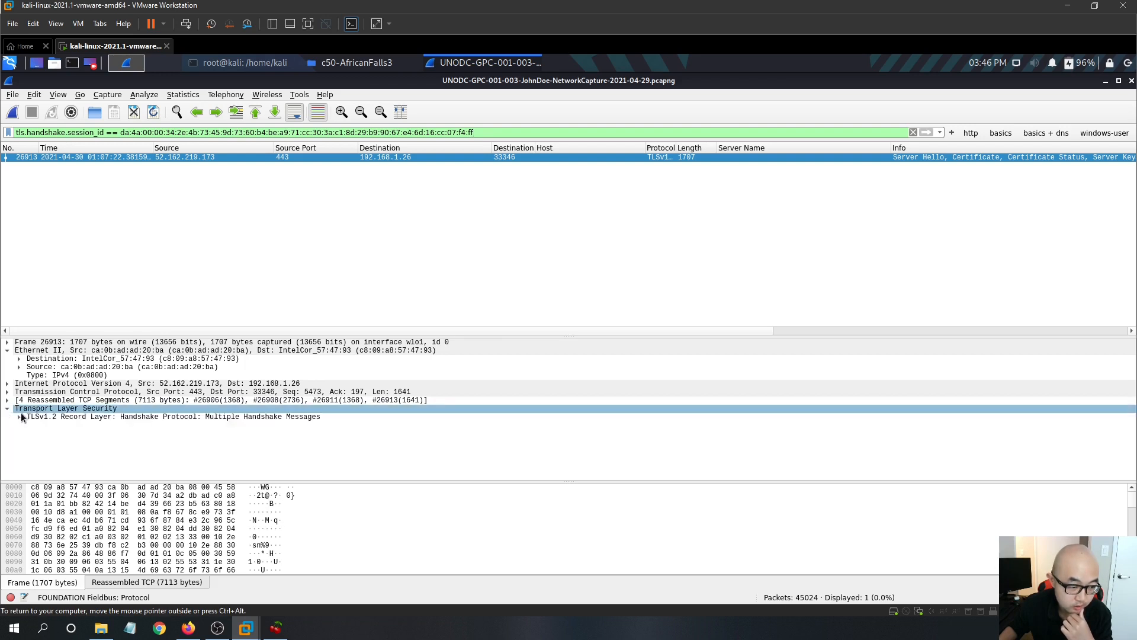
pyautogui.click(21, 417)
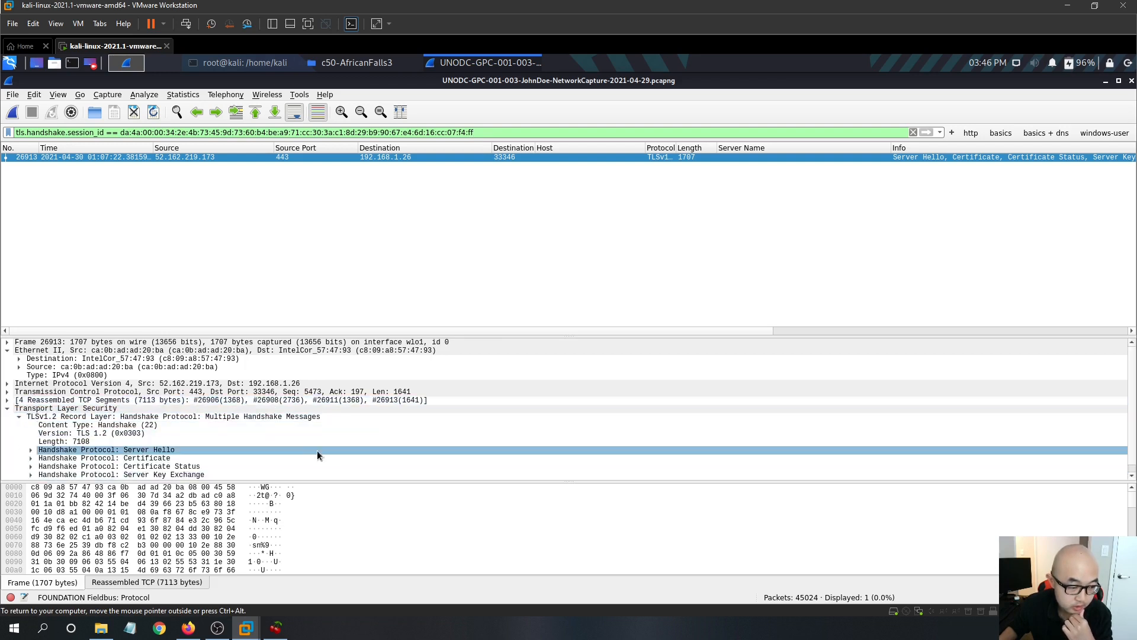
# Expand the Server Key Exchange's EC Diffie-Hellman params and copy the Pubkey value.
pyautogui.click(145, 392)
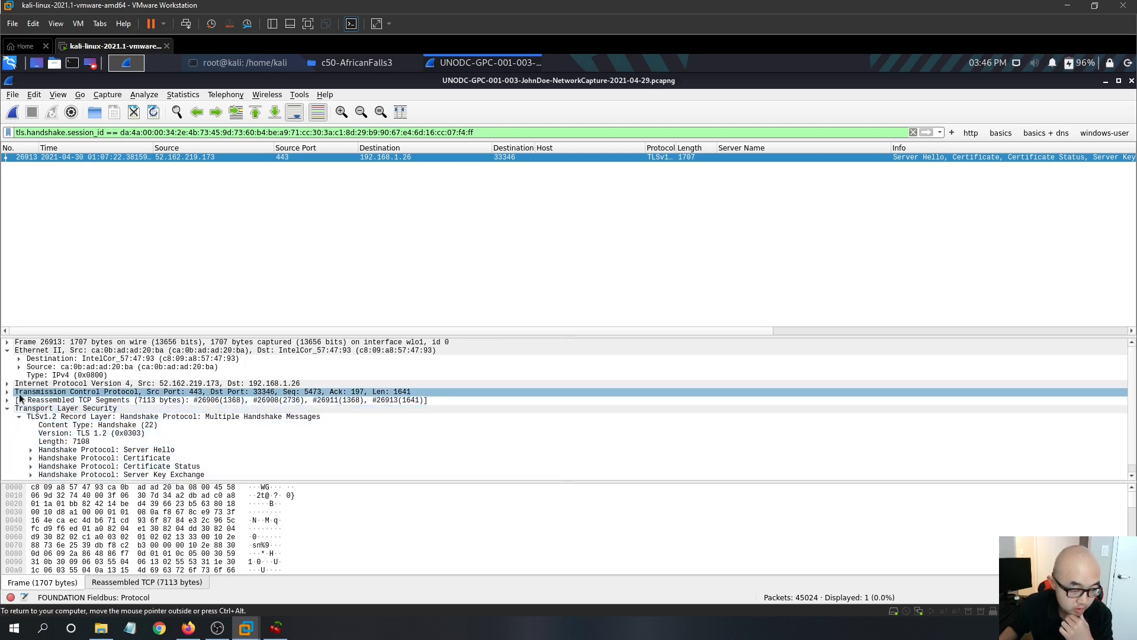
pyautogui.click(120, 475)
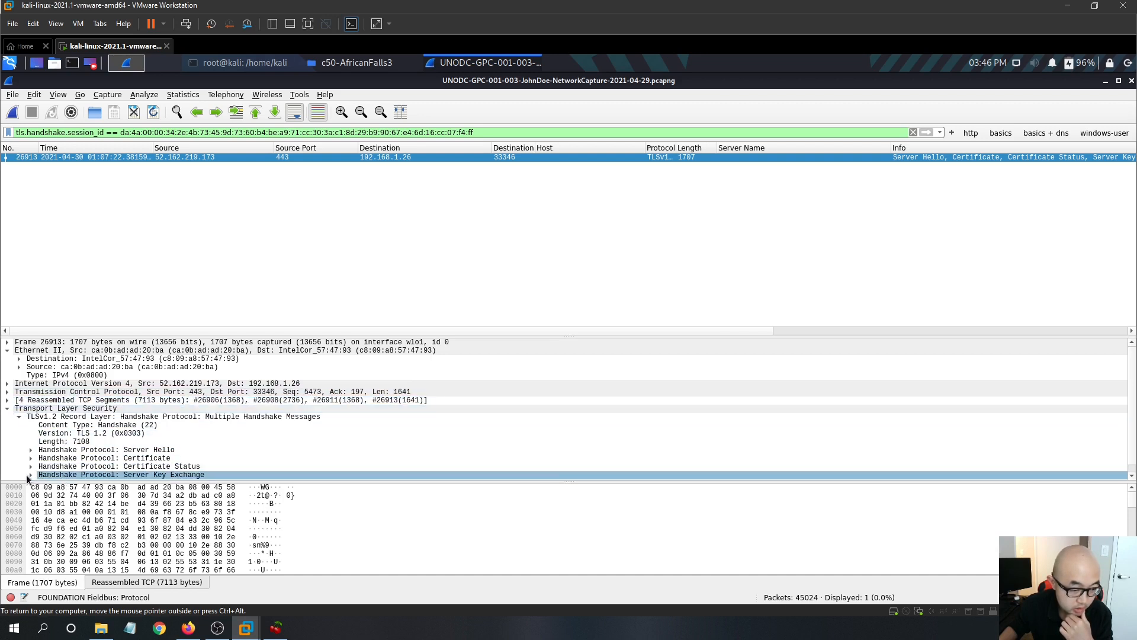
pyautogui.click(32, 474)
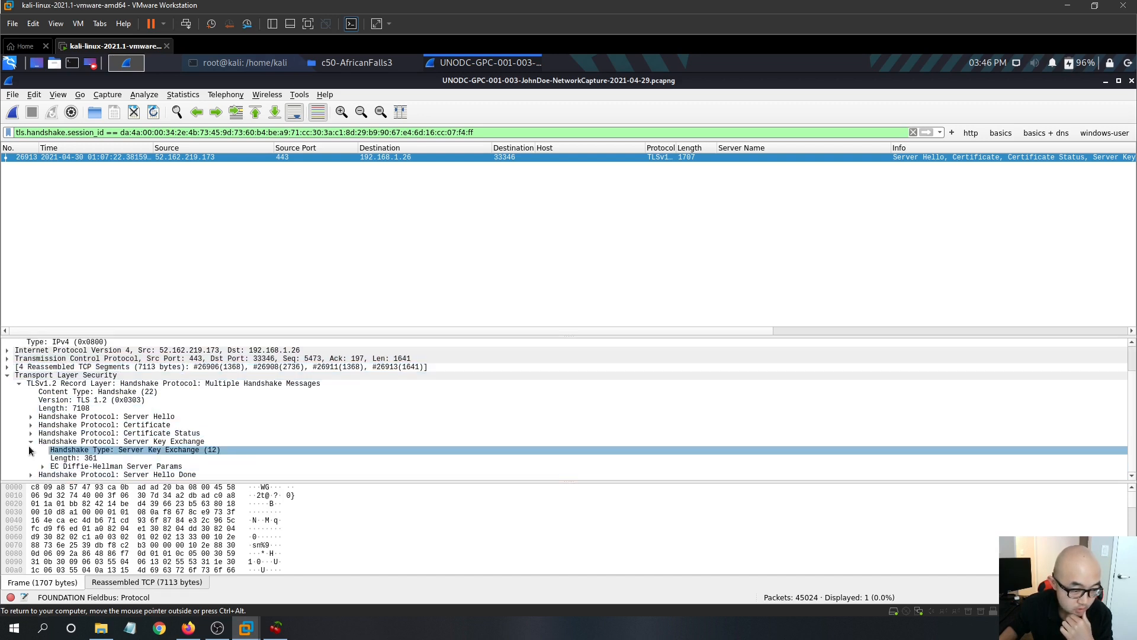
pyautogui.click(42, 466)
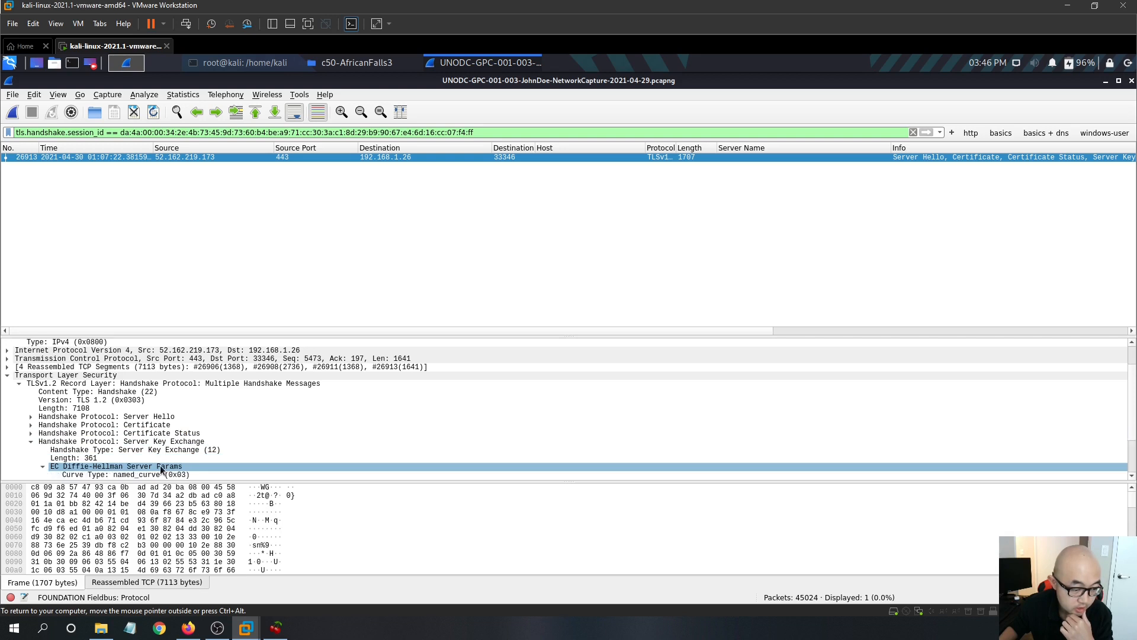
pyautogui.click(42, 466)
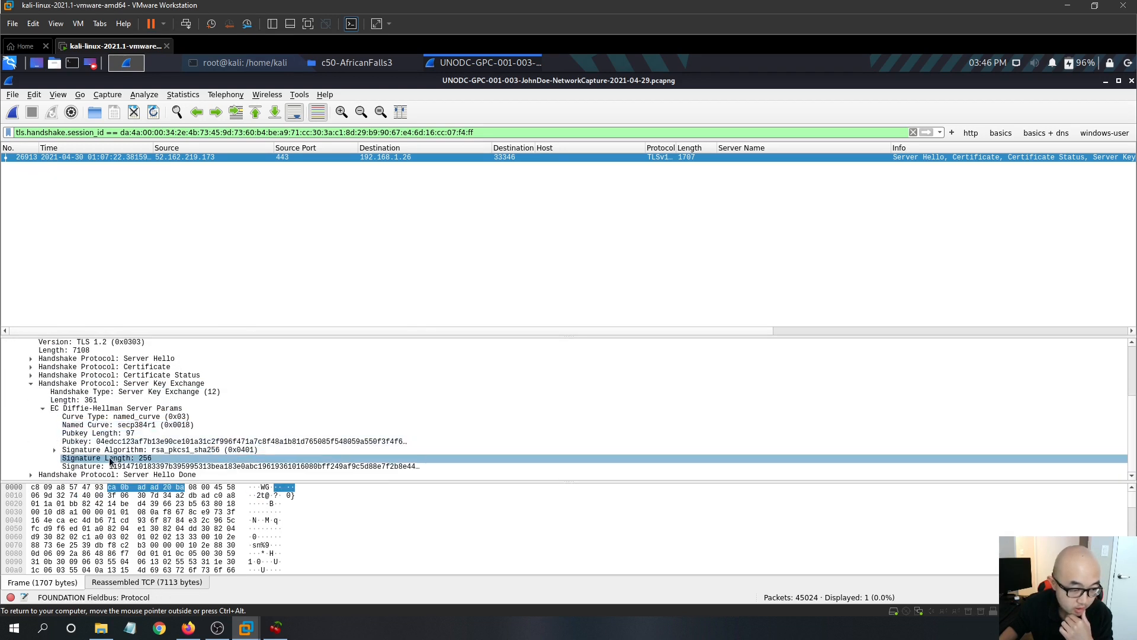
pyautogui.click(109, 441)
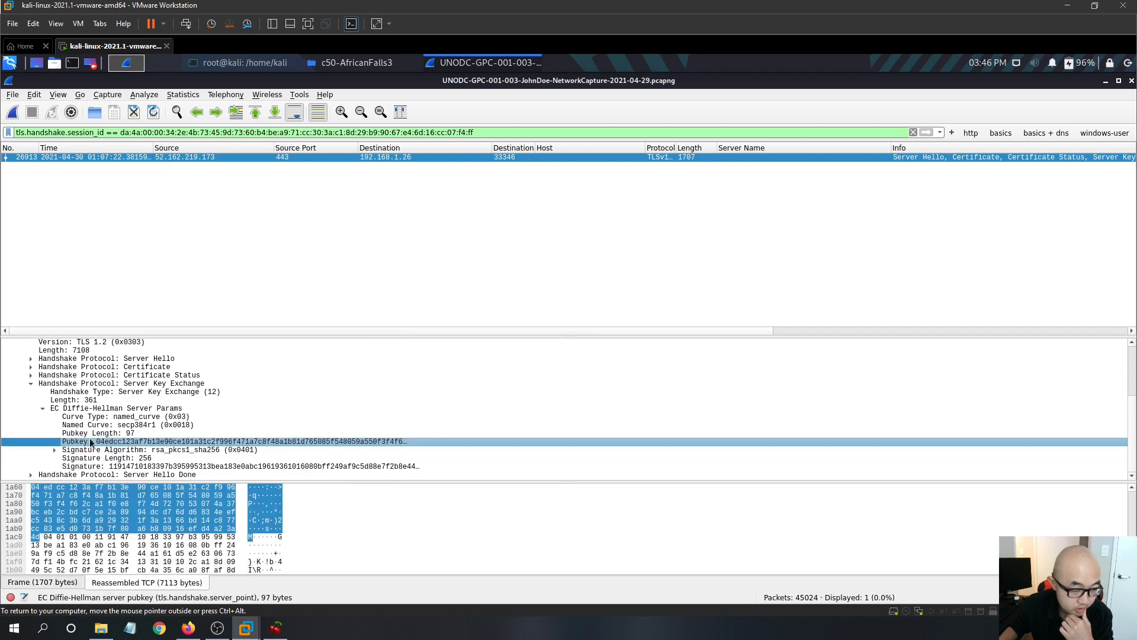
pyautogui.moveTo(147, 446)
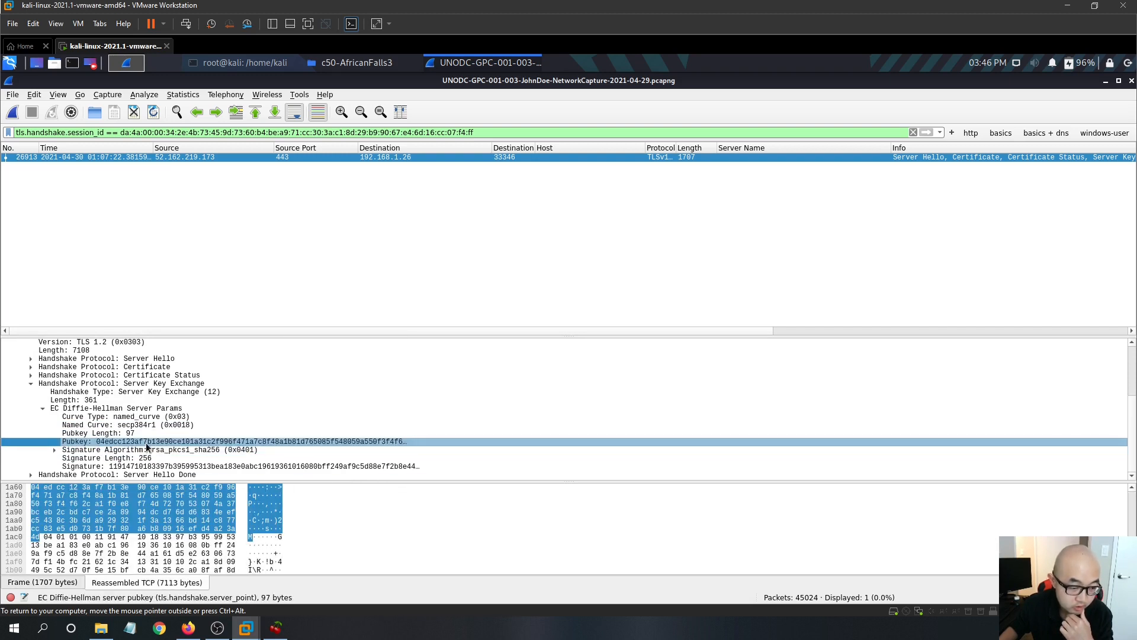
pyautogui.rightClick(145, 447)
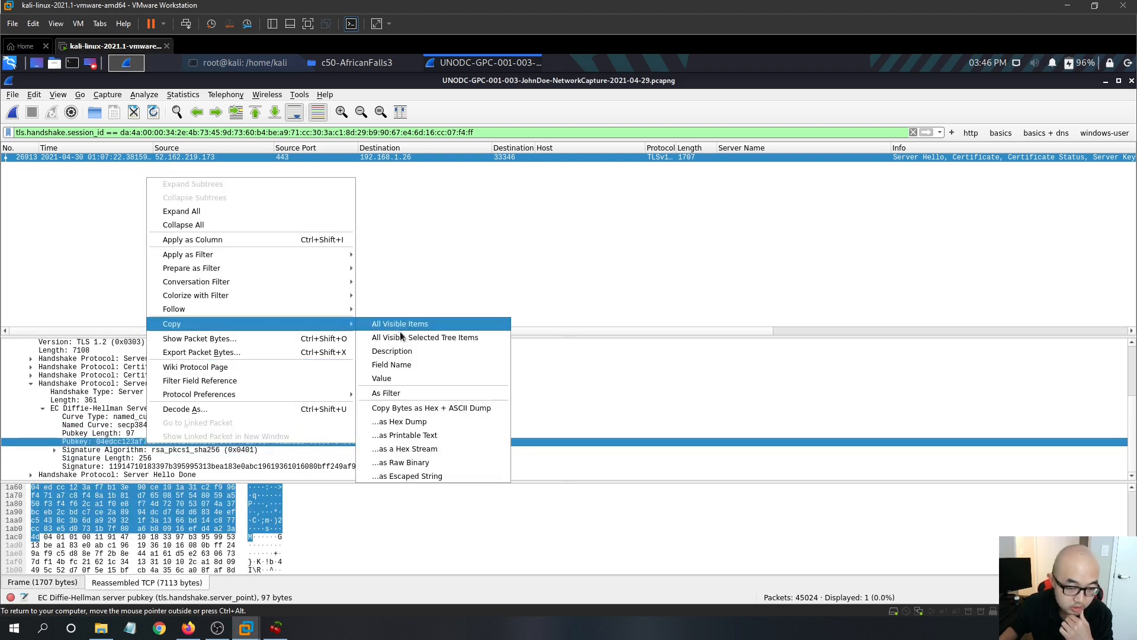
pyautogui.moveTo(533, 368)
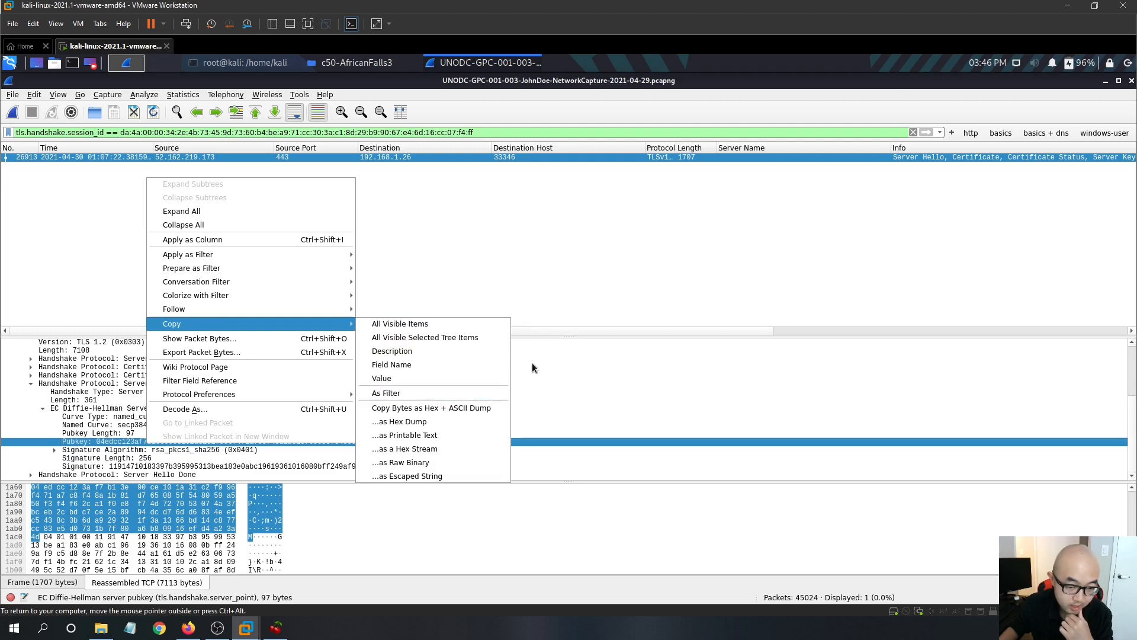
pyautogui.click(158, 627)
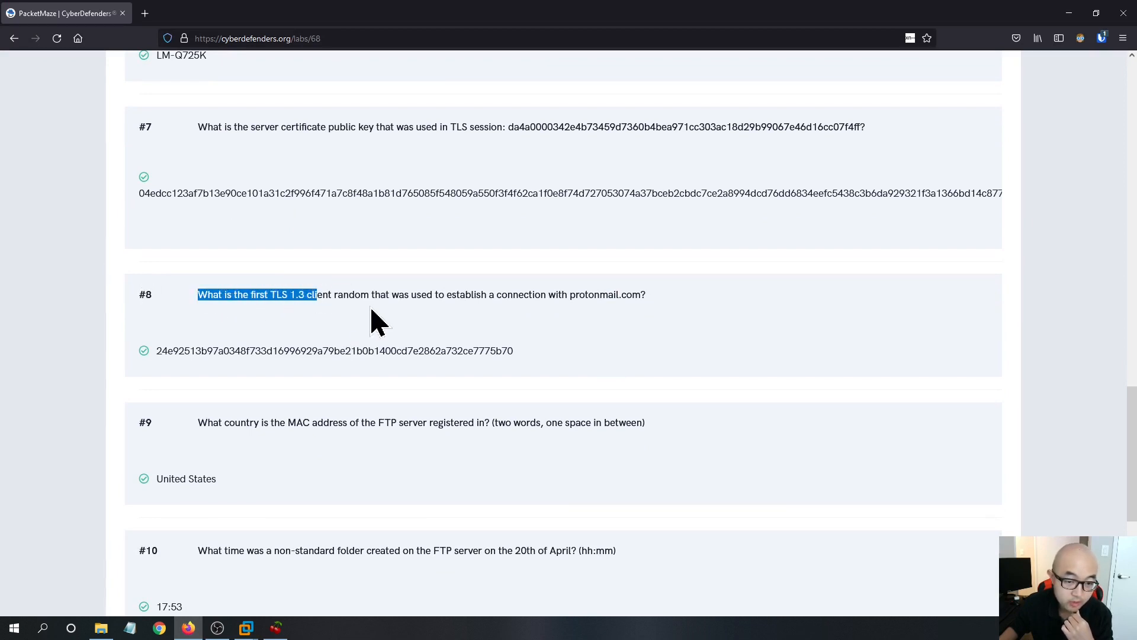
pyautogui.moveTo(534, 320)
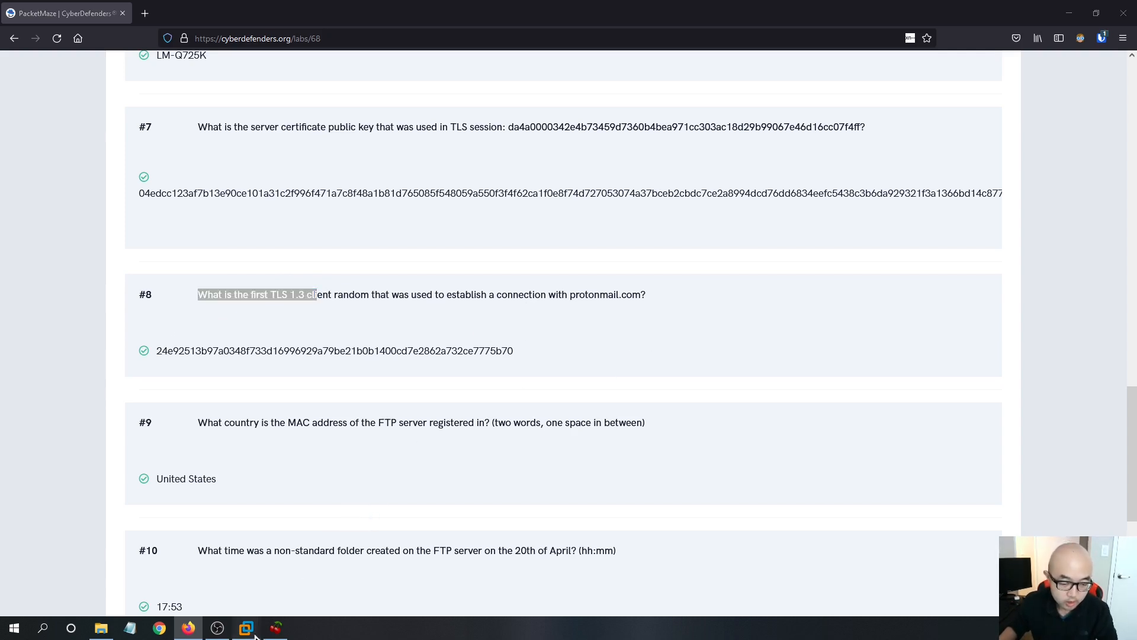
# Clear the session ID filter and inspect the Random field of protonmail.com Client Hello 17992.
pyautogui.click(245, 627)
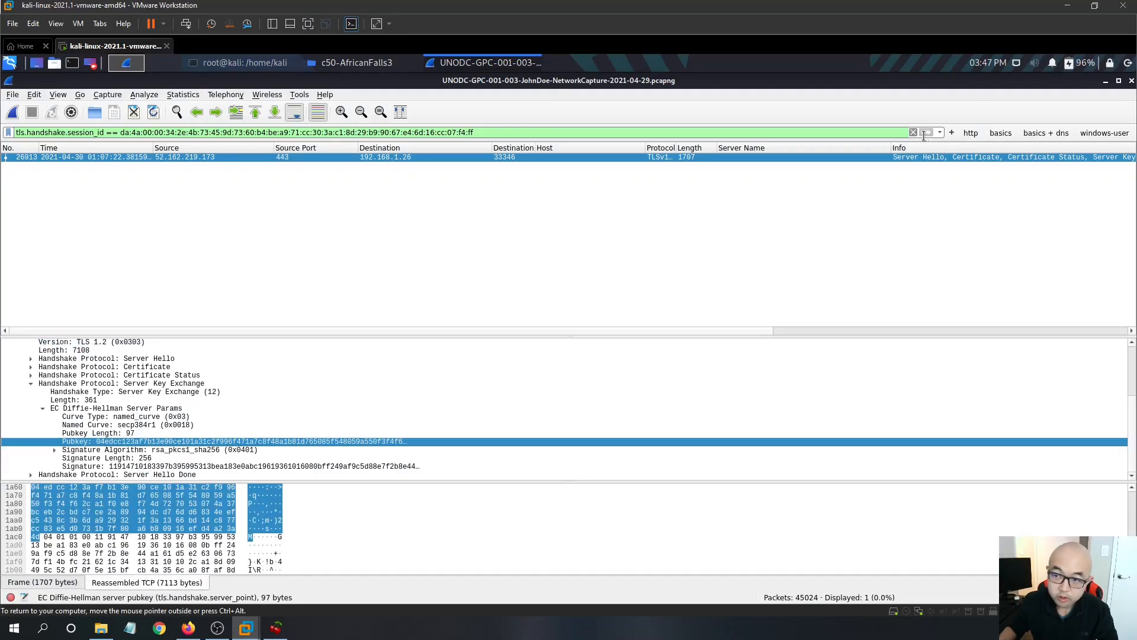
pyautogui.click(914, 132)
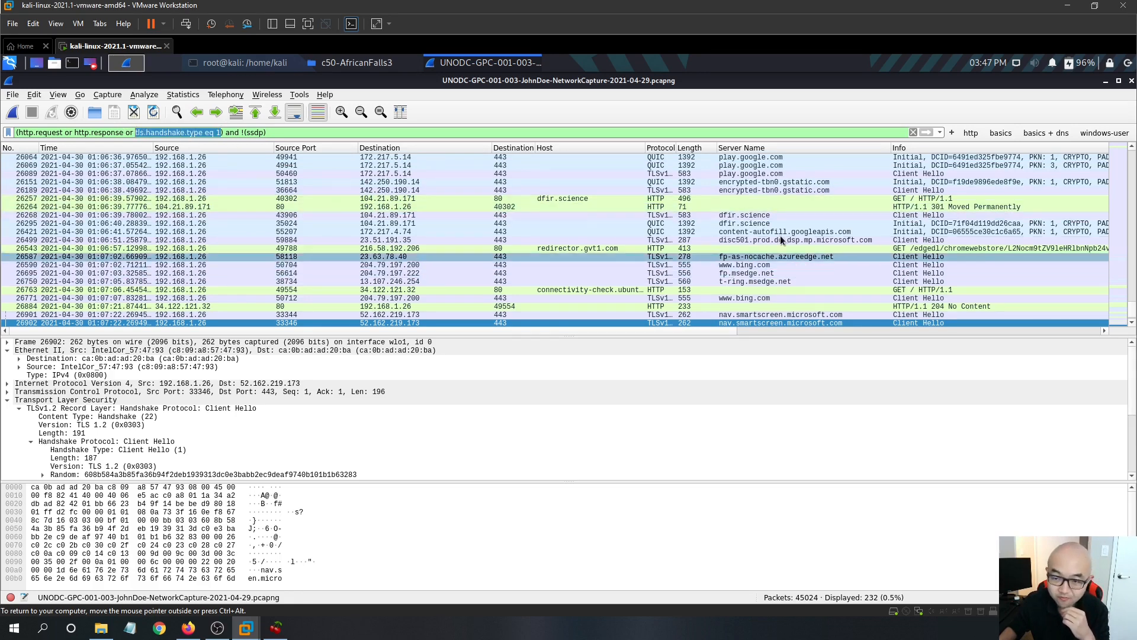
pyautogui.scroll(-3)
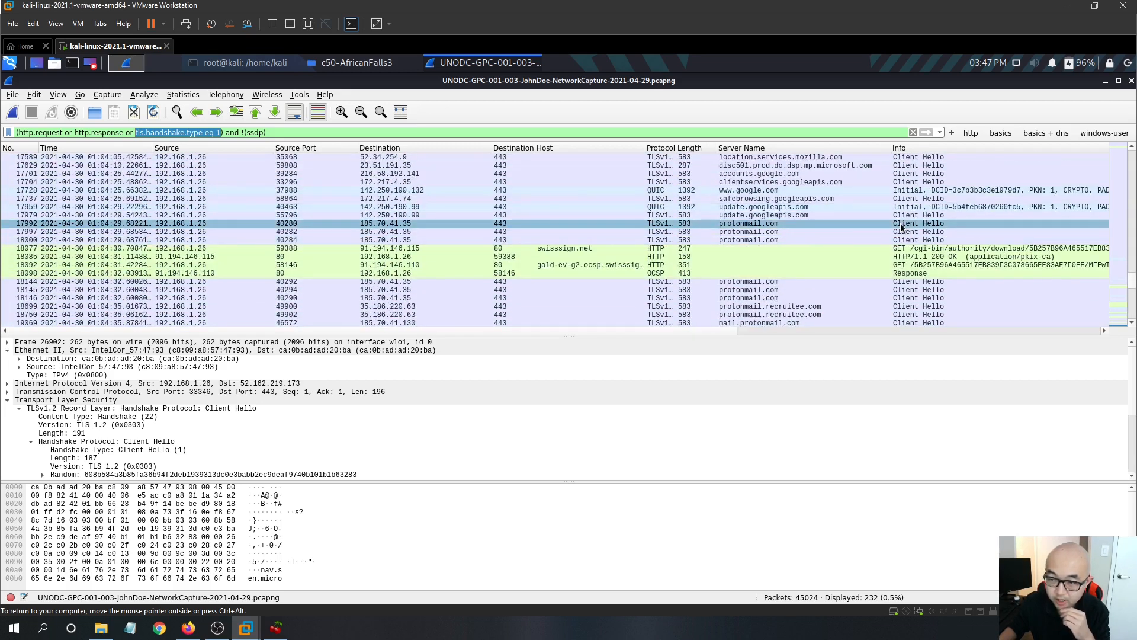
pyautogui.moveTo(718, 225)
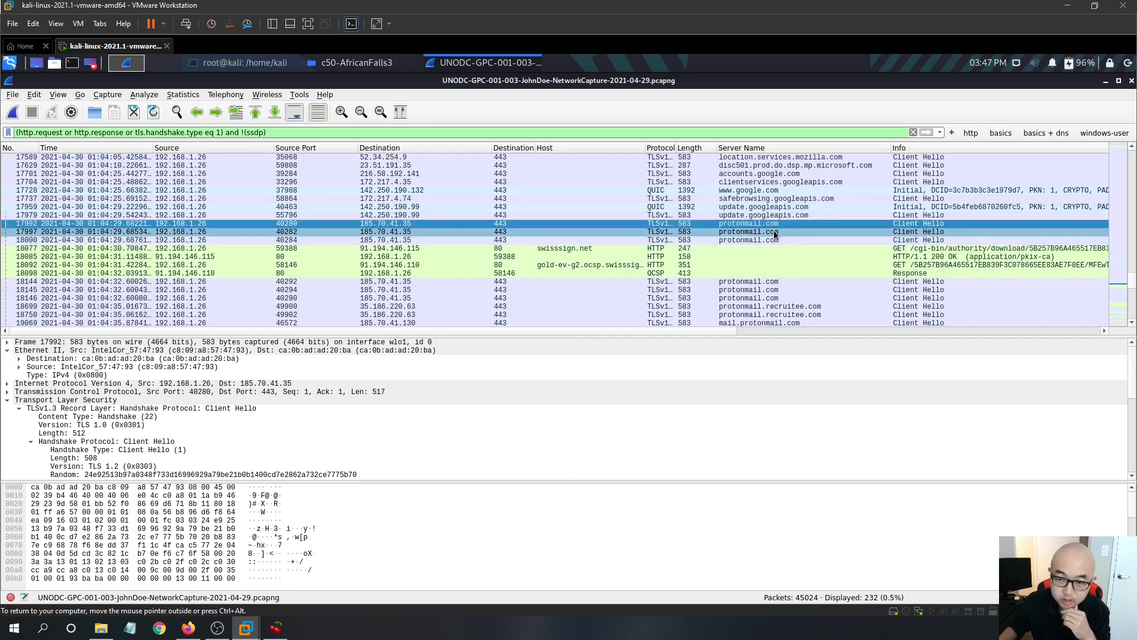
pyautogui.click(141, 408)
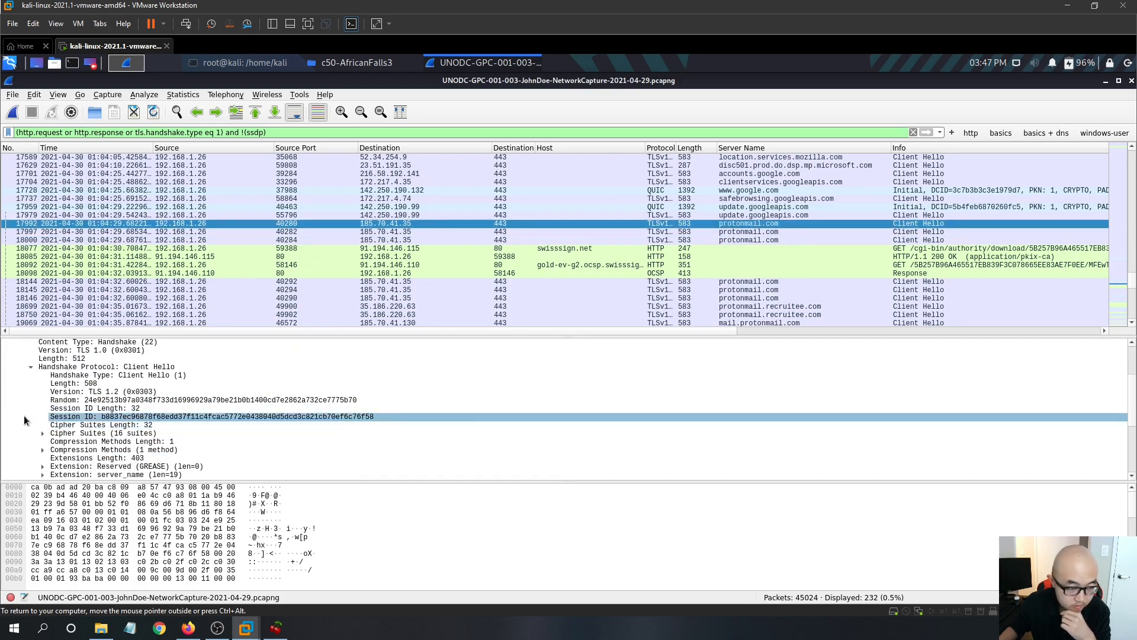
pyautogui.click(203, 400)
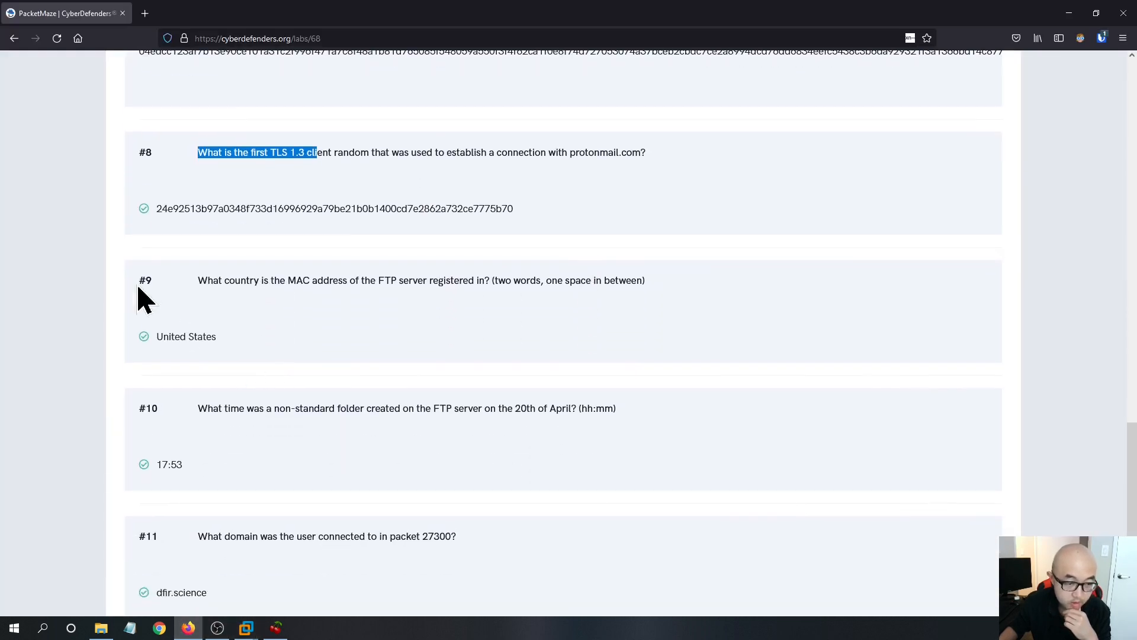
pyautogui.moveTo(140, 315)
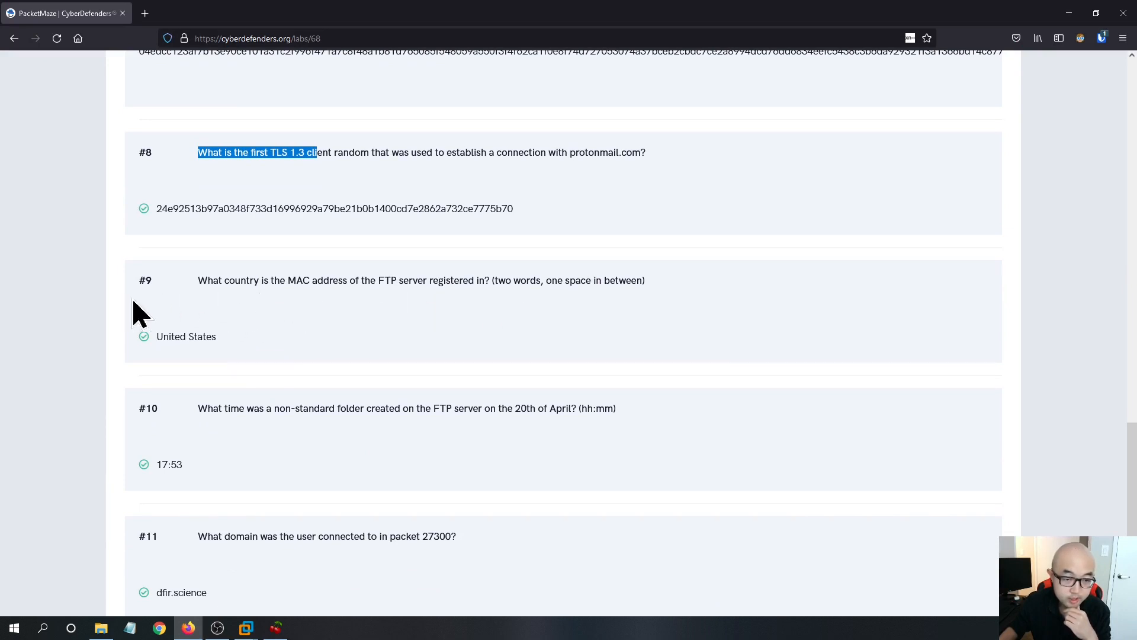
pyautogui.moveTo(559, 312)
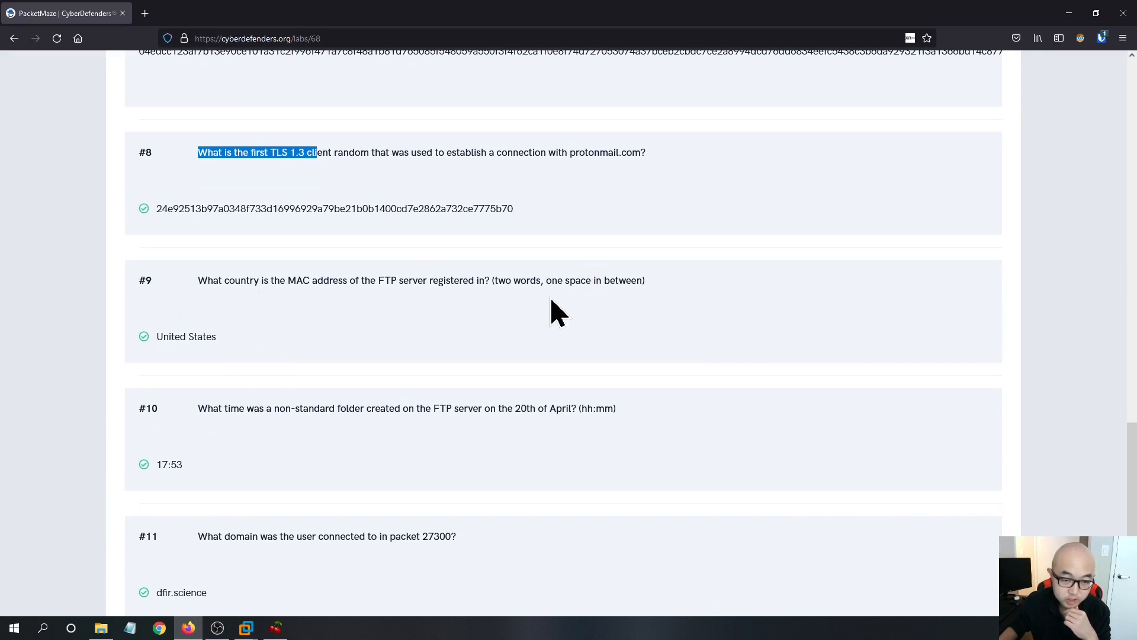
pyautogui.click(245, 628)
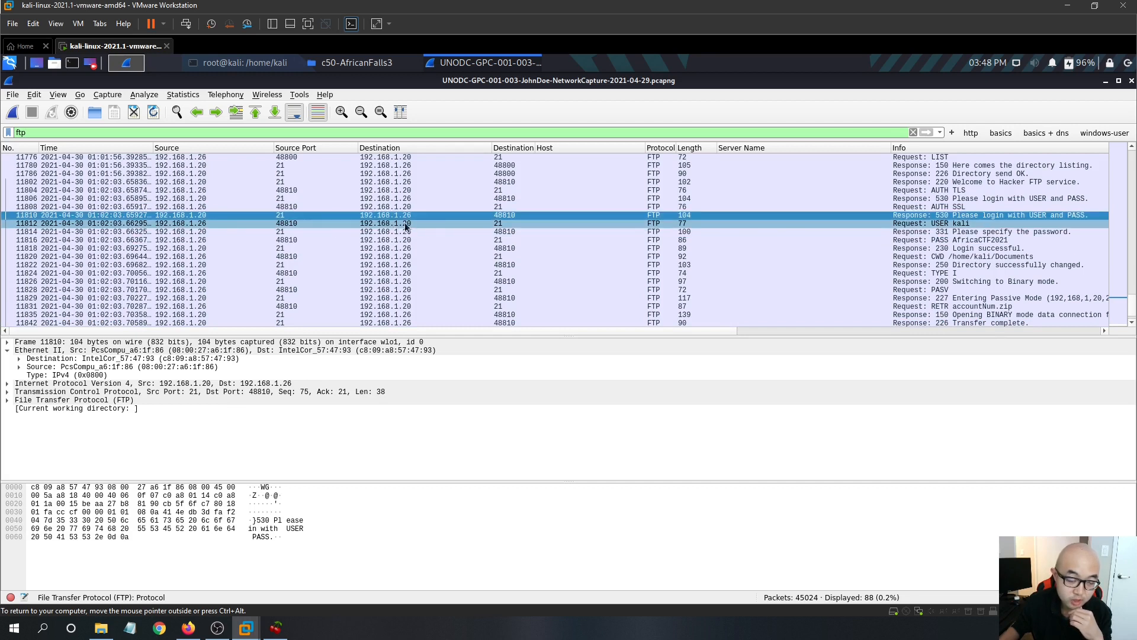
# Select USER kali packet 11812 and expand its Ethernet destination address 08:00:27:a6:1f:86.
pyautogui.click(436, 223)
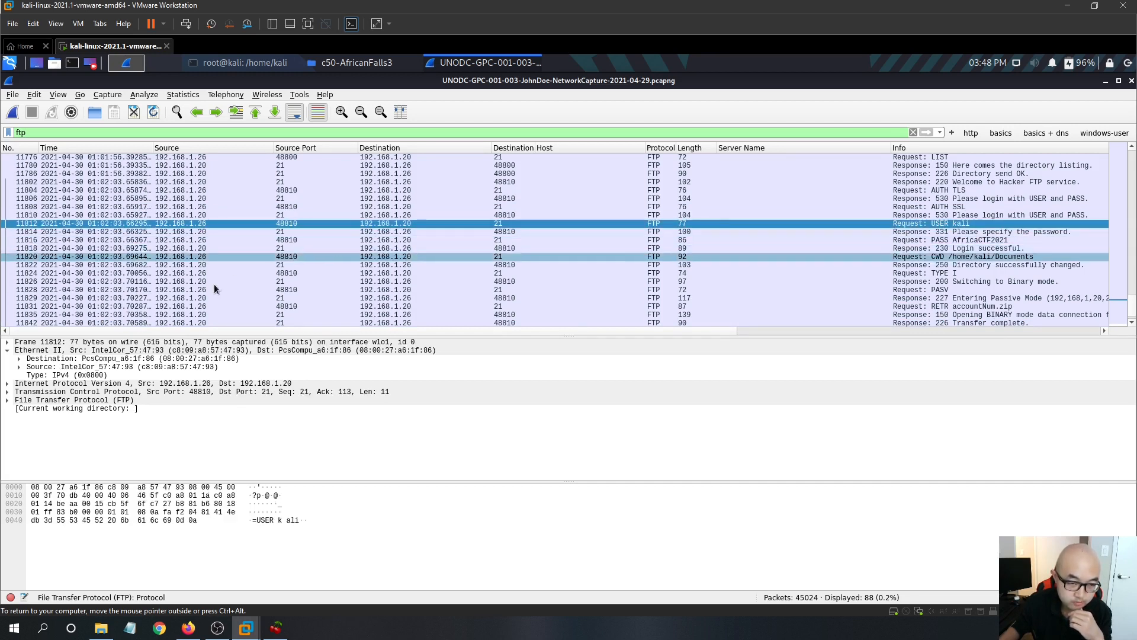
pyautogui.click(77, 375)
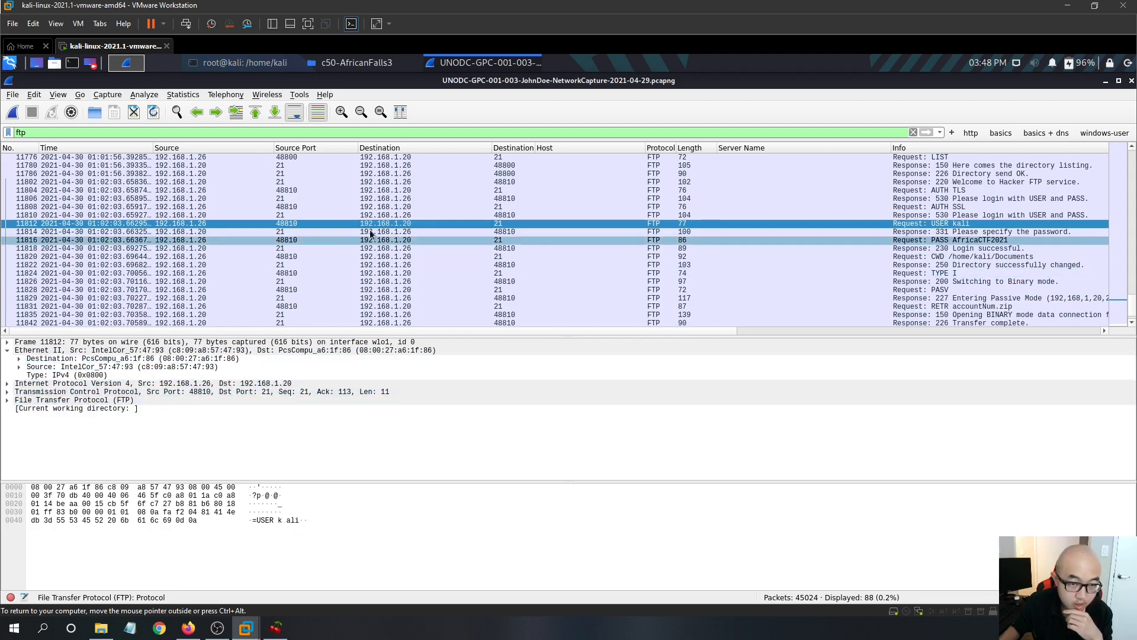
pyautogui.click(19, 359)
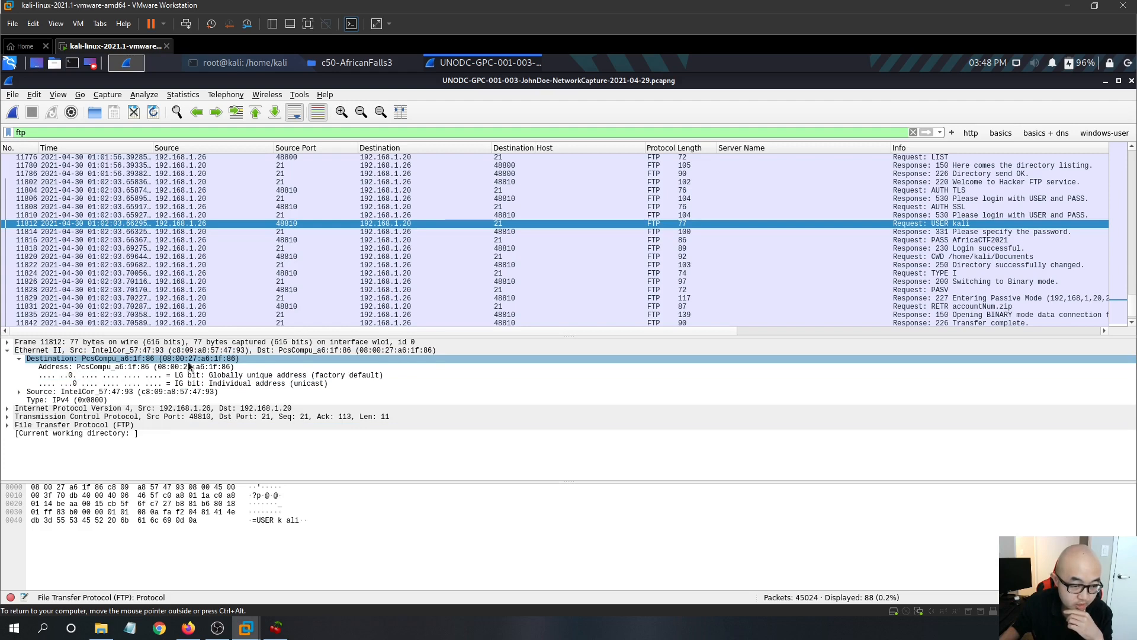
pyautogui.click(145, 408)
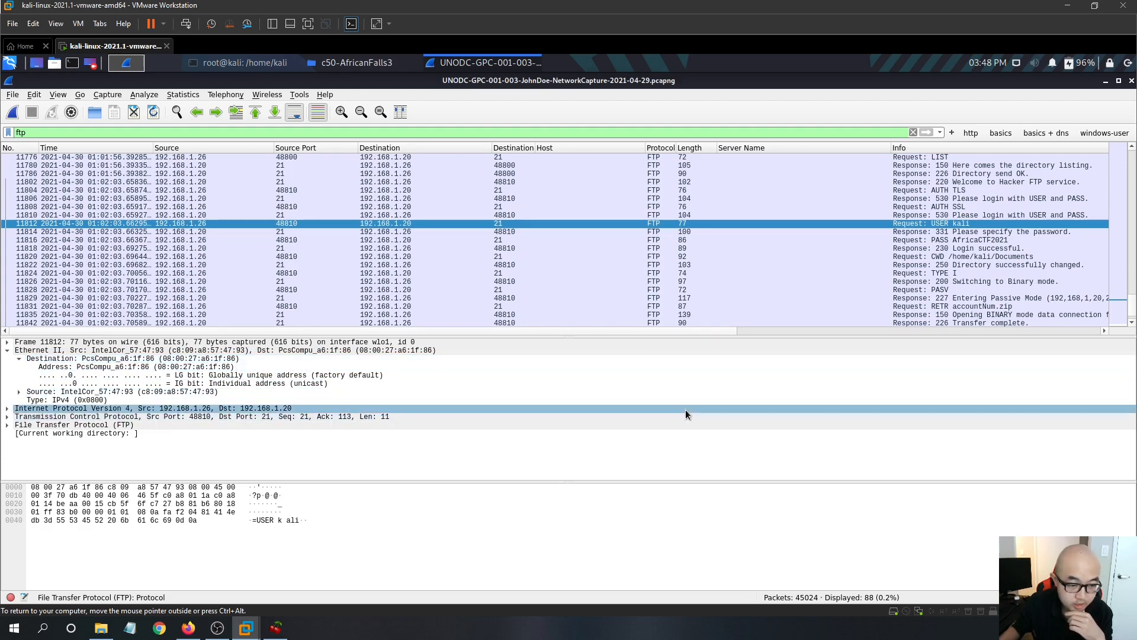
pyautogui.moveTo(688, 414)
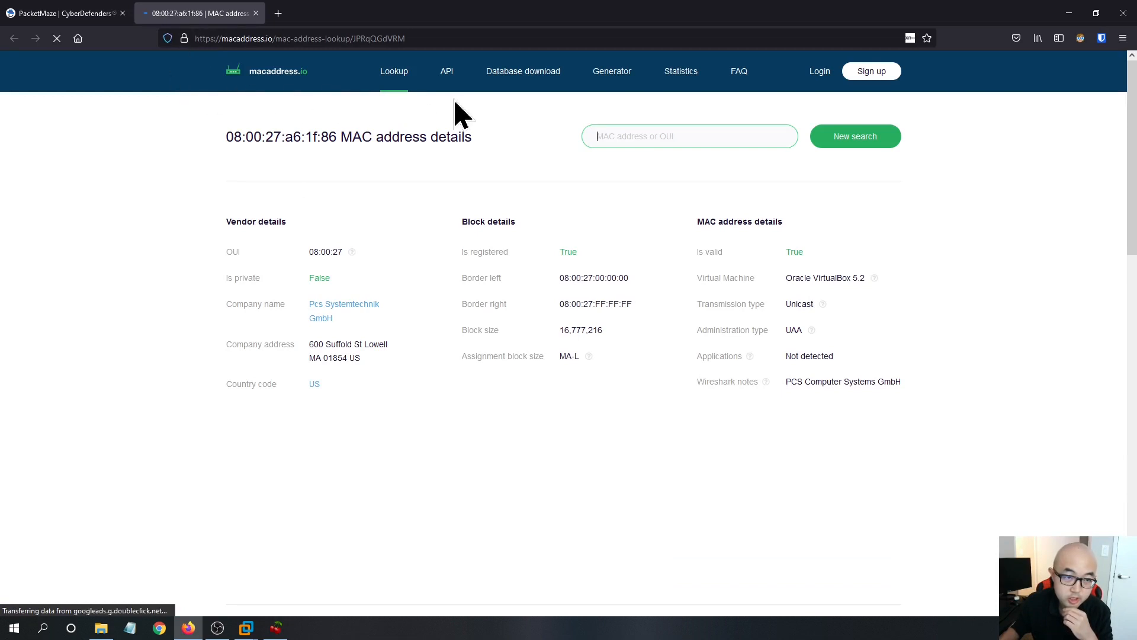
pyautogui.moveTo(490, 220)
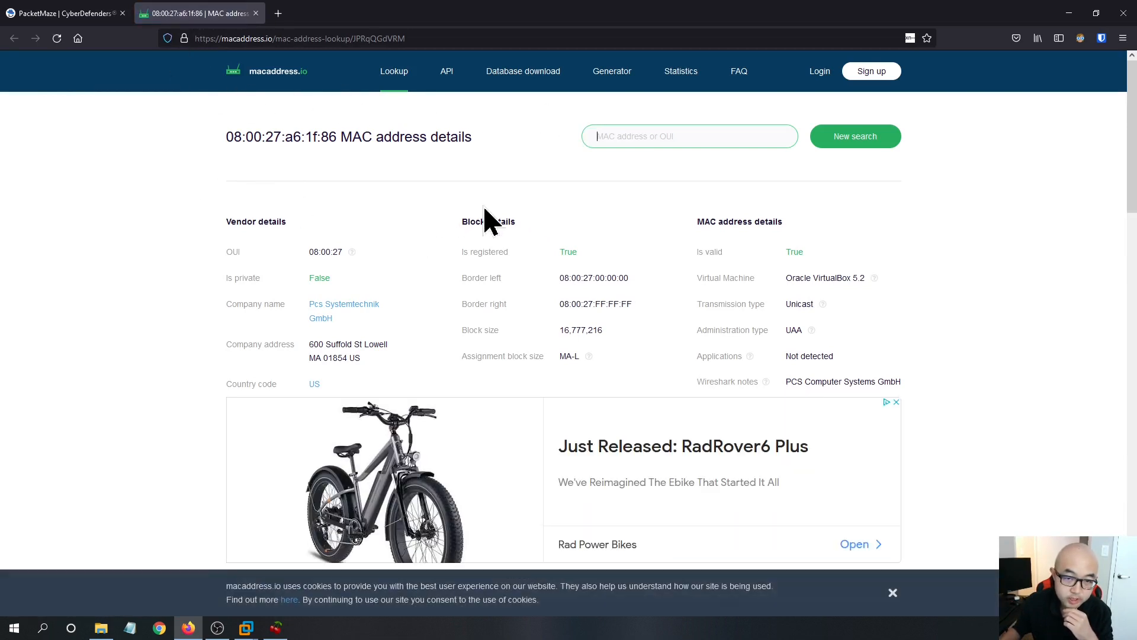
pyautogui.moveTo(250, 138)
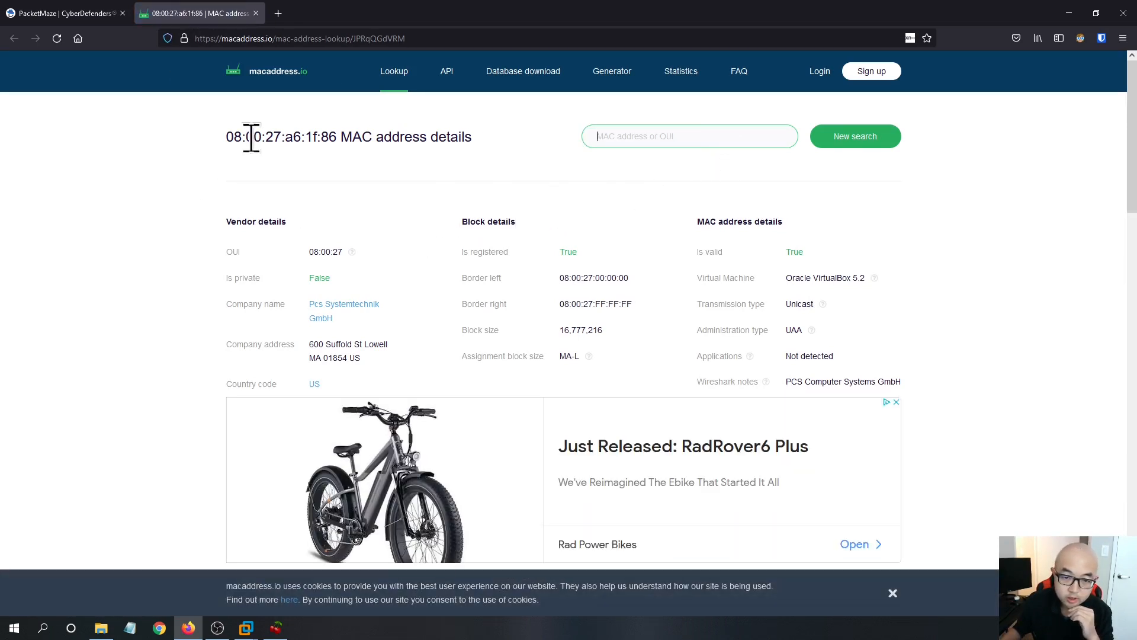
pyautogui.moveTo(581, 173)
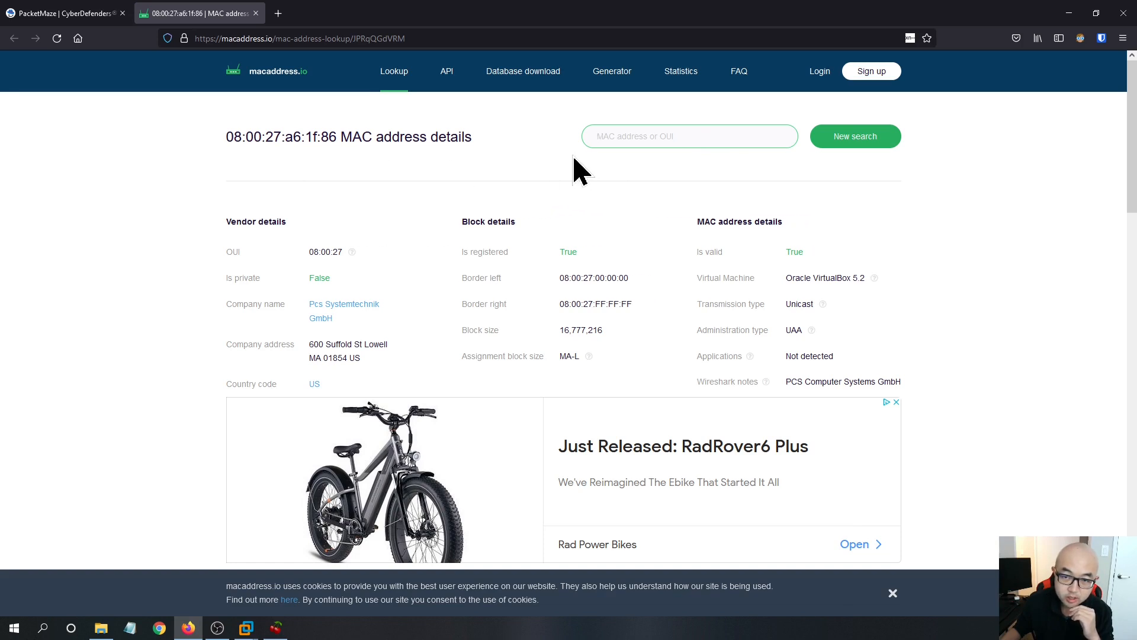
# Scroll the macaddress.io results down to the Pcs Systemtechnik GmbH vendor details.
pyautogui.scroll(-3)
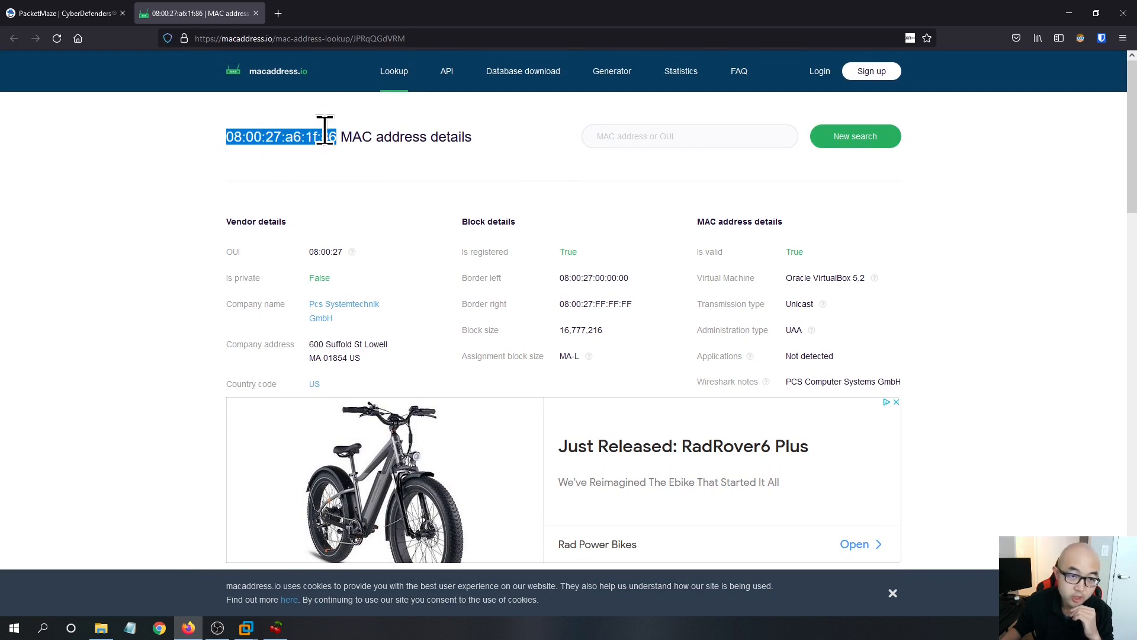
pyautogui.scroll(-3)
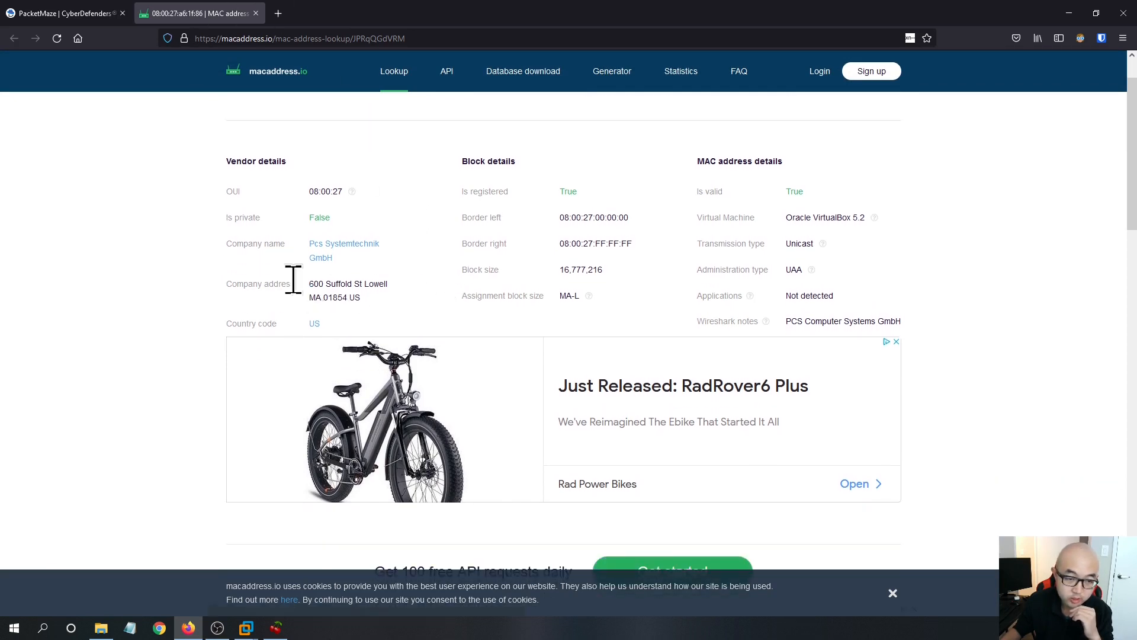
pyautogui.moveTo(235, 356)
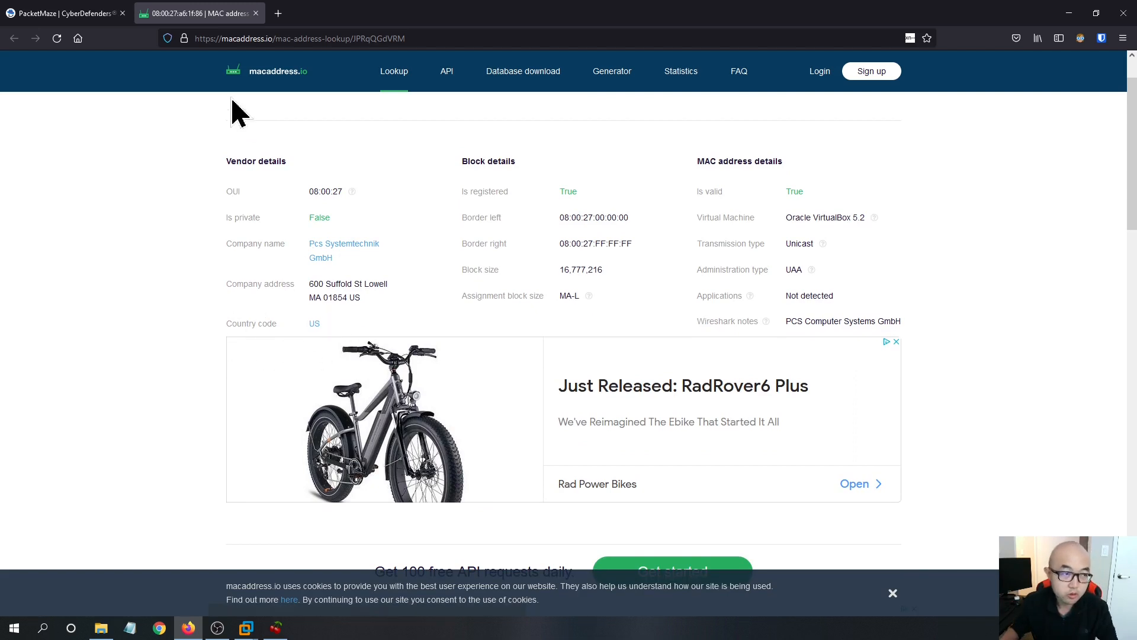
# Return to the PacketMaze lab questions browser tab.
pyautogui.click(65, 13)
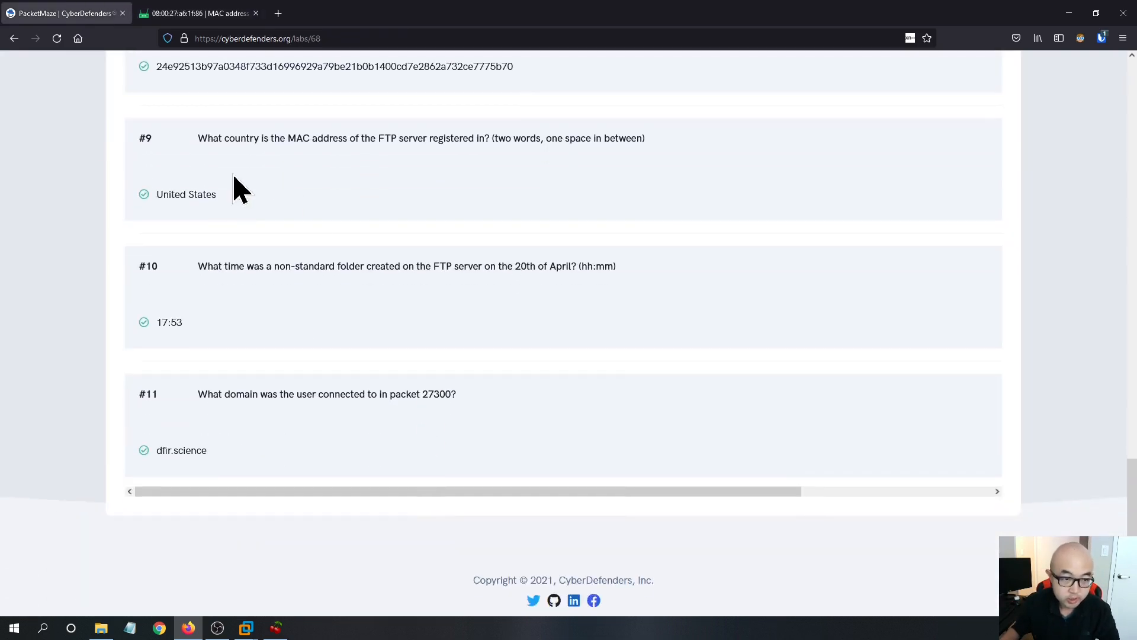
pyautogui.moveTo(329, 244)
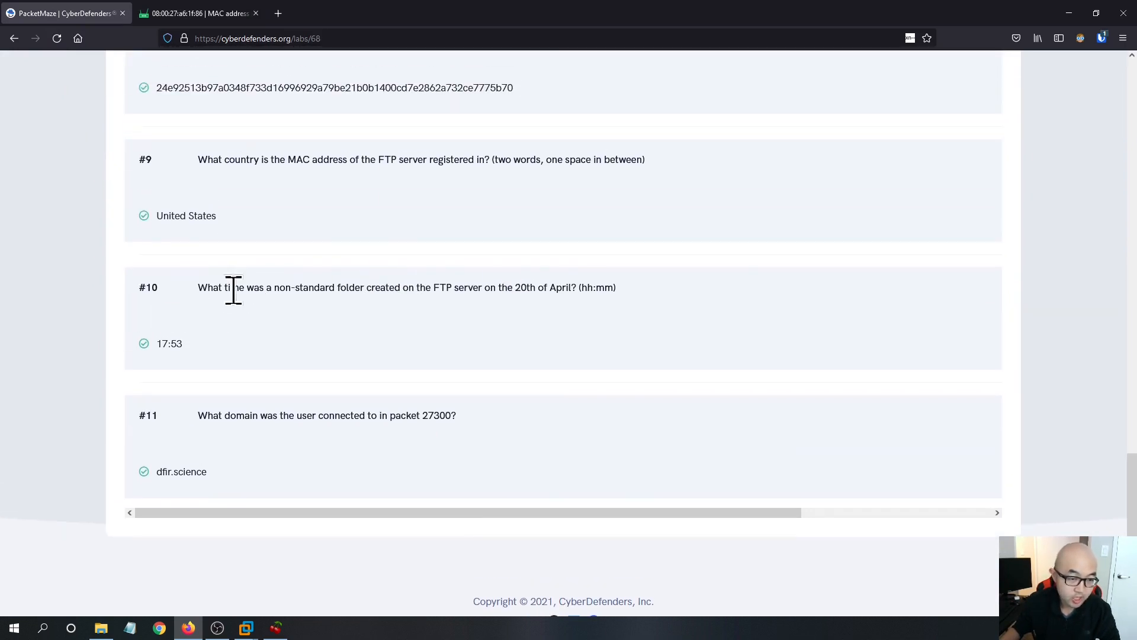
pyautogui.moveTo(435, 334)
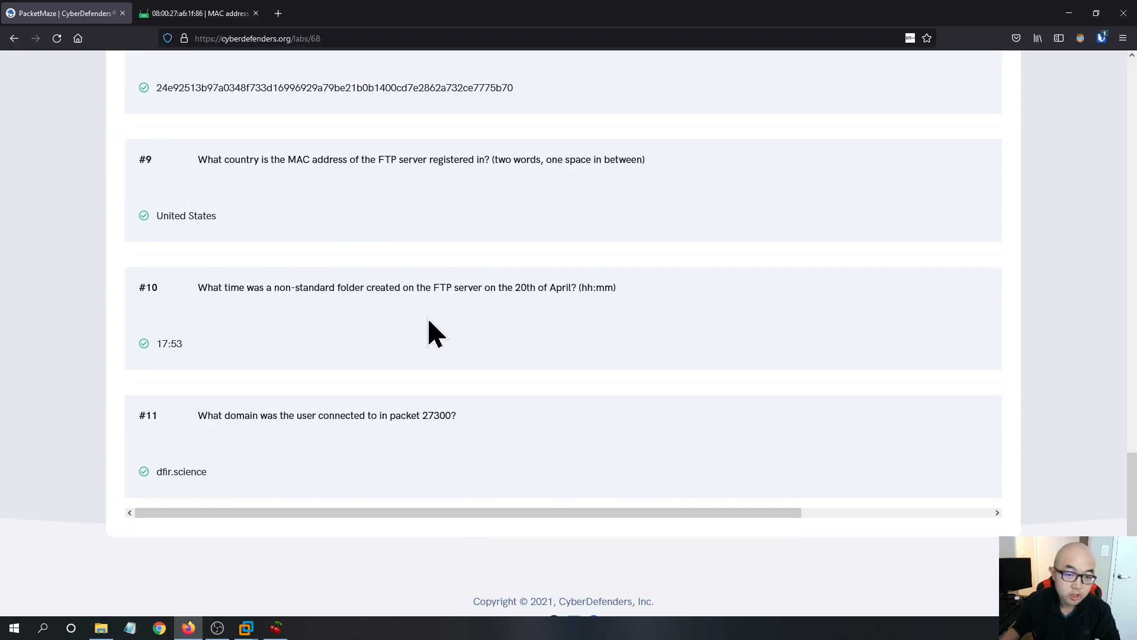
pyautogui.moveTo(544, 315)
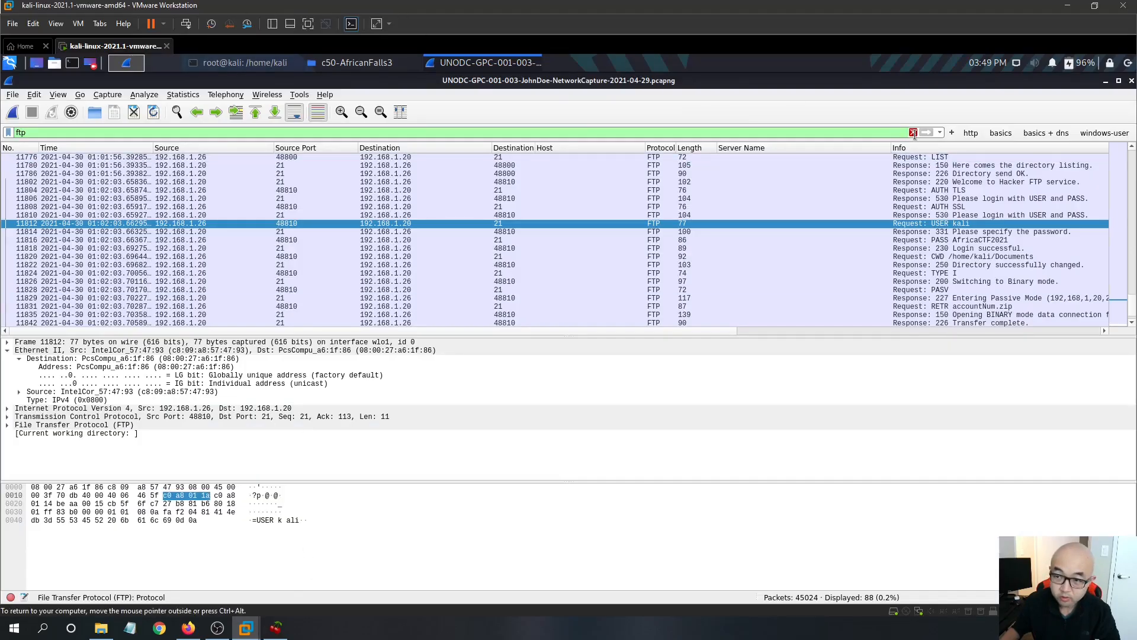
# Replace the ftp display filter with ftp-data and scroll the filtered packet list.
pyautogui.click(913, 132)
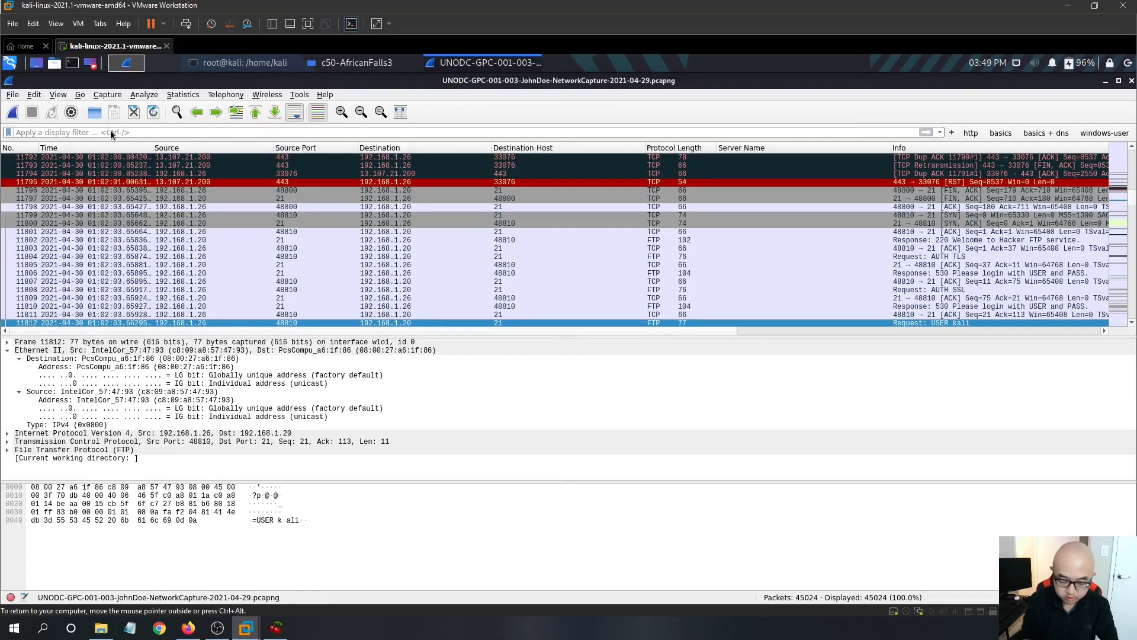
pyautogui.write('ftp-data')
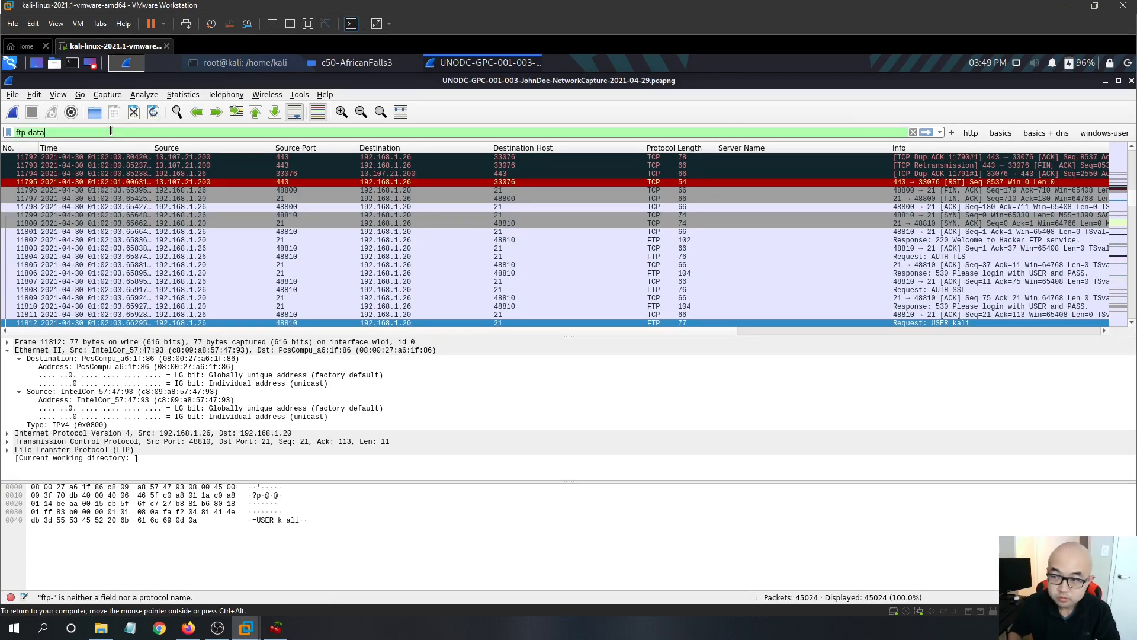
pyautogui.press('Return')
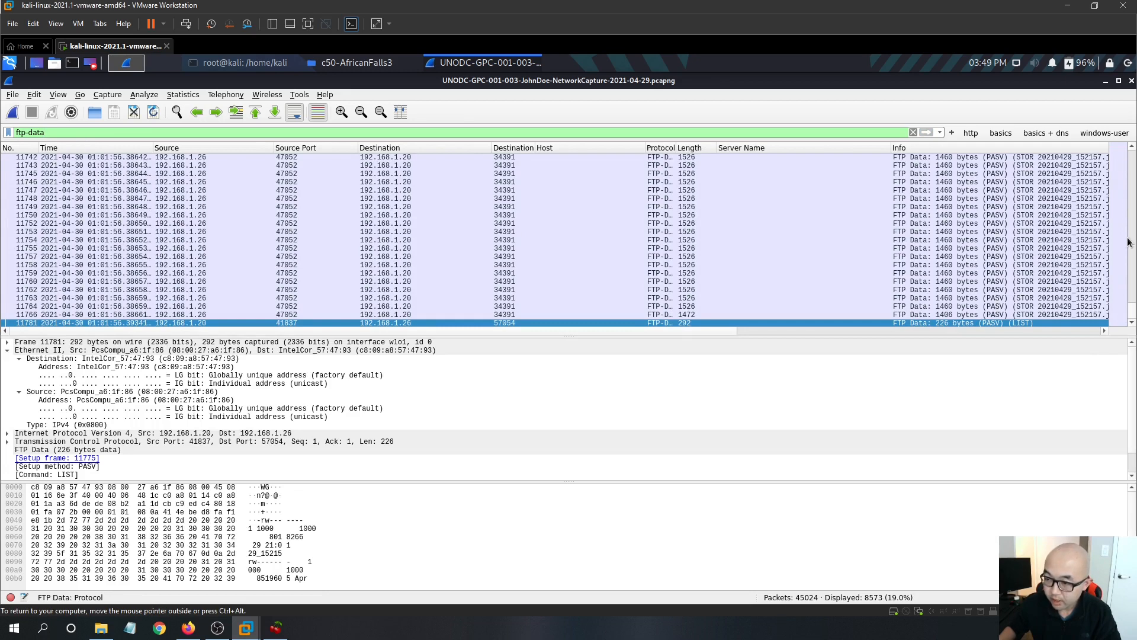
pyautogui.scroll(3)
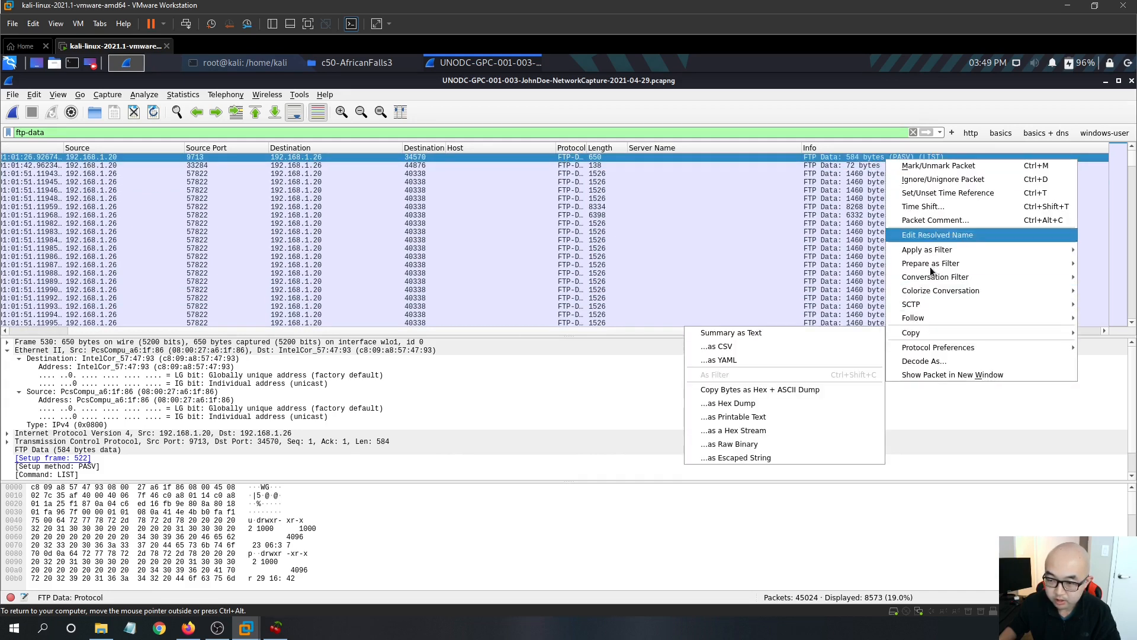
# Follow TCP stream 11 to read the listing showing the ftp folder dated Apr 20 17:53.
pyautogui.click(912, 318)
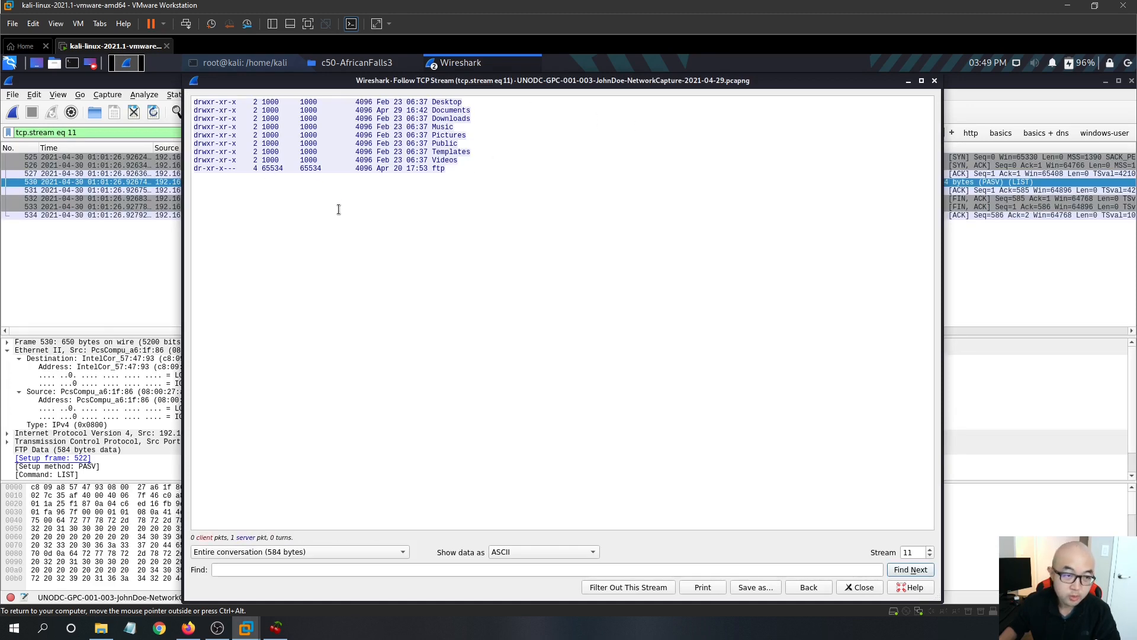
pyautogui.moveTo(368, 180)
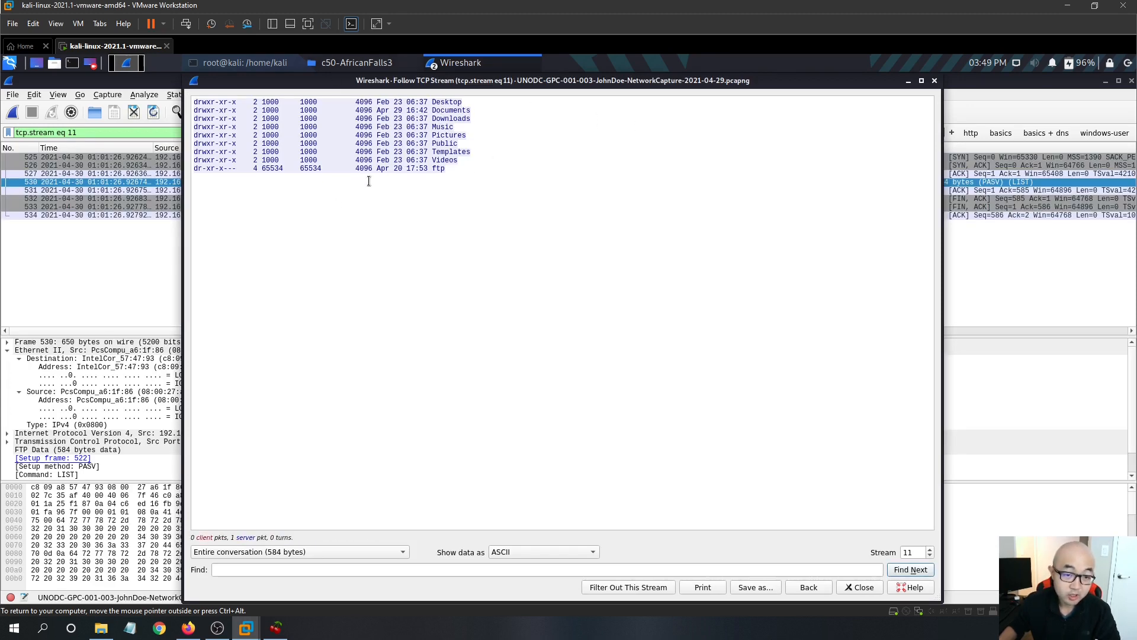
pyautogui.moveTo(435, 174)
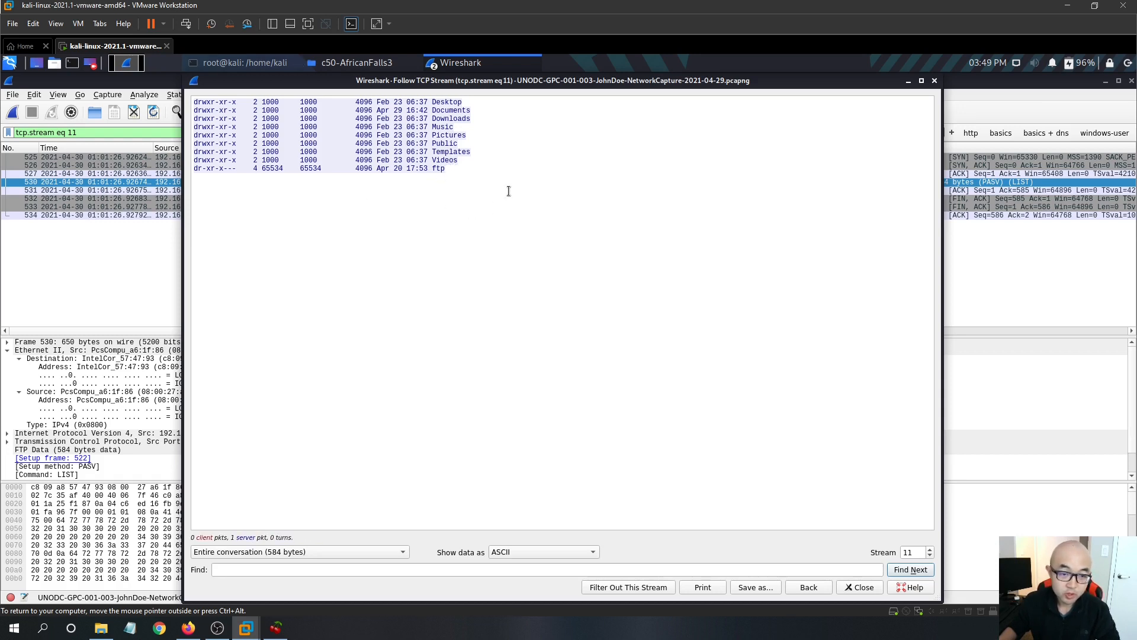
pyautogui.moveTo(432, 175)
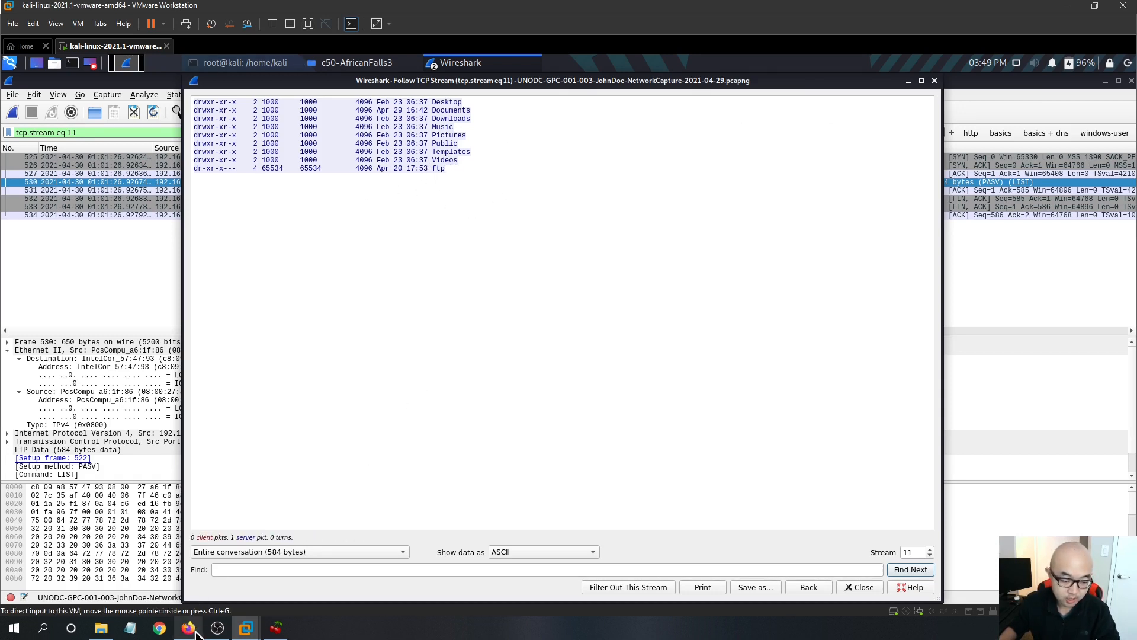
pyautogui.click(159, 628)
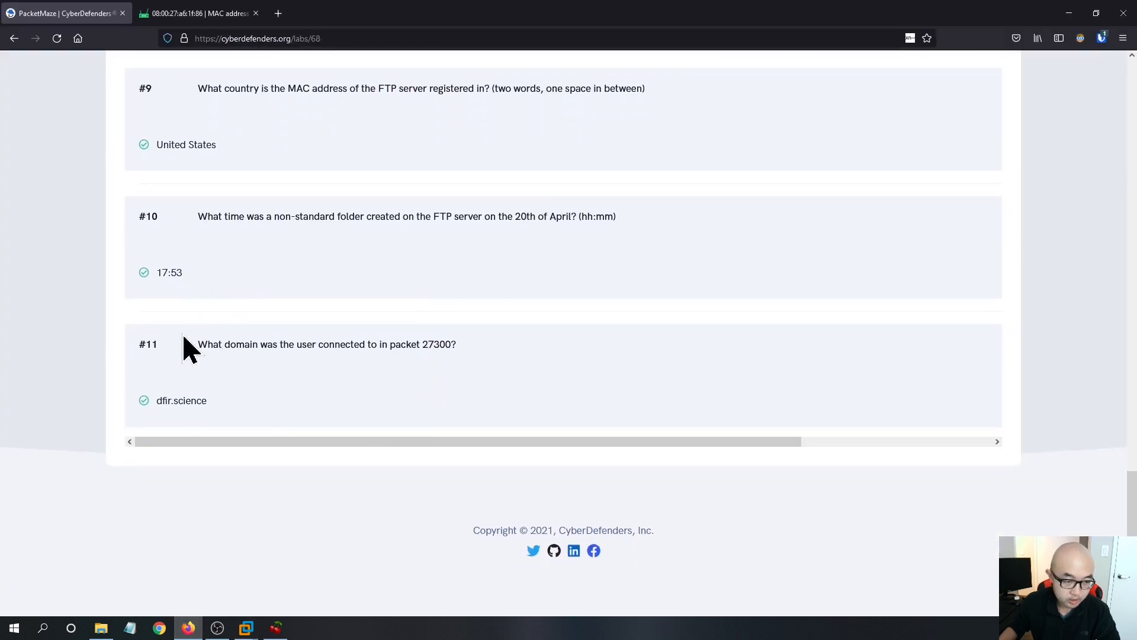
pyautogui.moveTo(240, 366)
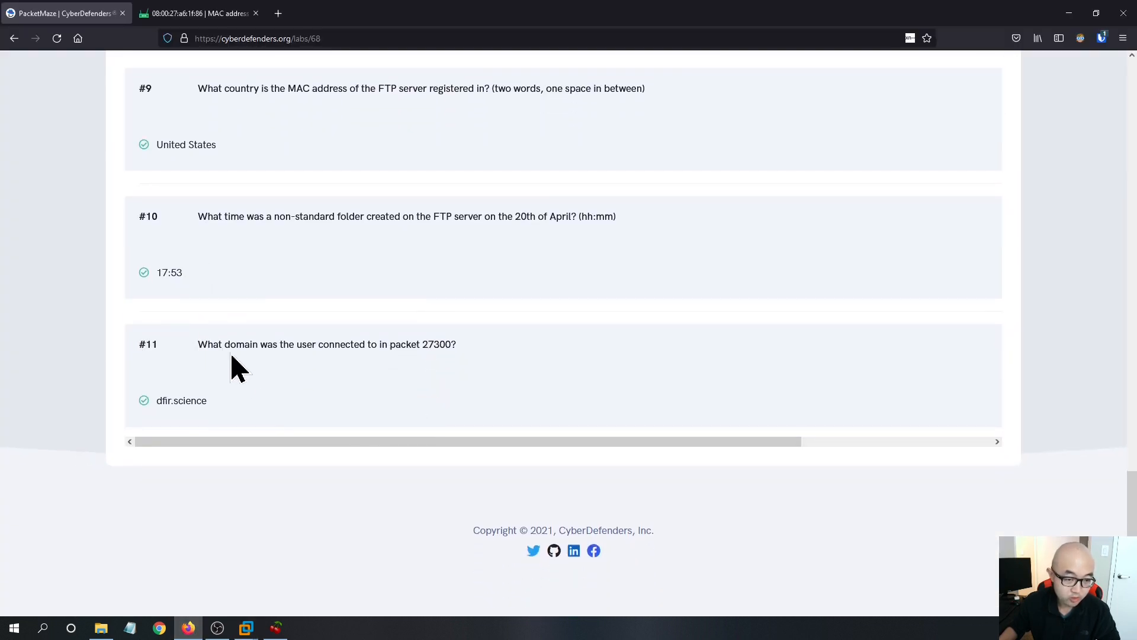
pyautogui.moveTo(381, 374)
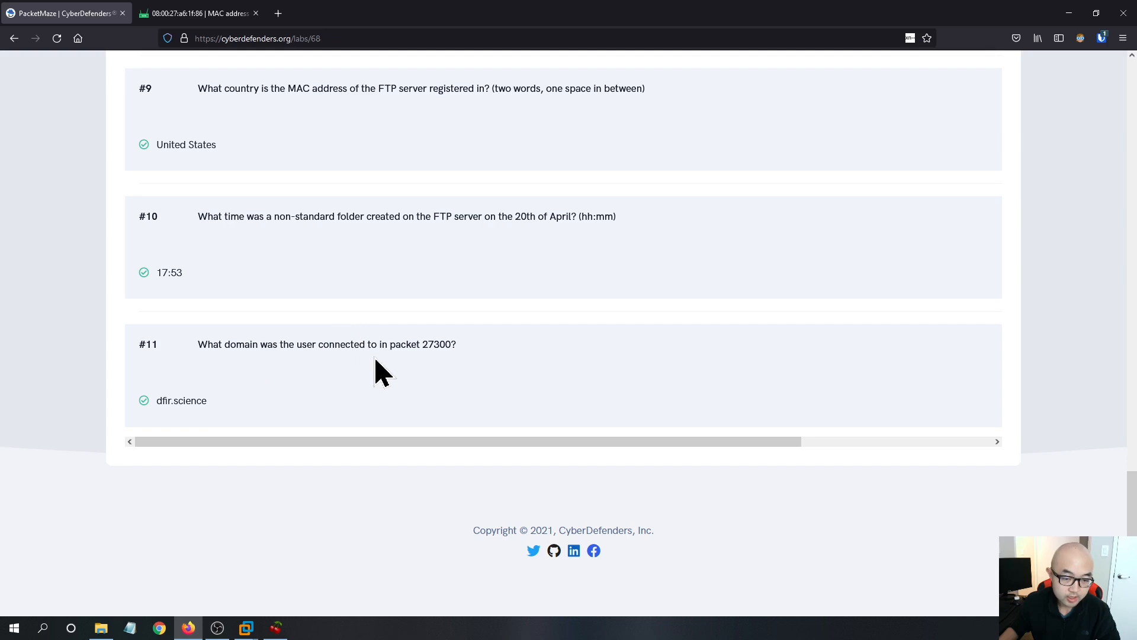
pyautogui.moveTo(449, 388)
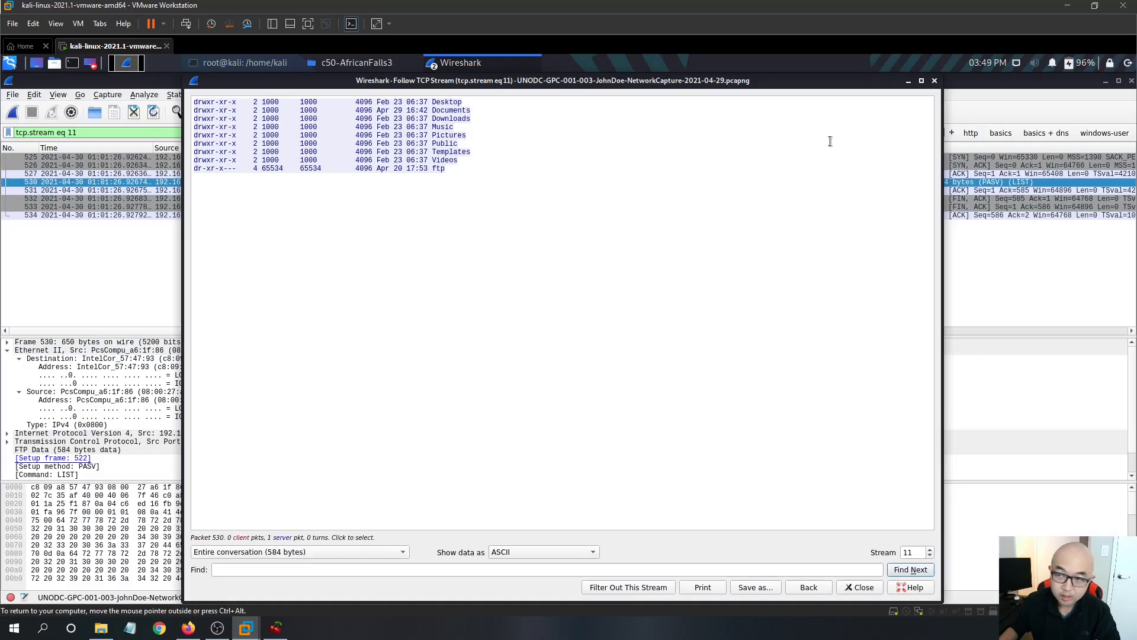
# Close the stream view, jump to packet 27300, and clear the display filter.
pyautogui.click(859, 587)
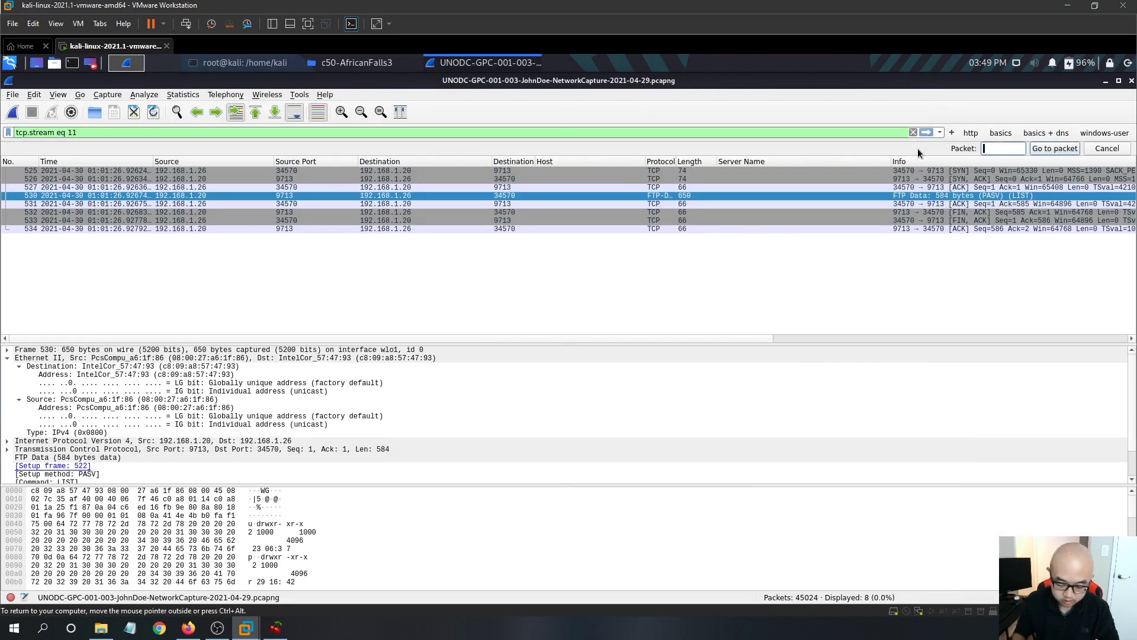
pyautogui.write('27300')
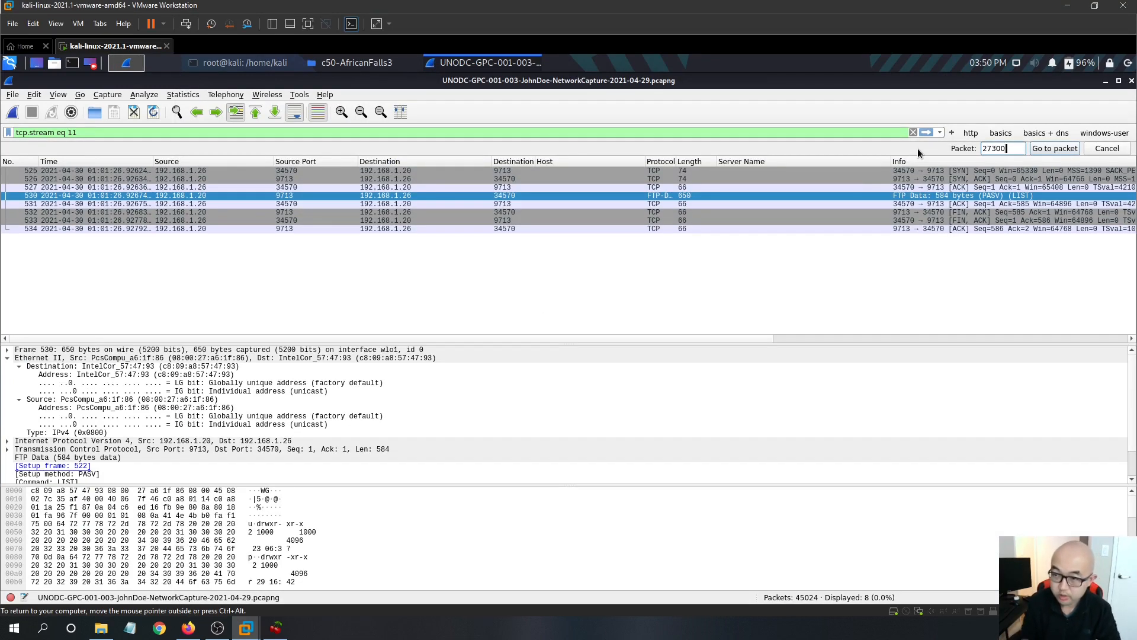
pyautogui.click(1054, 148)
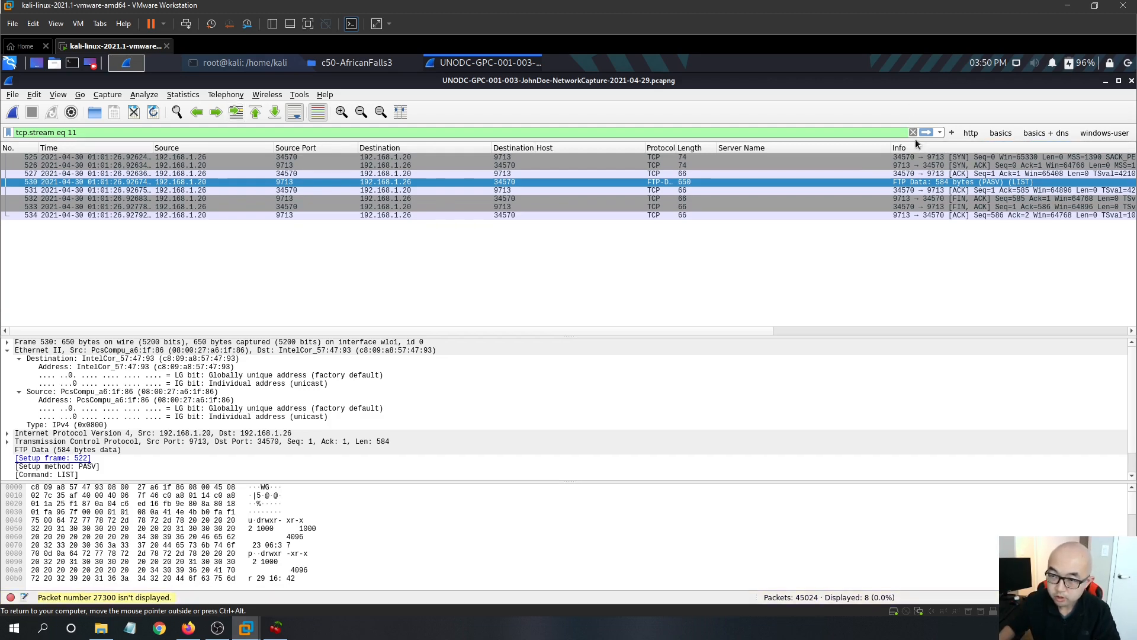
pyautogui.click(912, 133)
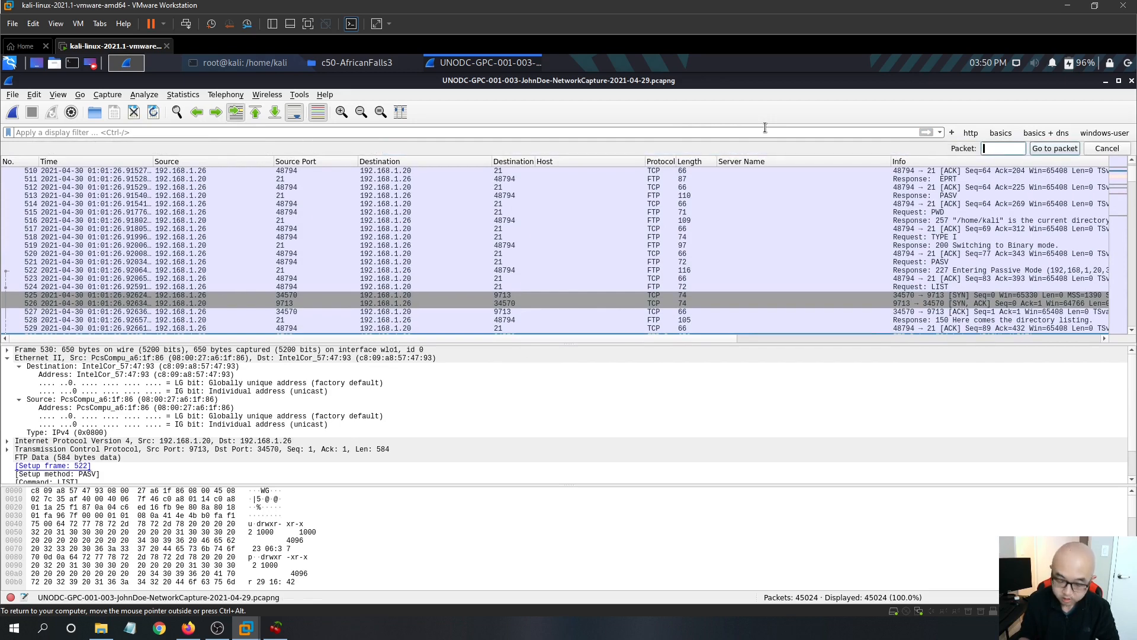
pyautogui.write('2')
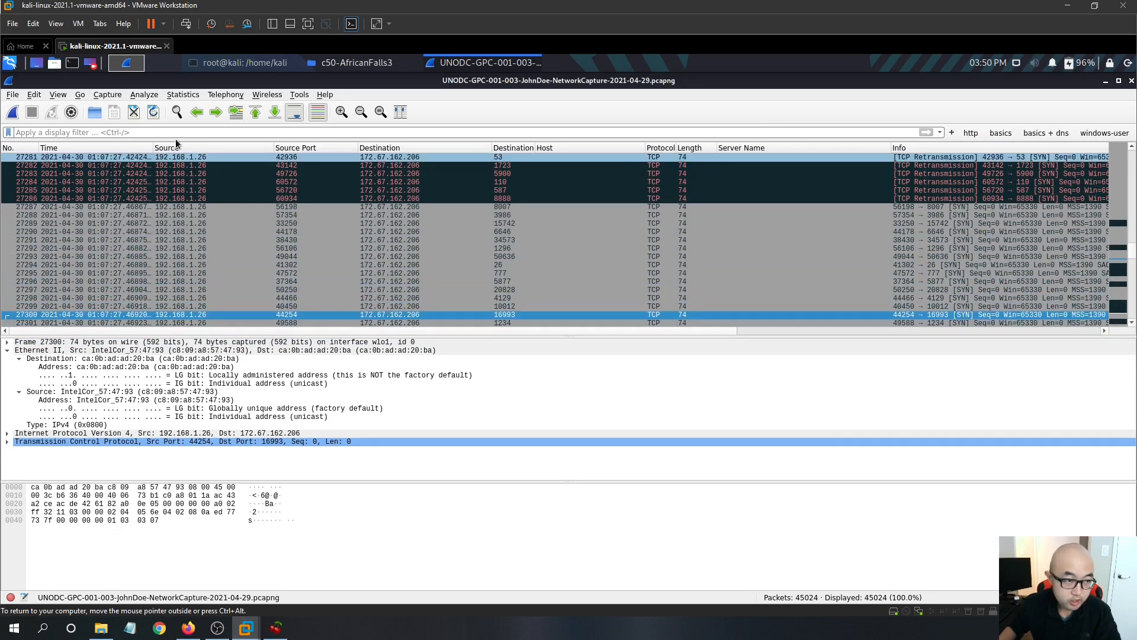
# Turn on network address resolution so 172.67.162.206 displays as dfir.science.
pyautogui.click(57, 94)
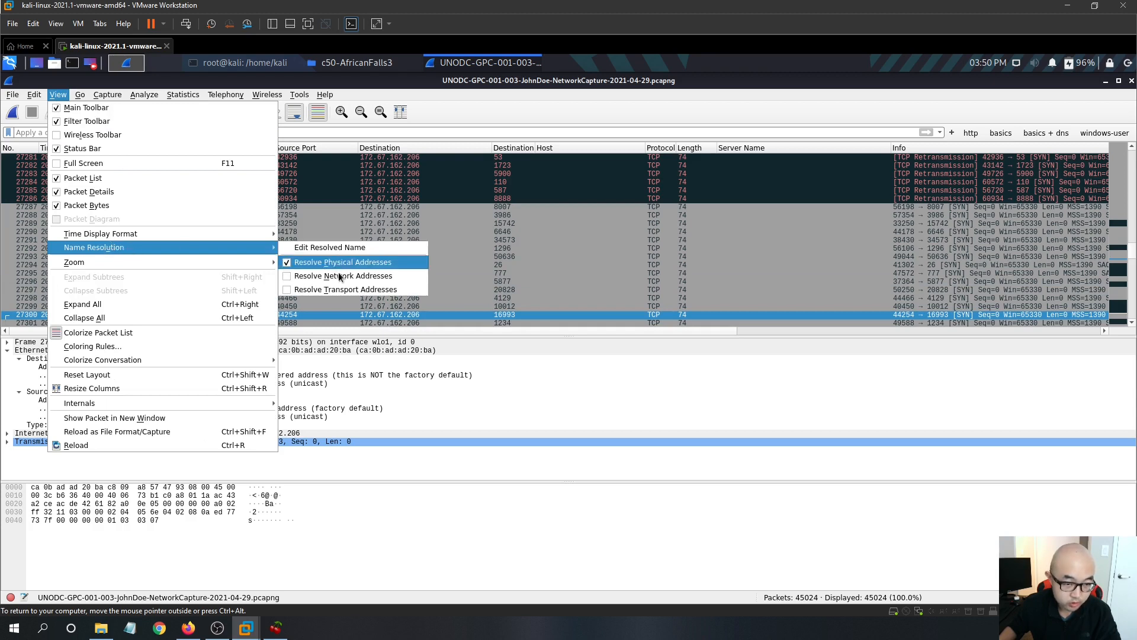
pyautogui.moveTo(343, 275)
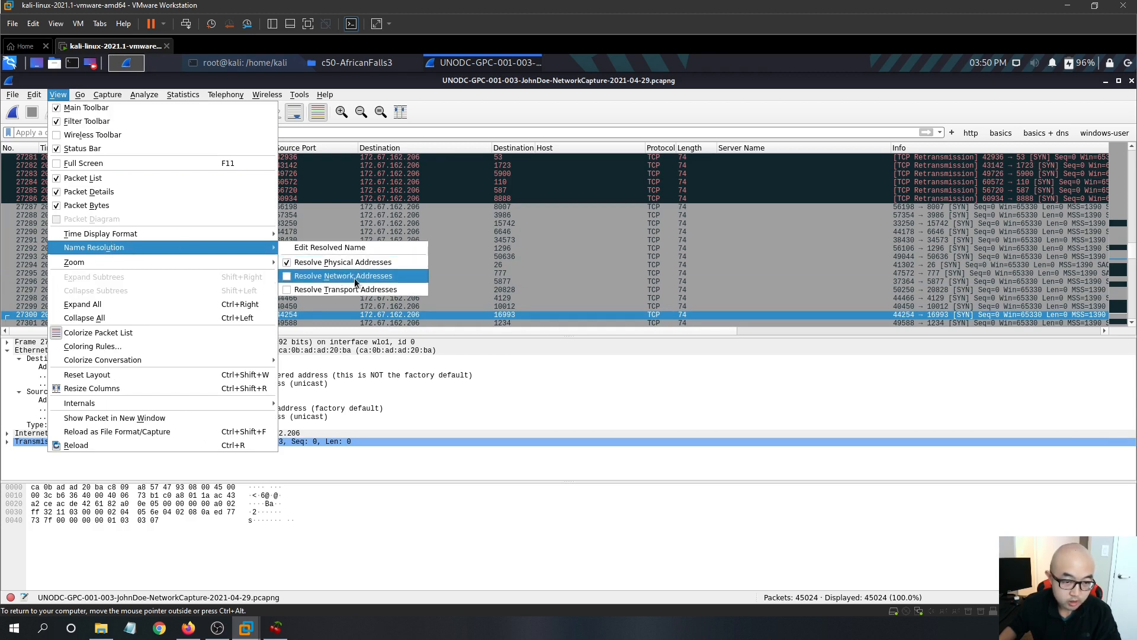
pyautogui.click(345, 276)
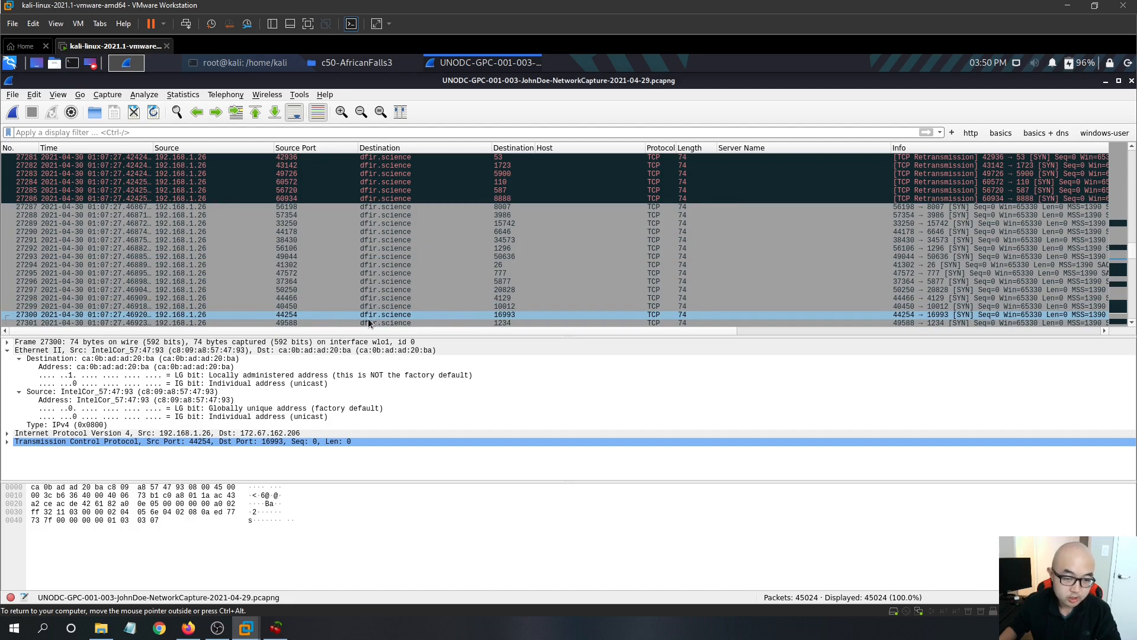
# Return to the CyberDefenders PacketMaze page and scroll up to questions 6 through 9.
pyautogui.click(187, 628)
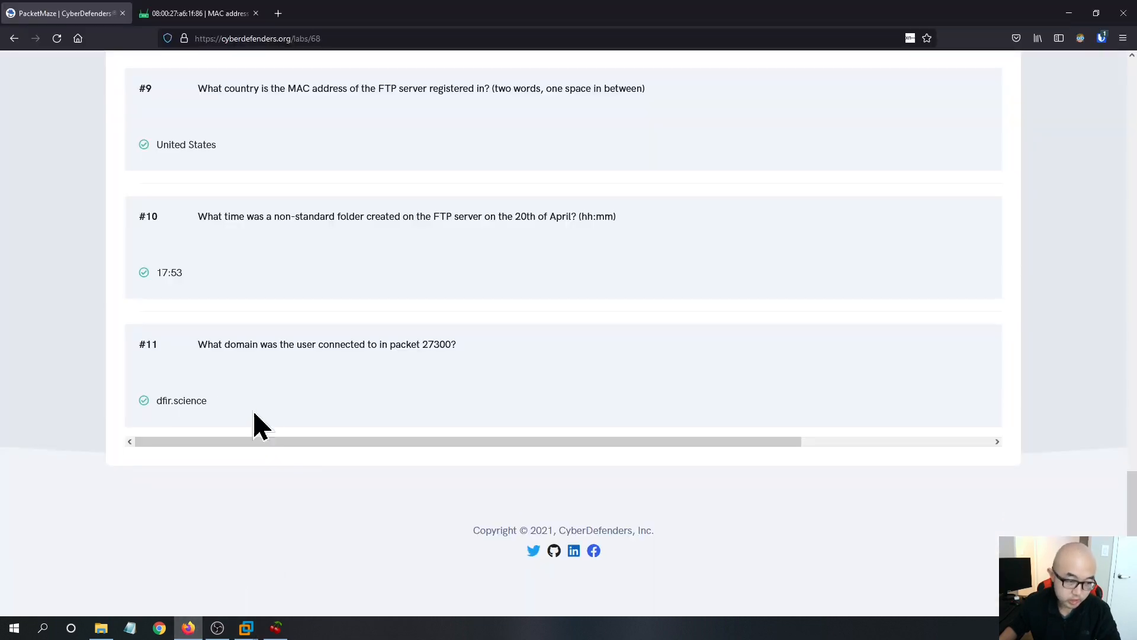
pyautogui.moveTo(554, 342)
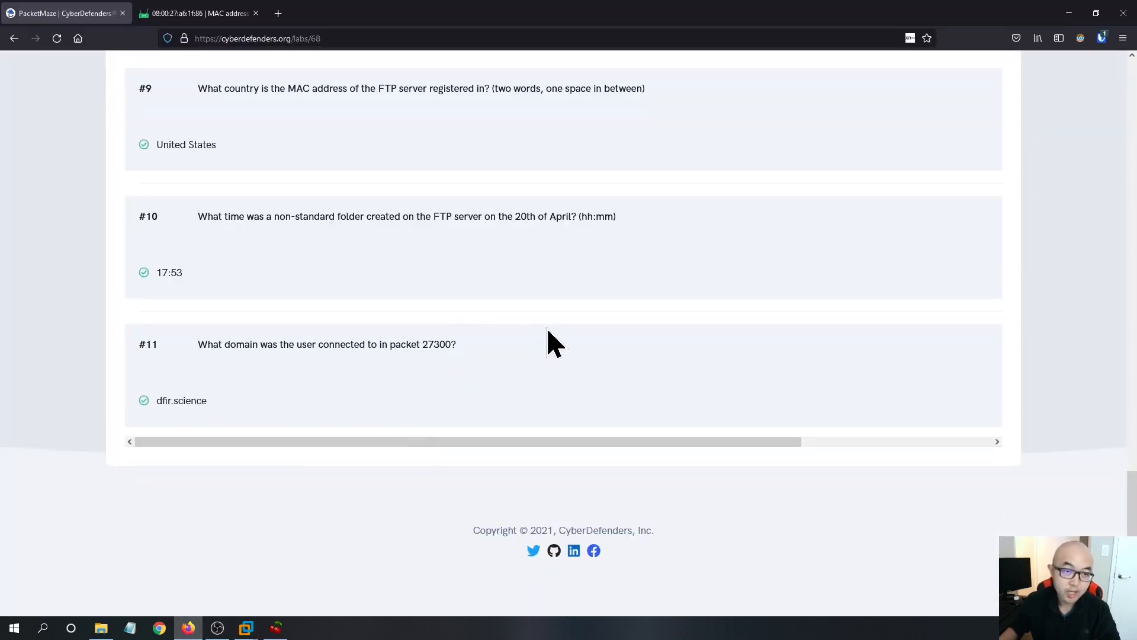
pyautogui.scroll(3)
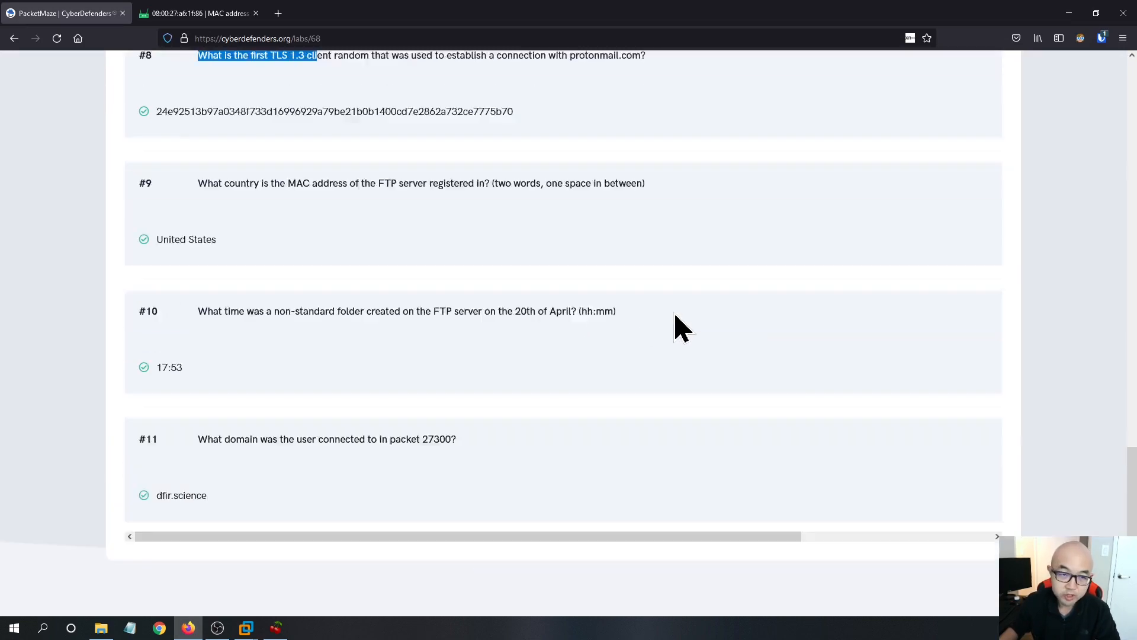
pyautogui.scroll(3)
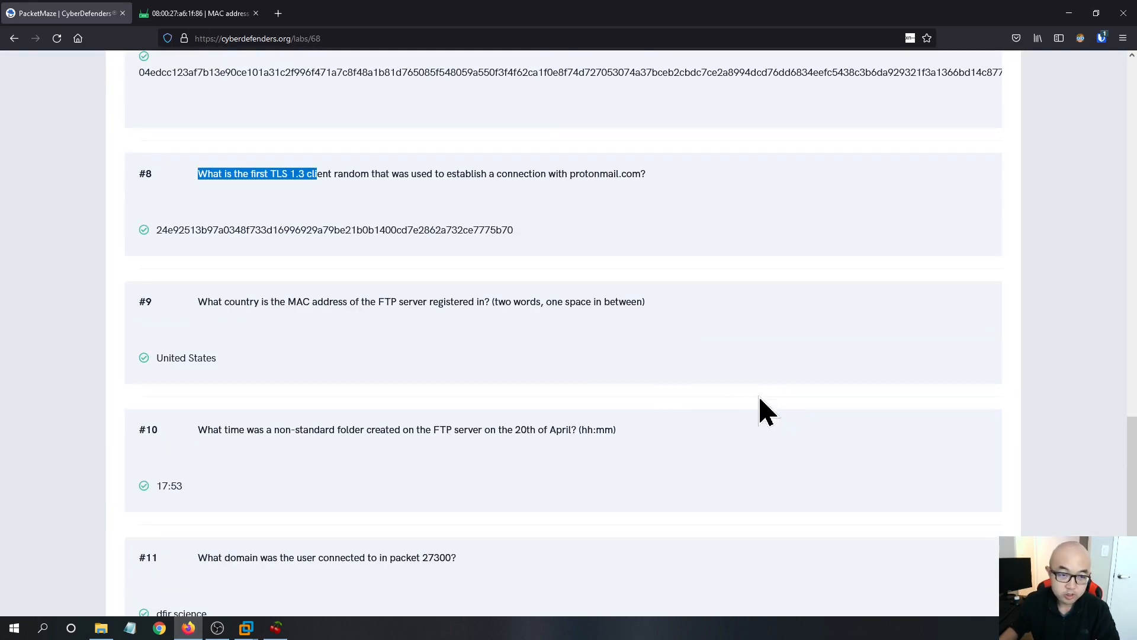
pyautogui.scroll(3)
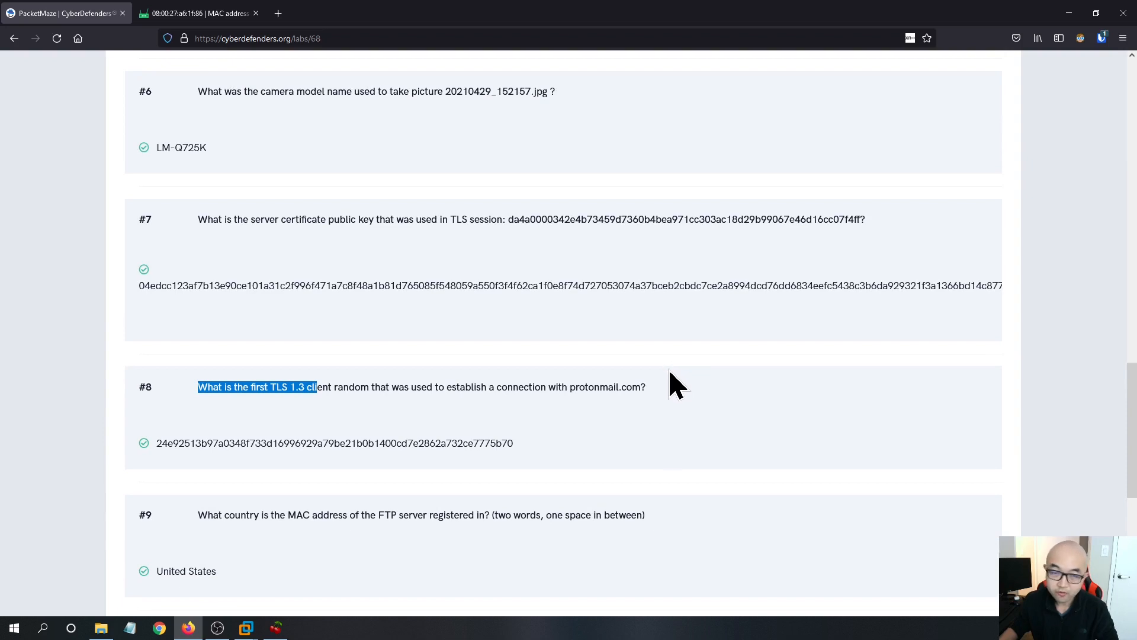